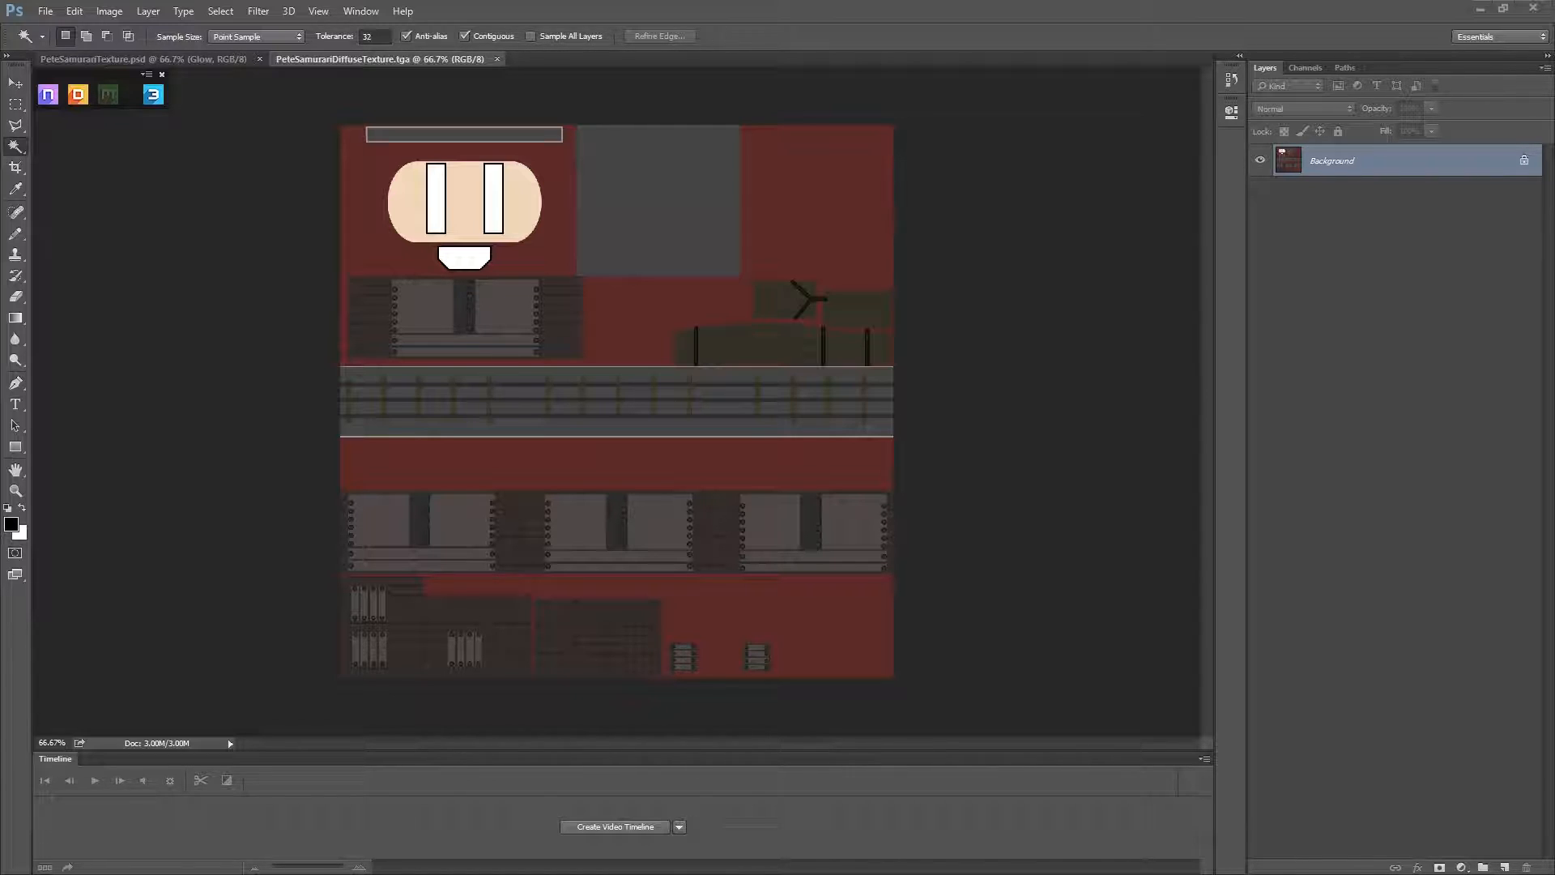
mouse_move(16, 106)
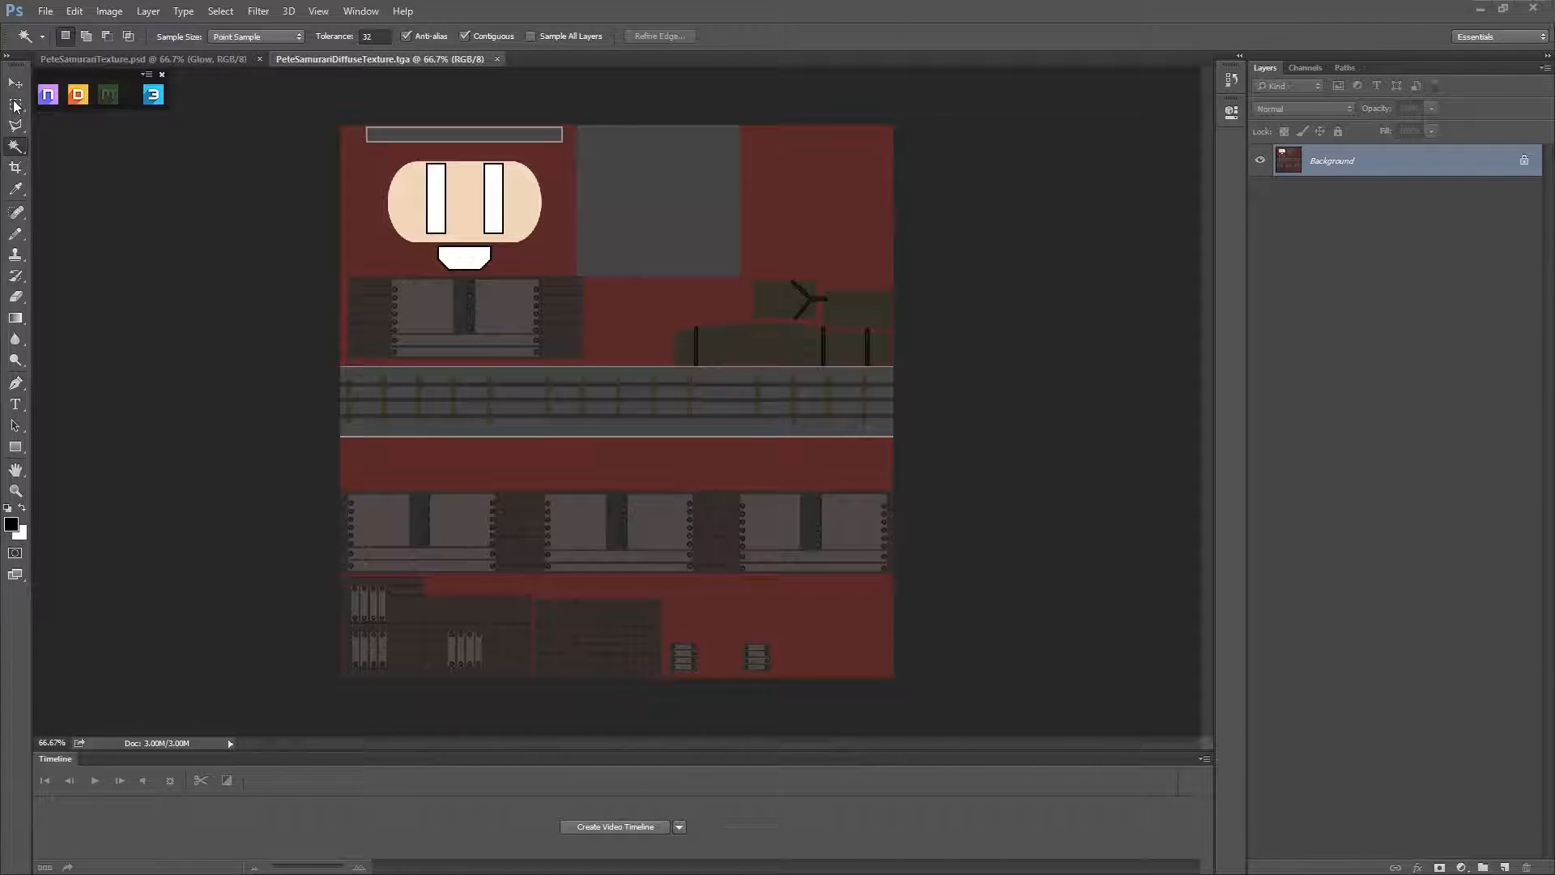
Switch to the Rectangular Marquee tool and move the nDo launcher panel to the left.
left_click(16, 106)
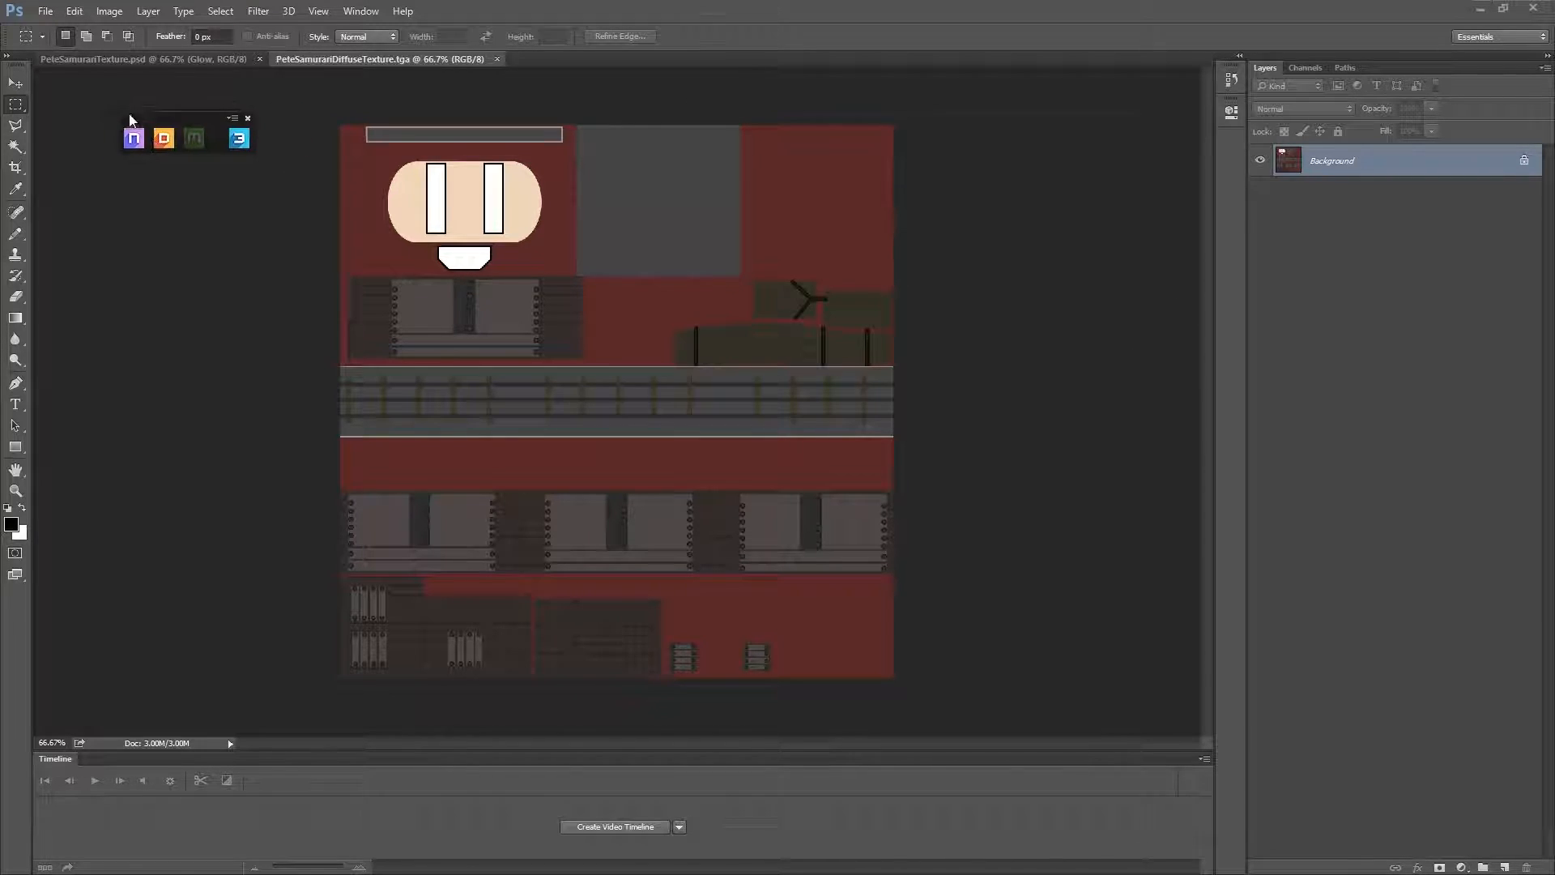
left_click_drag(188, 118, 144, 87)
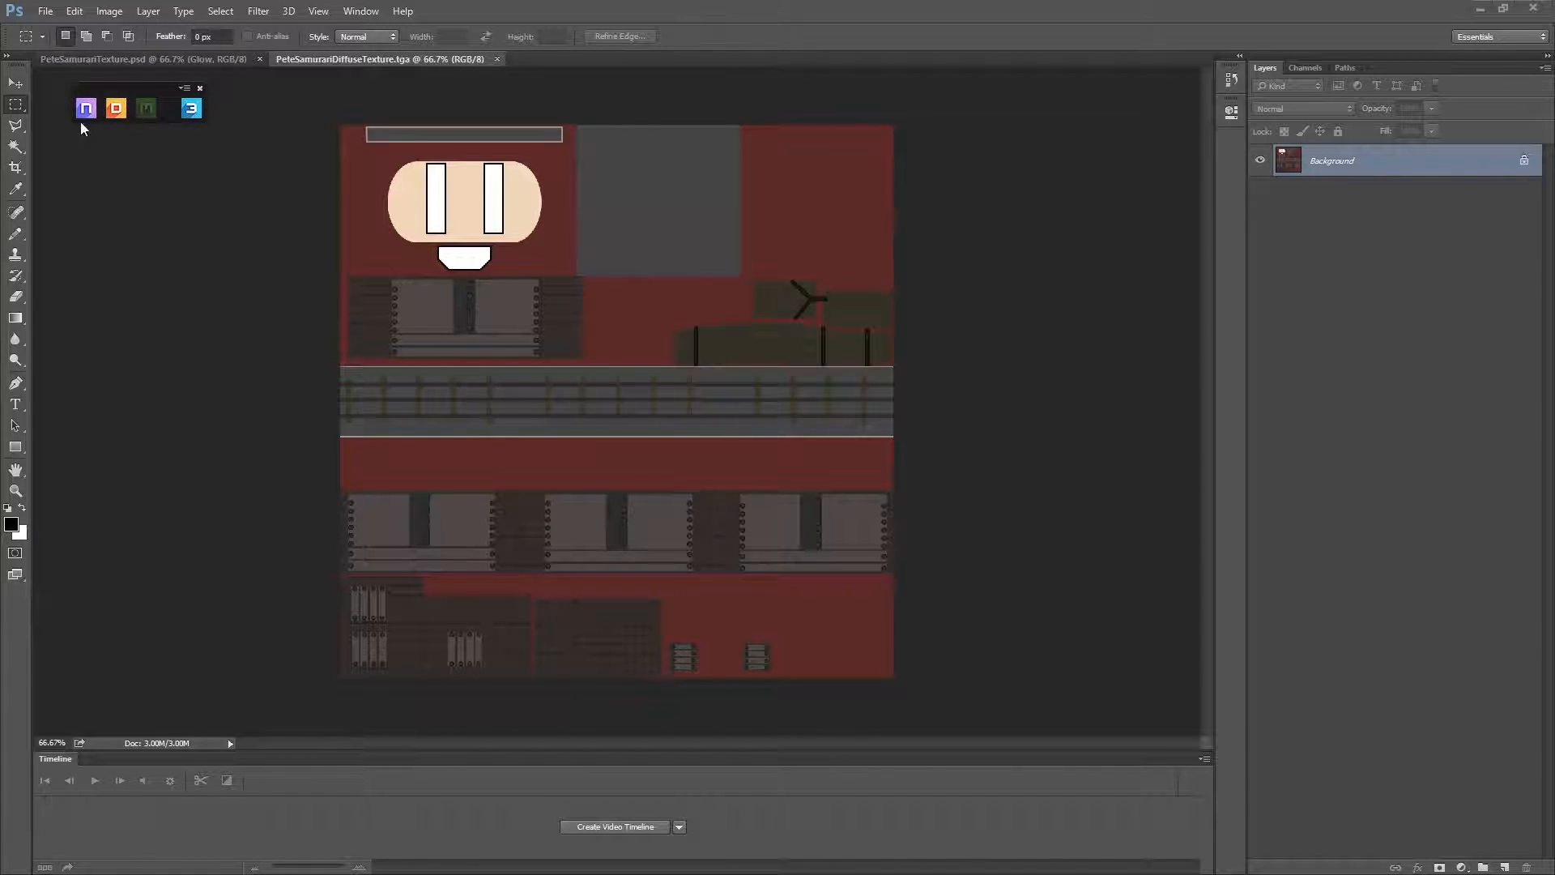
mouse_move(85, 108)
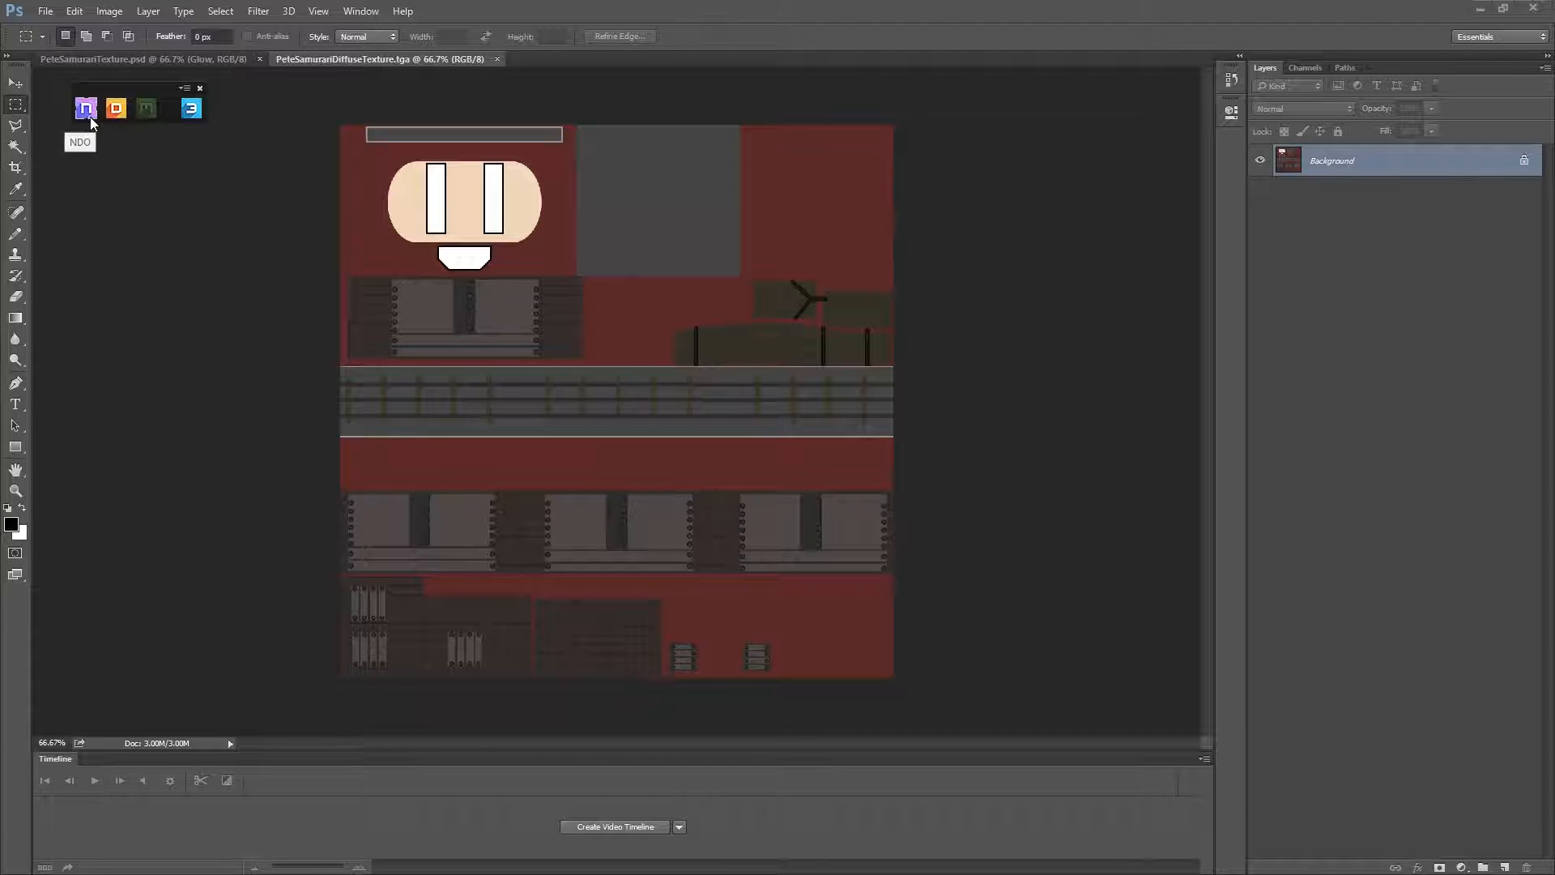
mouse_move(191, 107)
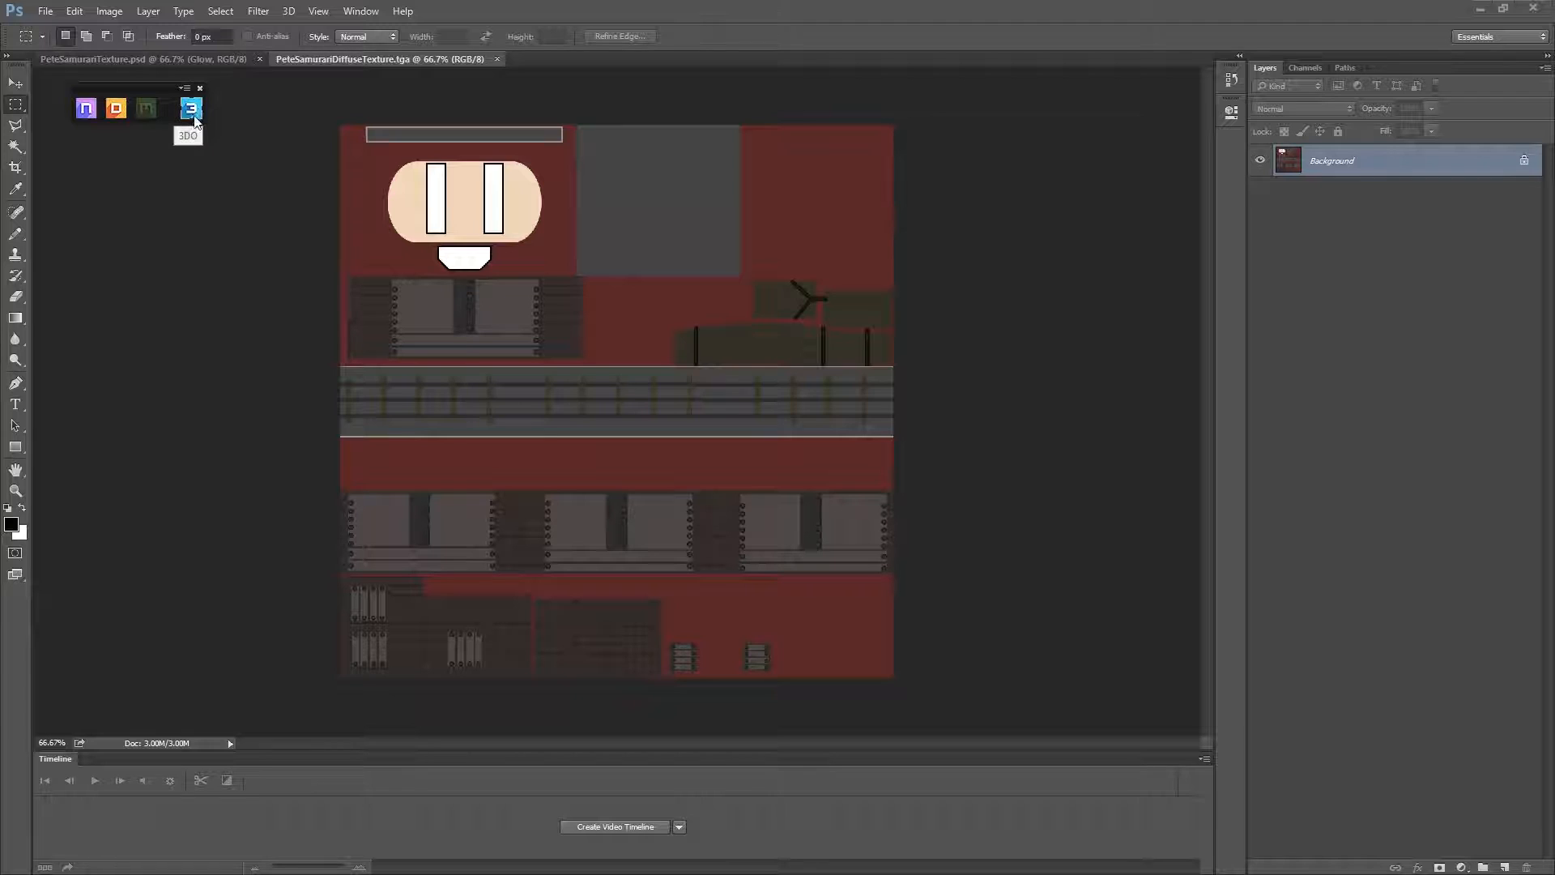
mouse_move(191, 107)
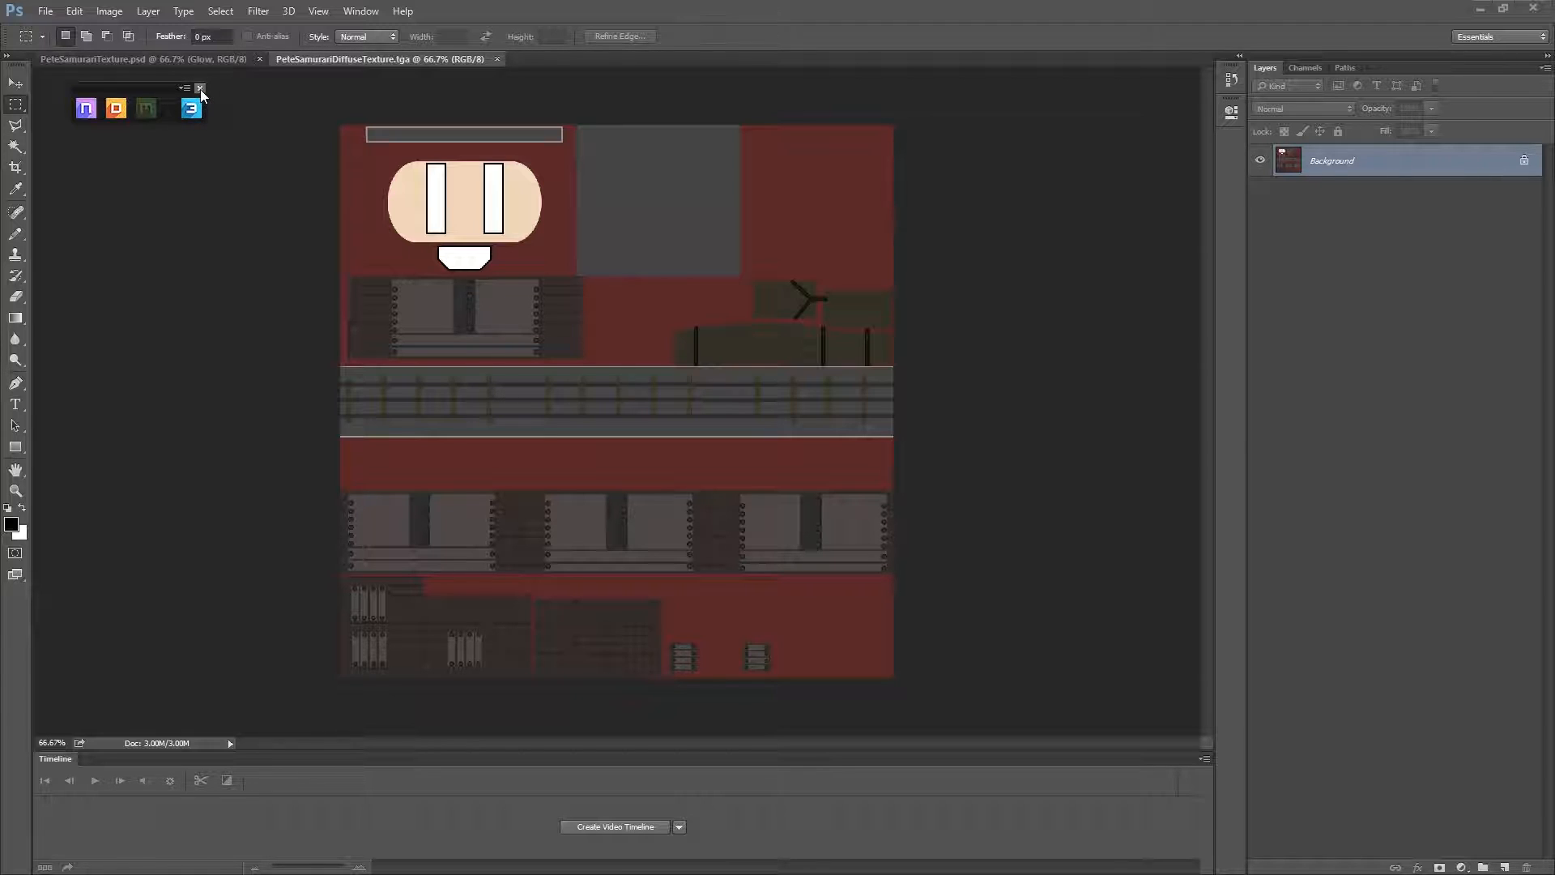
mouse_move(199, 94)
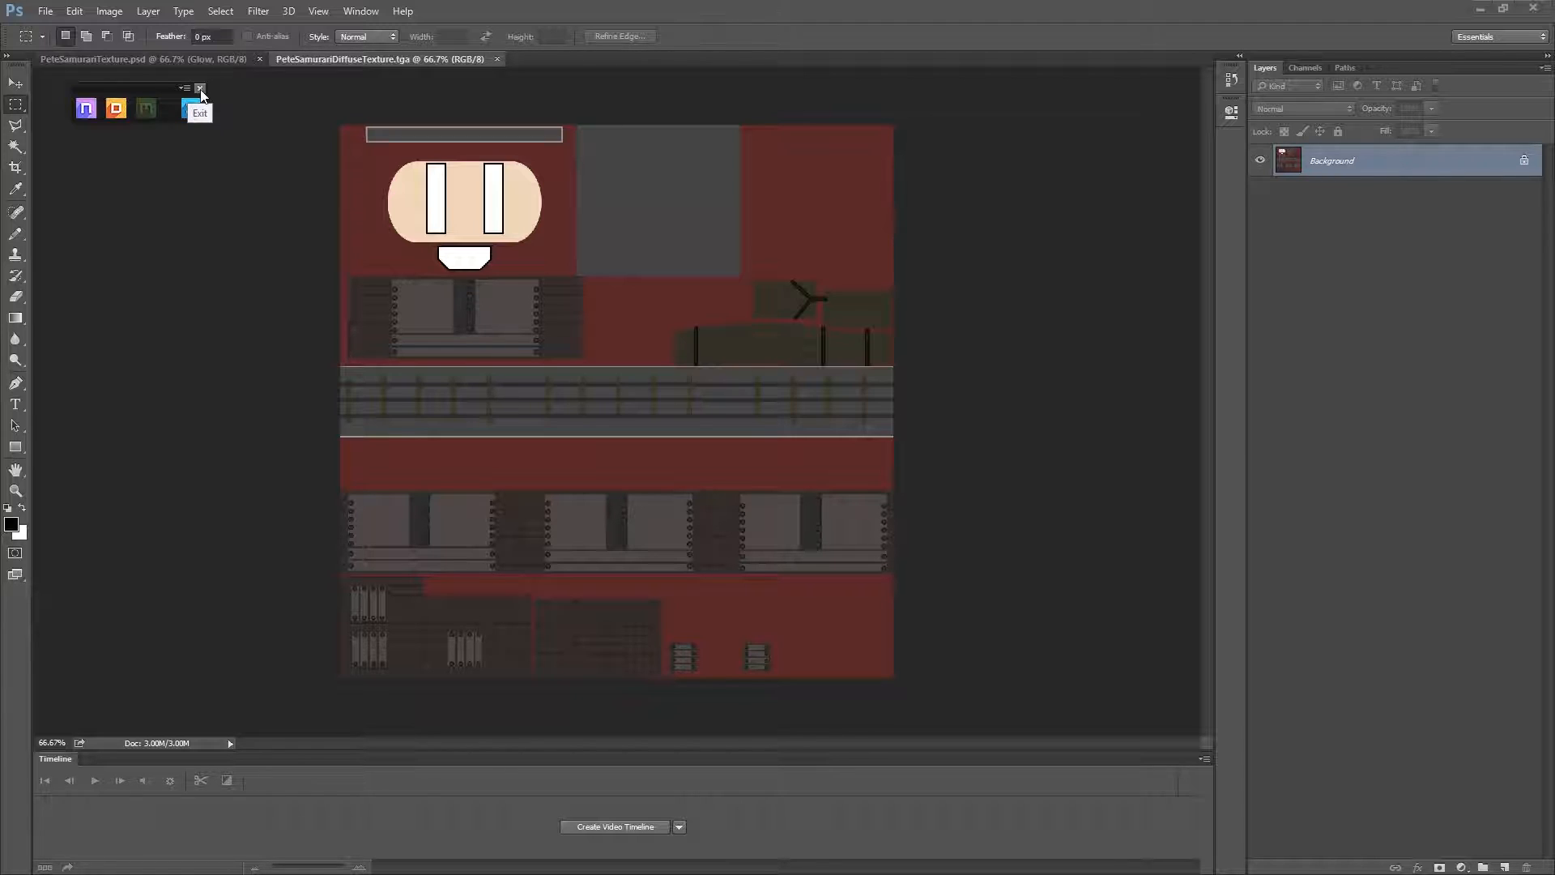
mouse_move(191, 110)
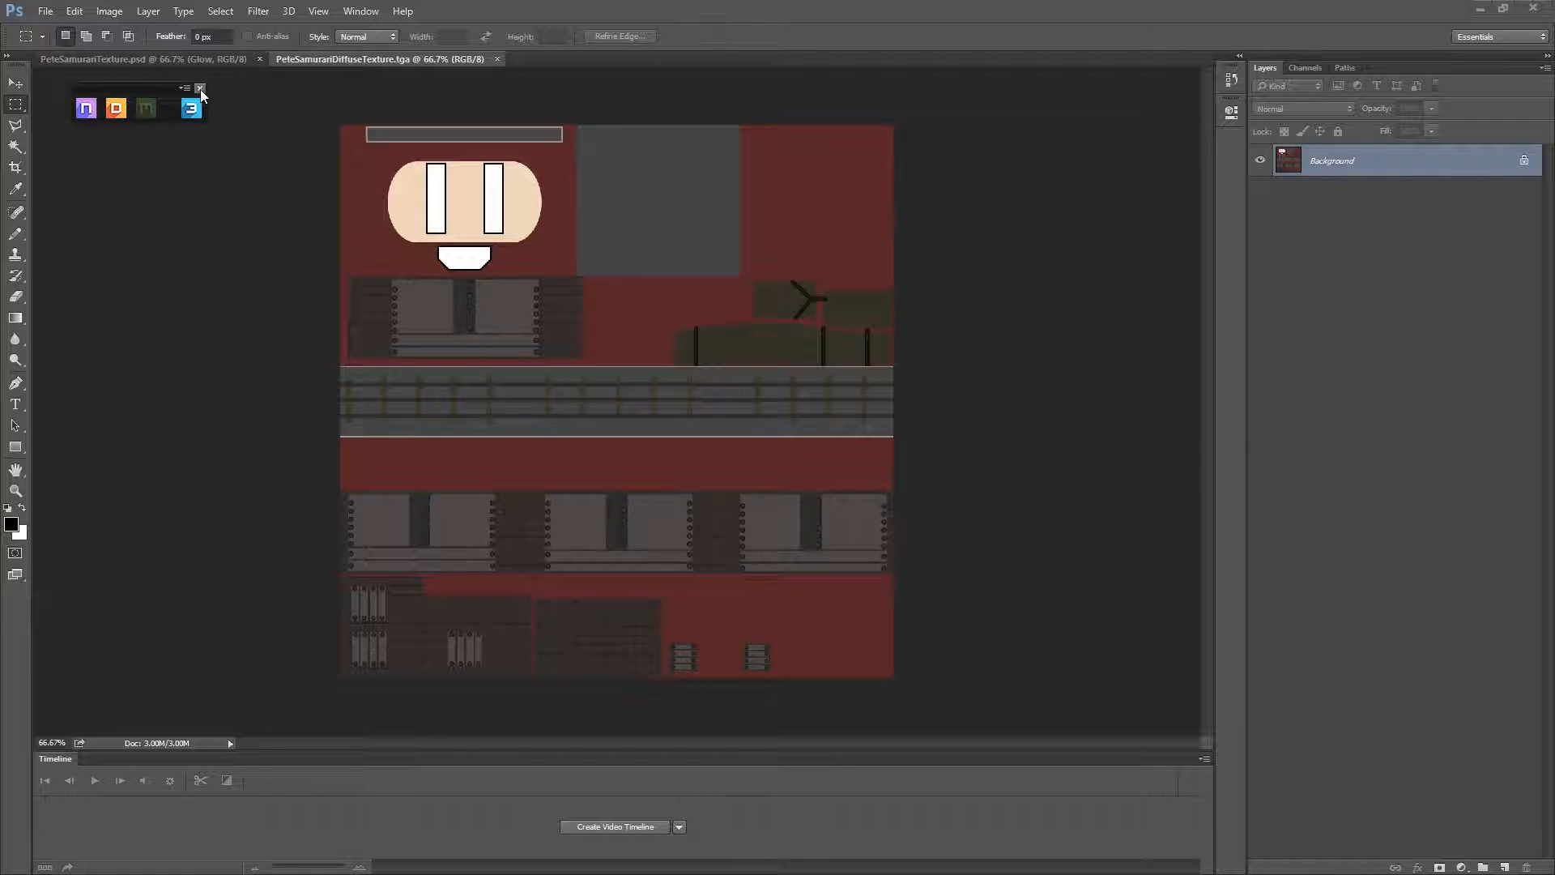
mouse_move(52, 105)
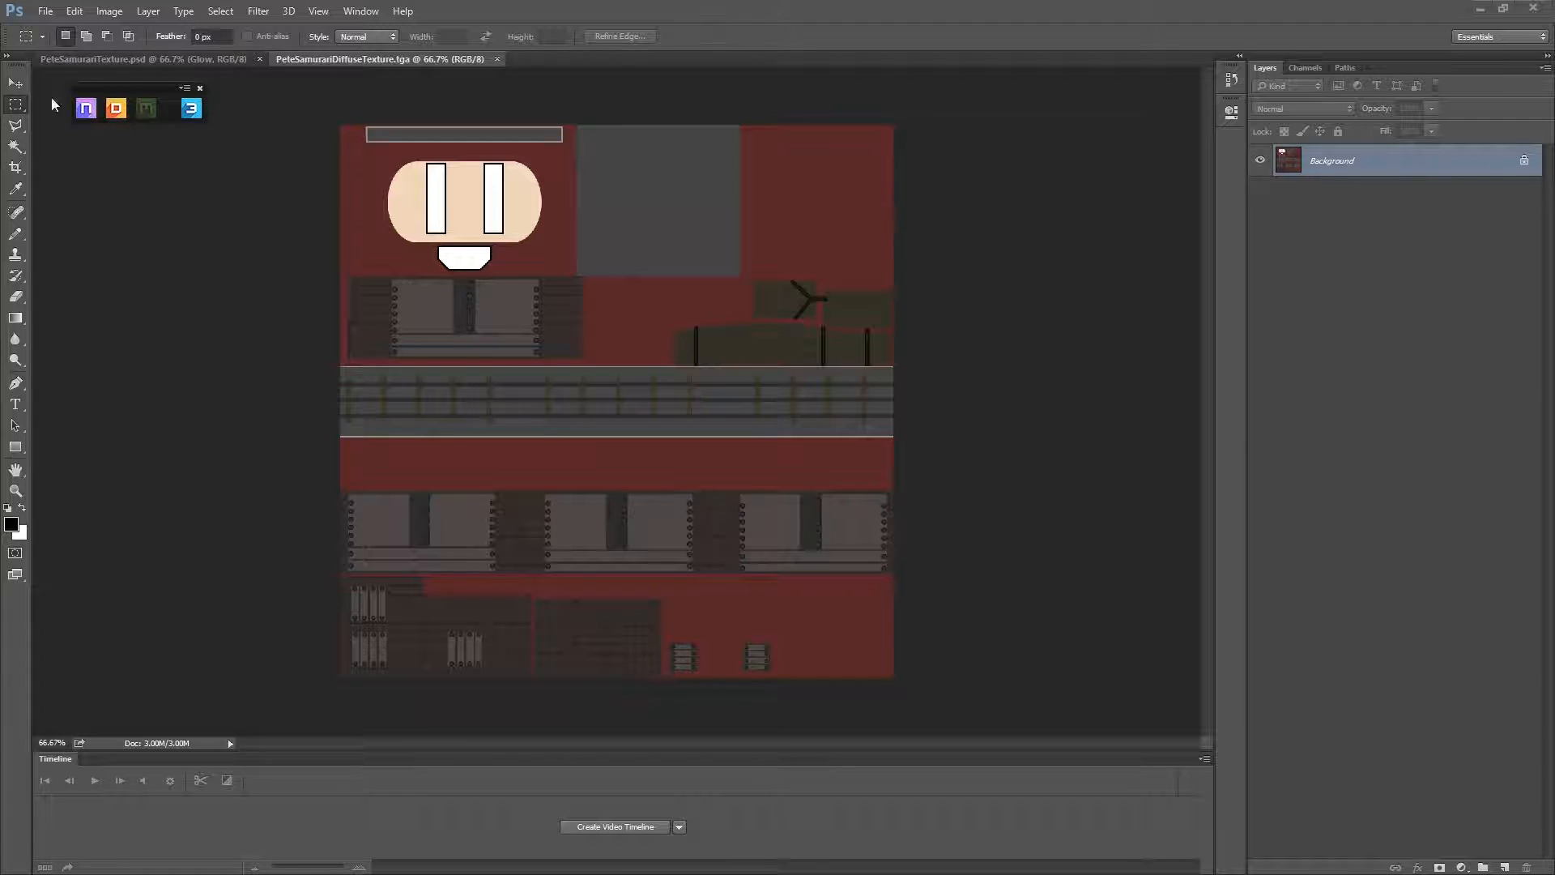
mouse_move(85, 107)
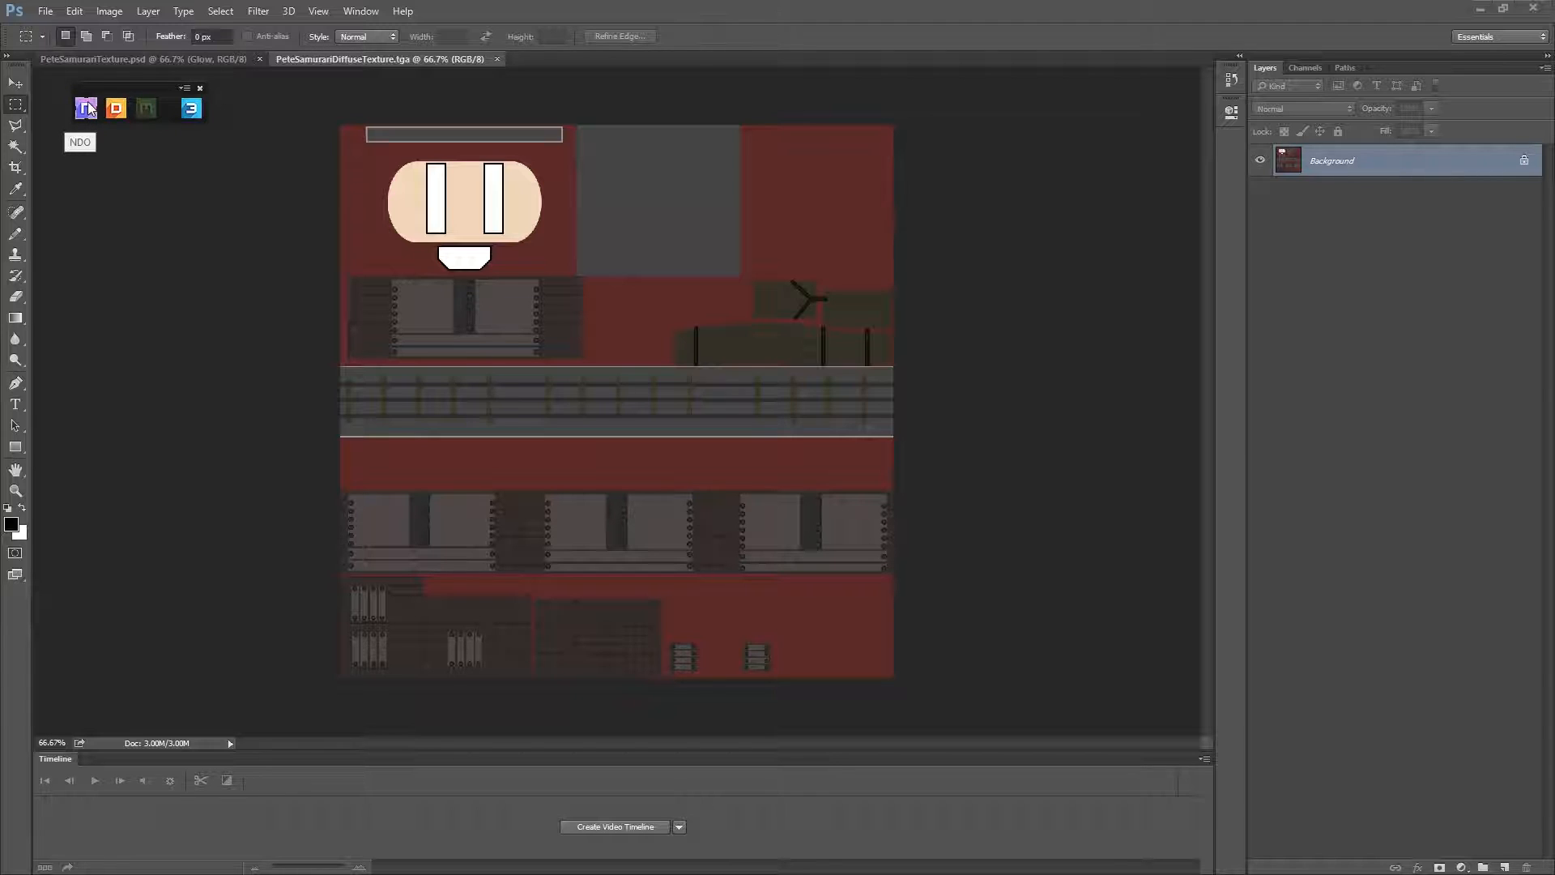
Open the nDo panel, convert Background into editable Layer 0, and open nDo's panel menu.
left_click(86, 108)
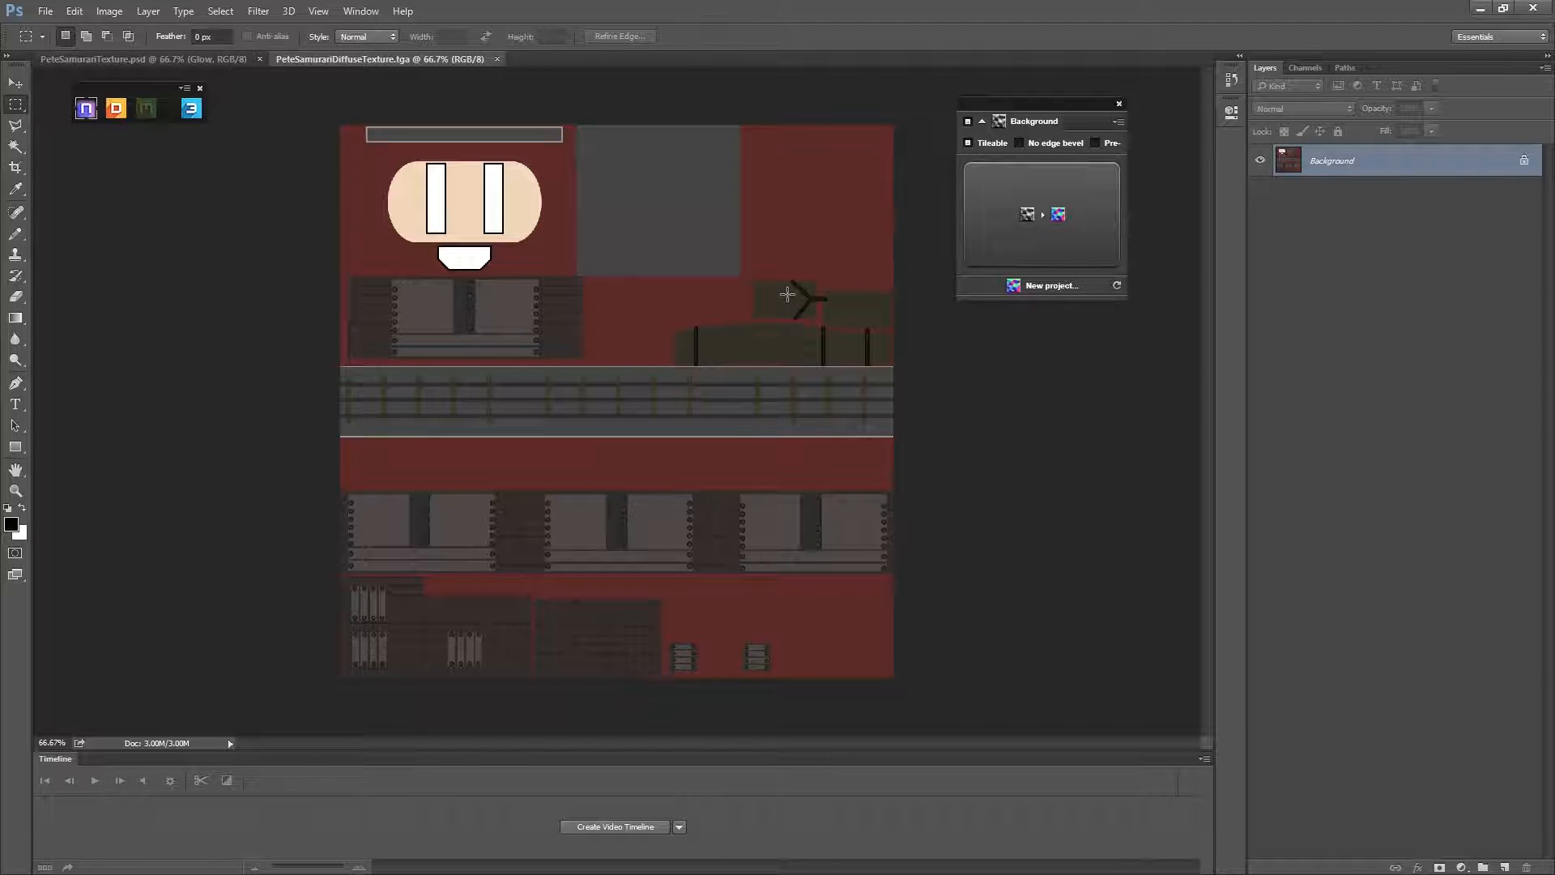
mouse_move(1207, 206)
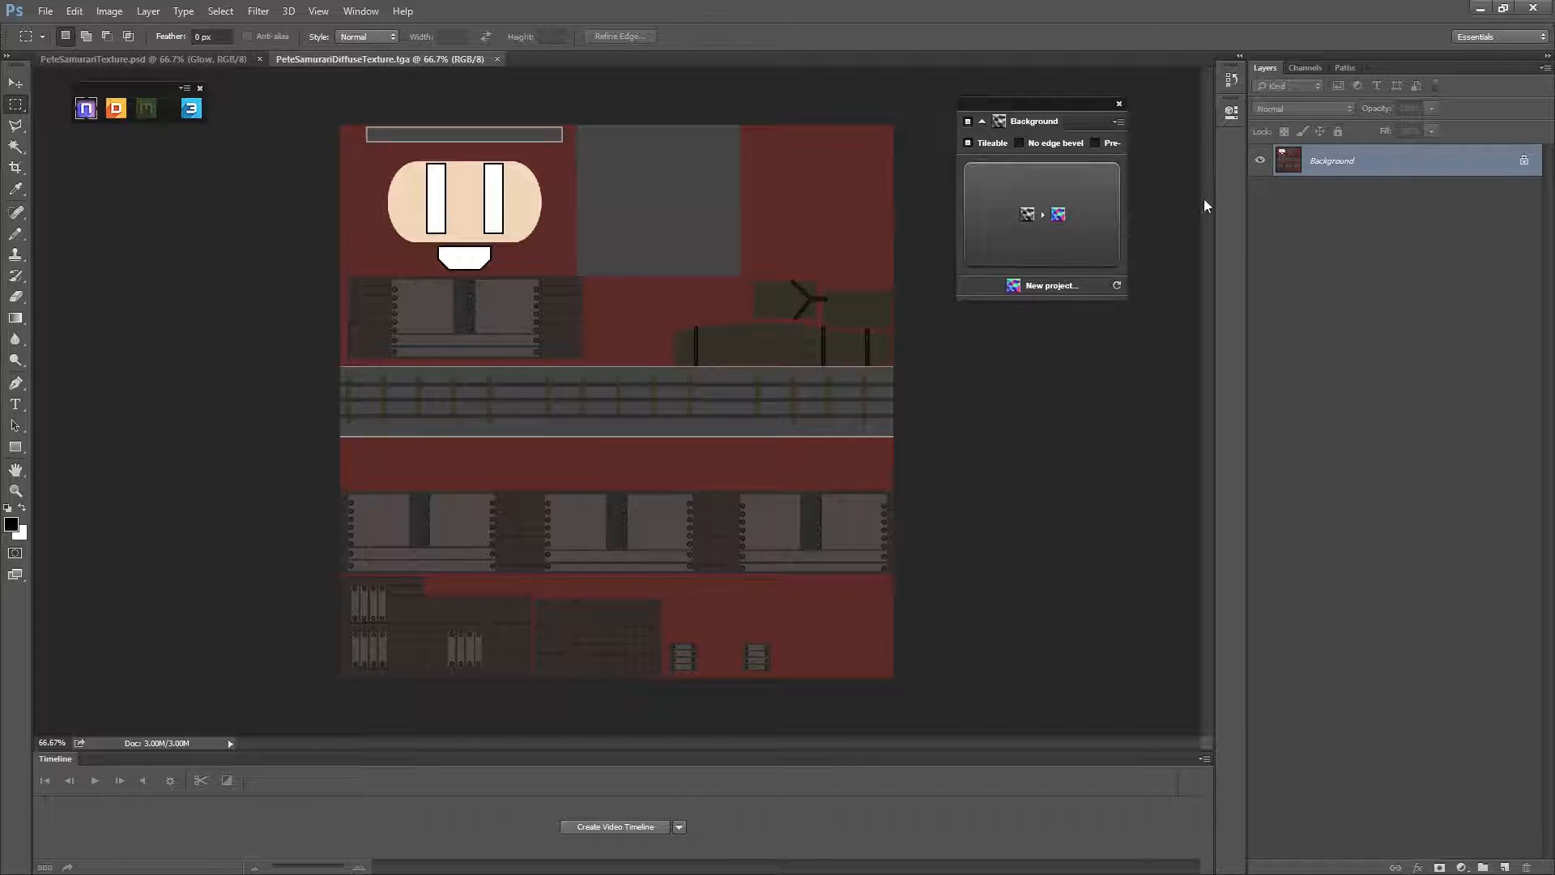
double_click(1332, 159)
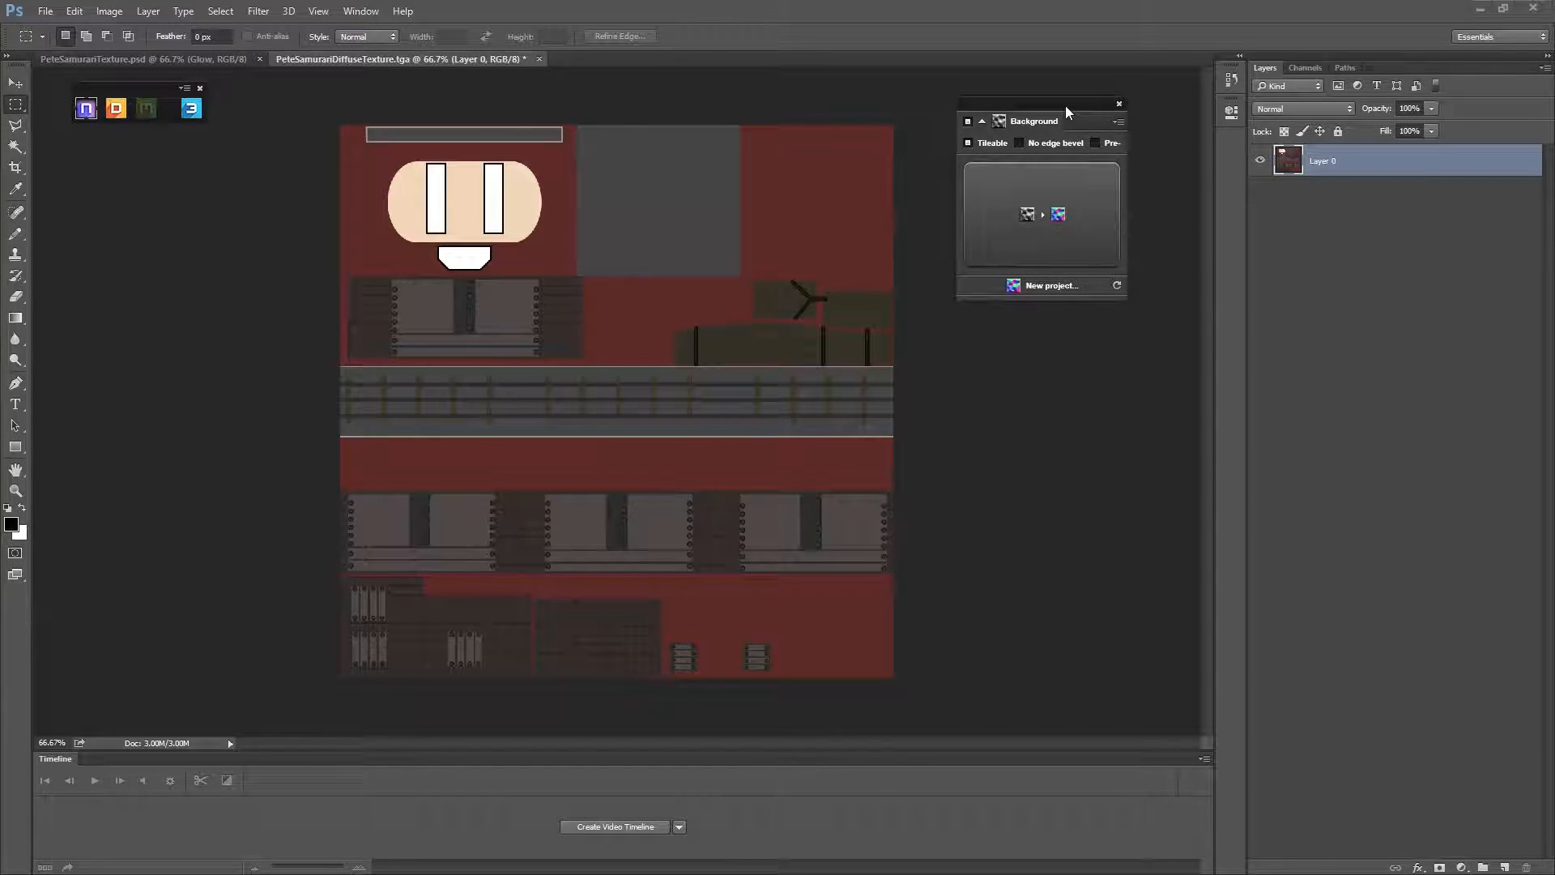
mouse_move(1127, 184)
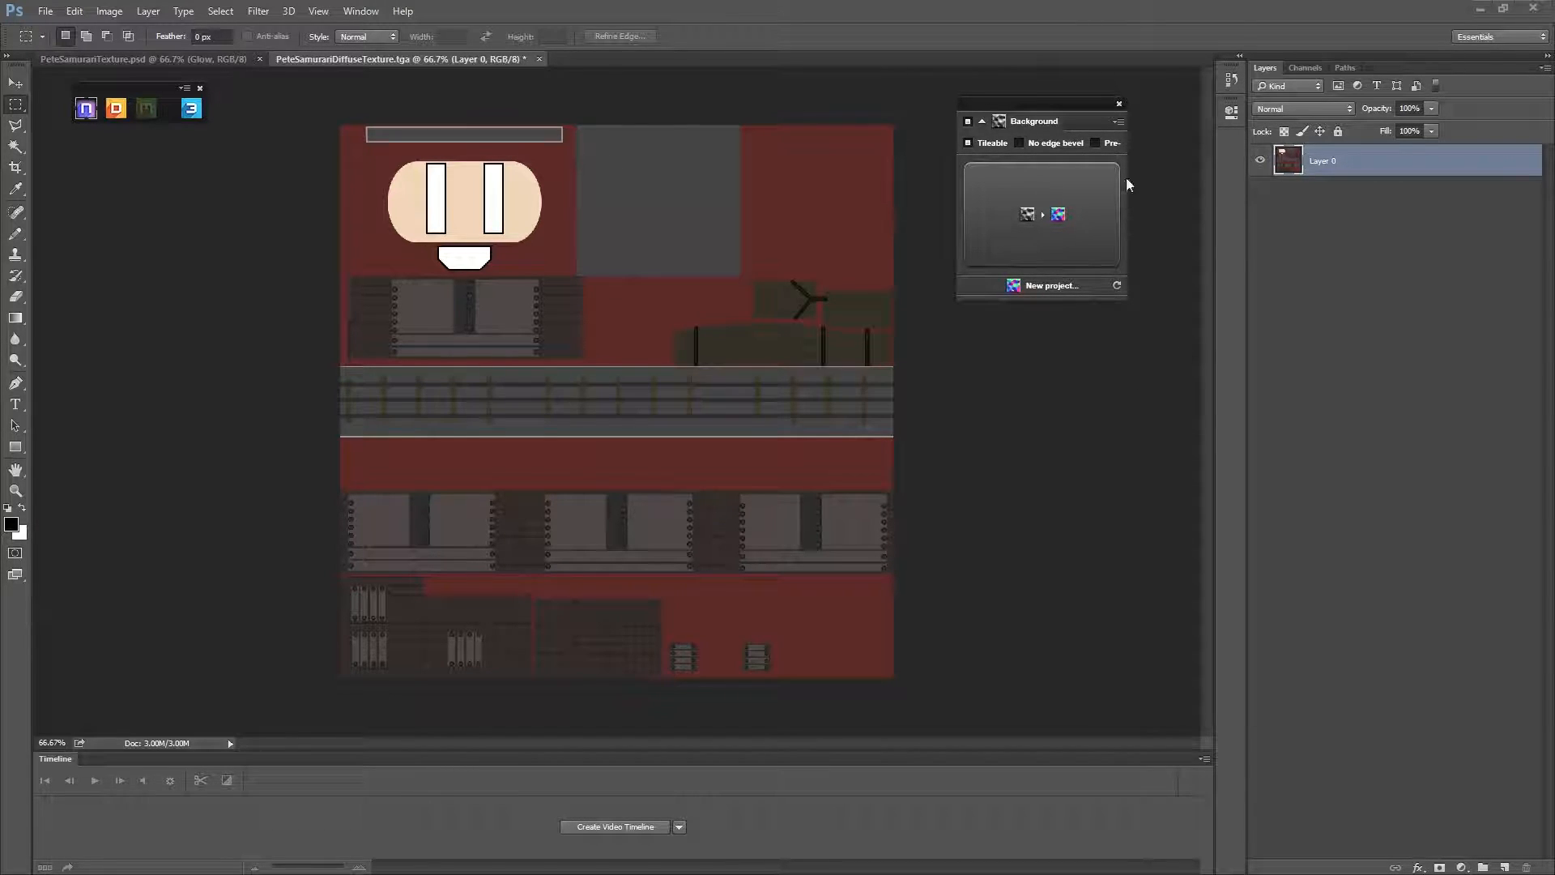
mouse_move(1111, 127)
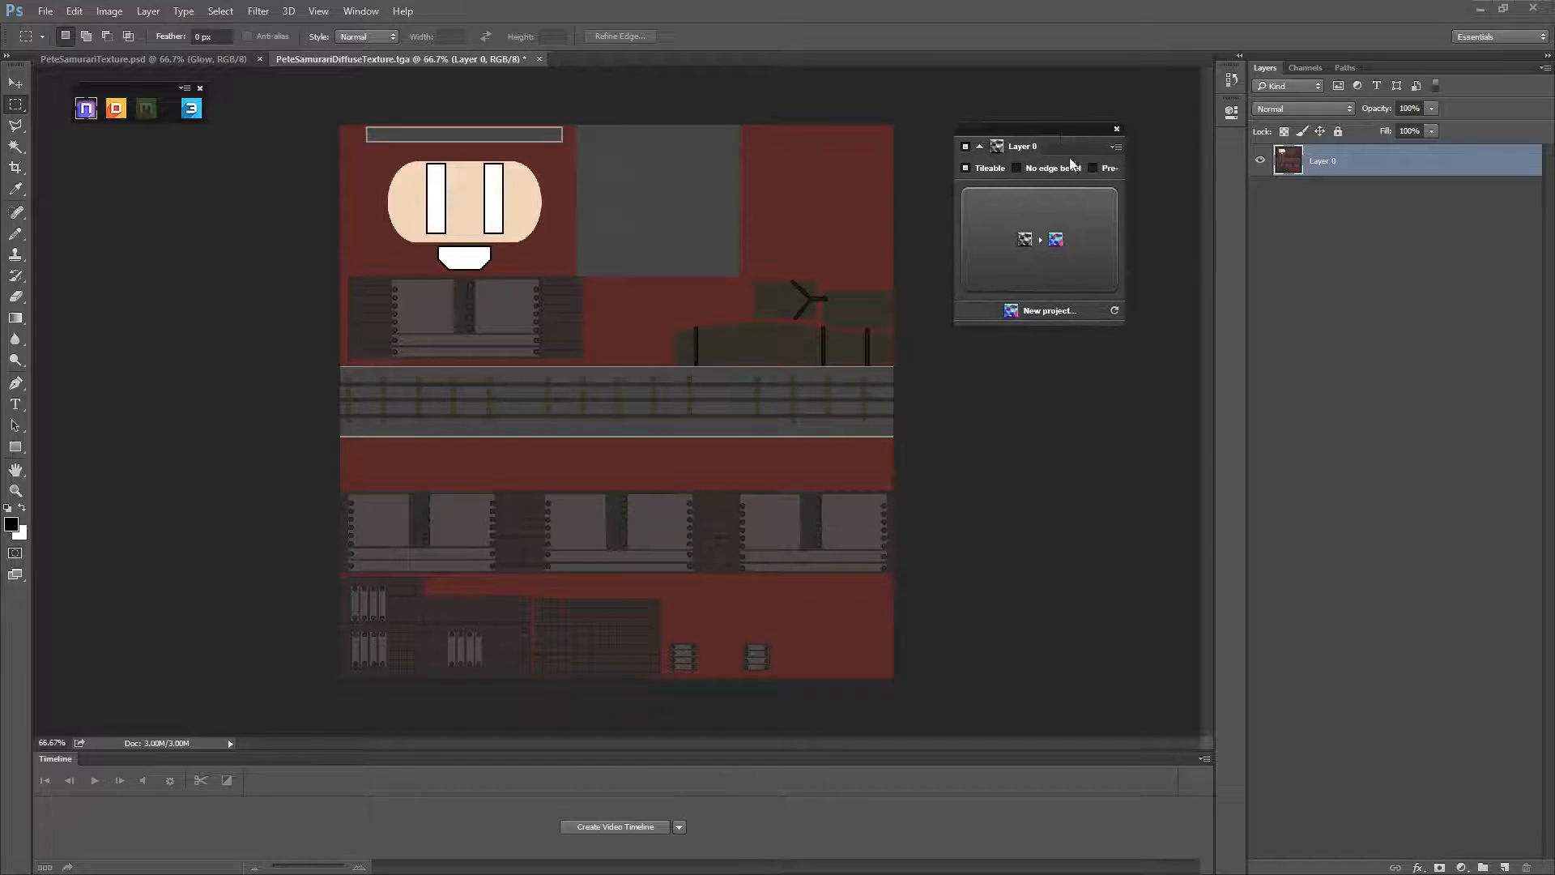
left_click(1106, 145)
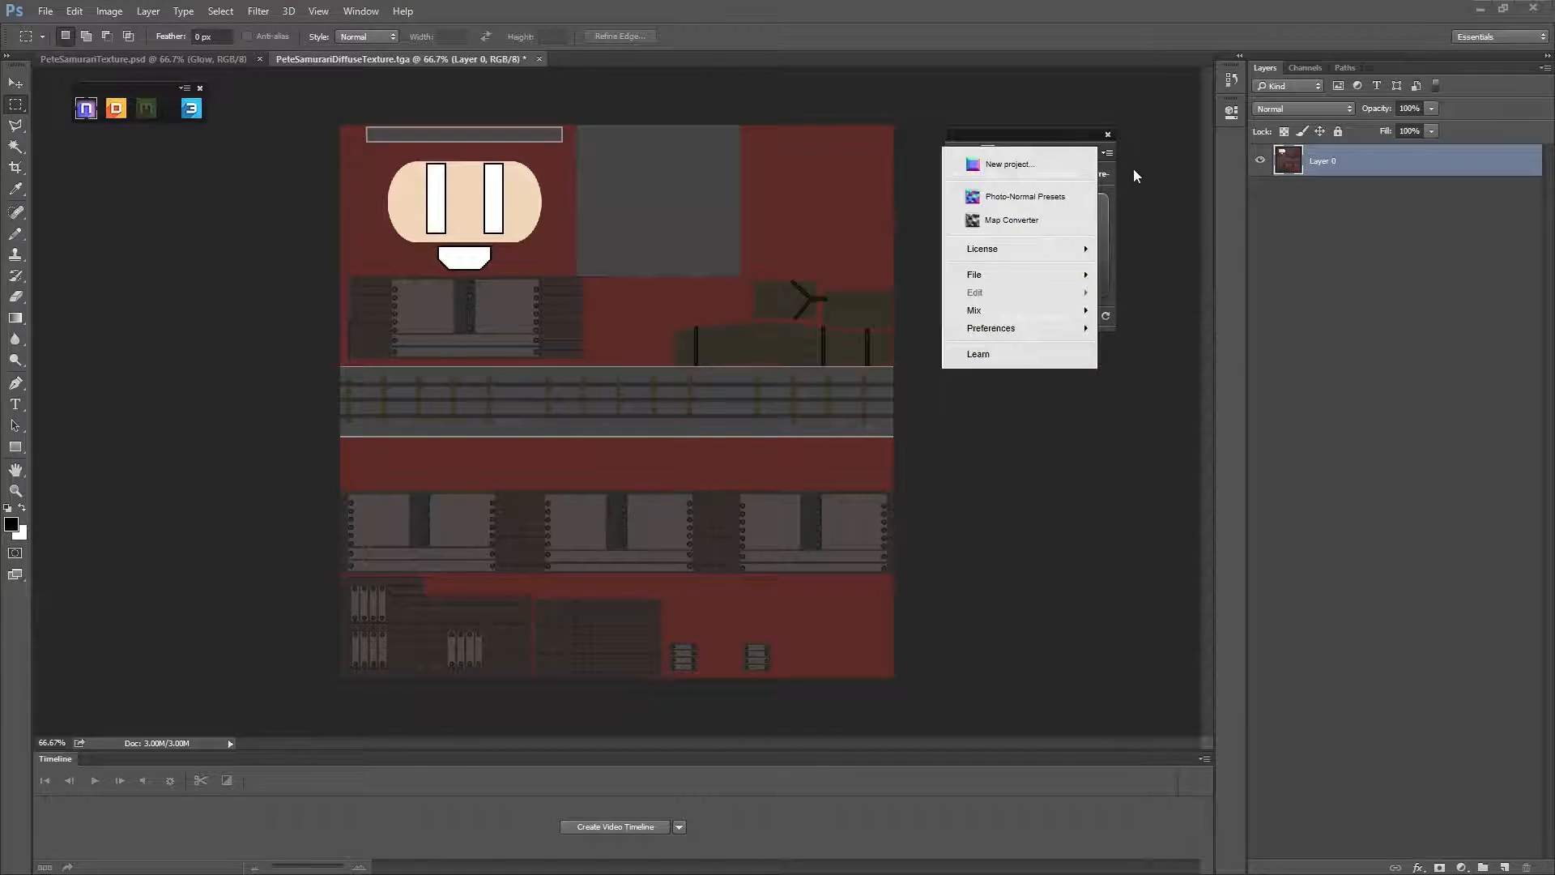
mouse_move(1020, 248)
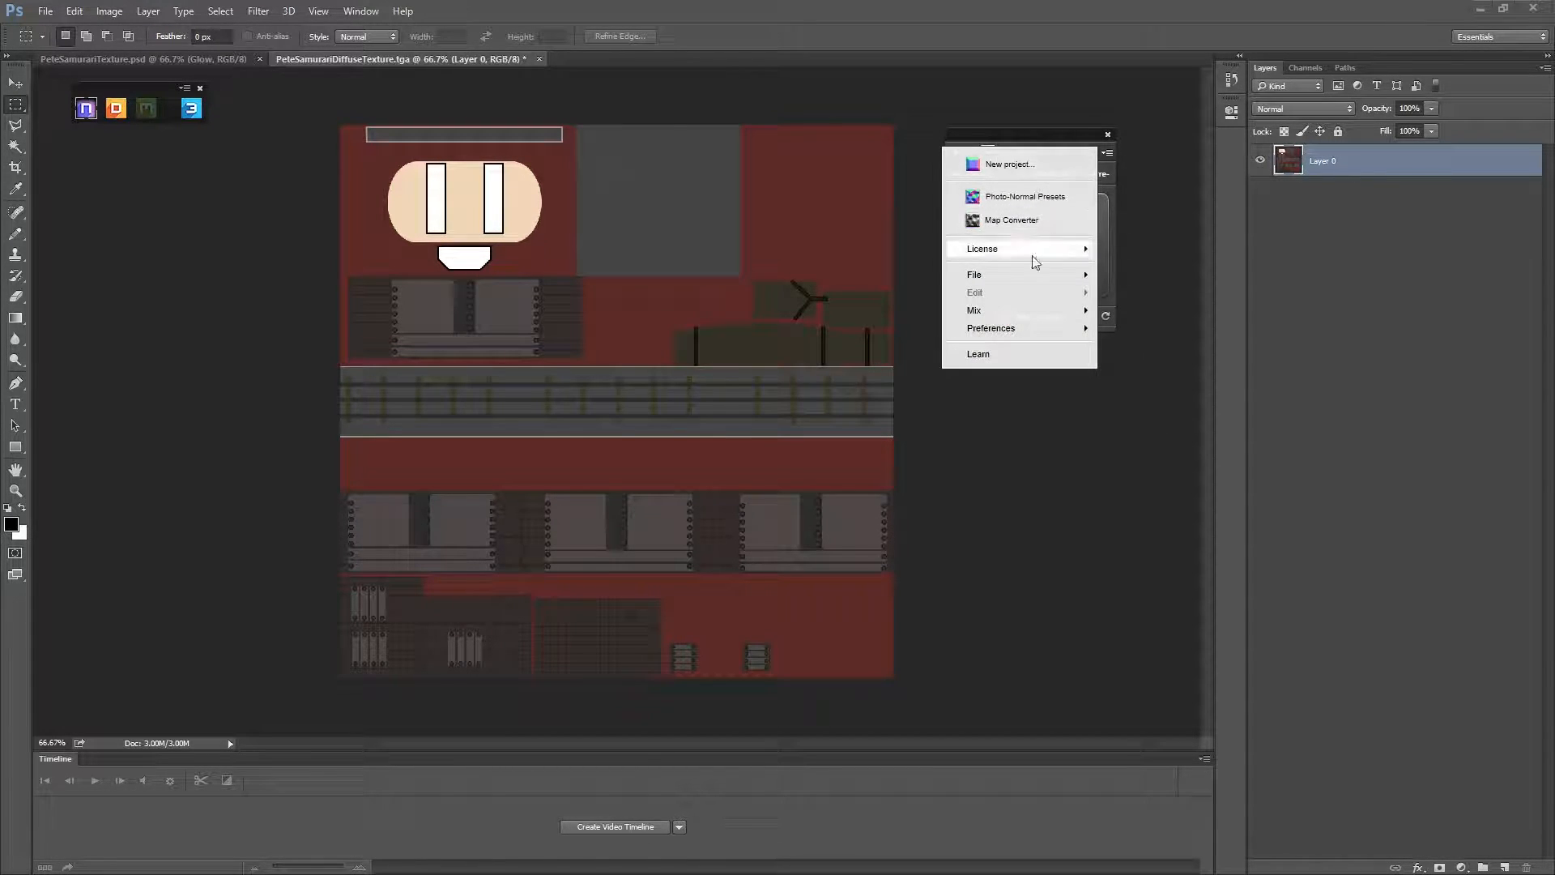
mouse_move(997, 220)
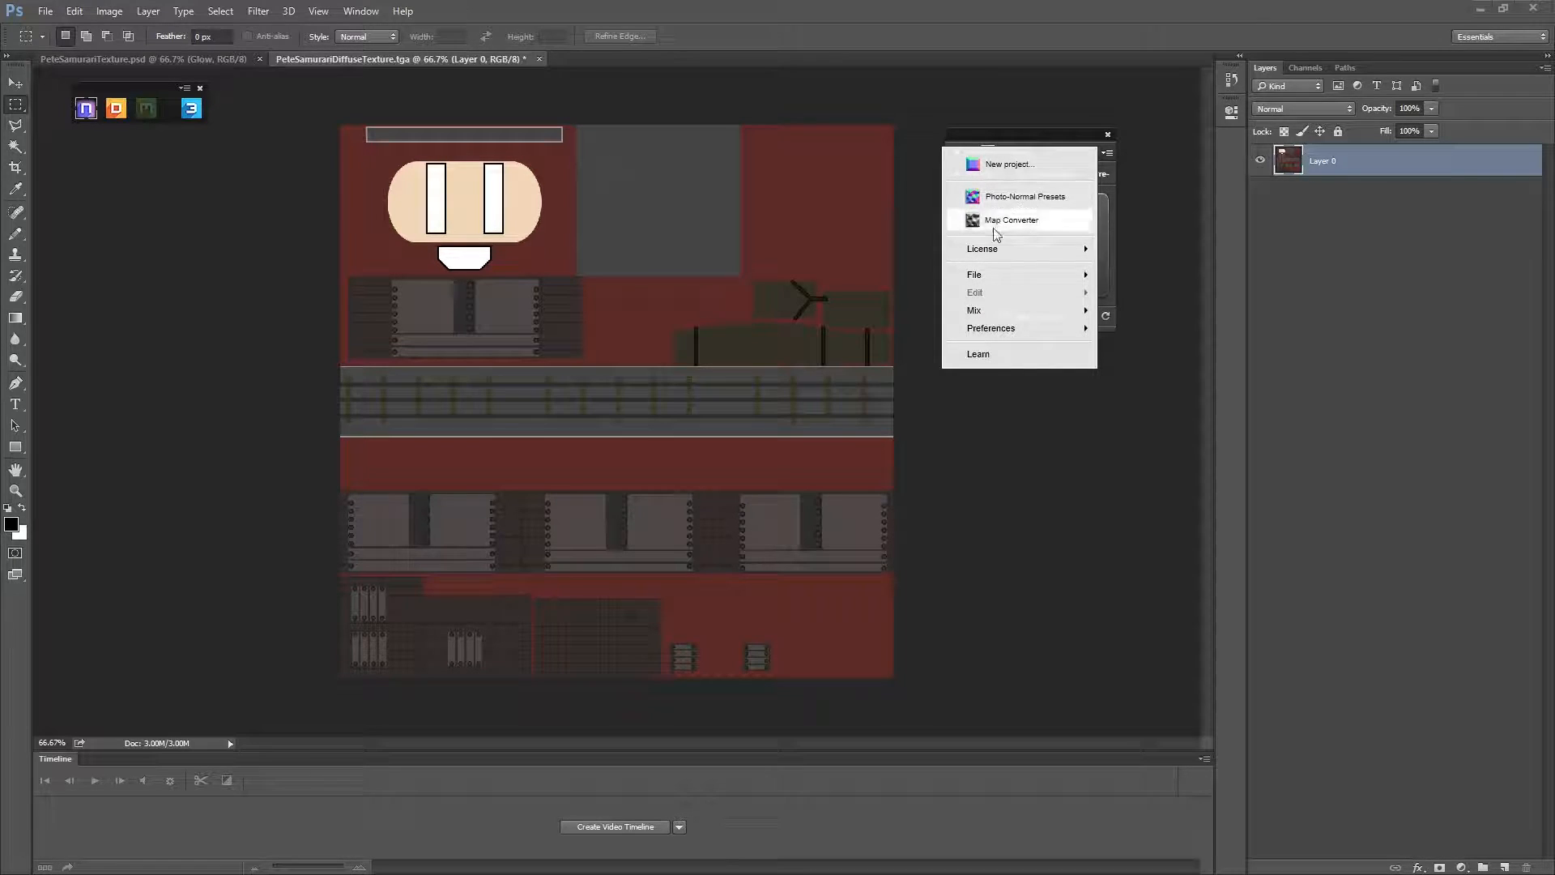
mouse_move(1053, 242)
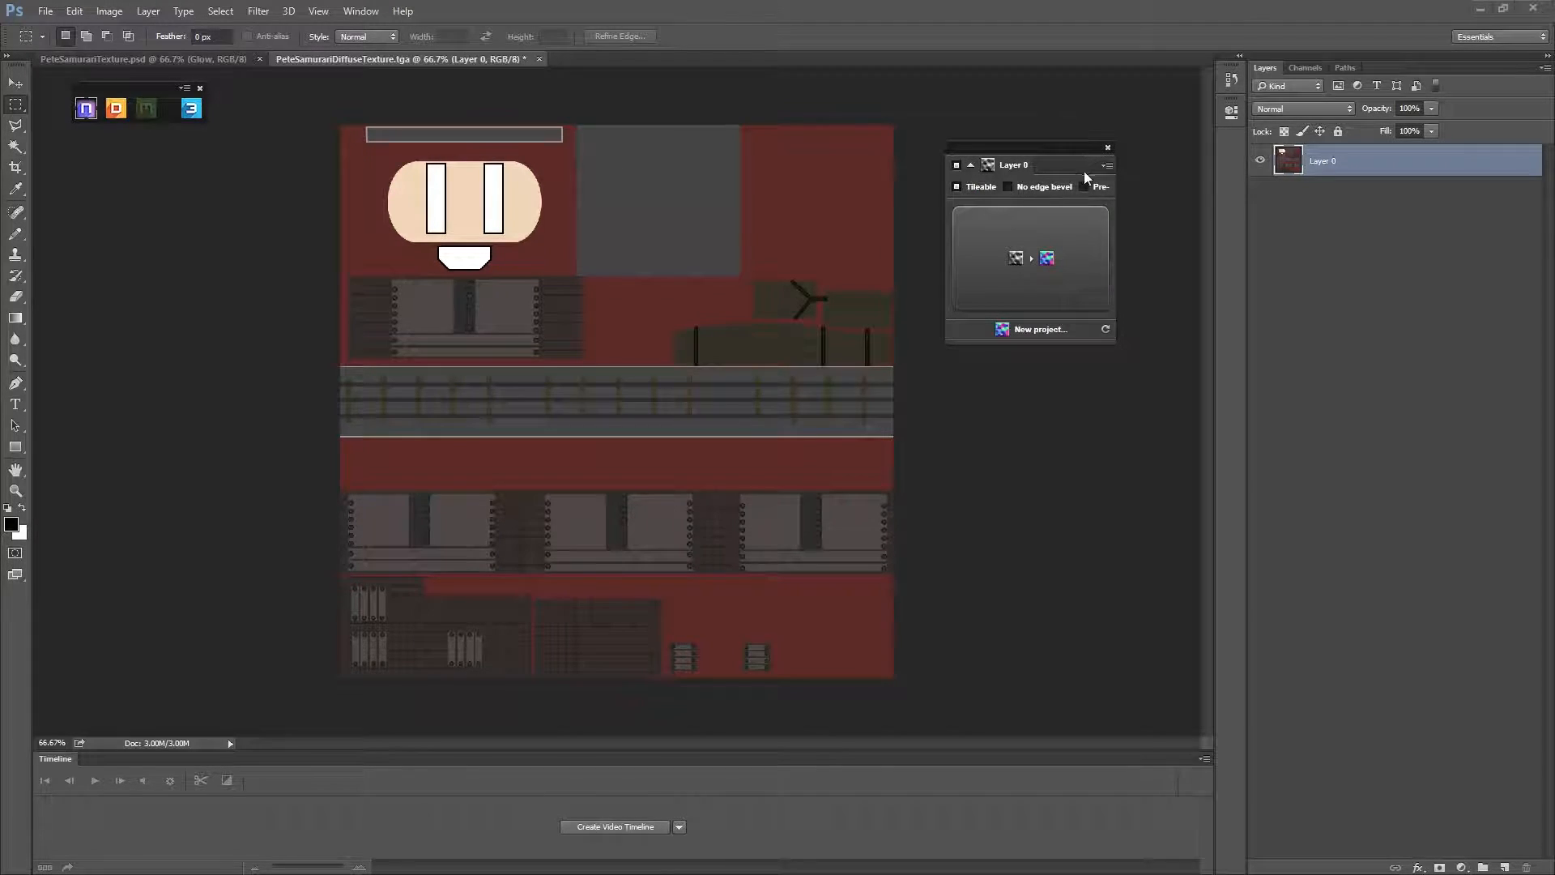
mouse_move(1505, 380)
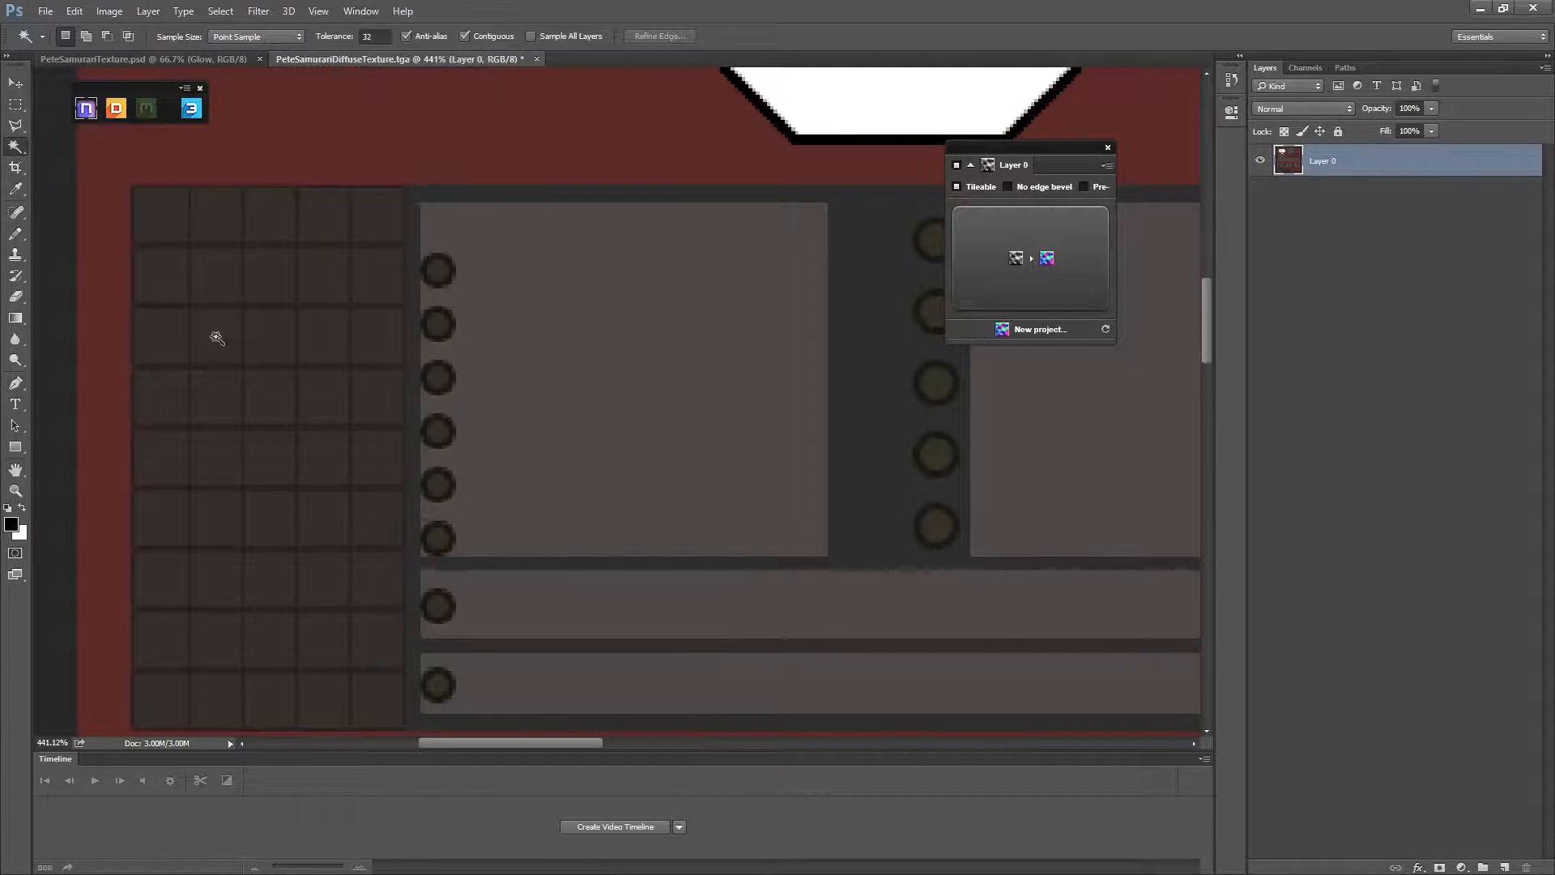
Select the dark grid areas with Color Range at Fuzziness 0.
left_click(16, 106)
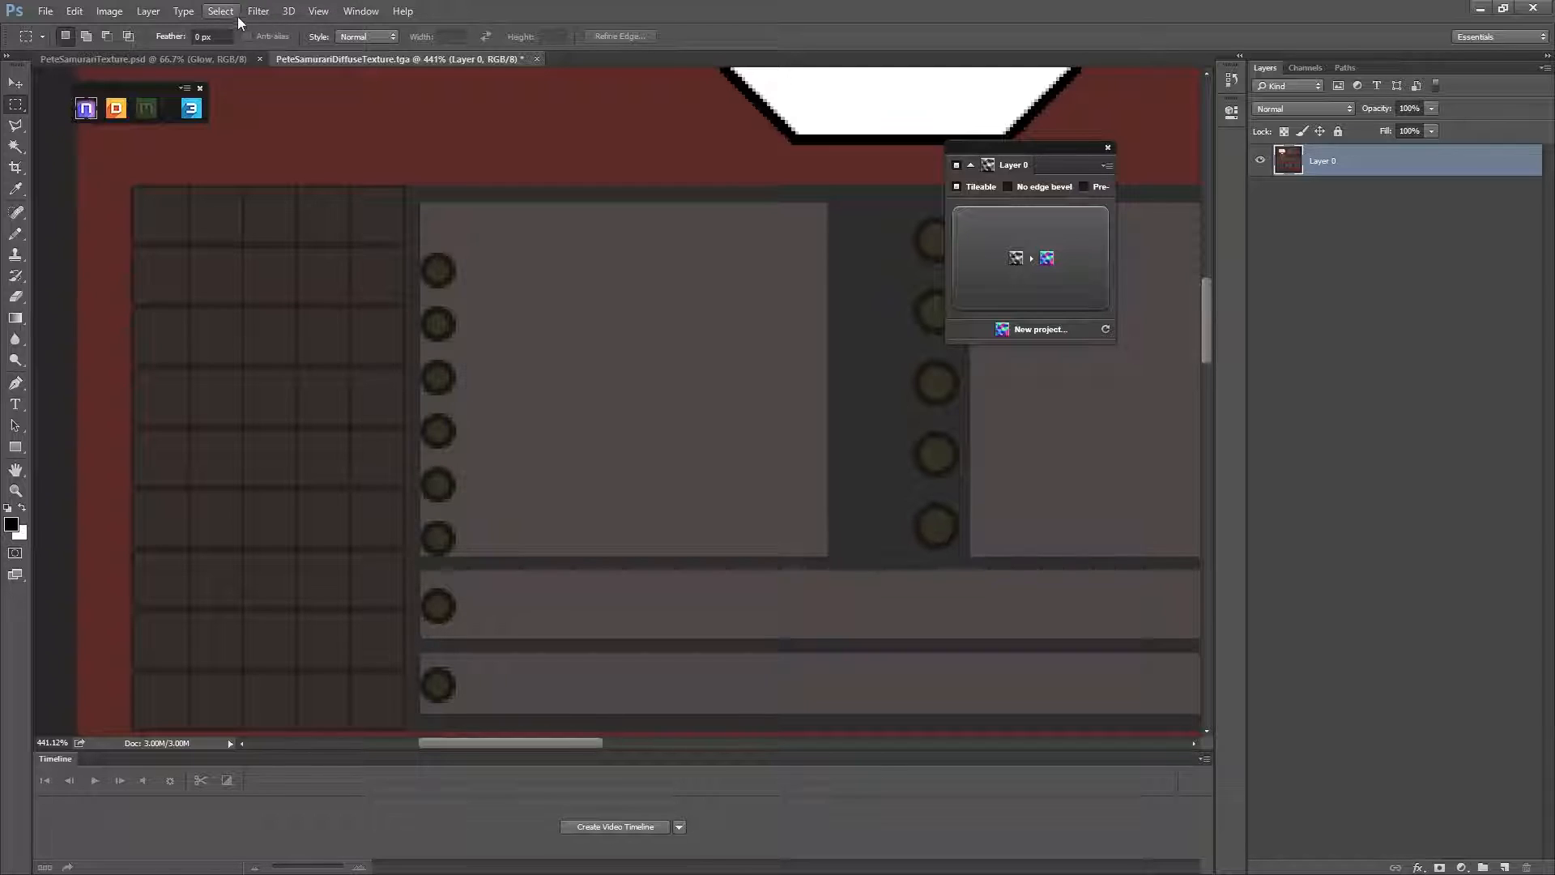
left_click(221, 10)
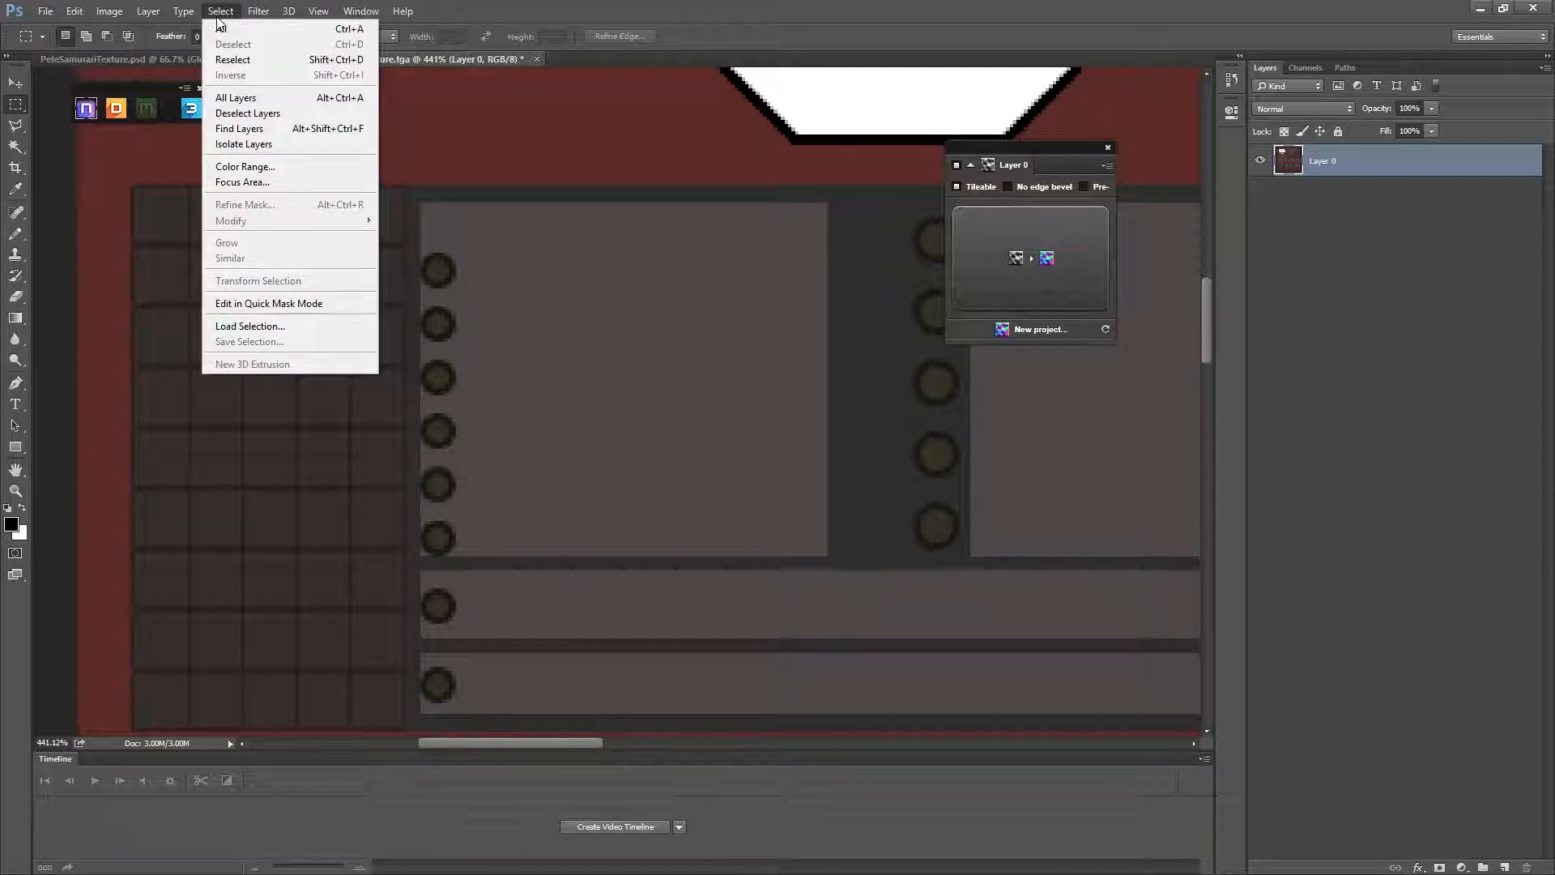
mouse_move(243, 167)
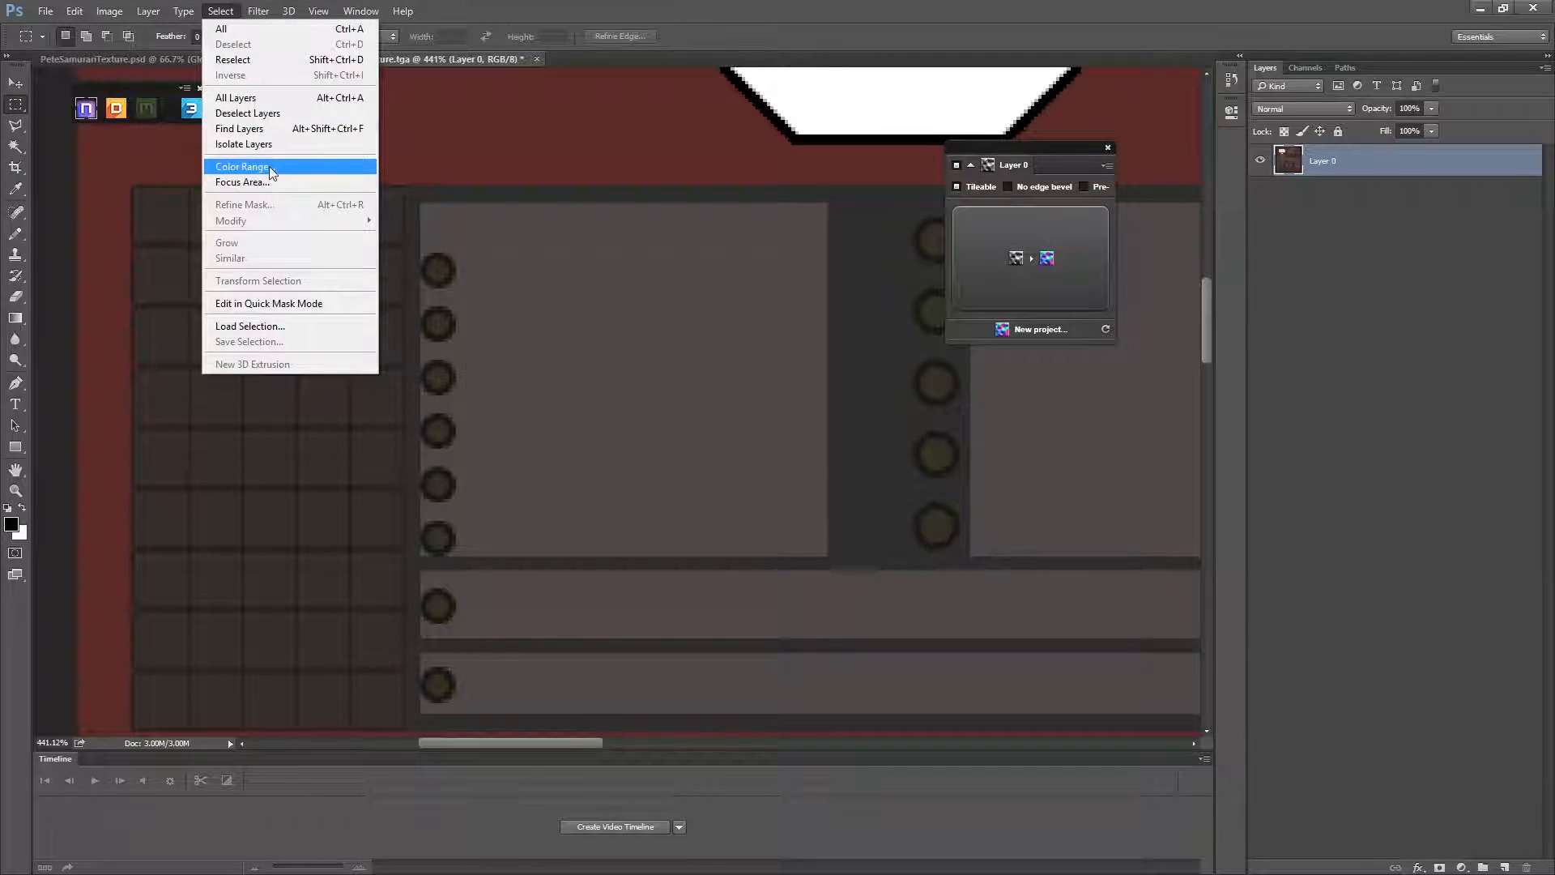
left_click(241, 167)
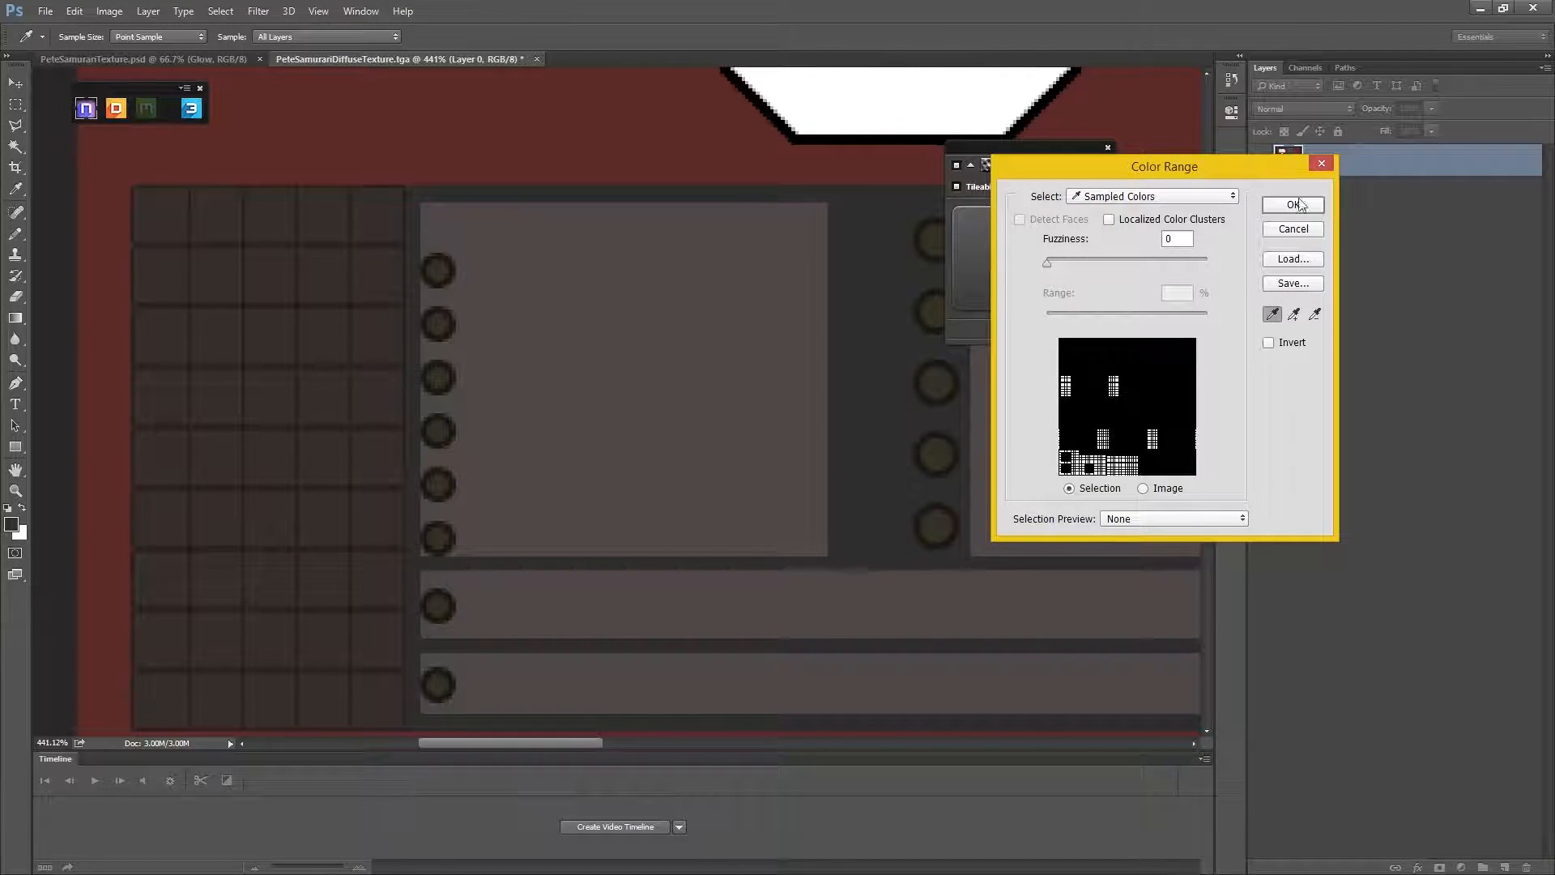
left_click(1293, 205)
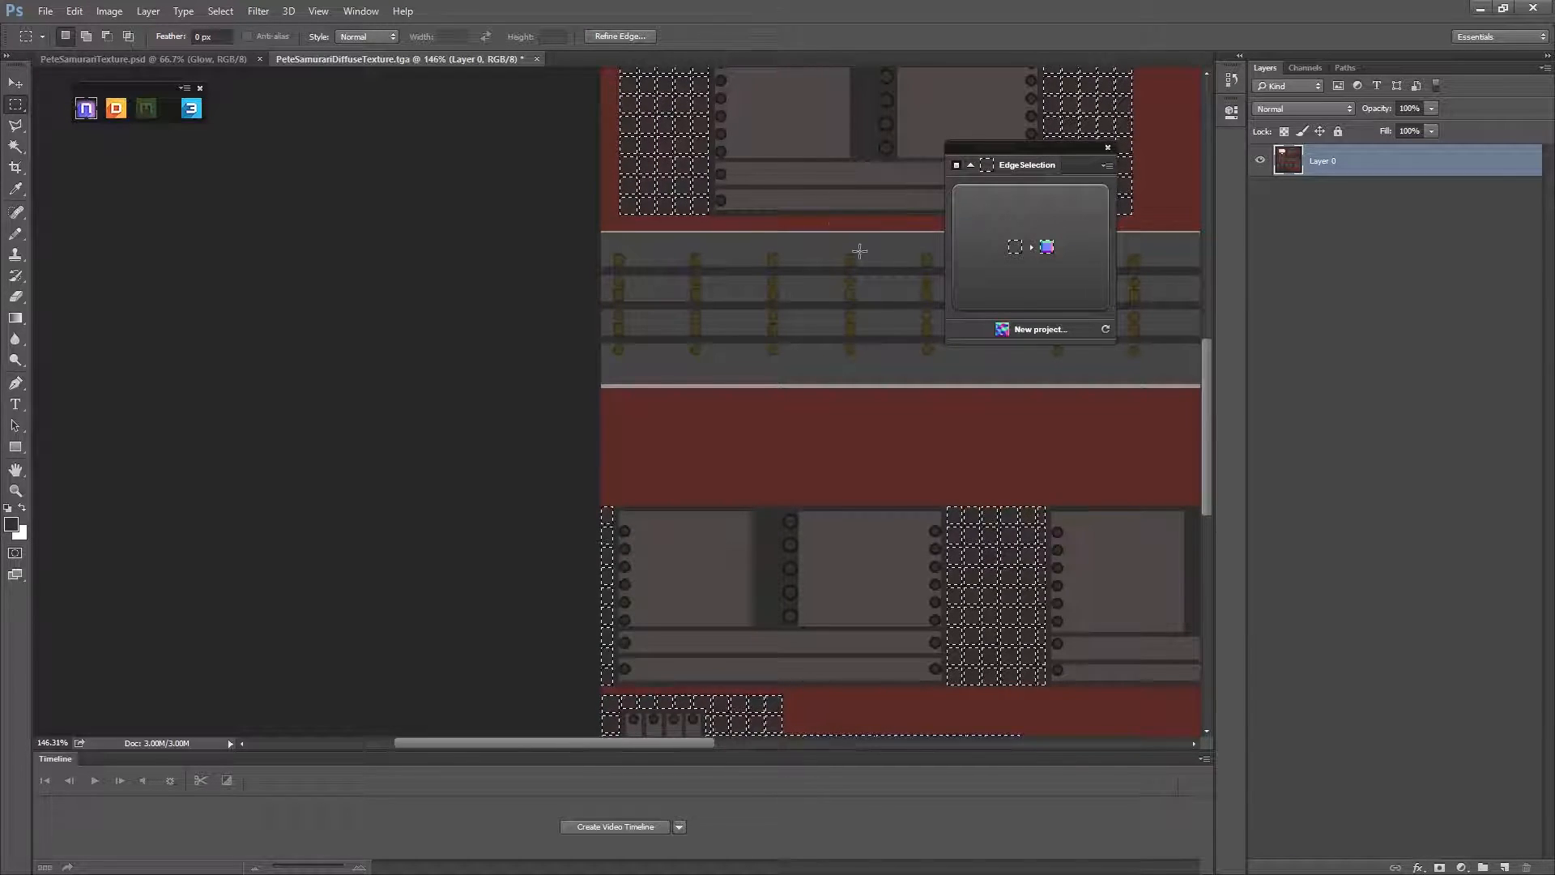
Scroll the view left toward the central panel's dark grid squares.
scroll("left", 3)
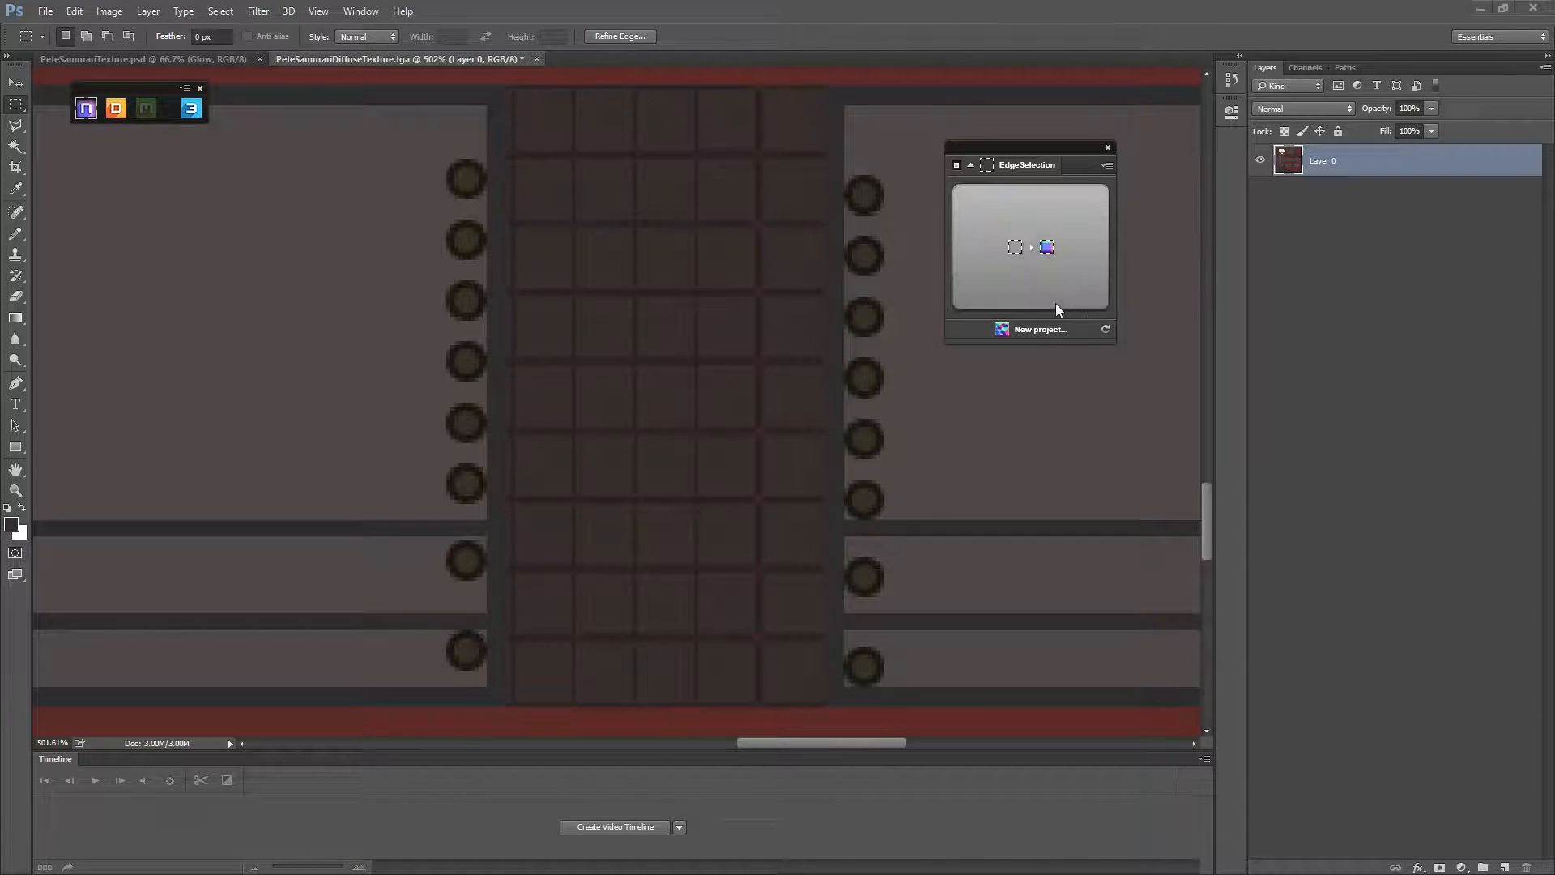
mouse_move(1015, 249)
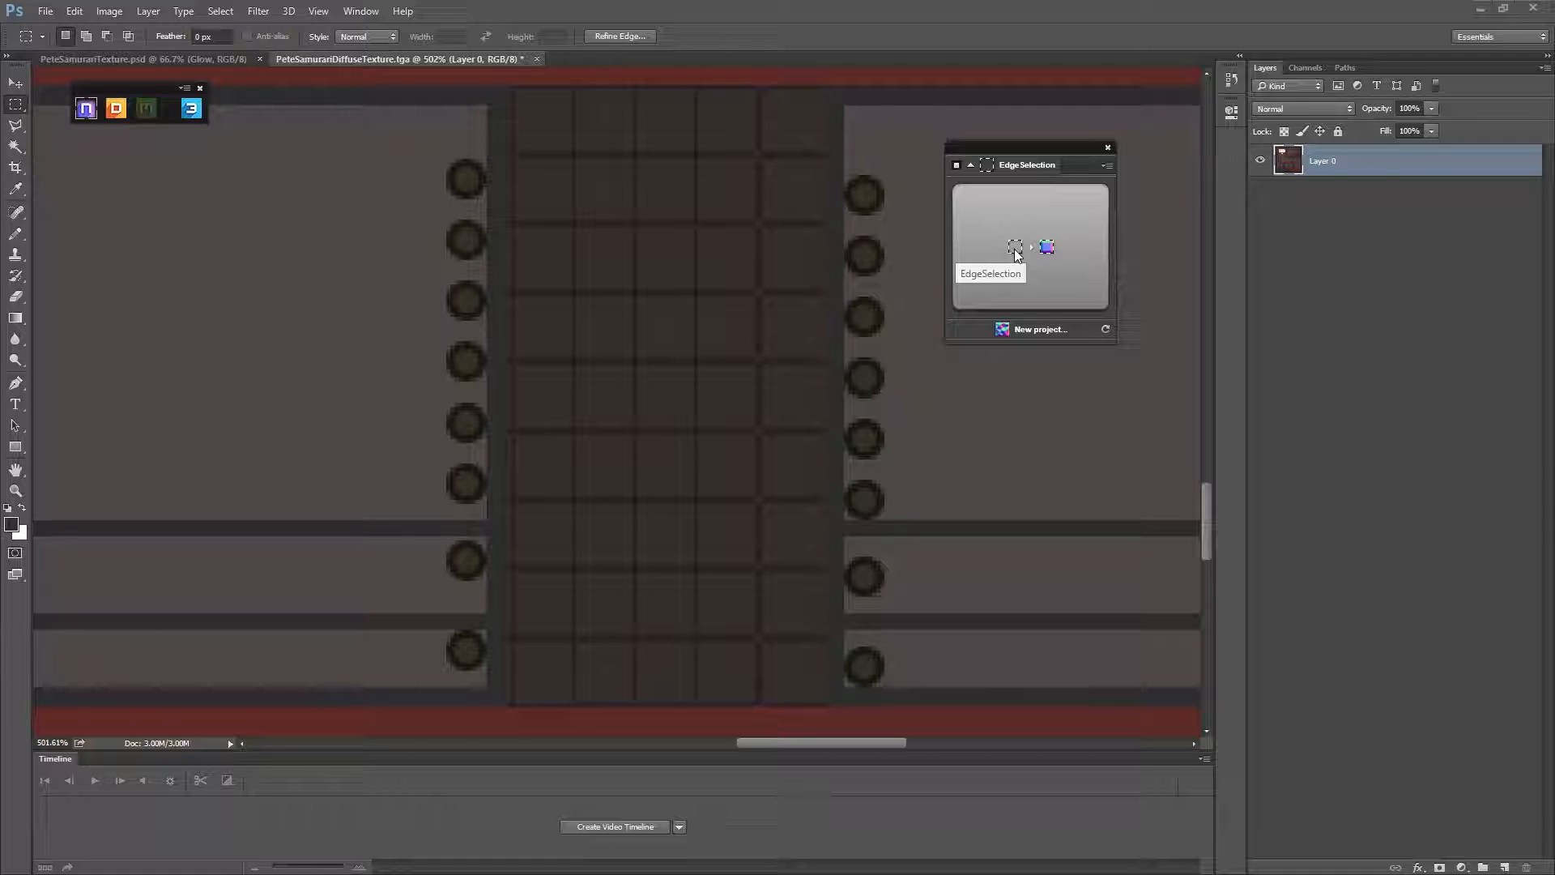
mouse_move(1045, 248)
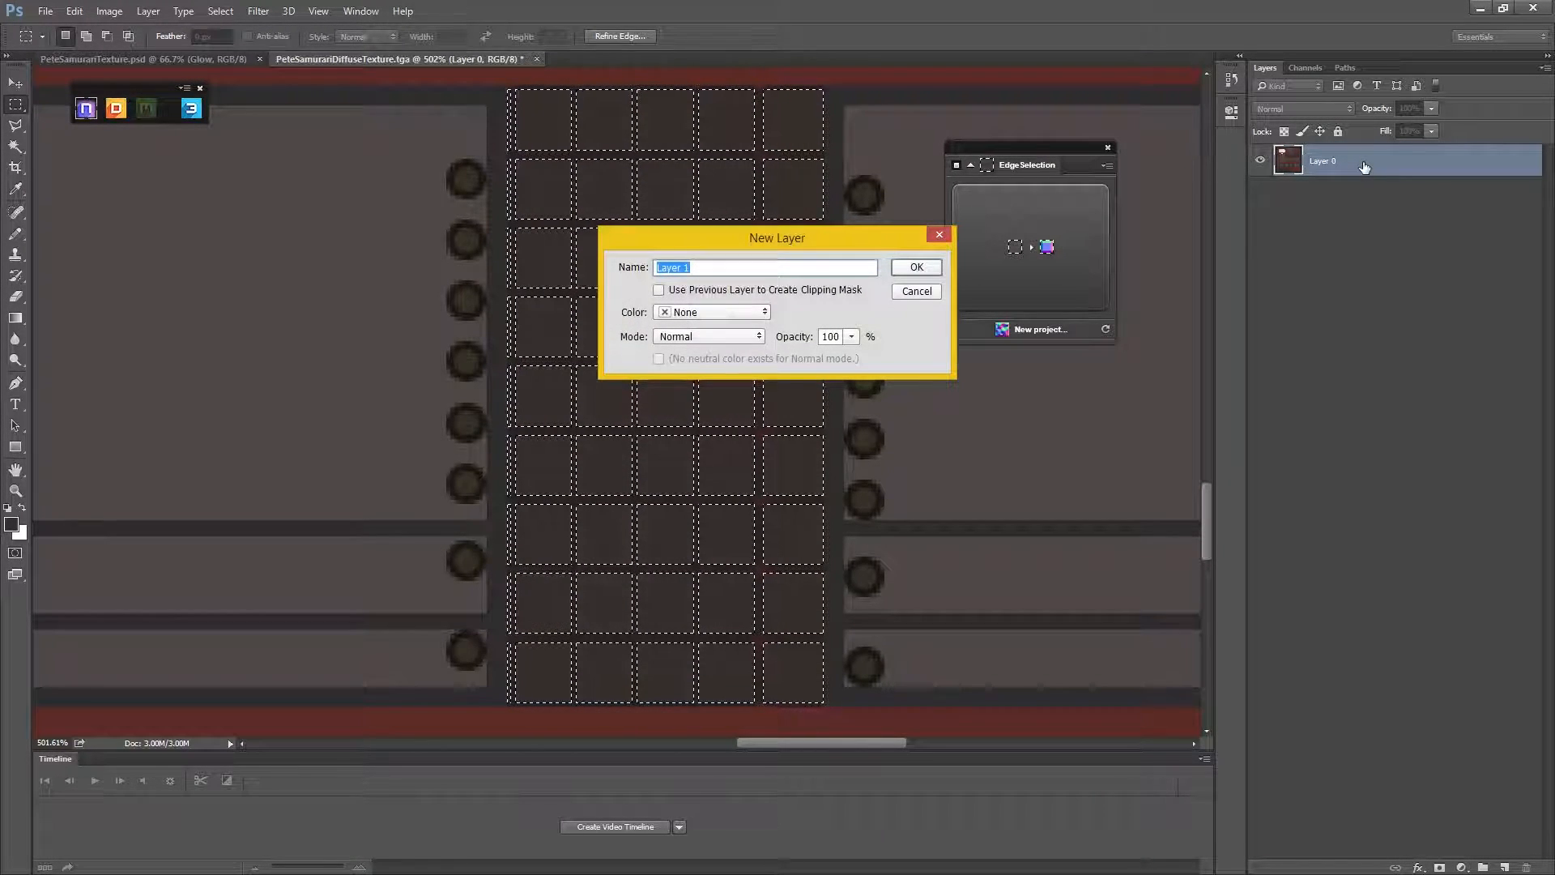
Confirm the New Layer dialog so nDo builds bevelled Layer 1 in the NORMAL group.
left_click(913, 266)
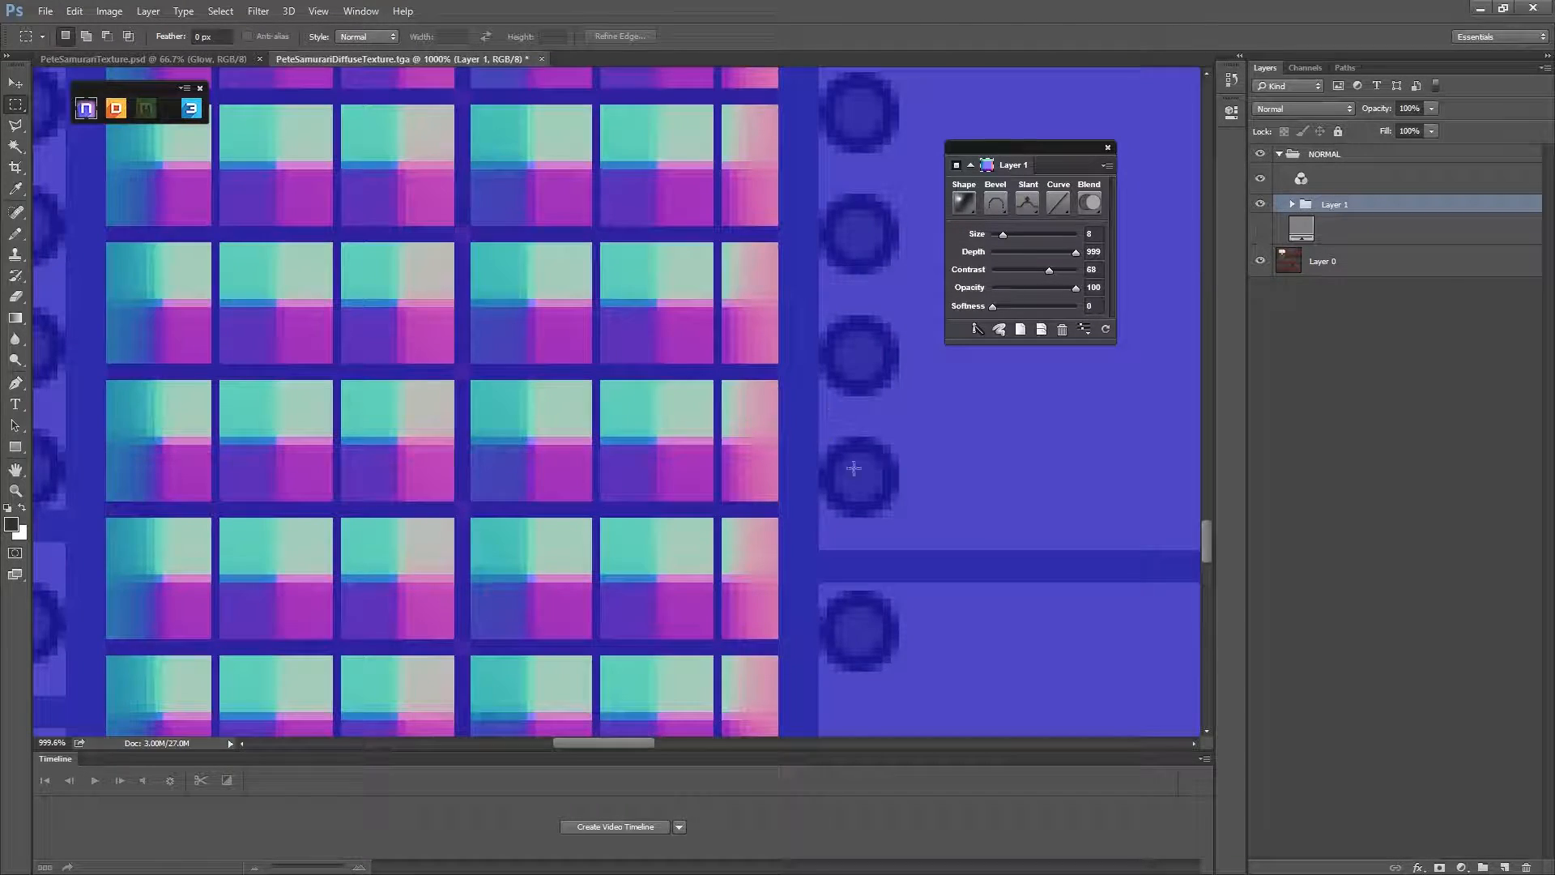
Make the flat blue base layer visible beneath the grid squares.
scroll("down", 3)
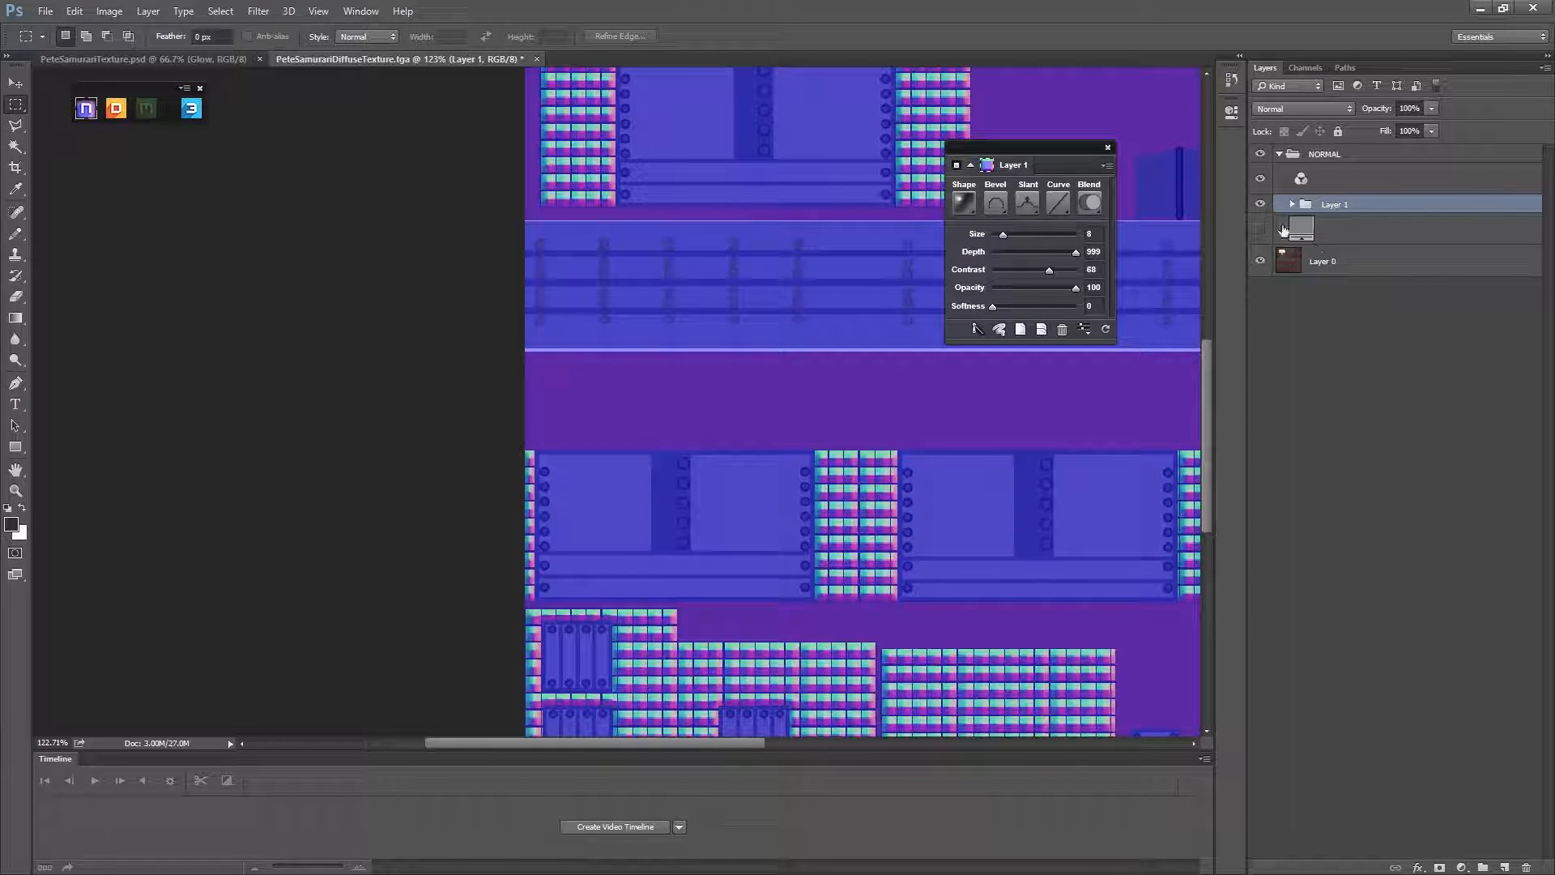
left_click(1261, 236)
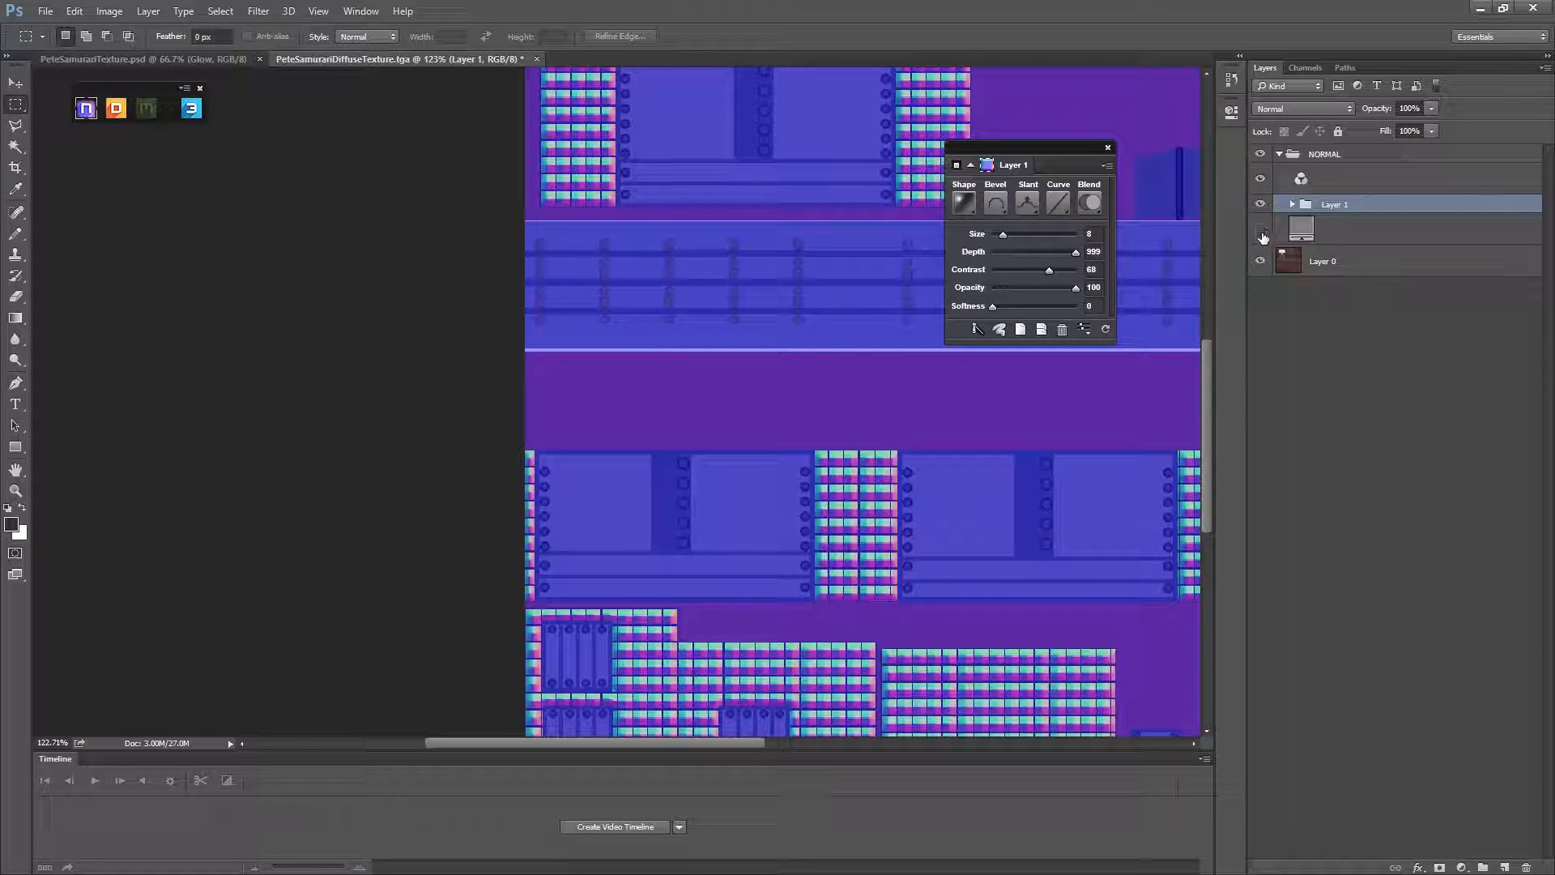
left_click(1260, 235)
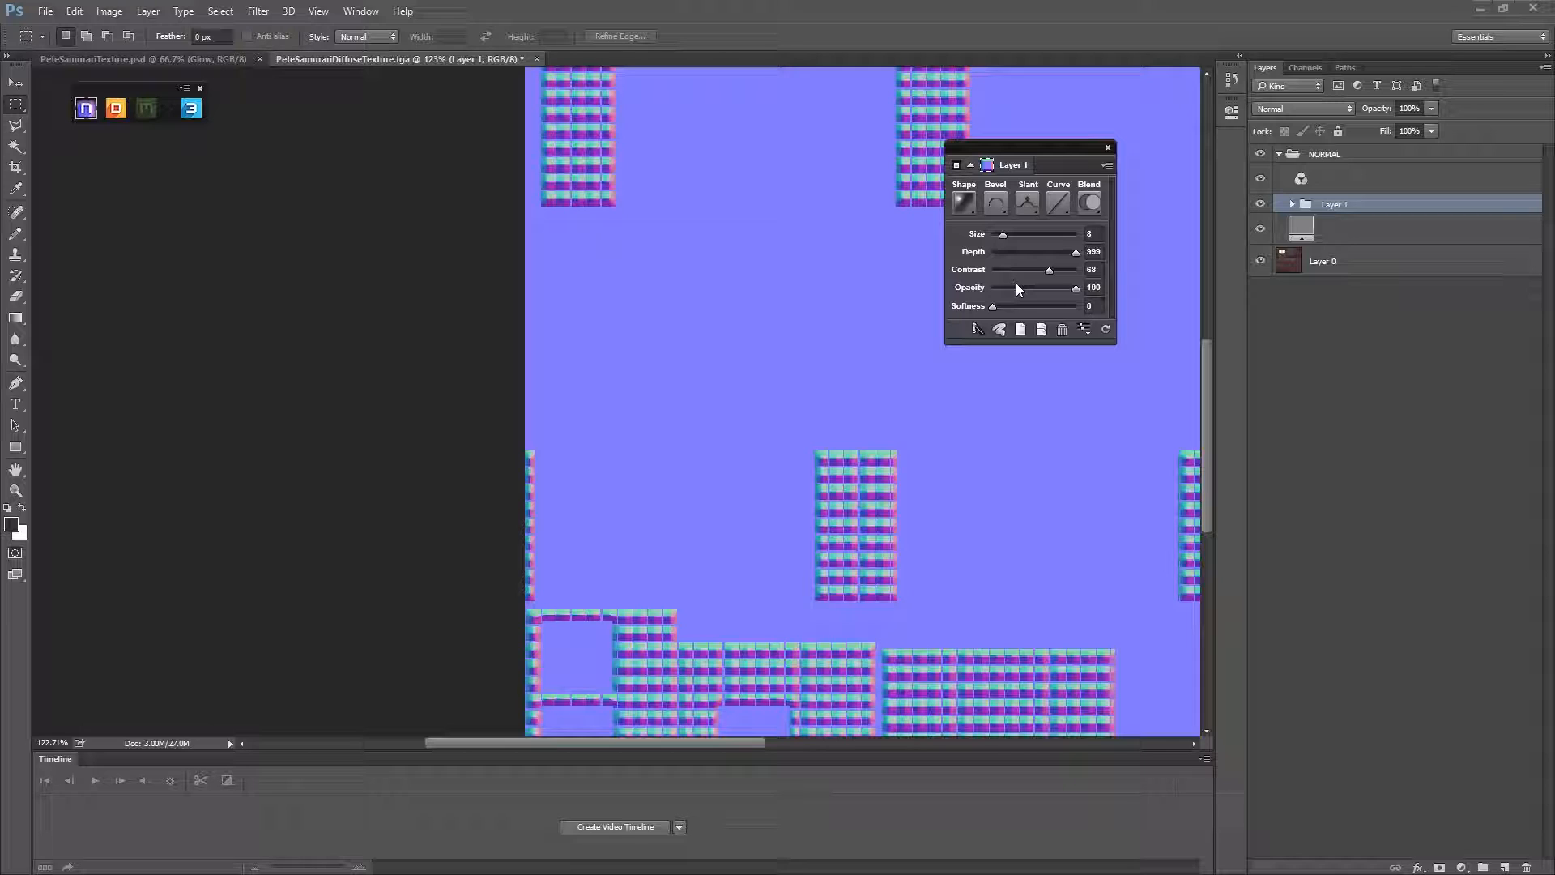
mouse_move(1002, 237)
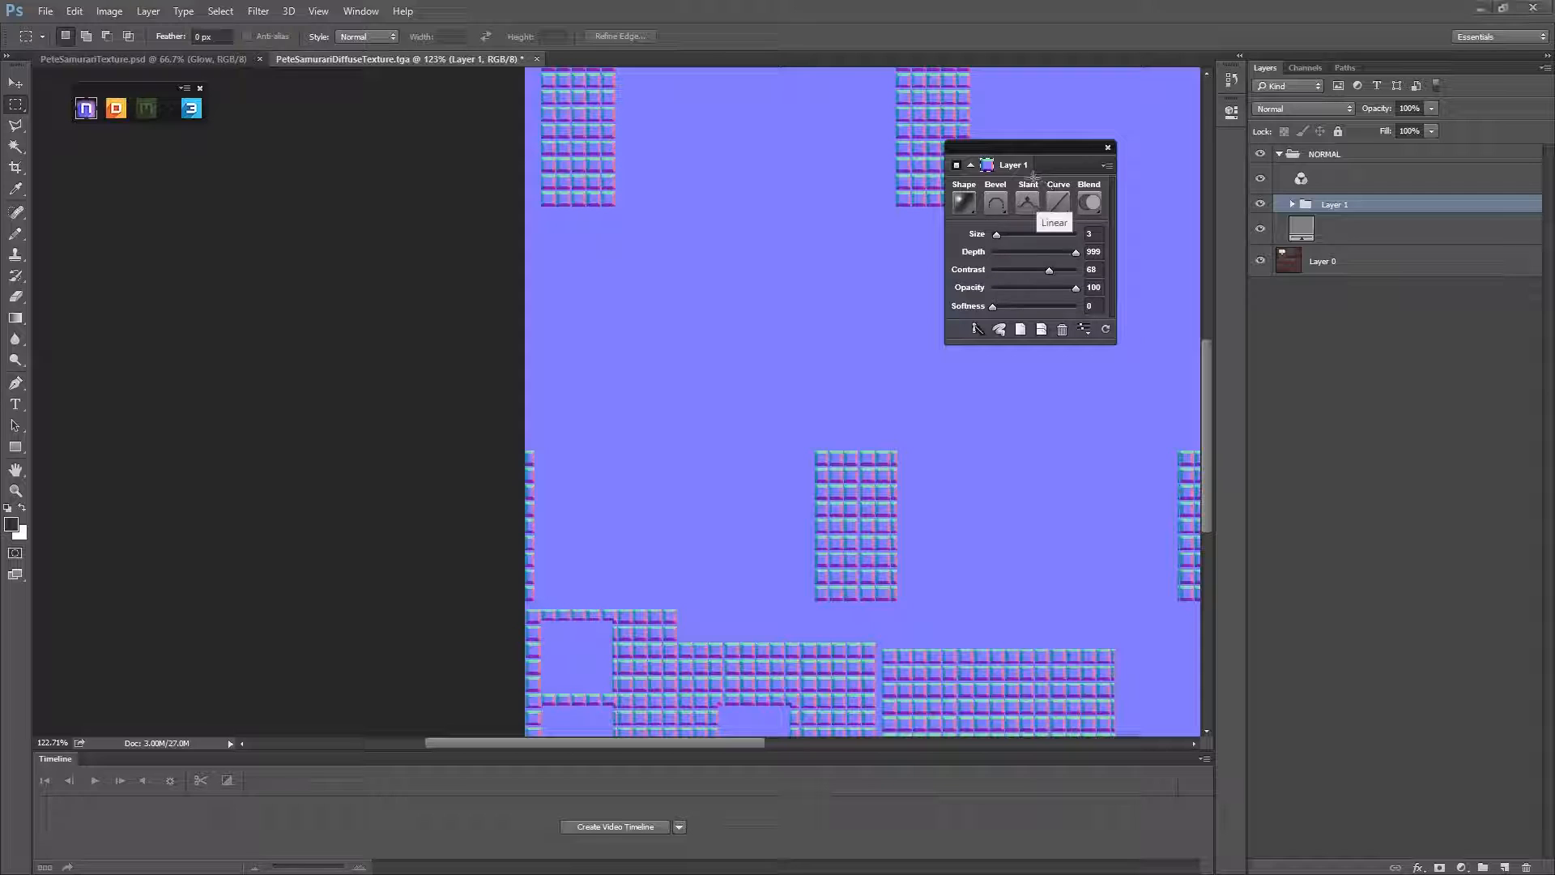
Give the squares' bevel a Linear slant, new curve profile and direction.
left_click(961, 201)
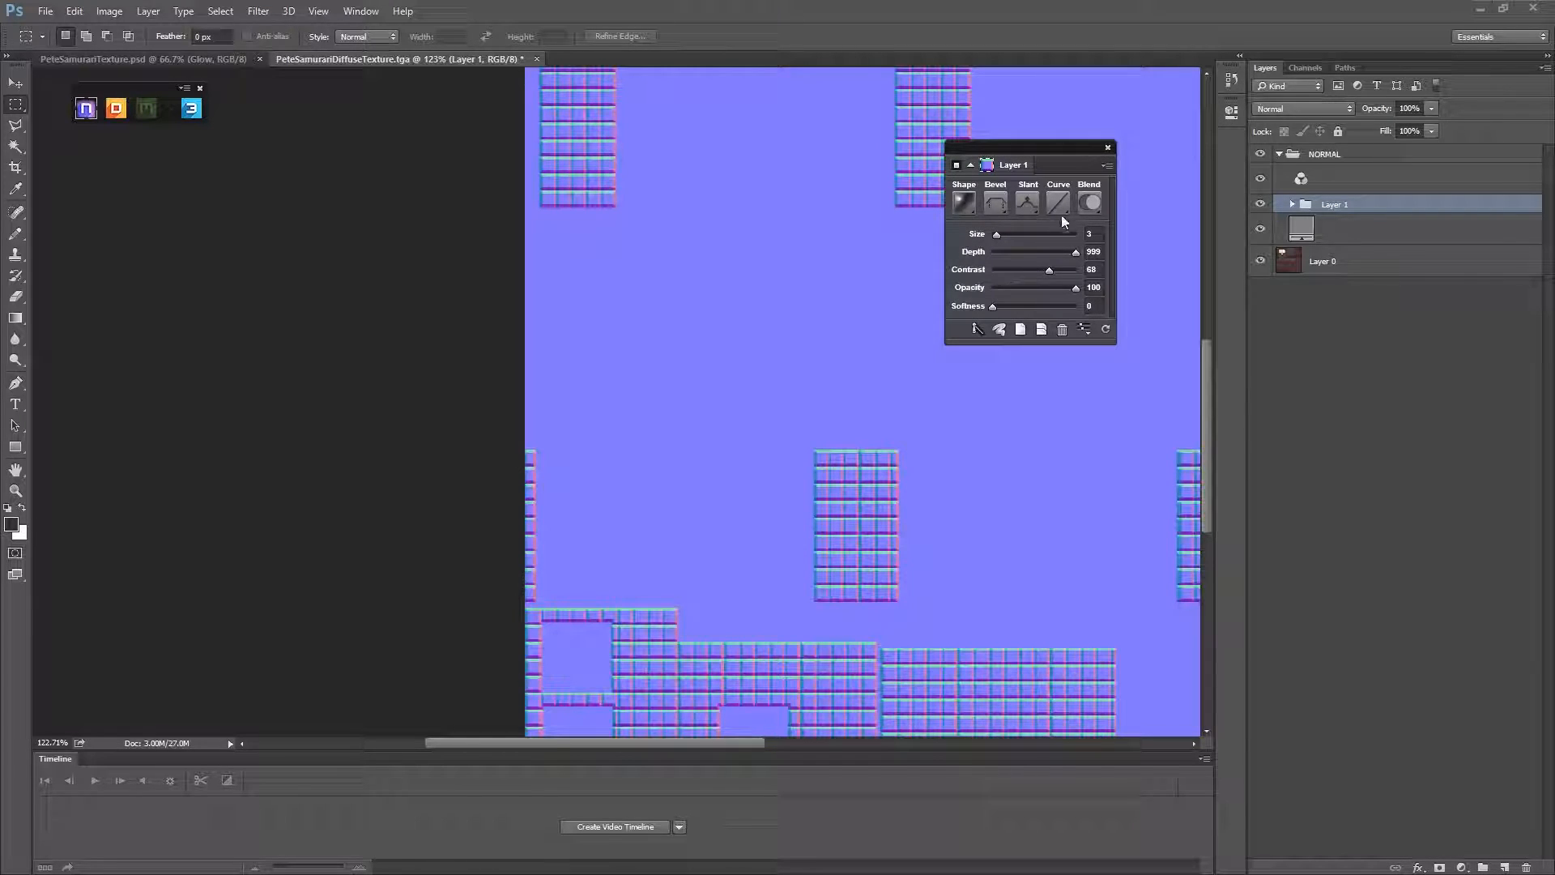
left_click(993, 203)
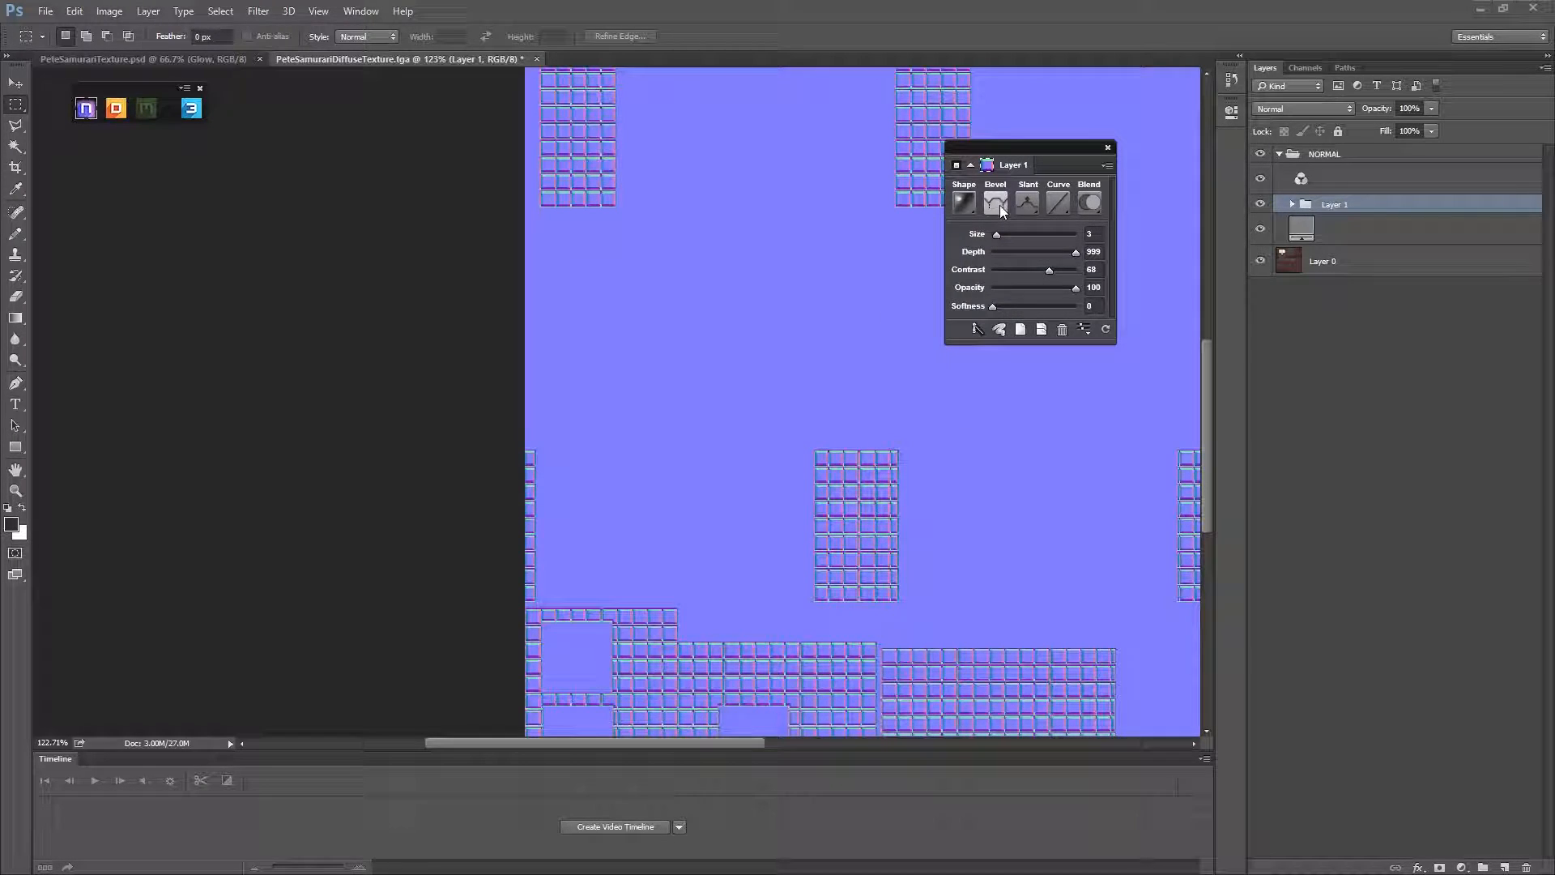
left_click(1026, 202)
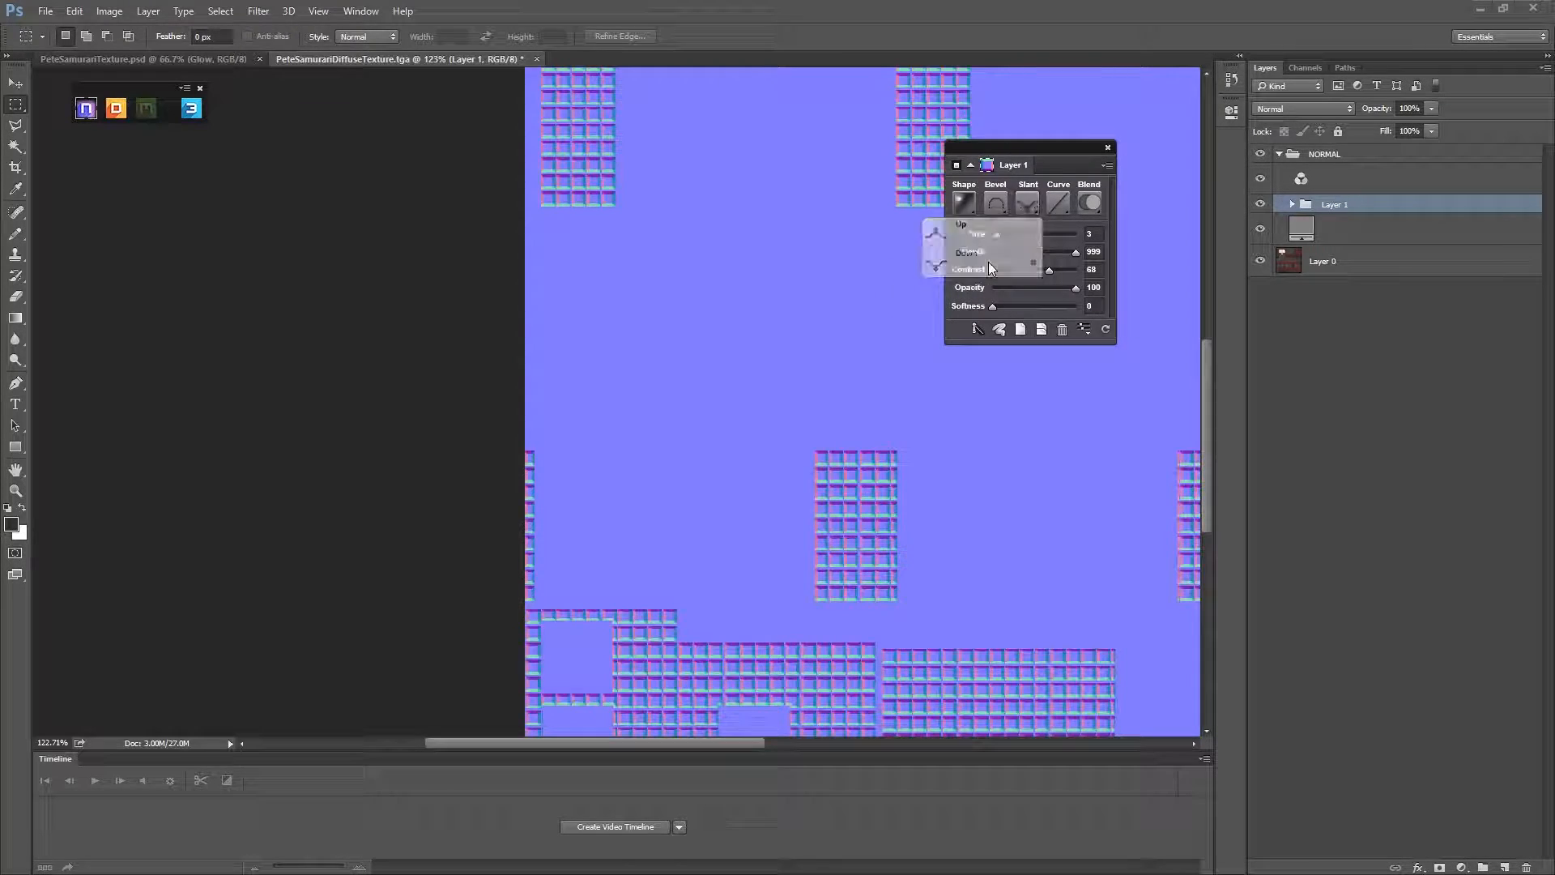
left_click(1026, 203)
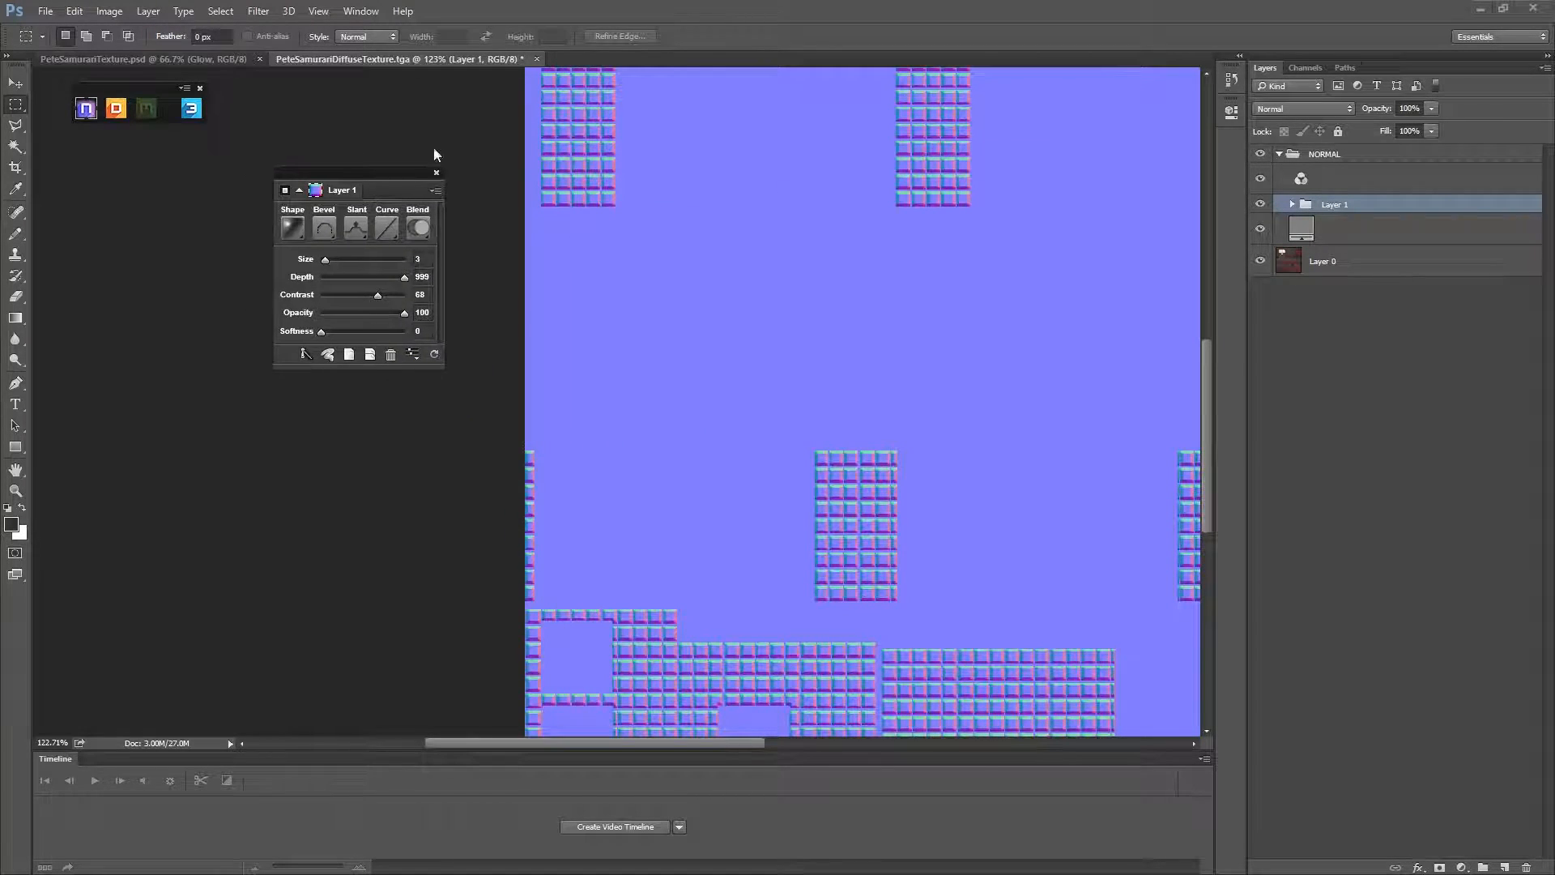
left_click_drag(342, 189, 394, 120)
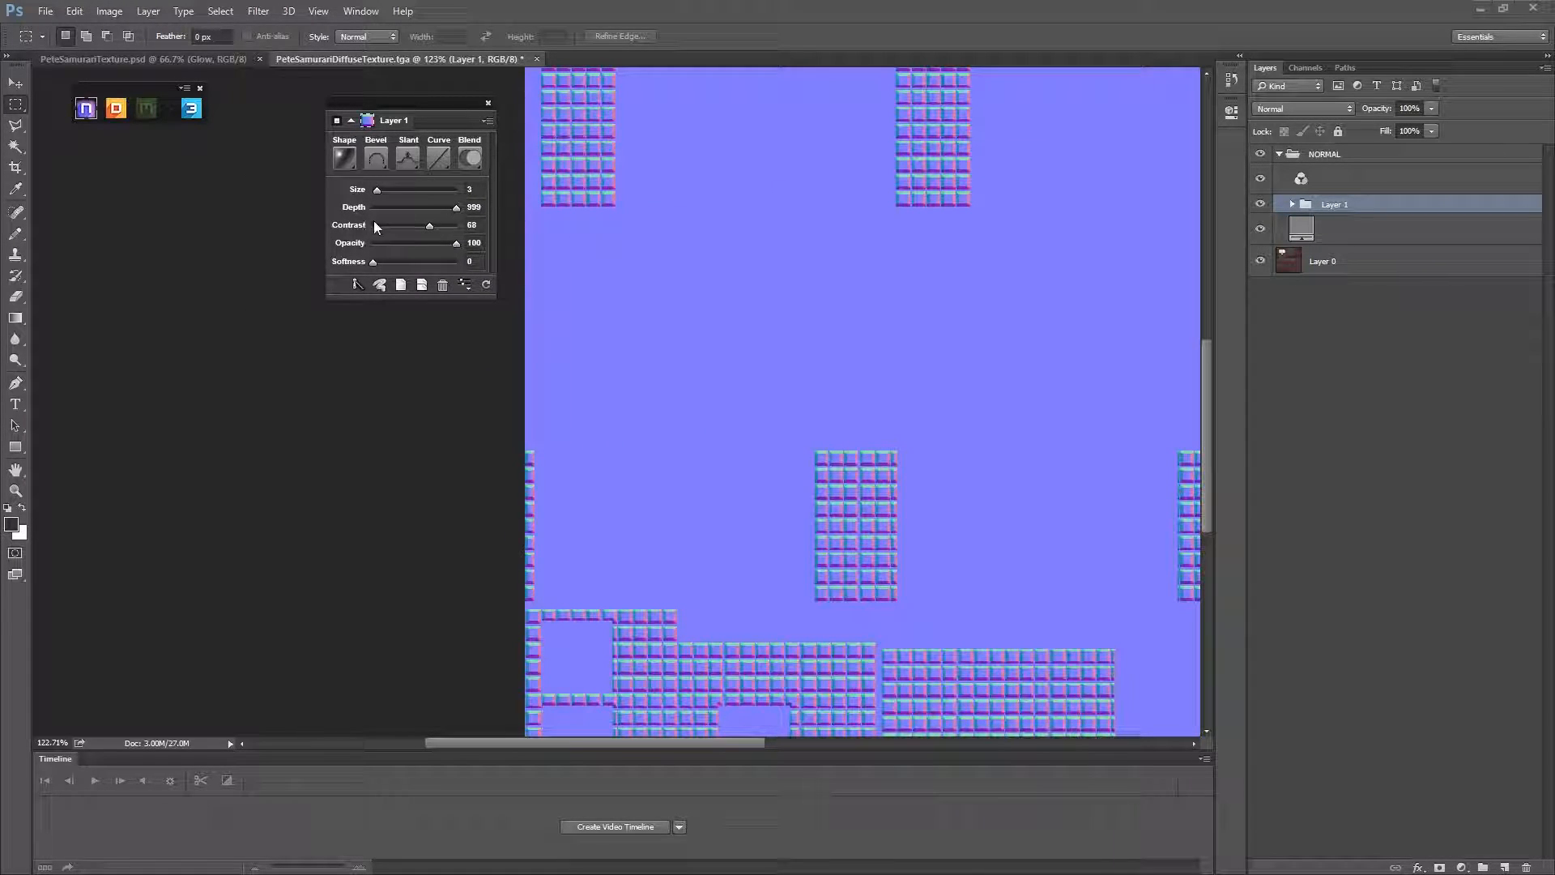
left_click(375, 156)
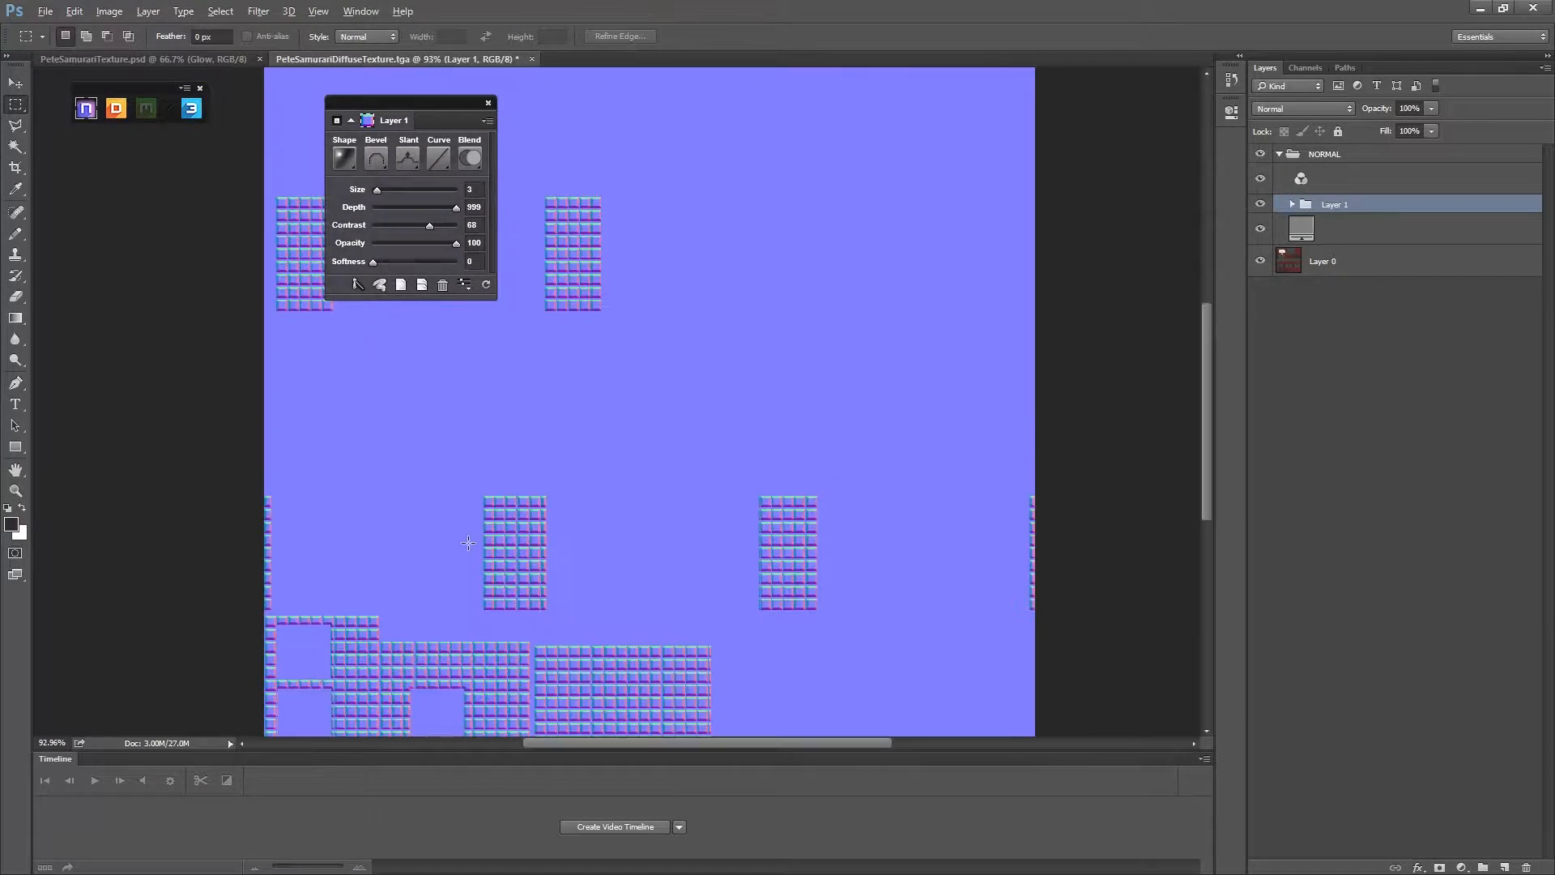
Hide the flat blue base layer and the NORMAL group to reveal the diffuse.
left_click(1262, 230)
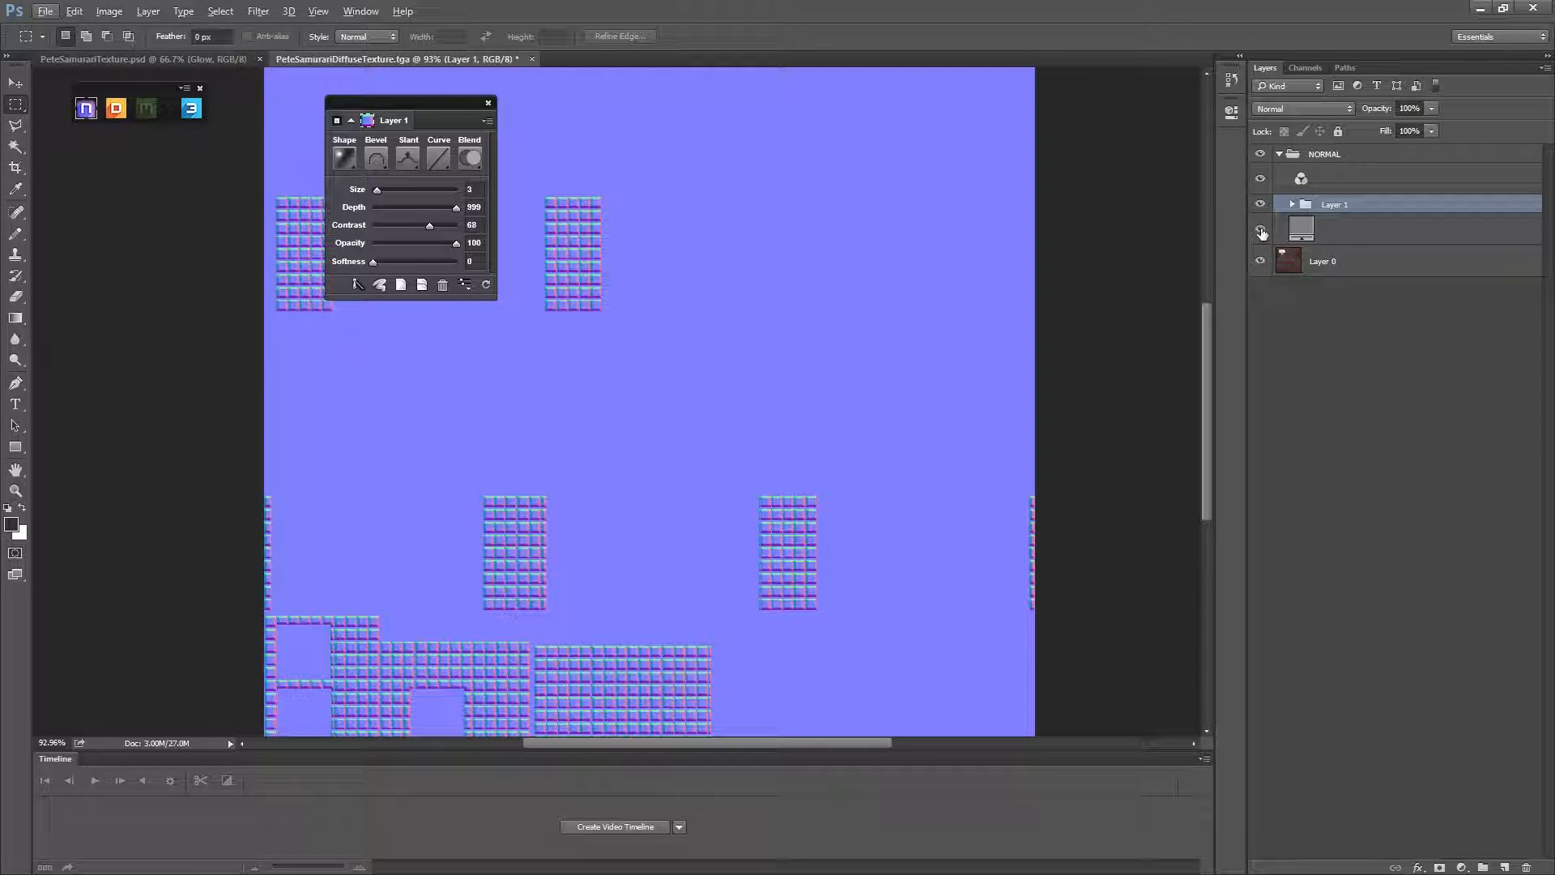
left_click(1260, 234)
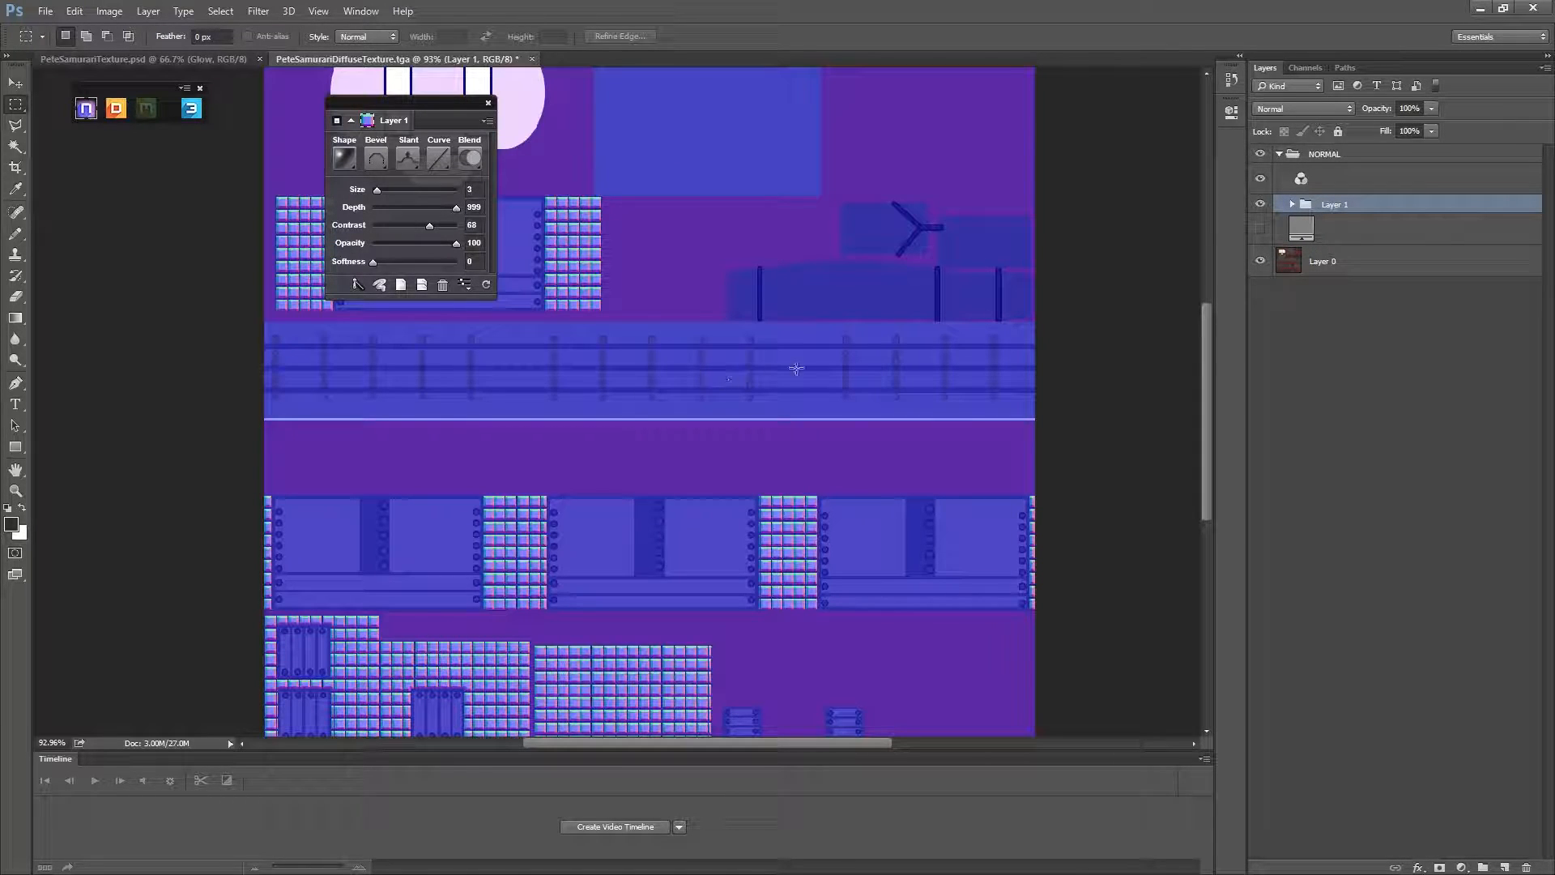
left_click(1260, 154)
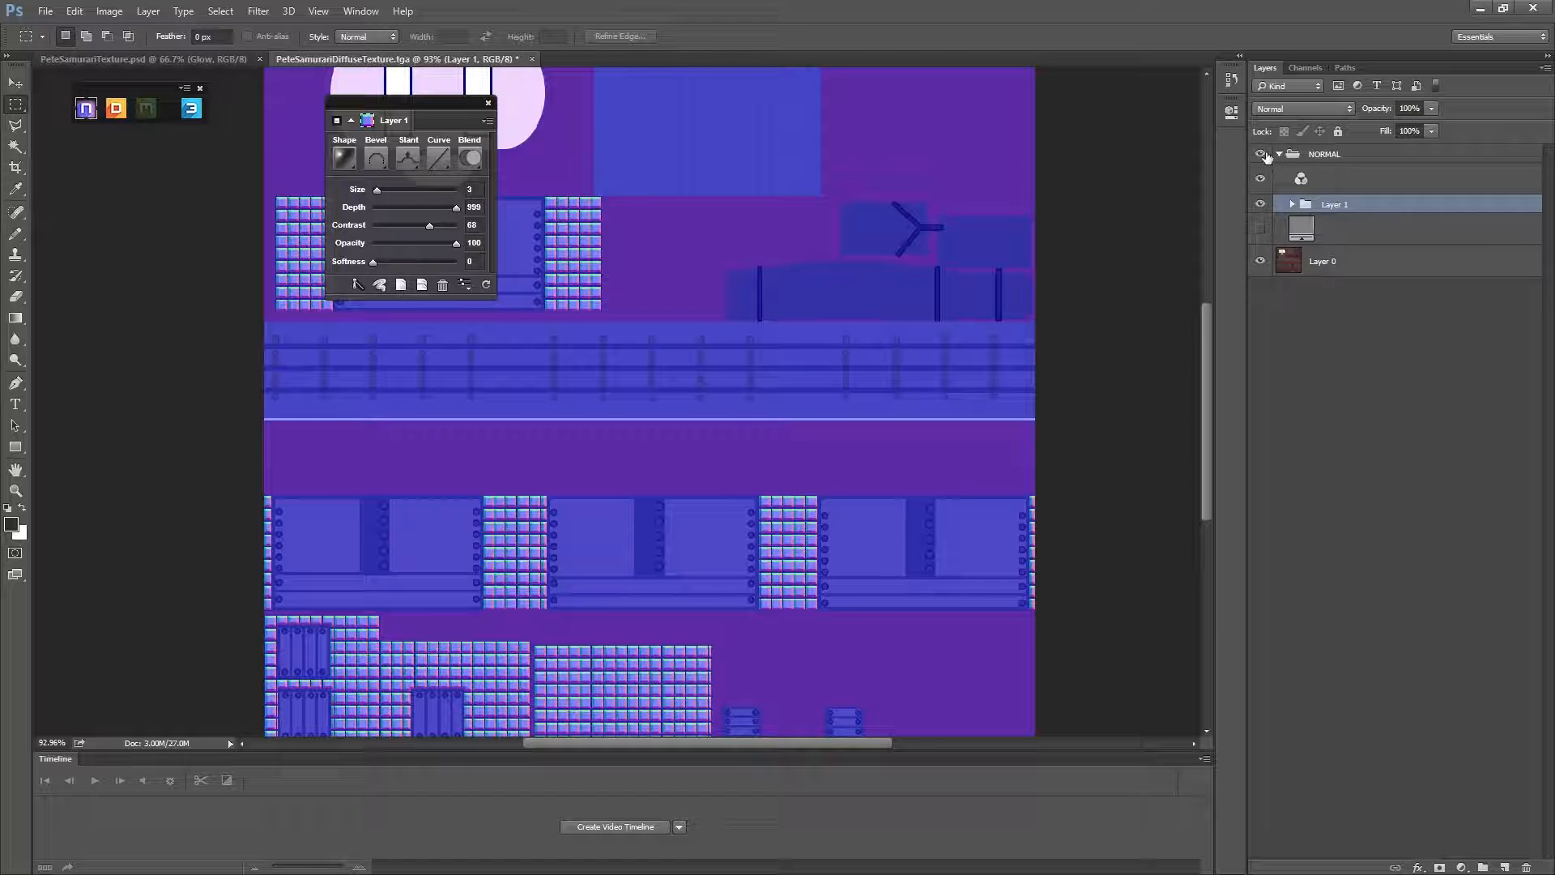
left_click(1260, 154)
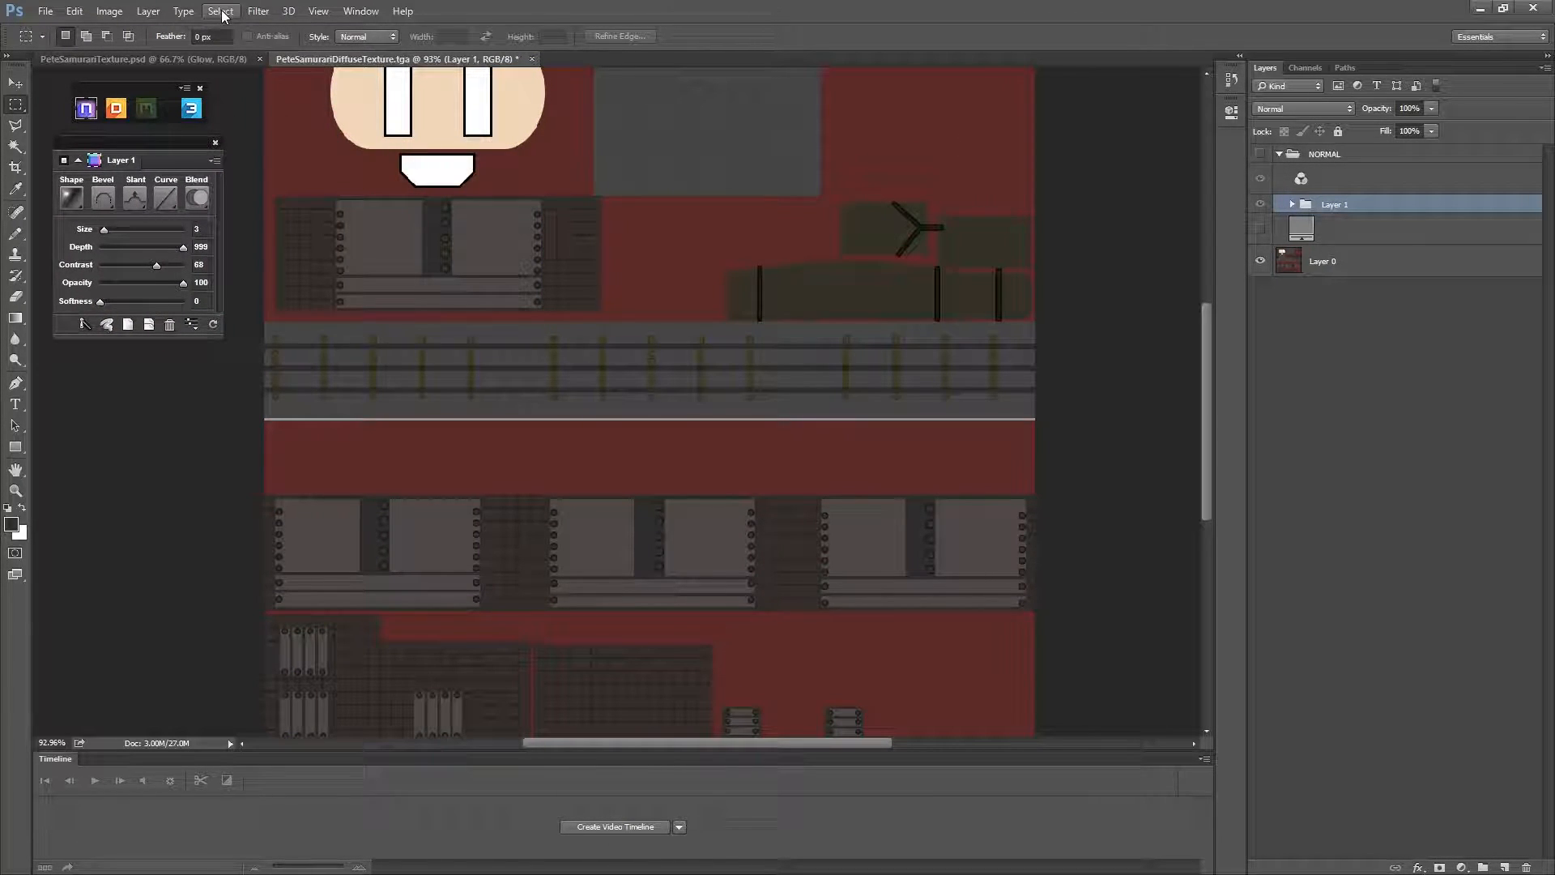
Select the grey panels with Color Range by sampling a panel's colour.
left_click(220, 10)
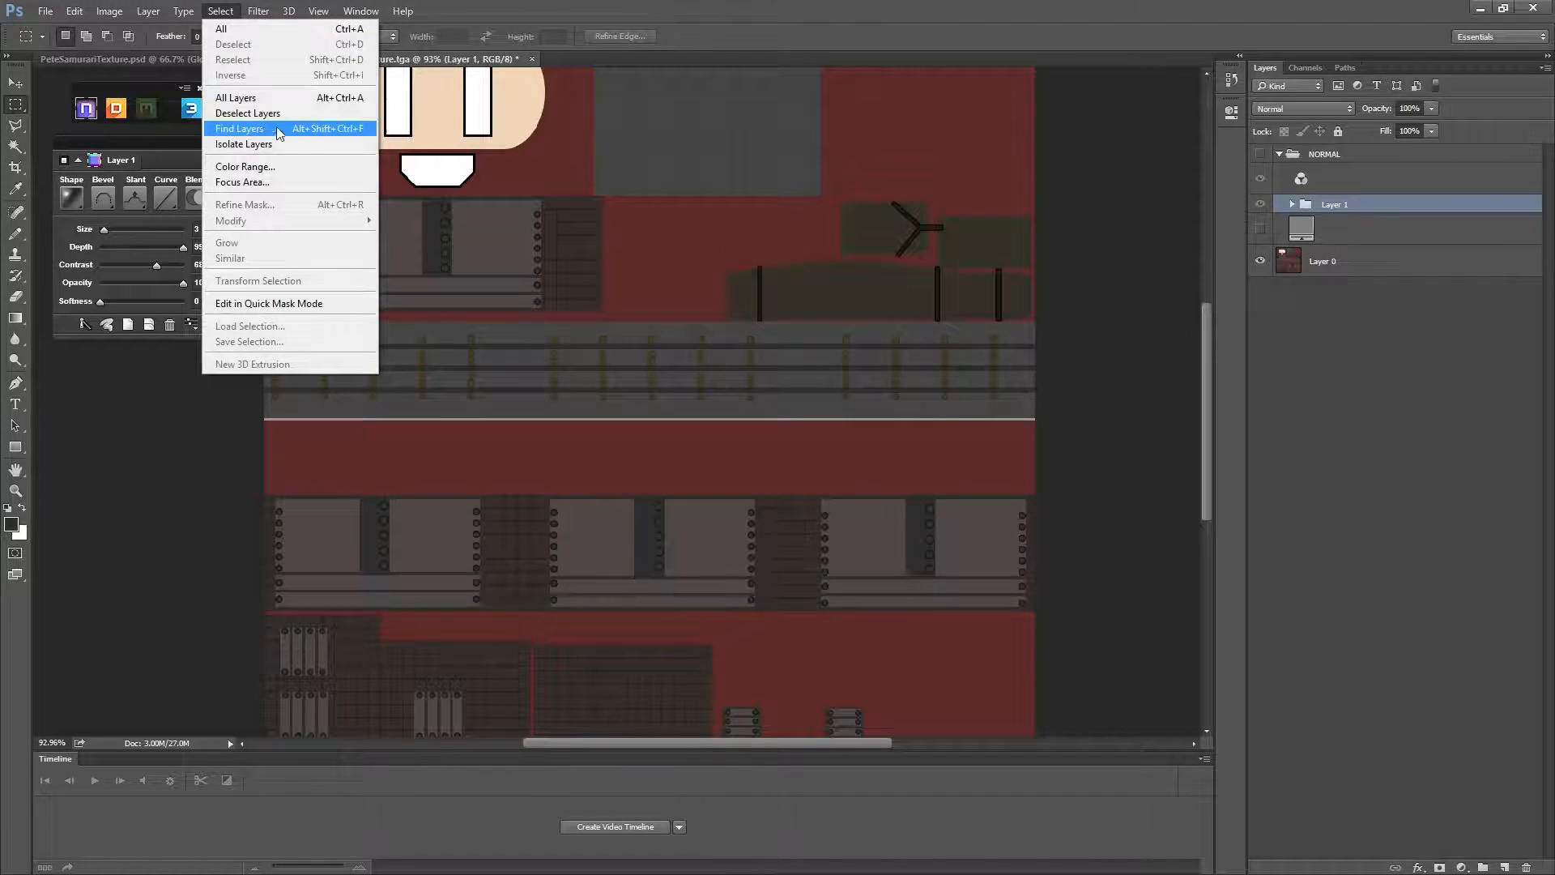
left_click(245, 165)
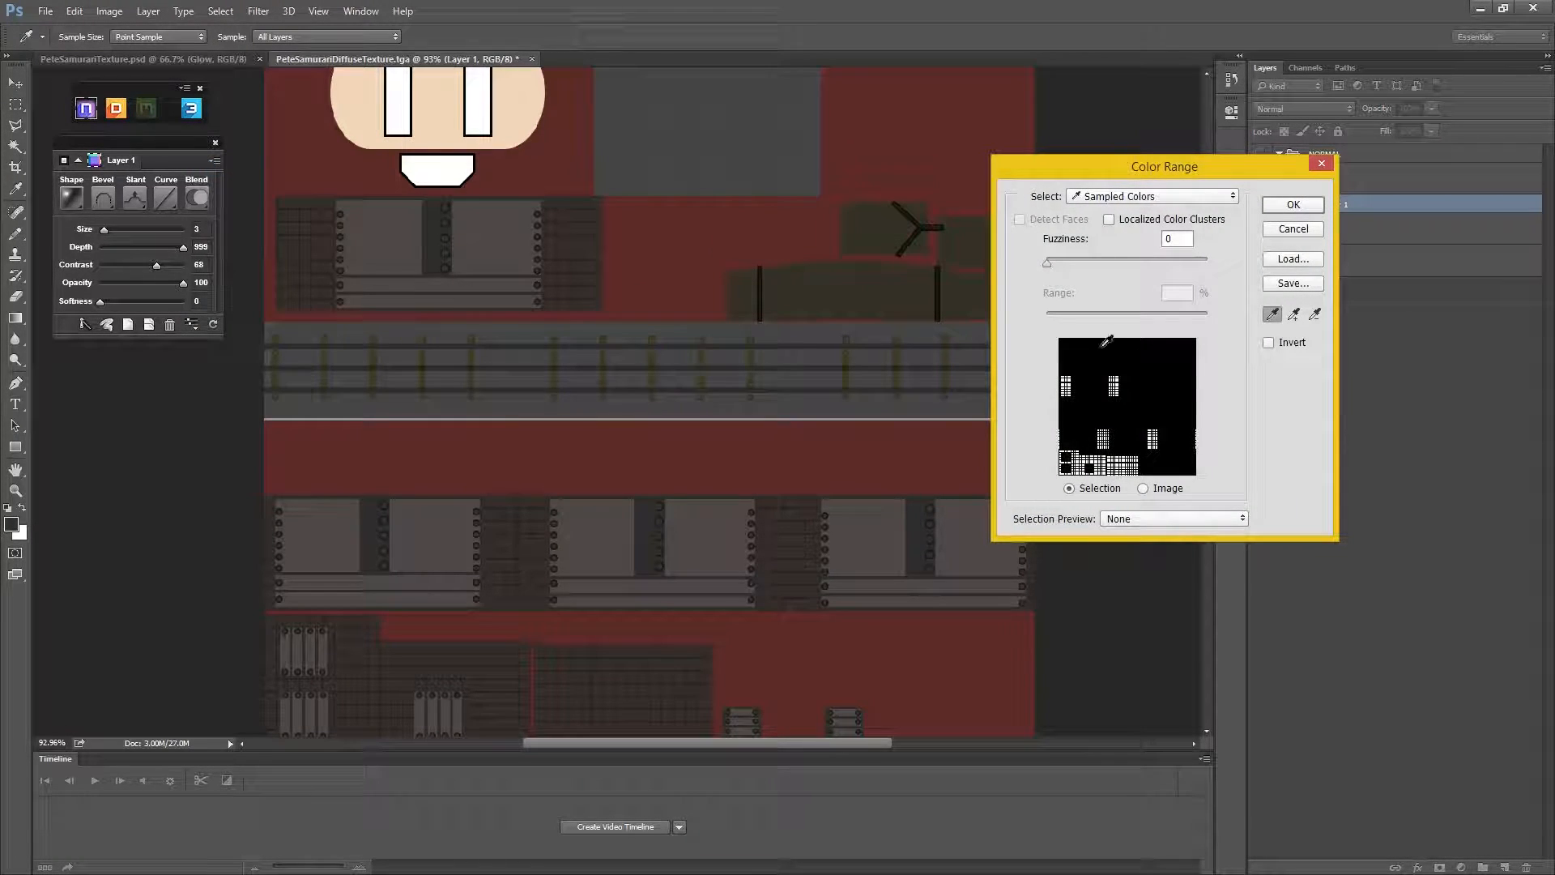
left_click(478, 233)
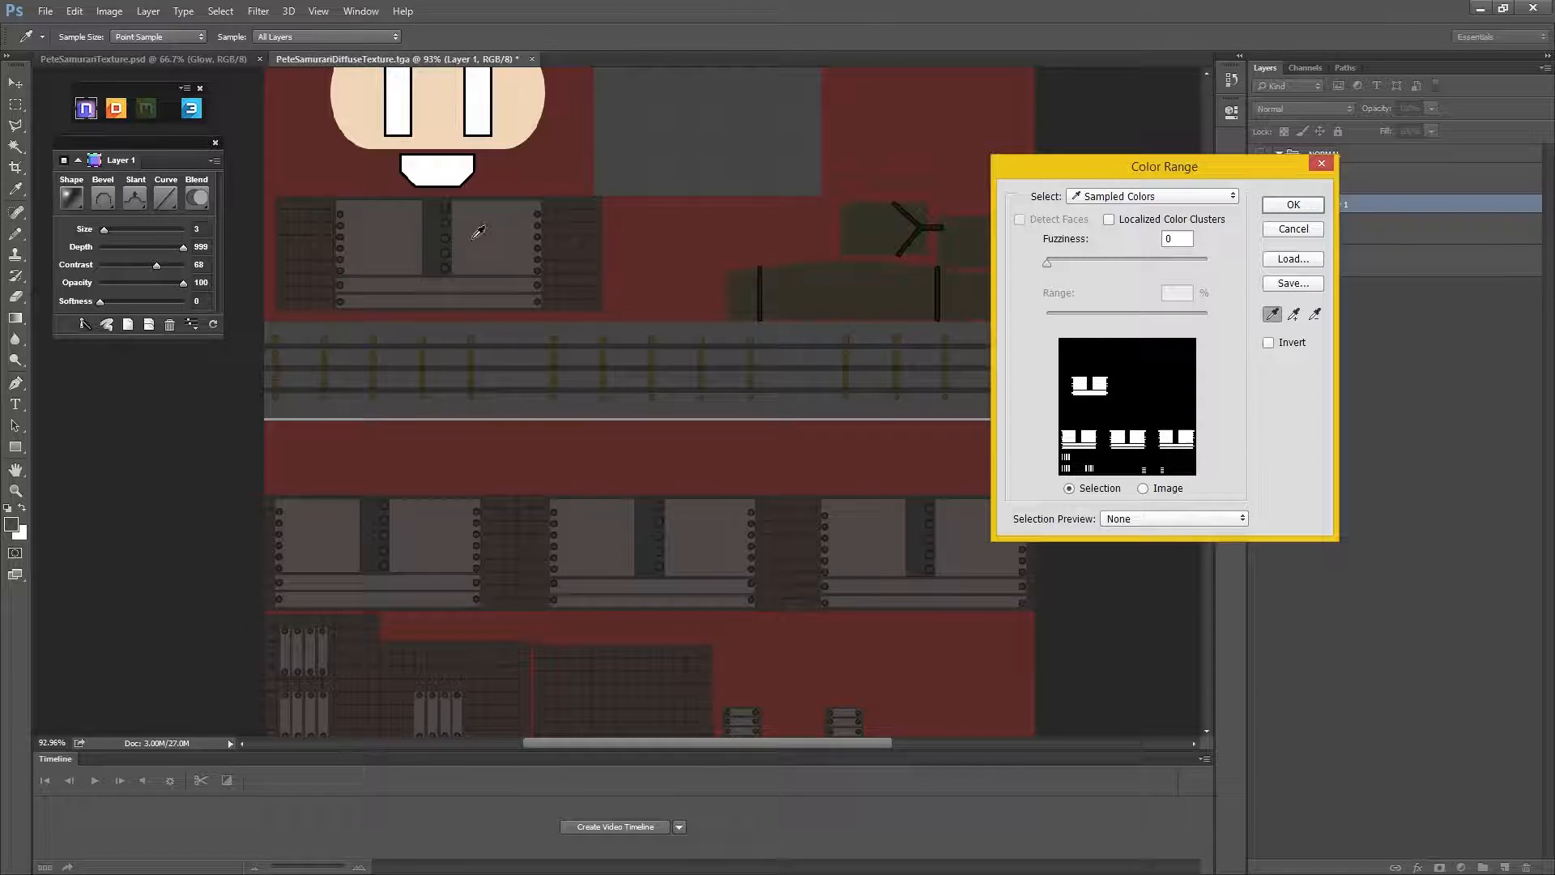
left_click(1291, 204)
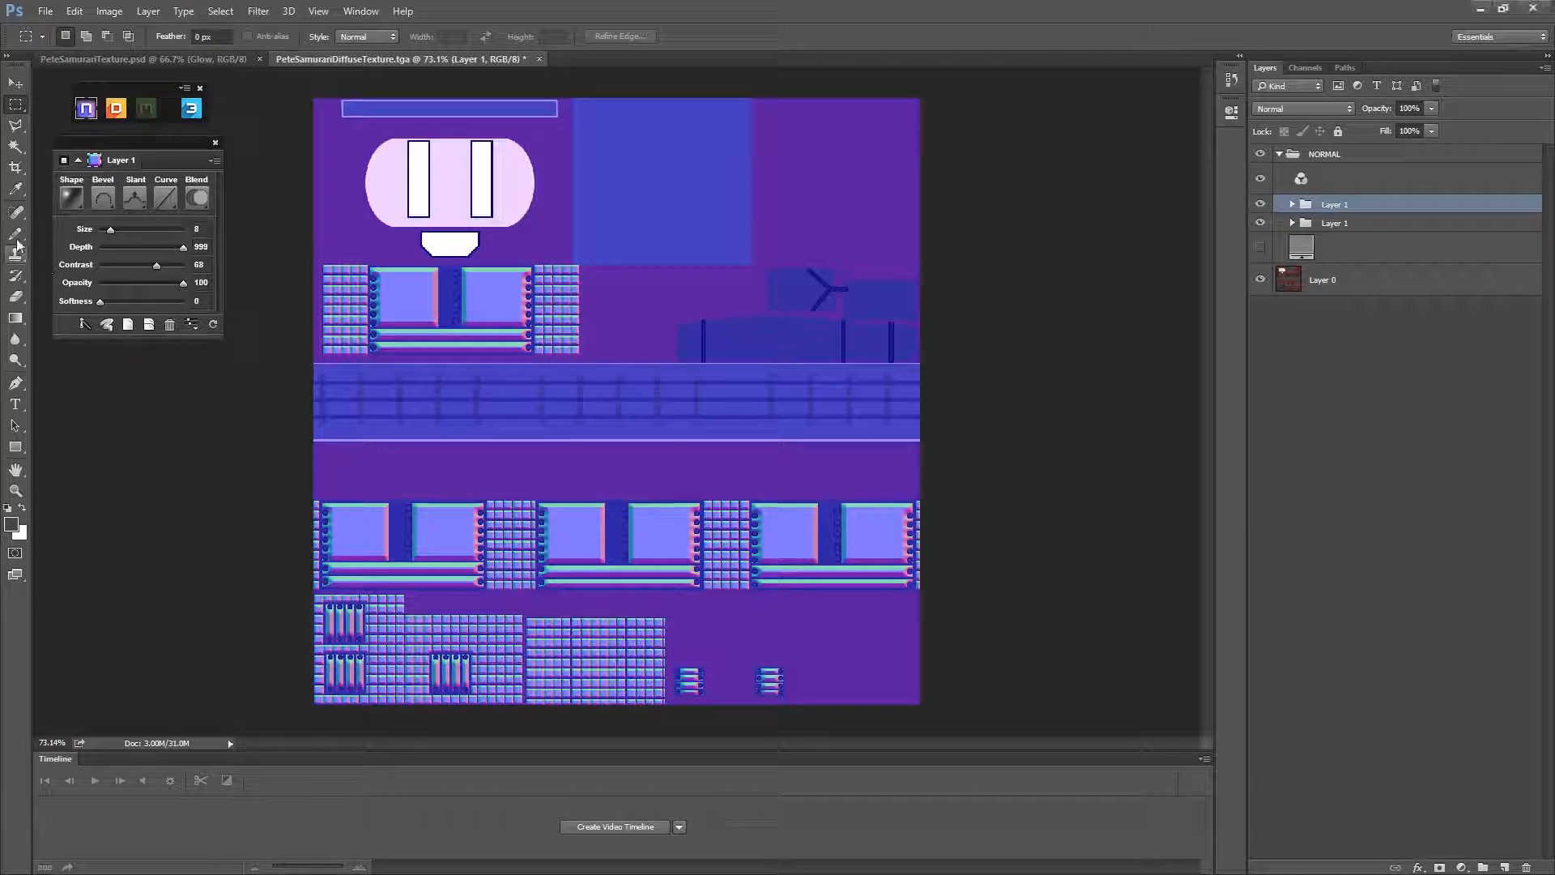
Set the panels' bevel Size to 3, then hide the panel layer and NORMAL group to compare.
left_click_drag(107, 229, 99, 229)
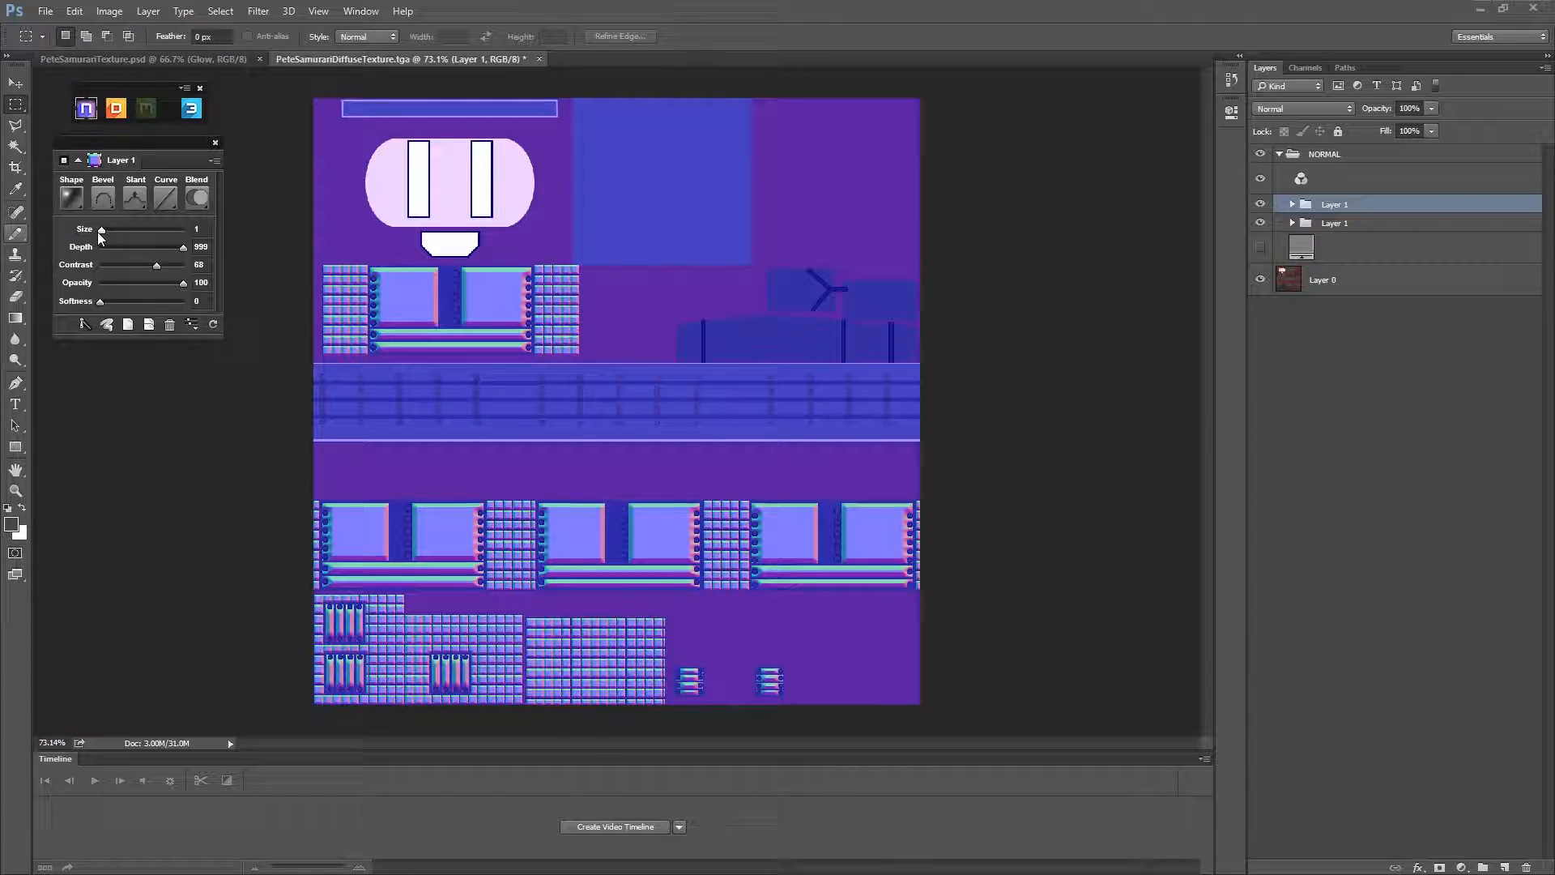
left_click_drag(102, 230, 109, 229)
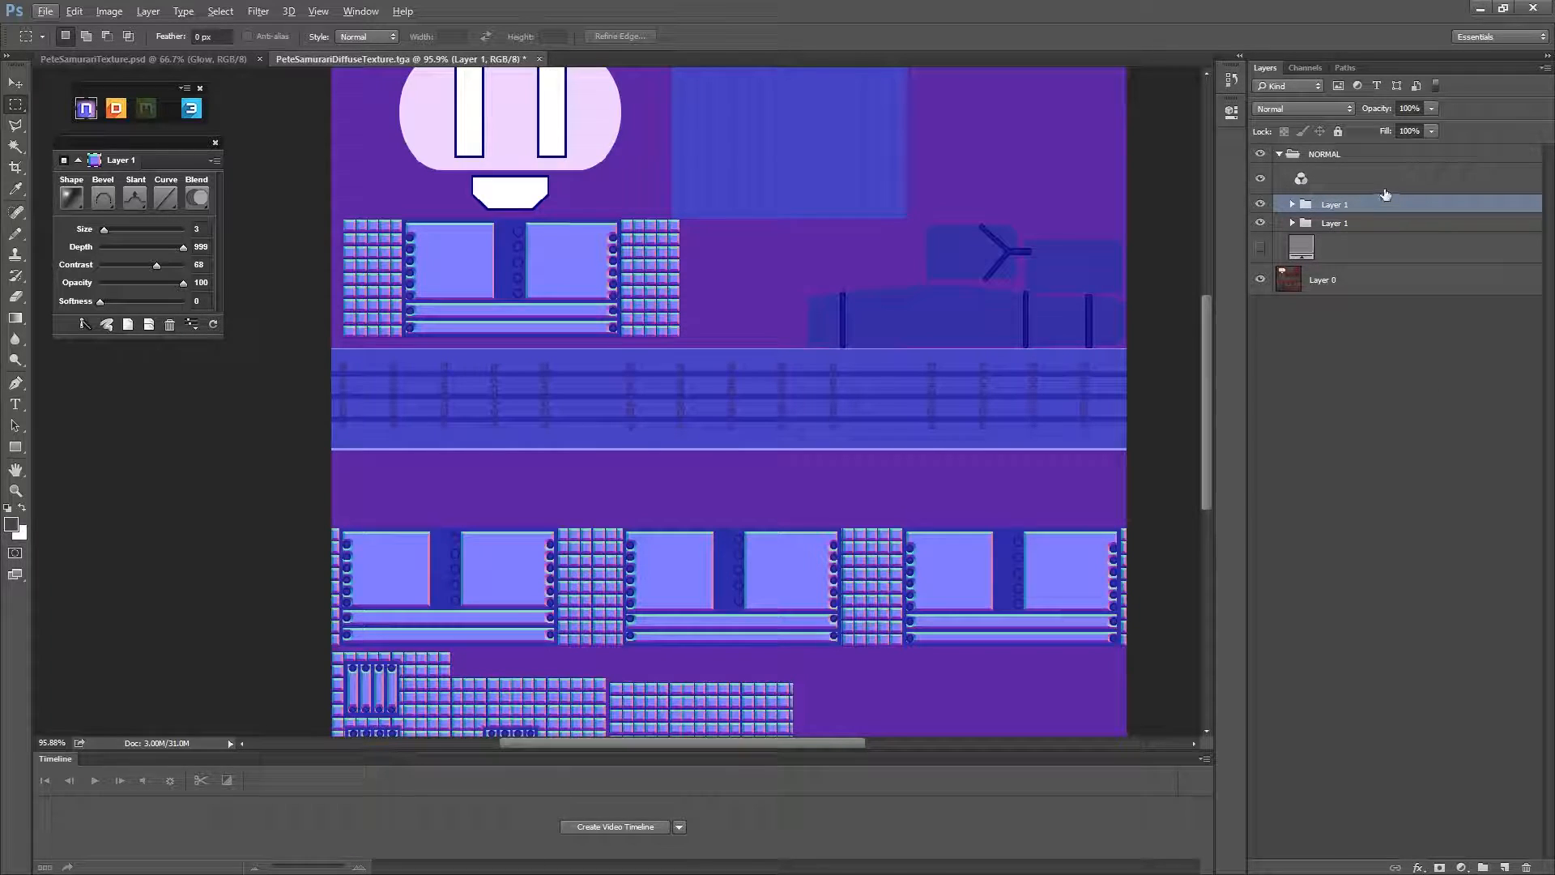
left_click(1259, 204)
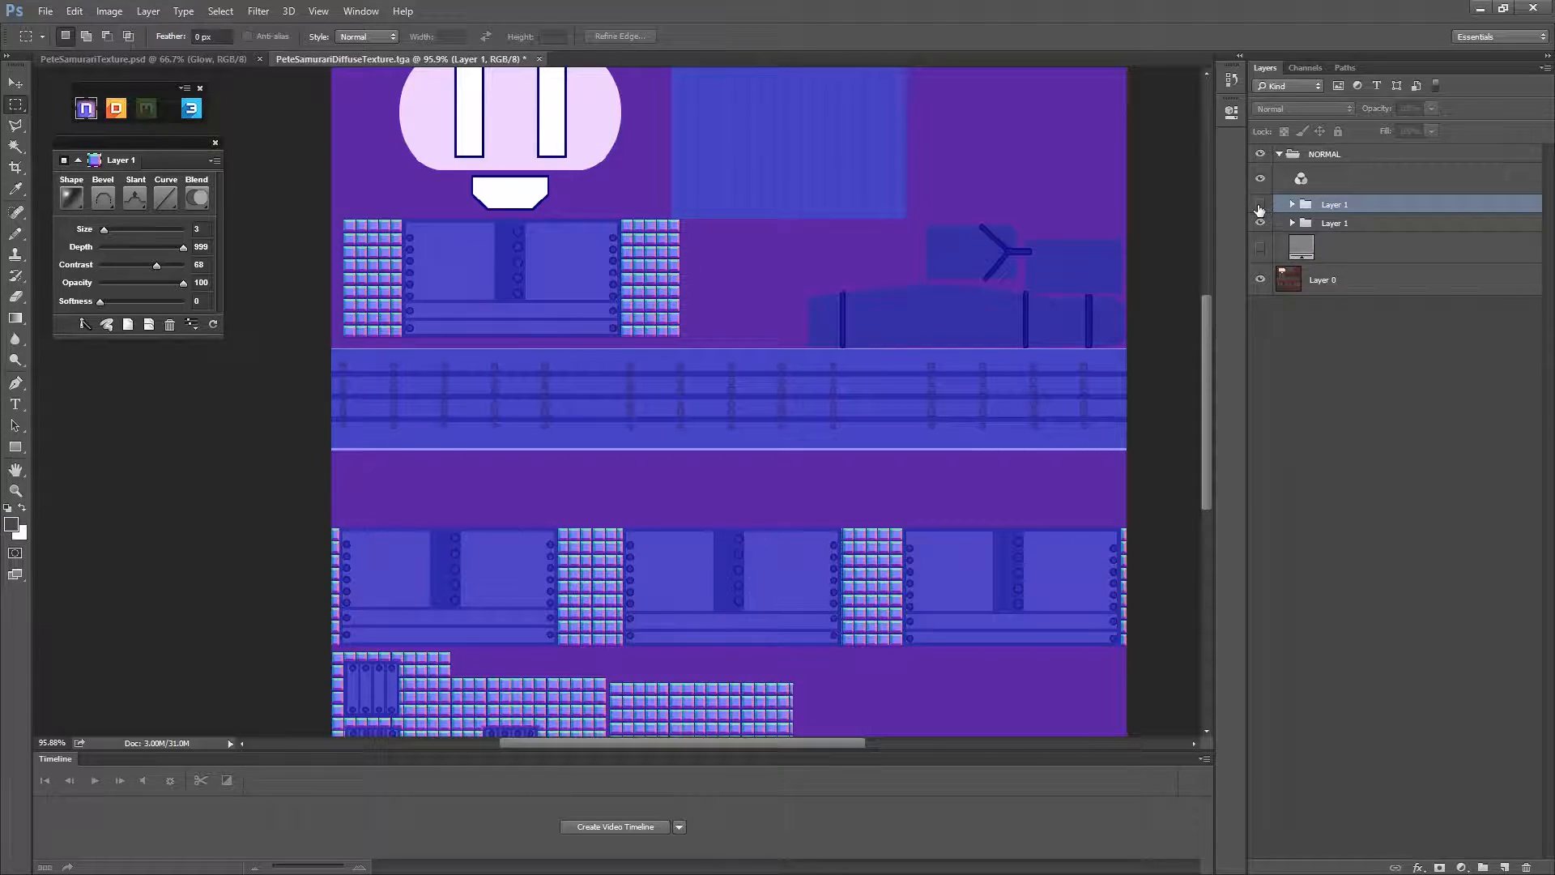
left_click(1260, 208)
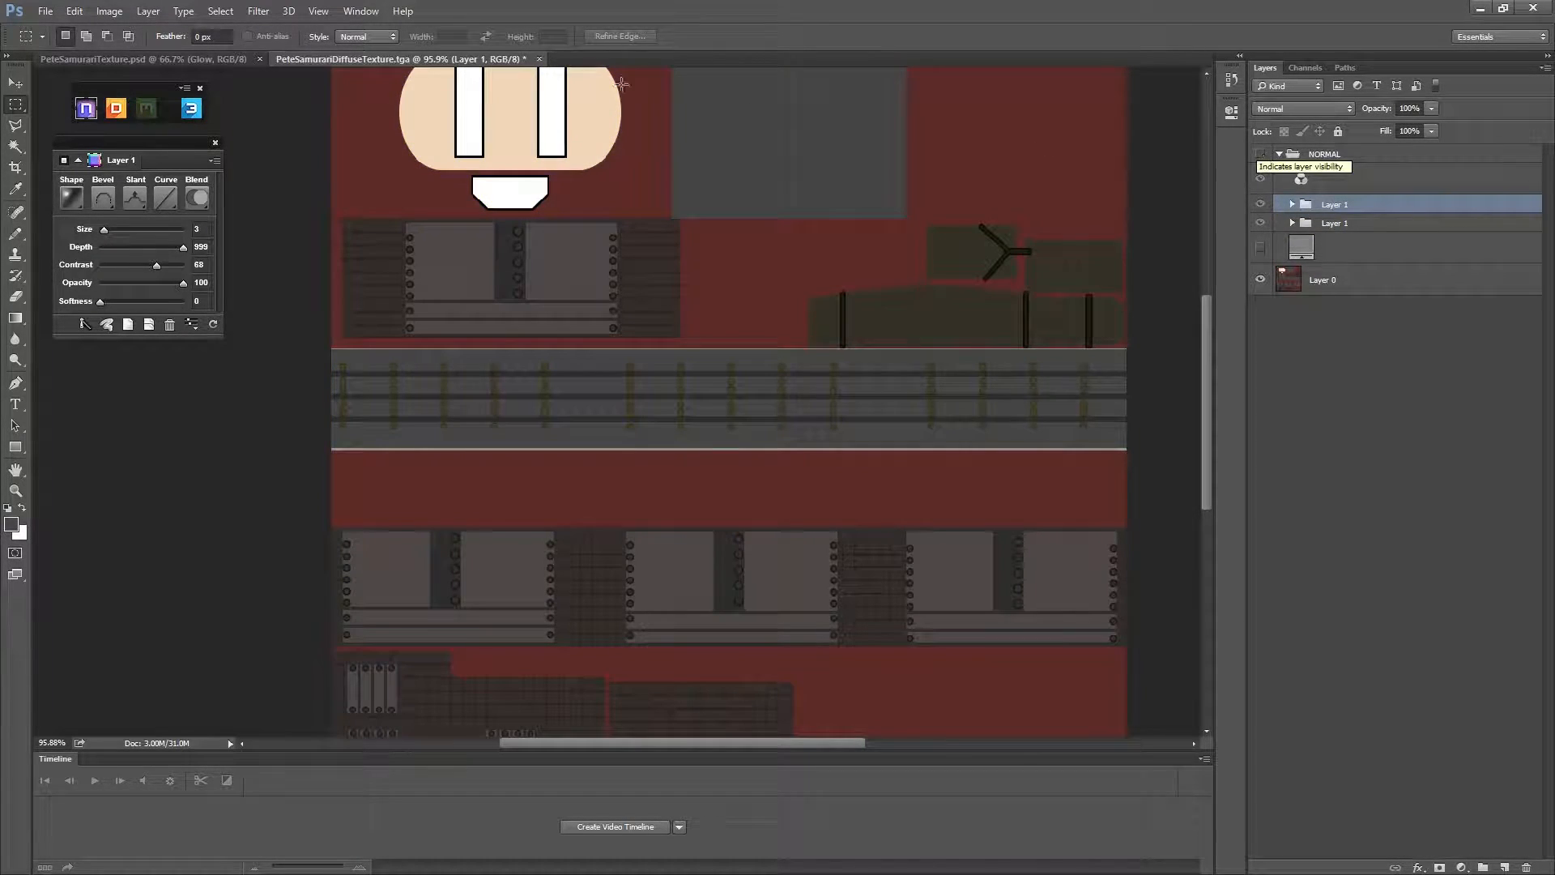
Select the round bolts with Color Range by sampling a bolt's colour.
left_click(220, 11)
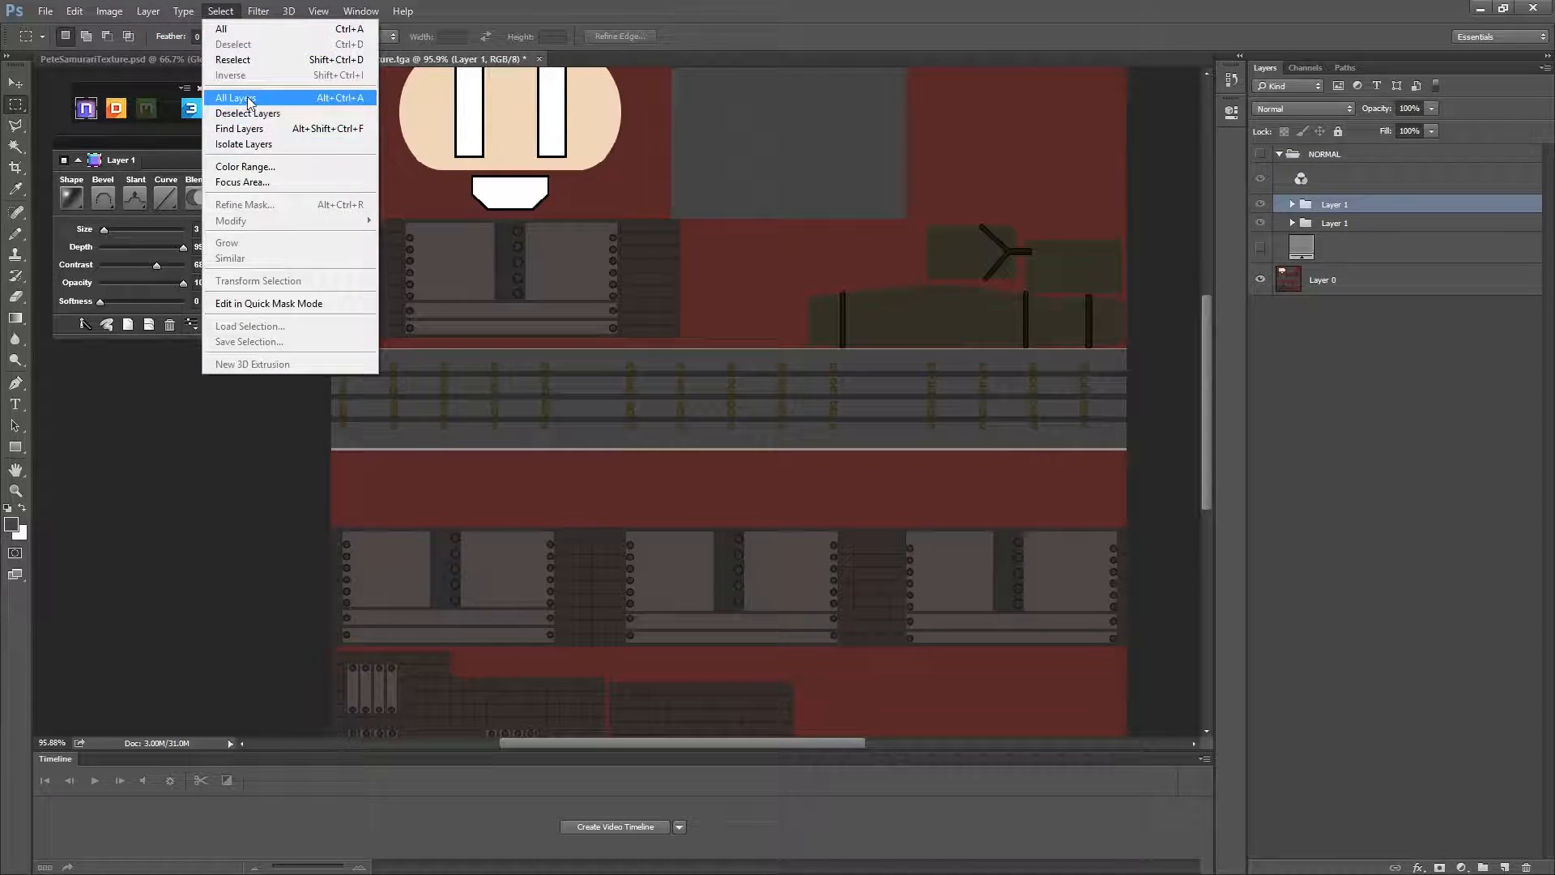
left_click(245, 165)
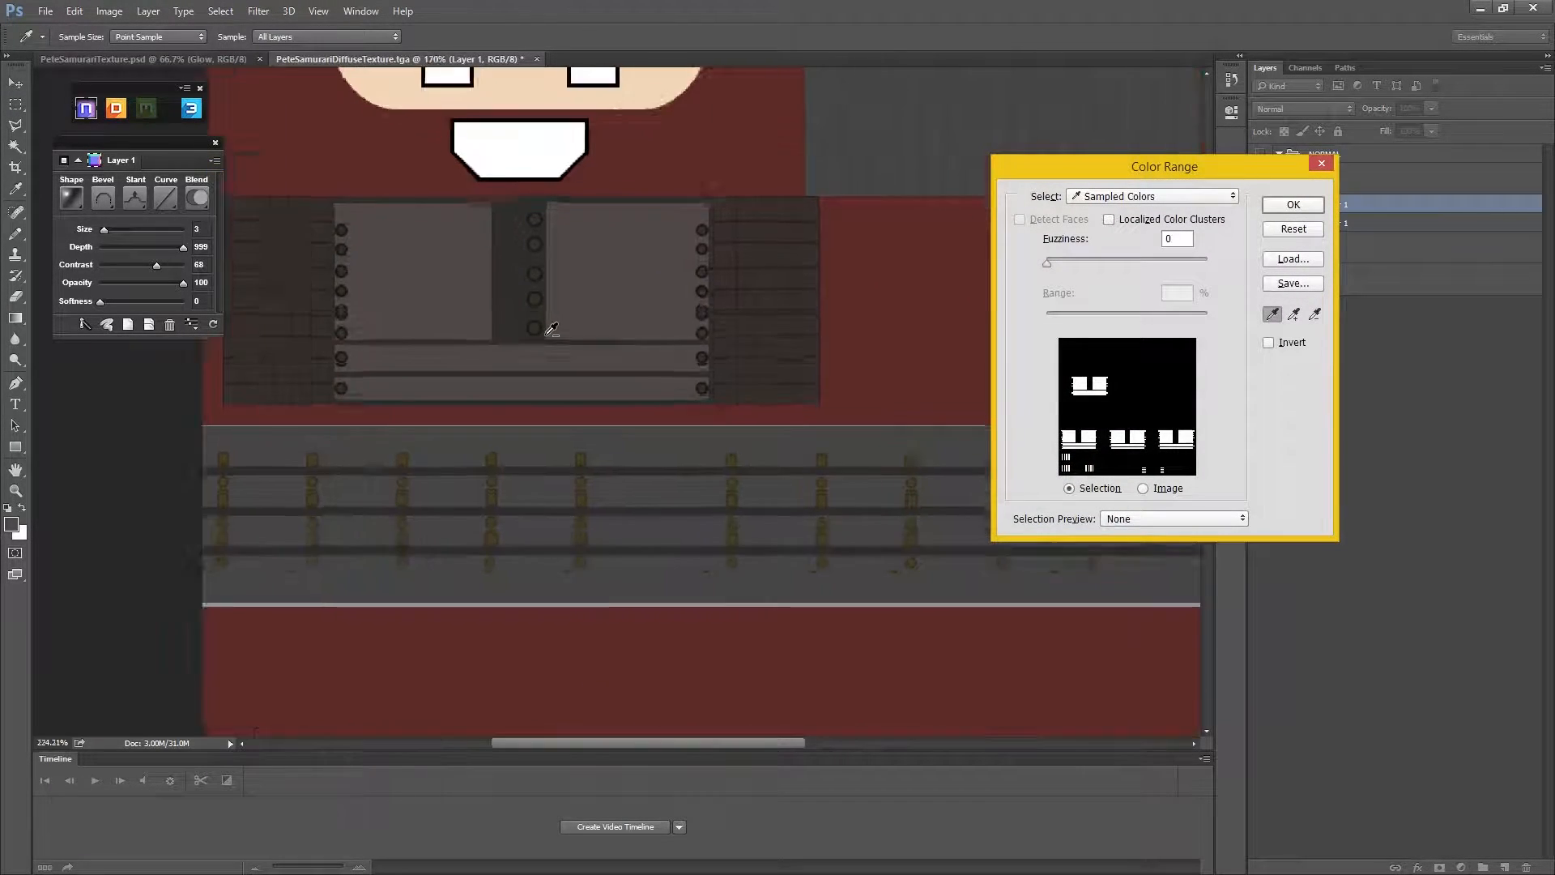
left_click(533, 327)
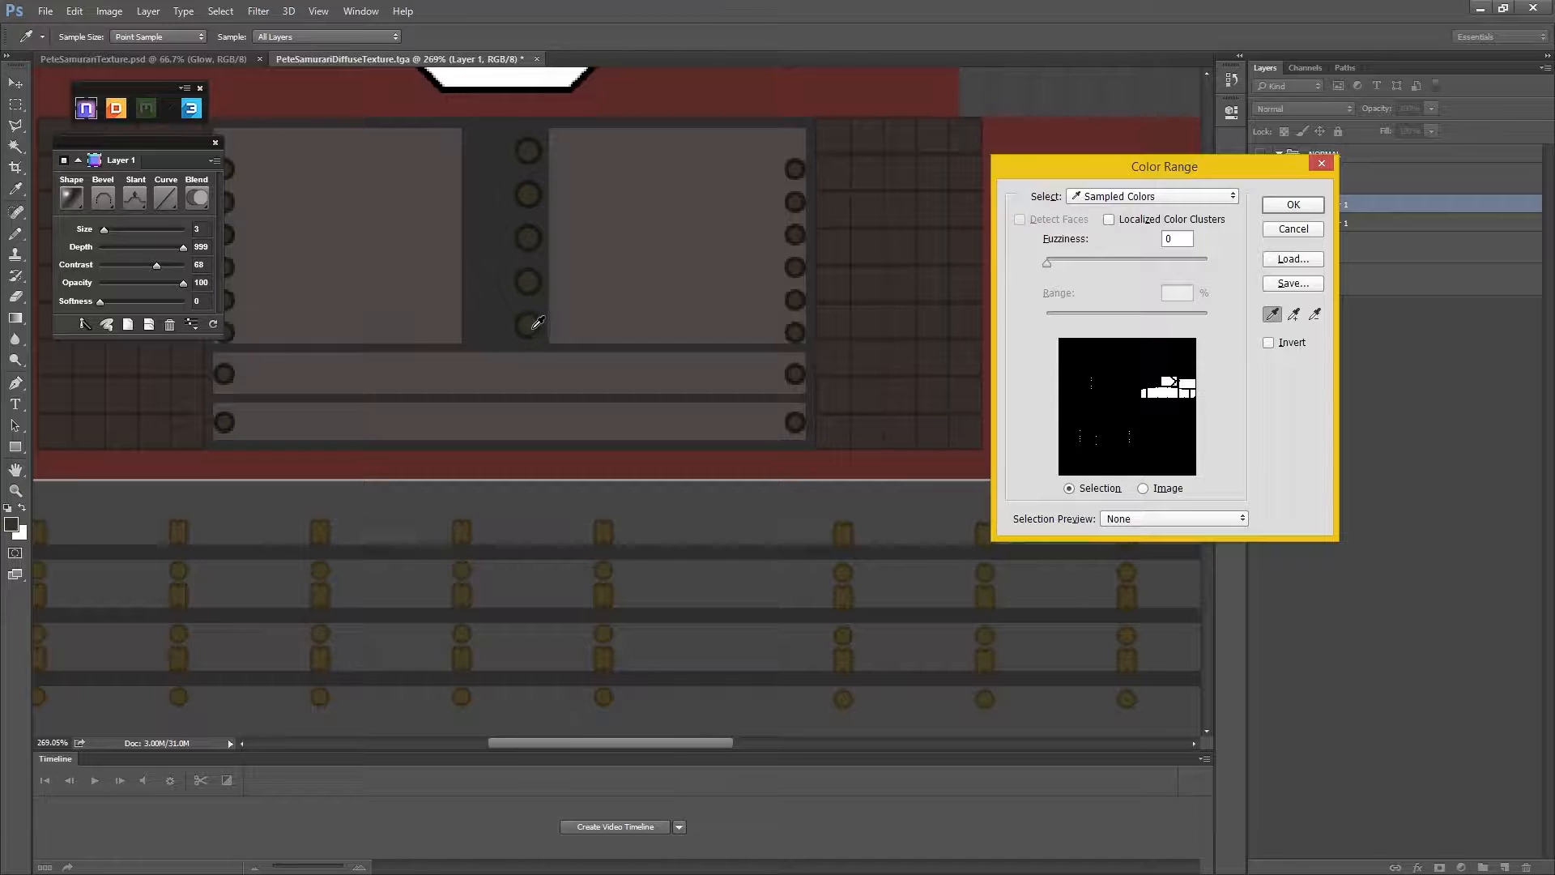
left_click(1291, 205)
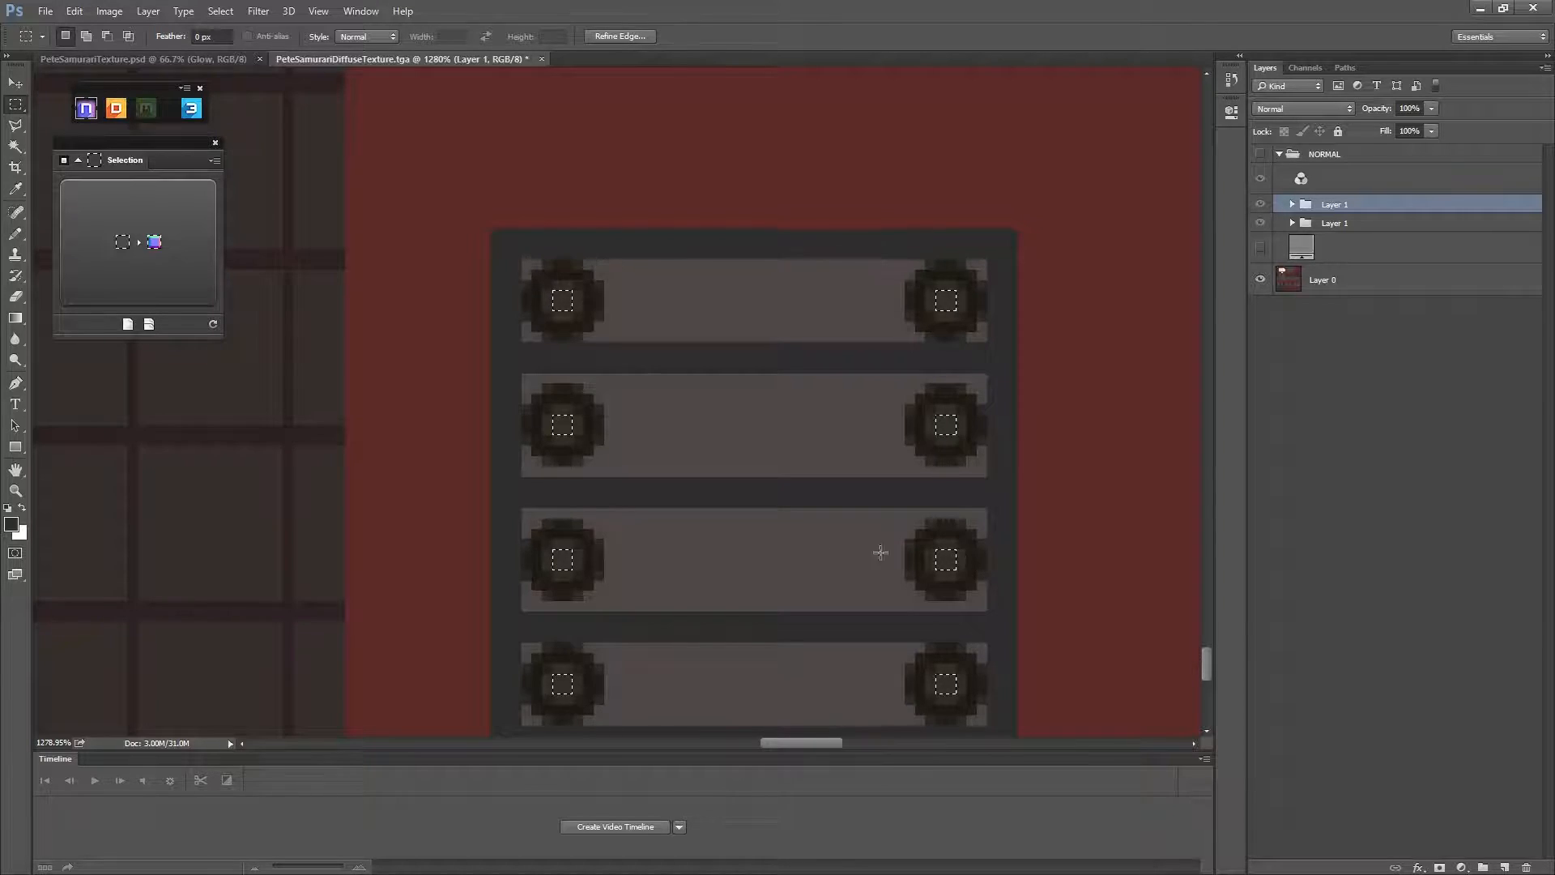
Expand the bolt selection by 2 pixels.
scroll("down", 3)
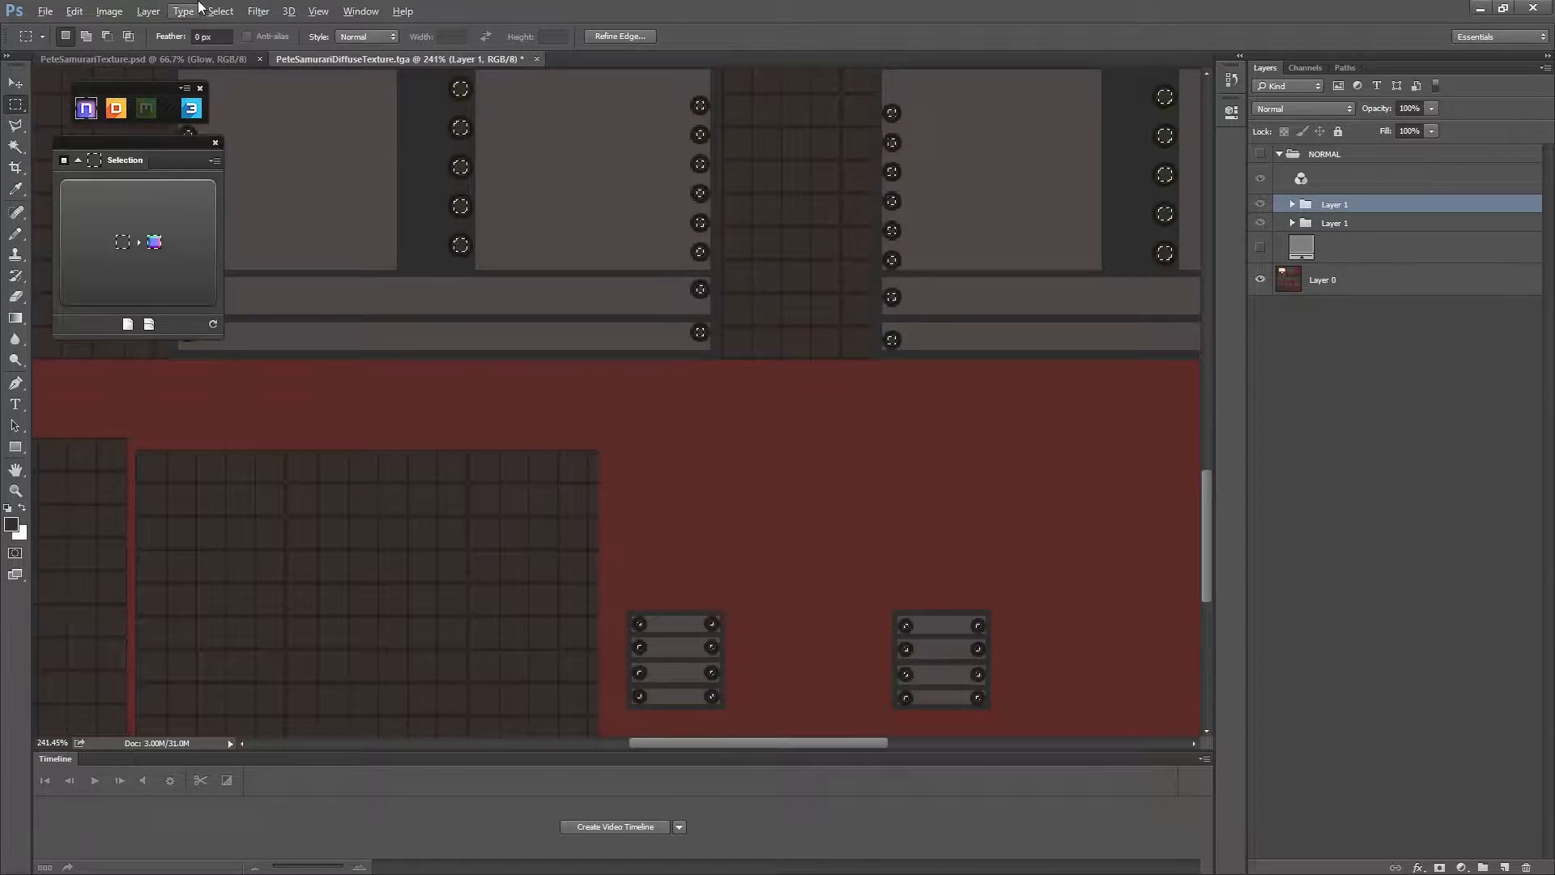
left_click(220, 11)
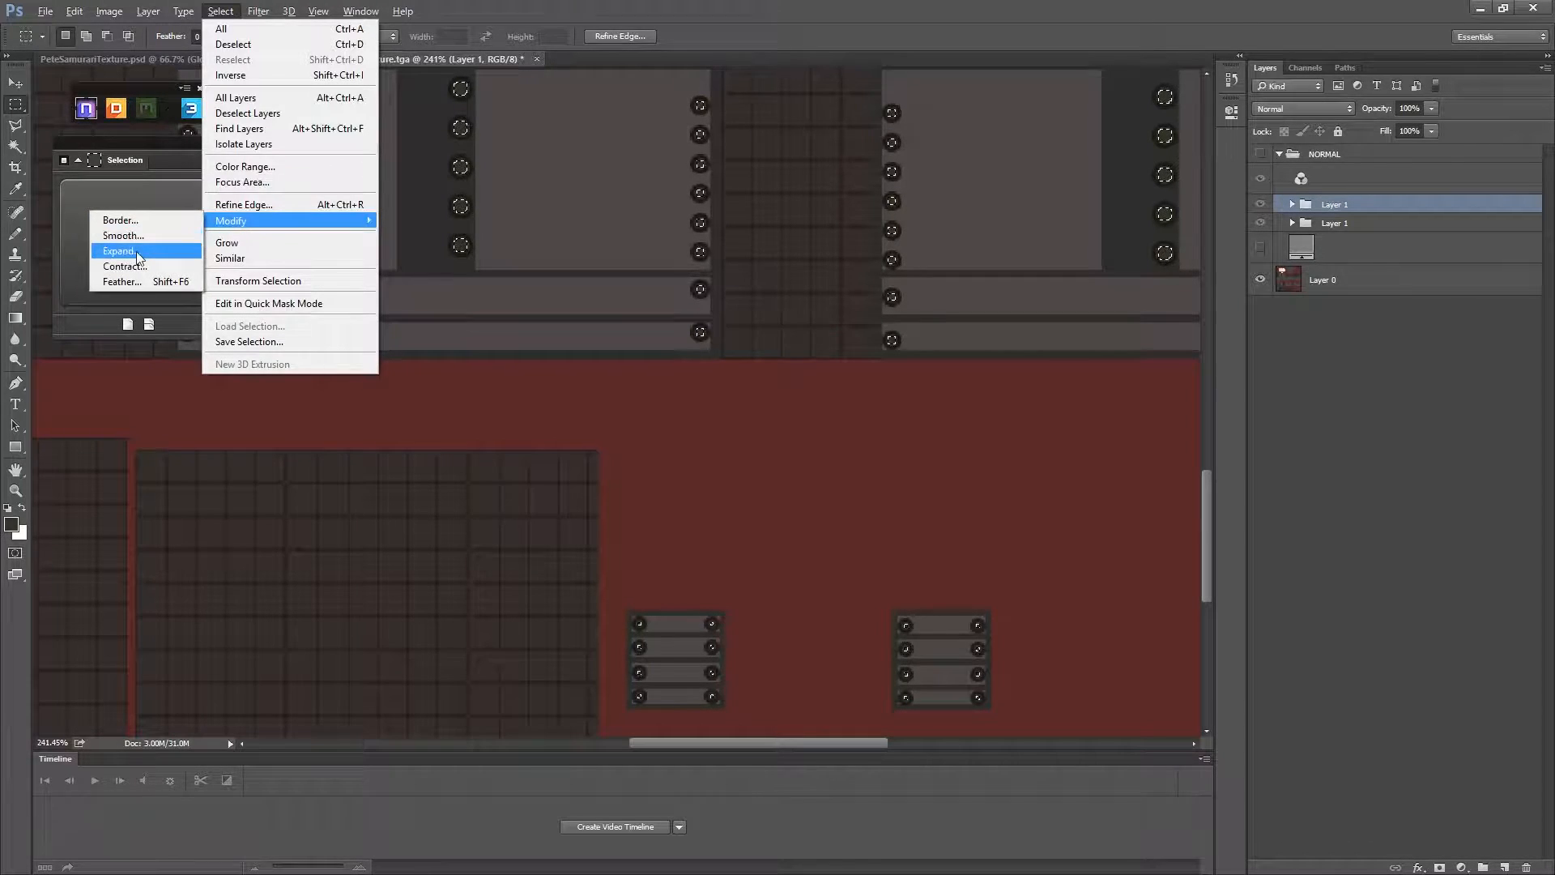
left_click(118, 251)
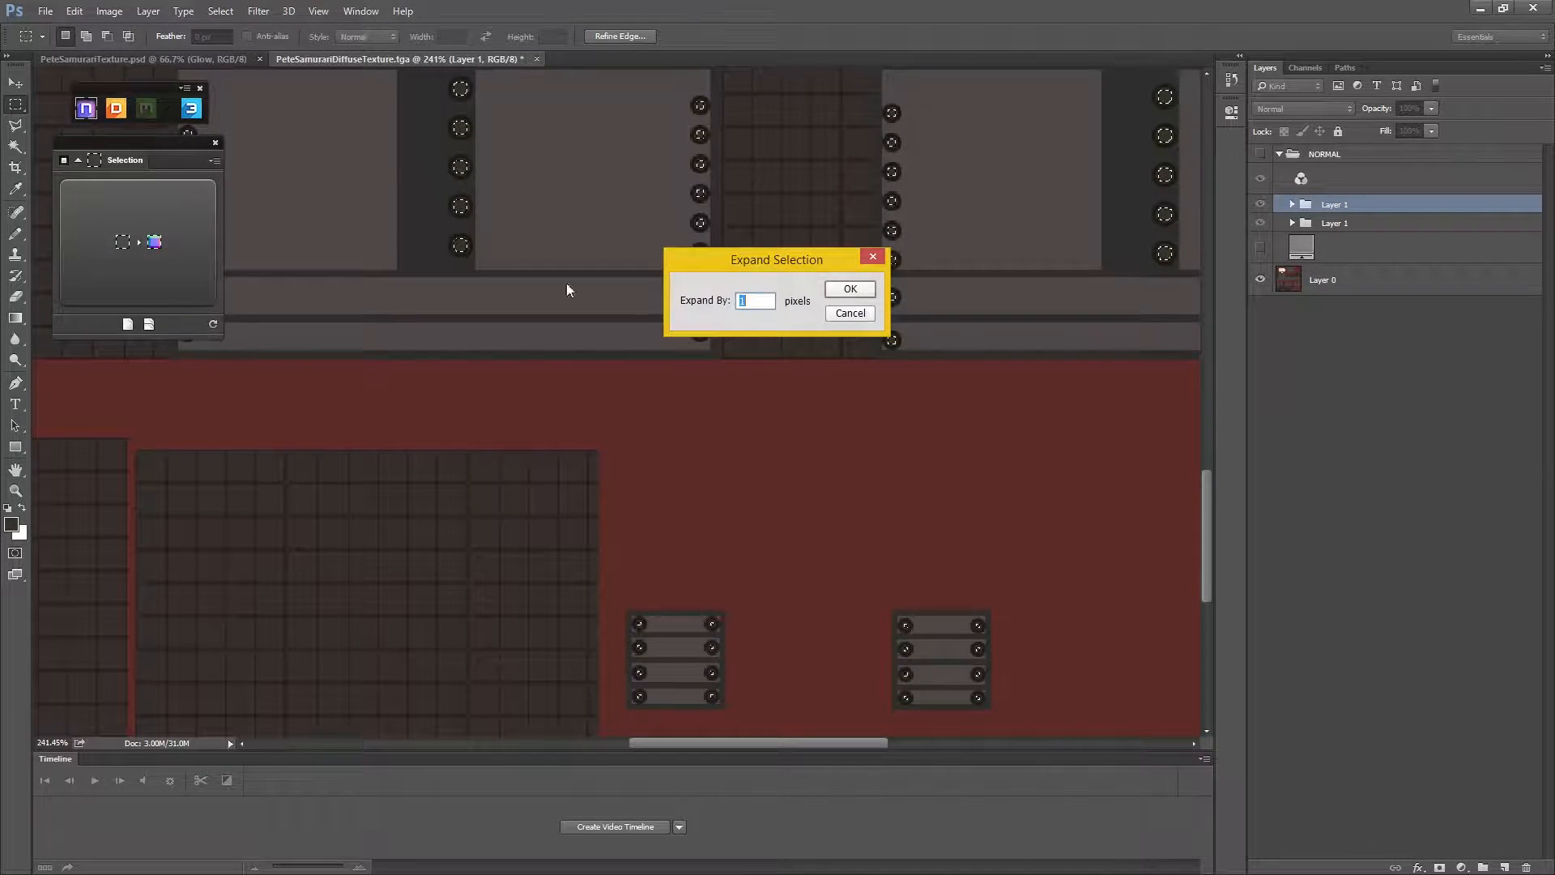
type("2")
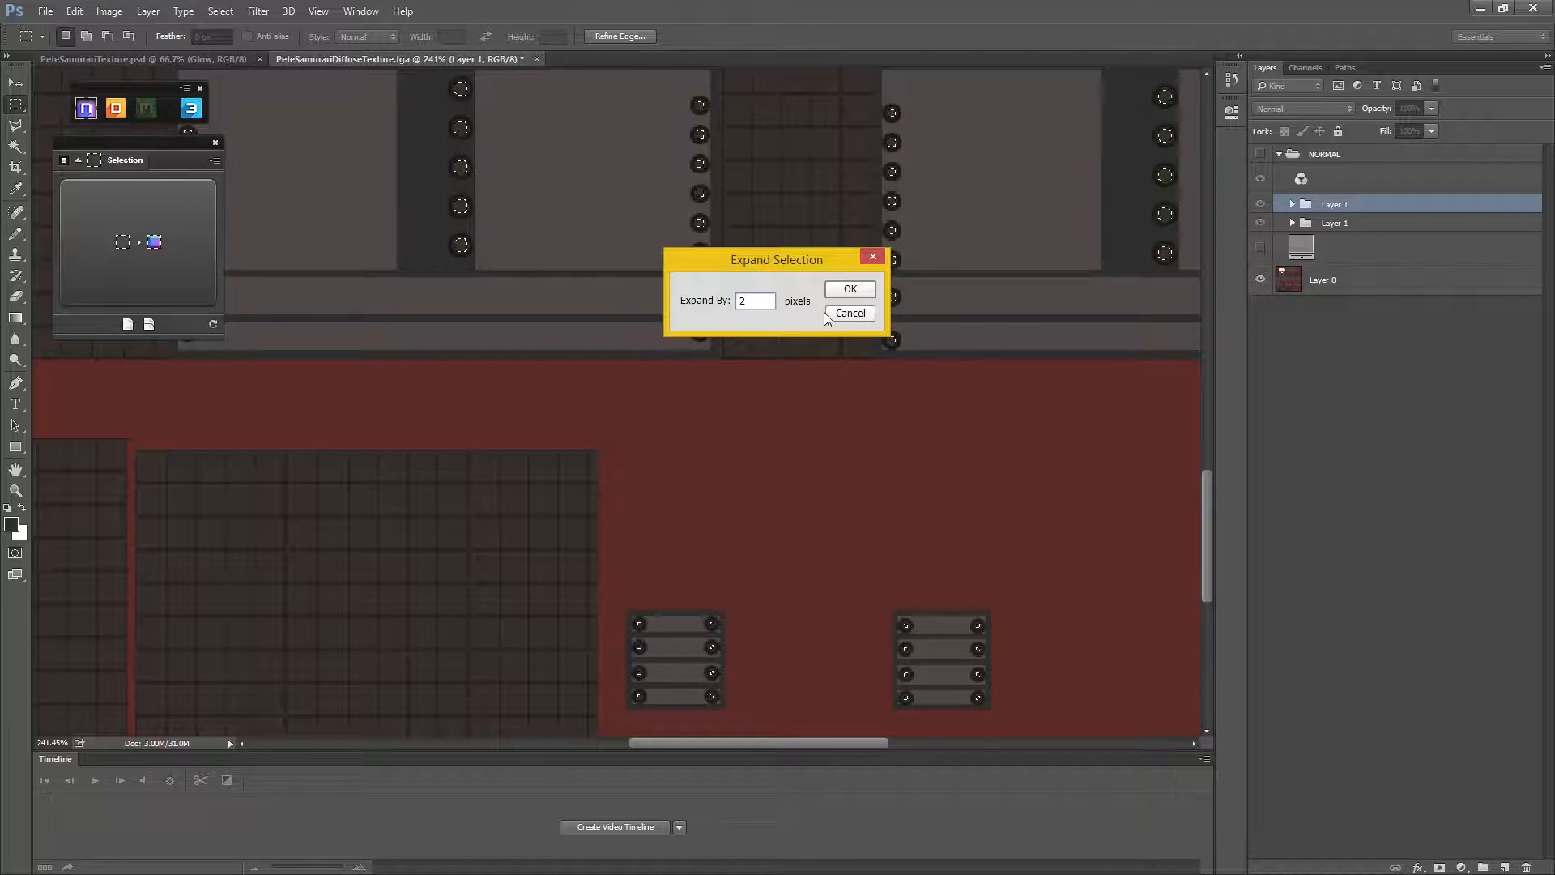
left_click(848, 288)
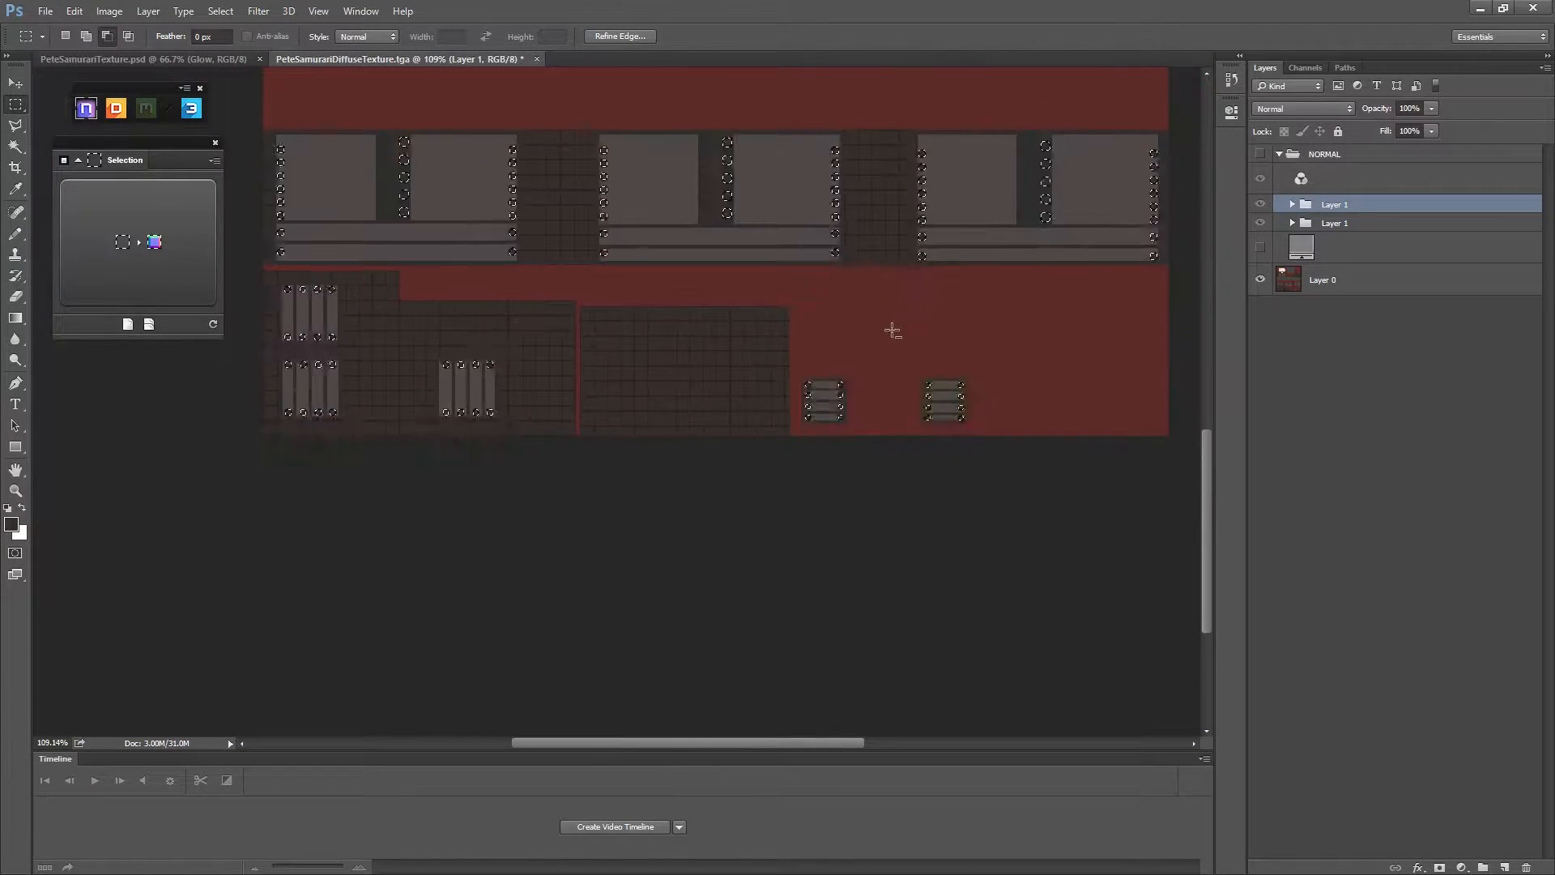
Expand the bolt selection by 1 more pixel.
left_click(220, 10)
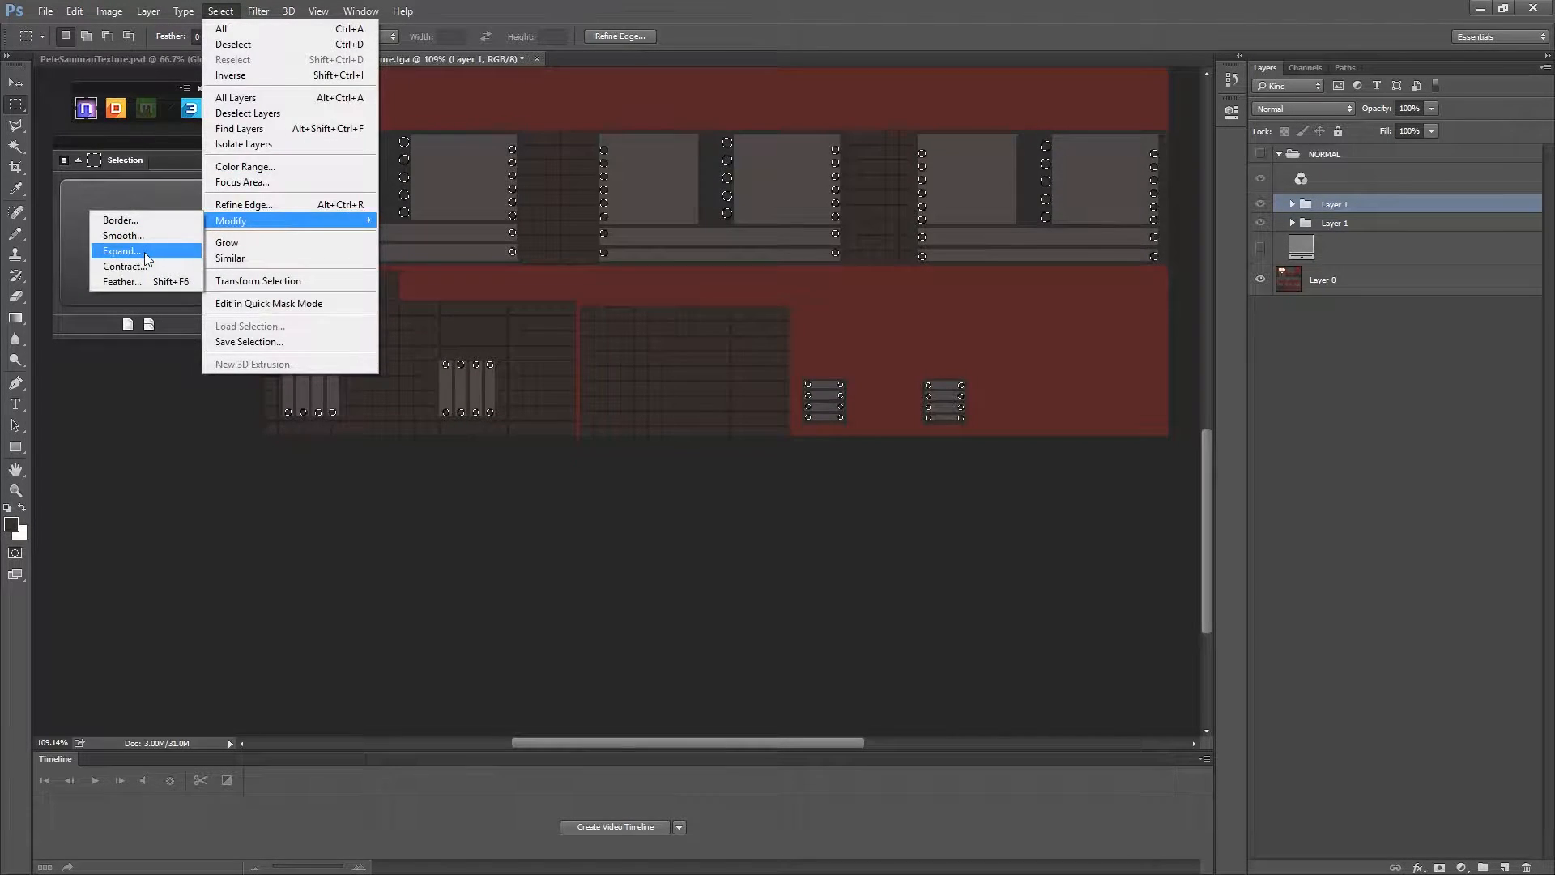
left_click(119, 251)
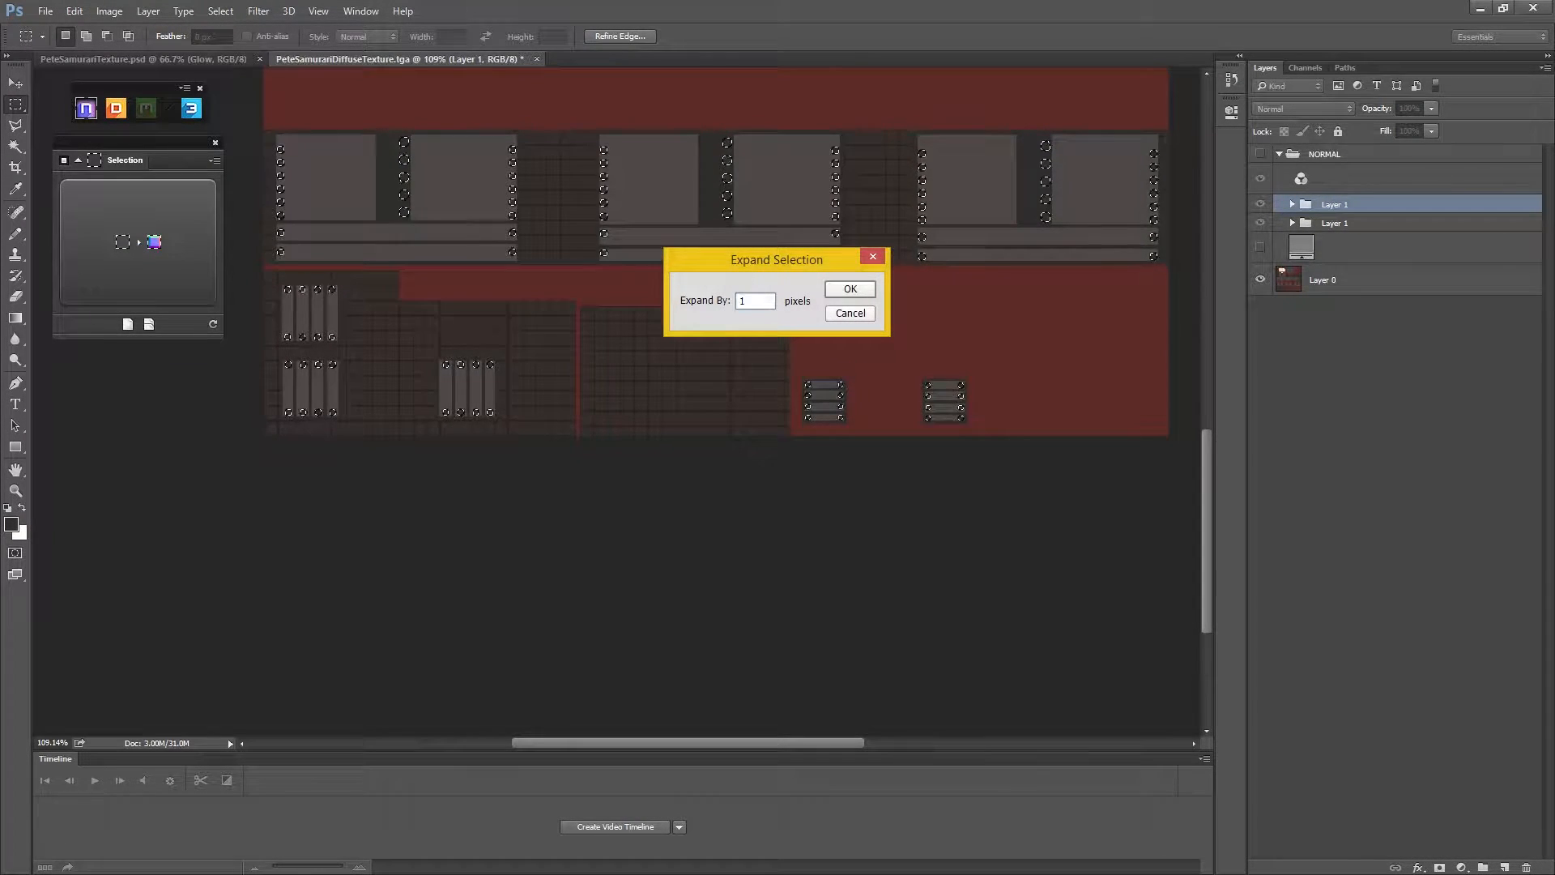
left_click(848, 288)
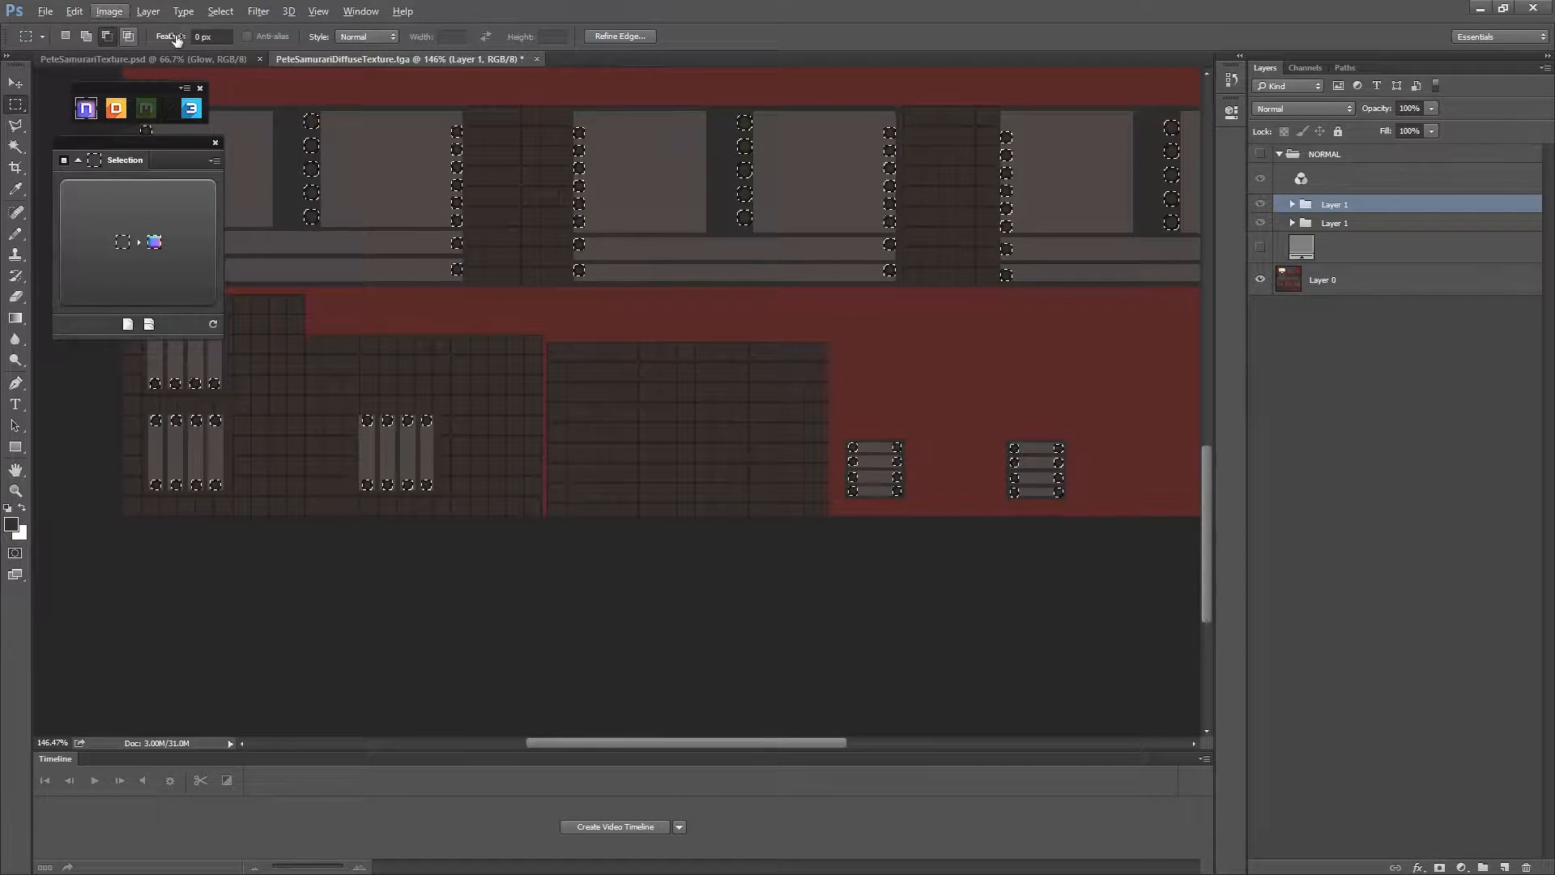
Open the Select menu to modify the twice-grown rivet bolt selection again.
left_click(220, 11)
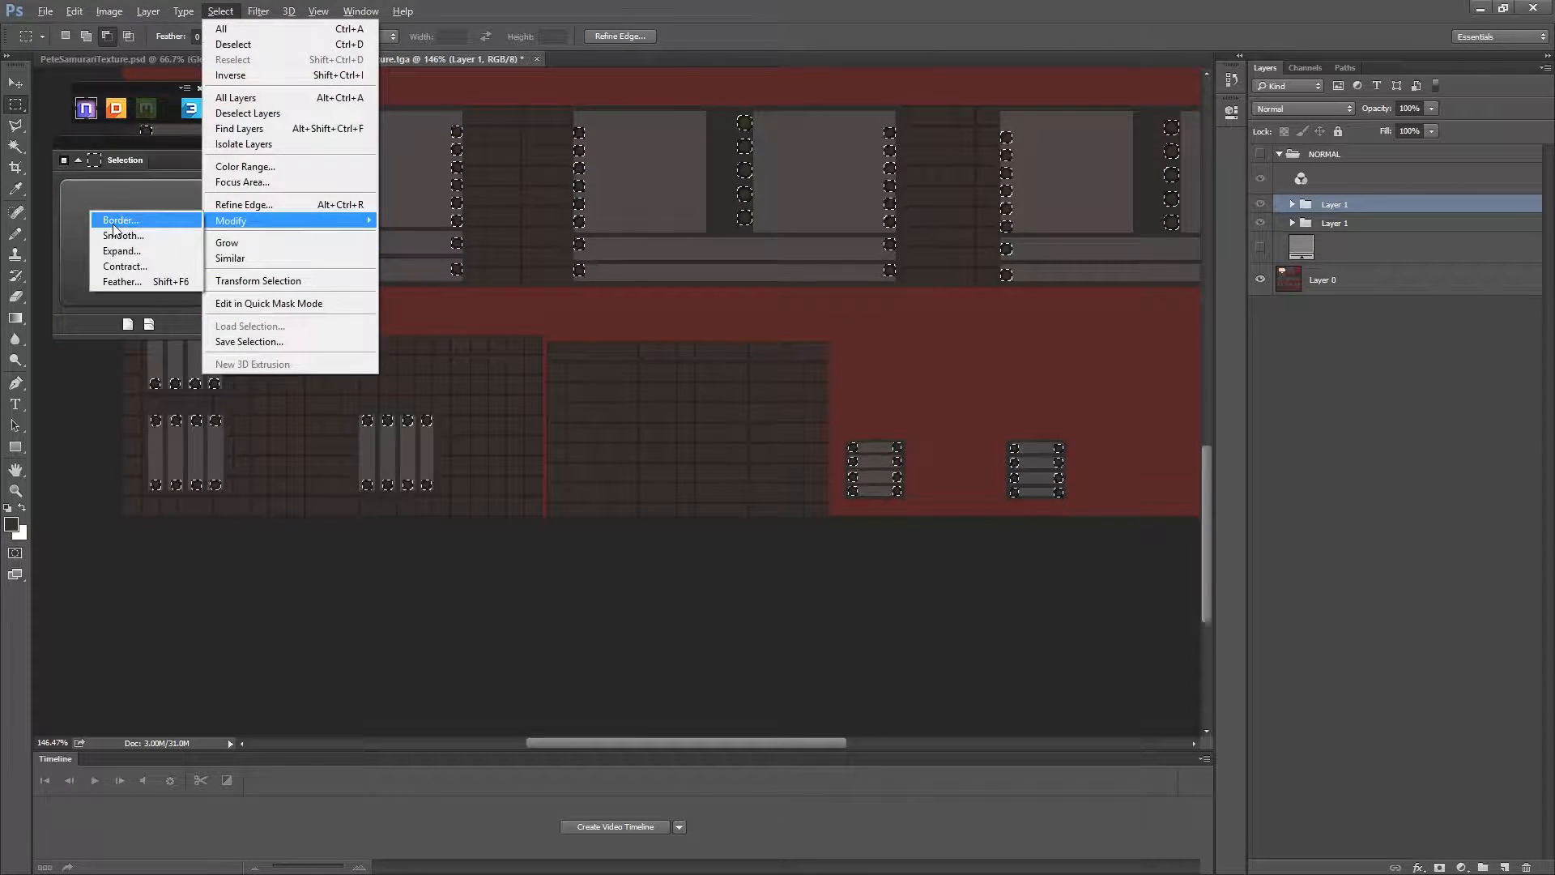
mouse_move(122, 250)
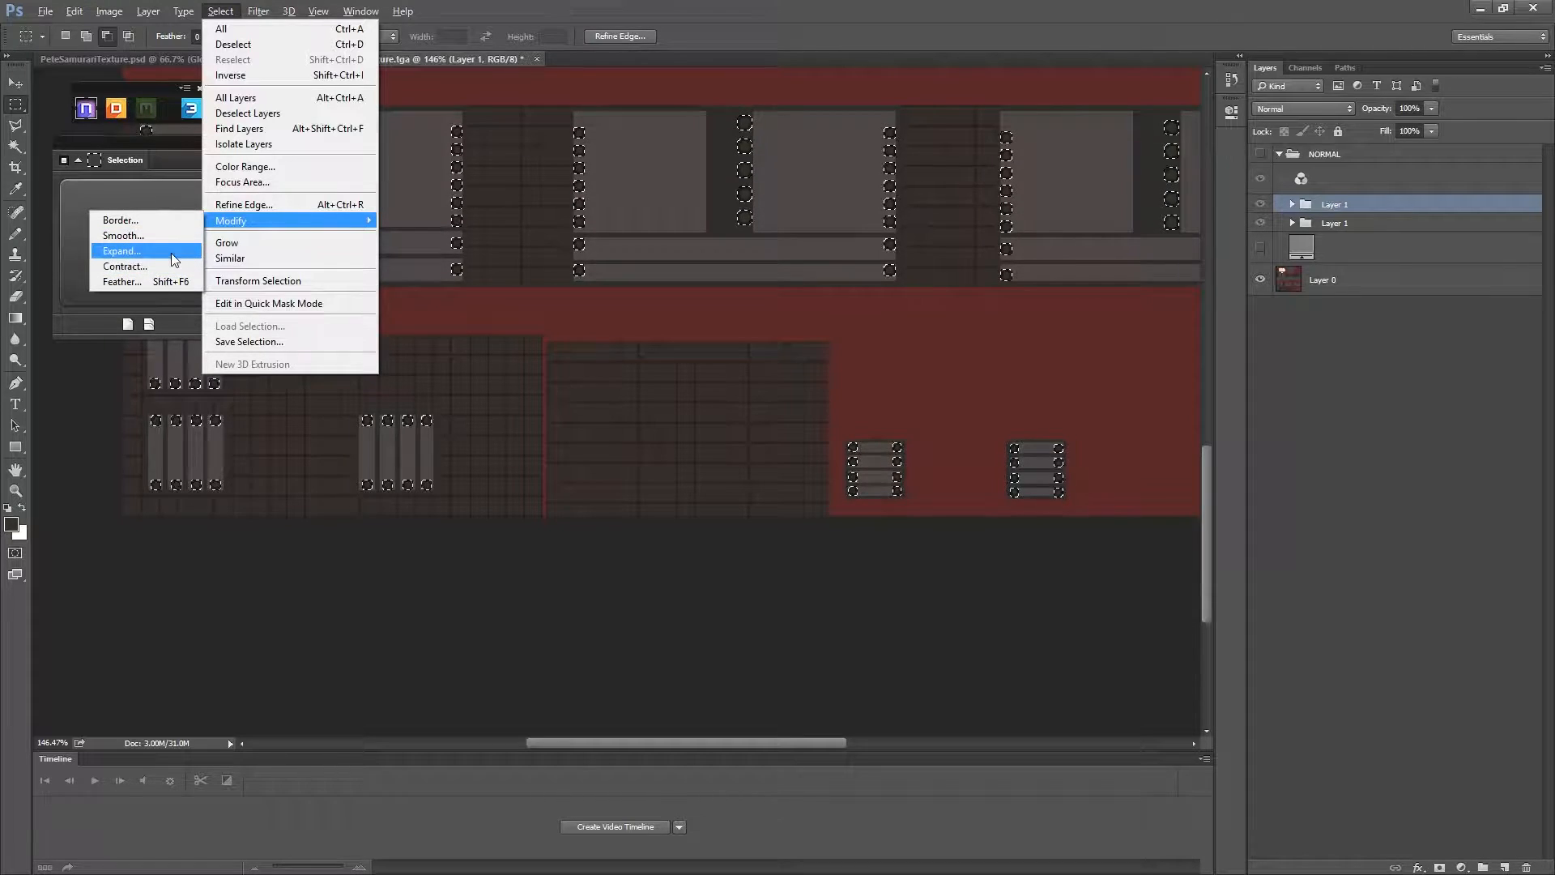
mouse_move(126, 265)
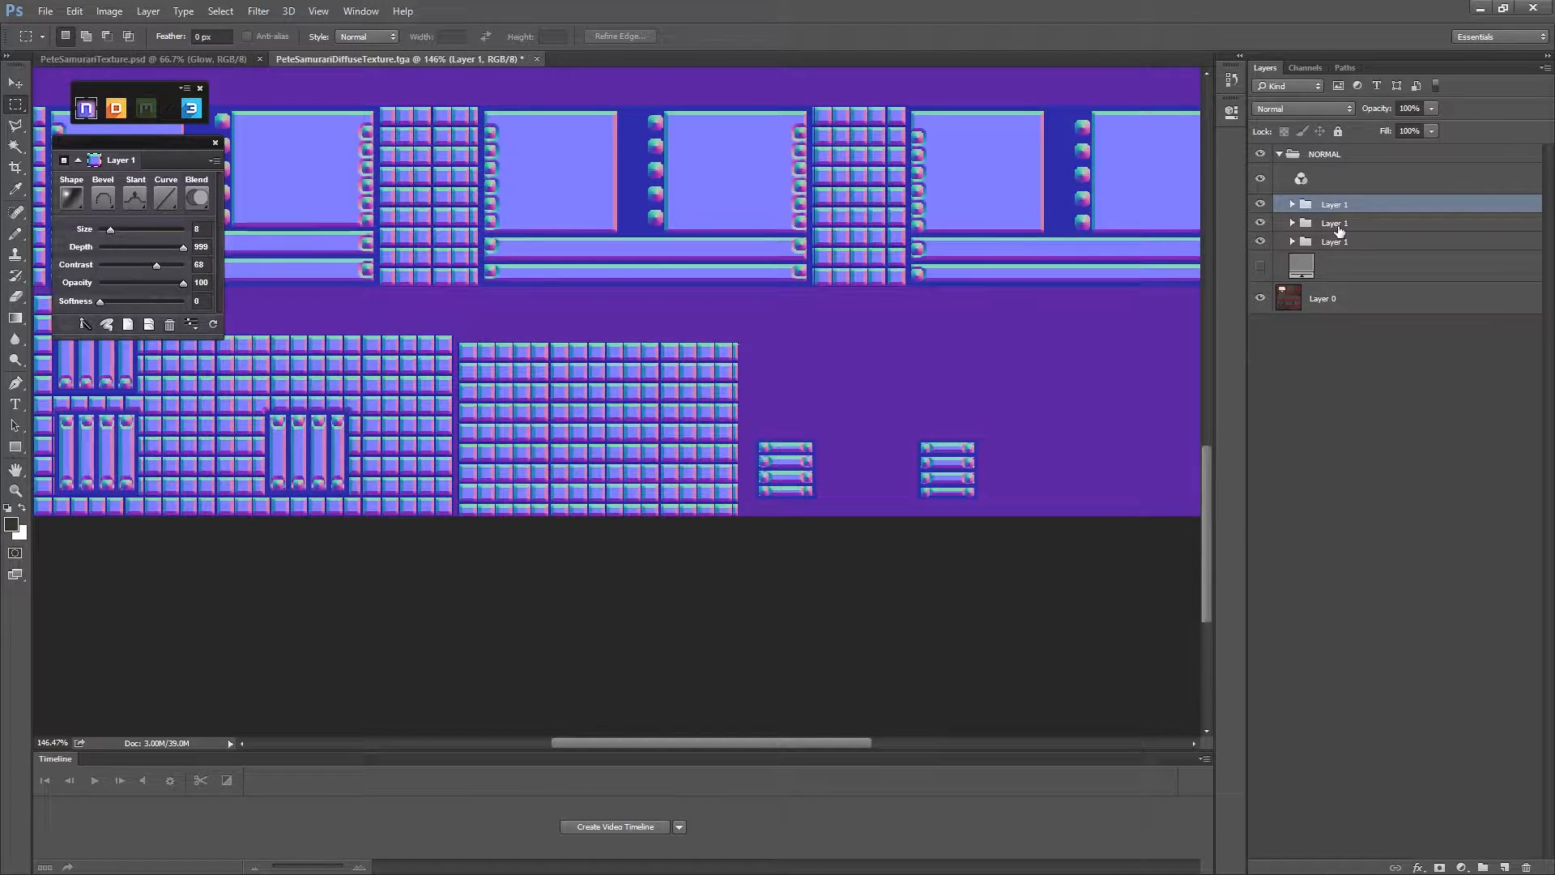
Rename the bottom Layer 1 group 'Boxshape' and the middle group 'BaseArmour'.
double_click(1334, 241)
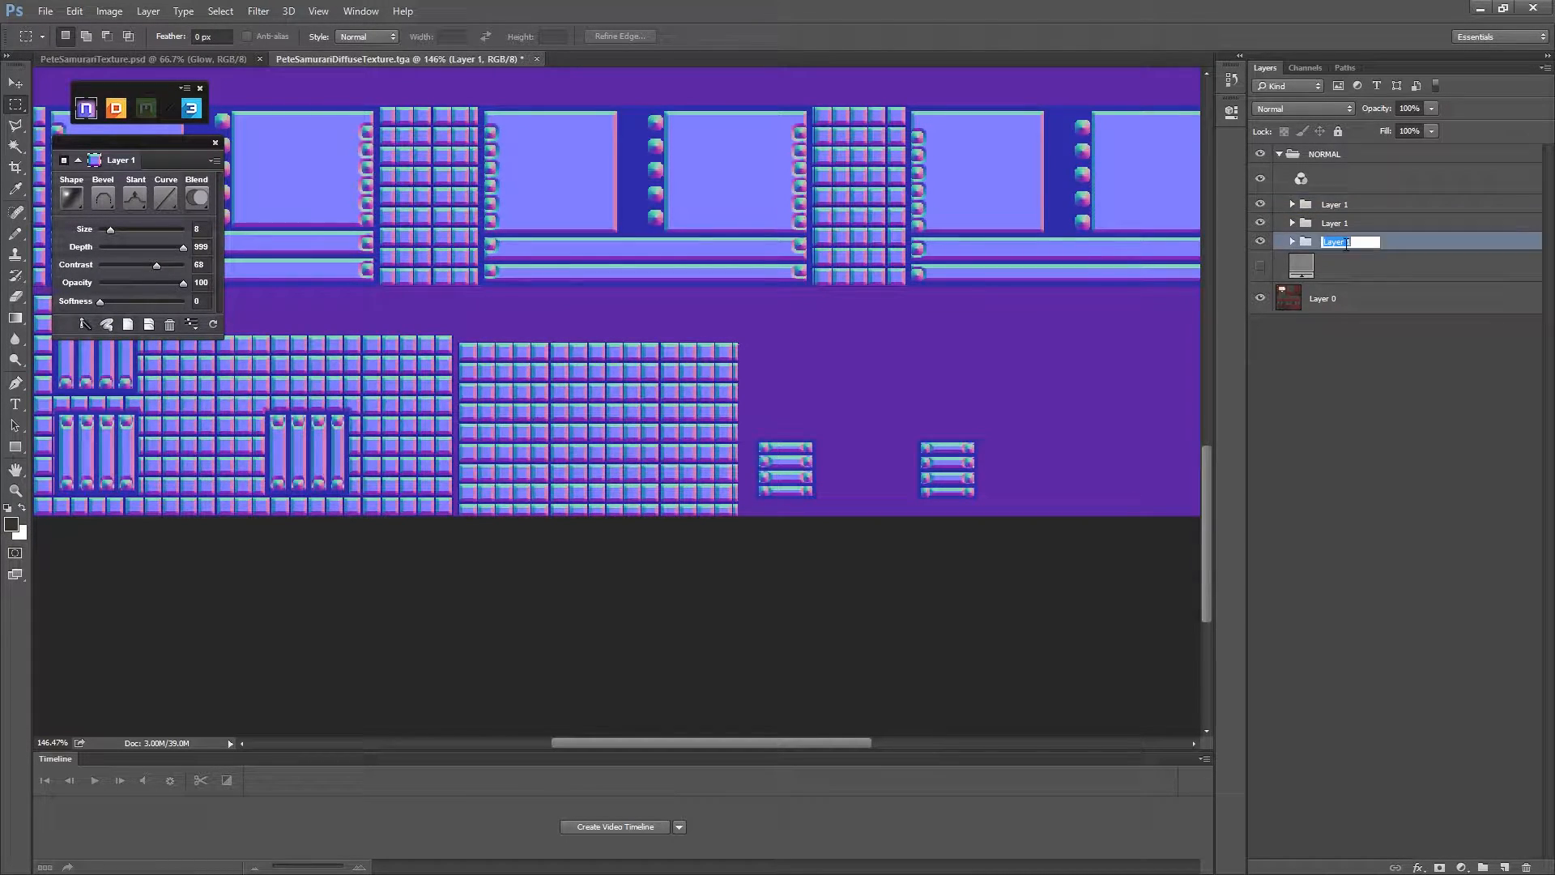
type("Boxshape")
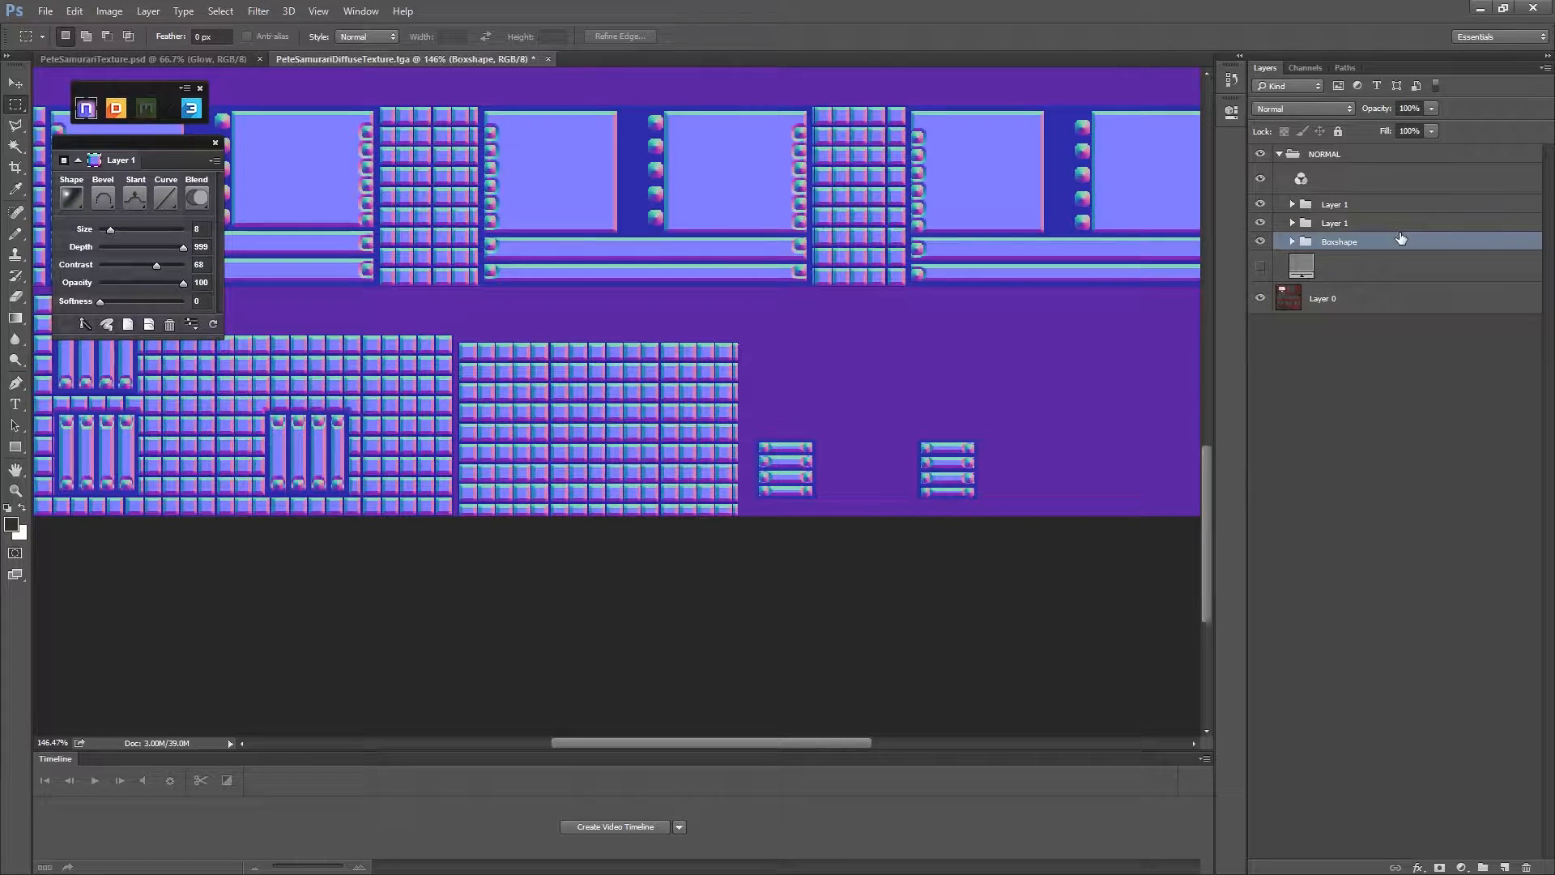
double_click(1335, 222)
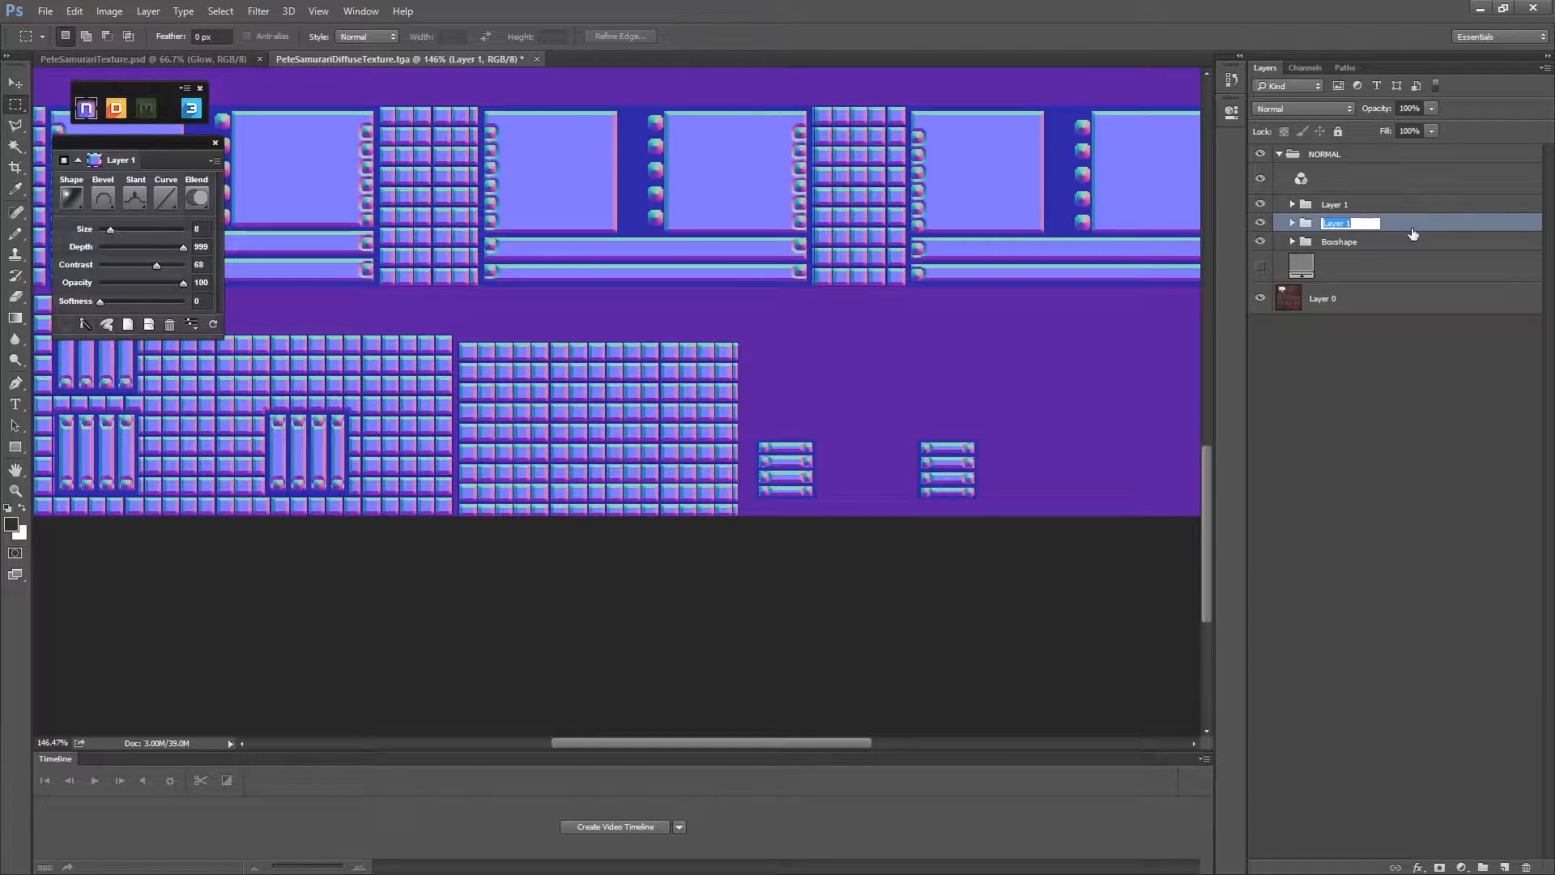
type("BaseArmour")
left_click(1352, 204)
type("Buttons")
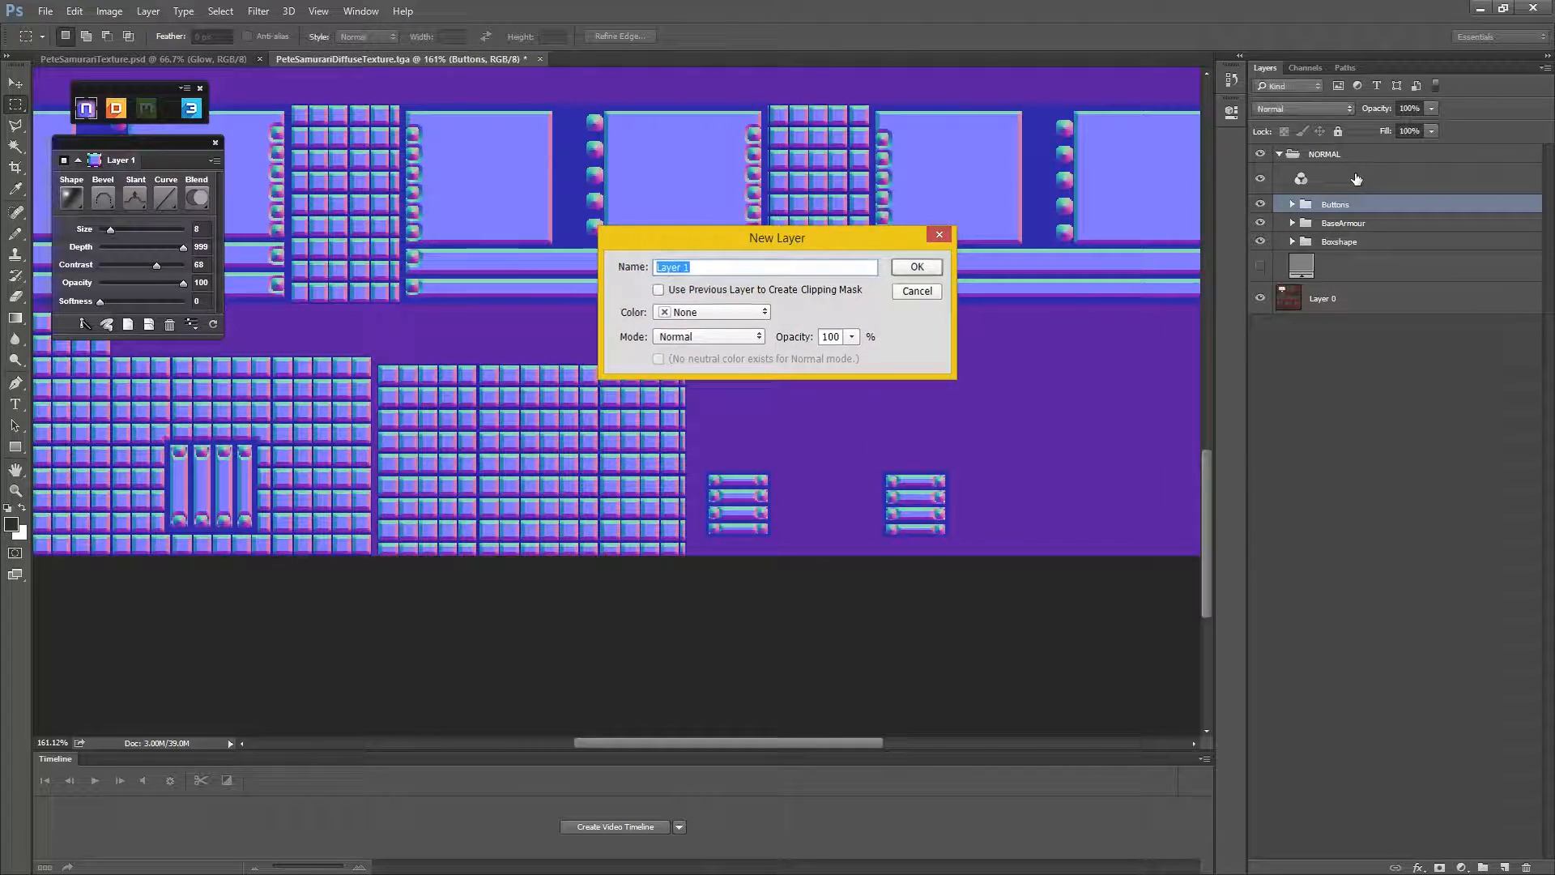
Confirm the New Layer dialog to add an empty Layer 1 above Buttons.
left_click(915, 266)
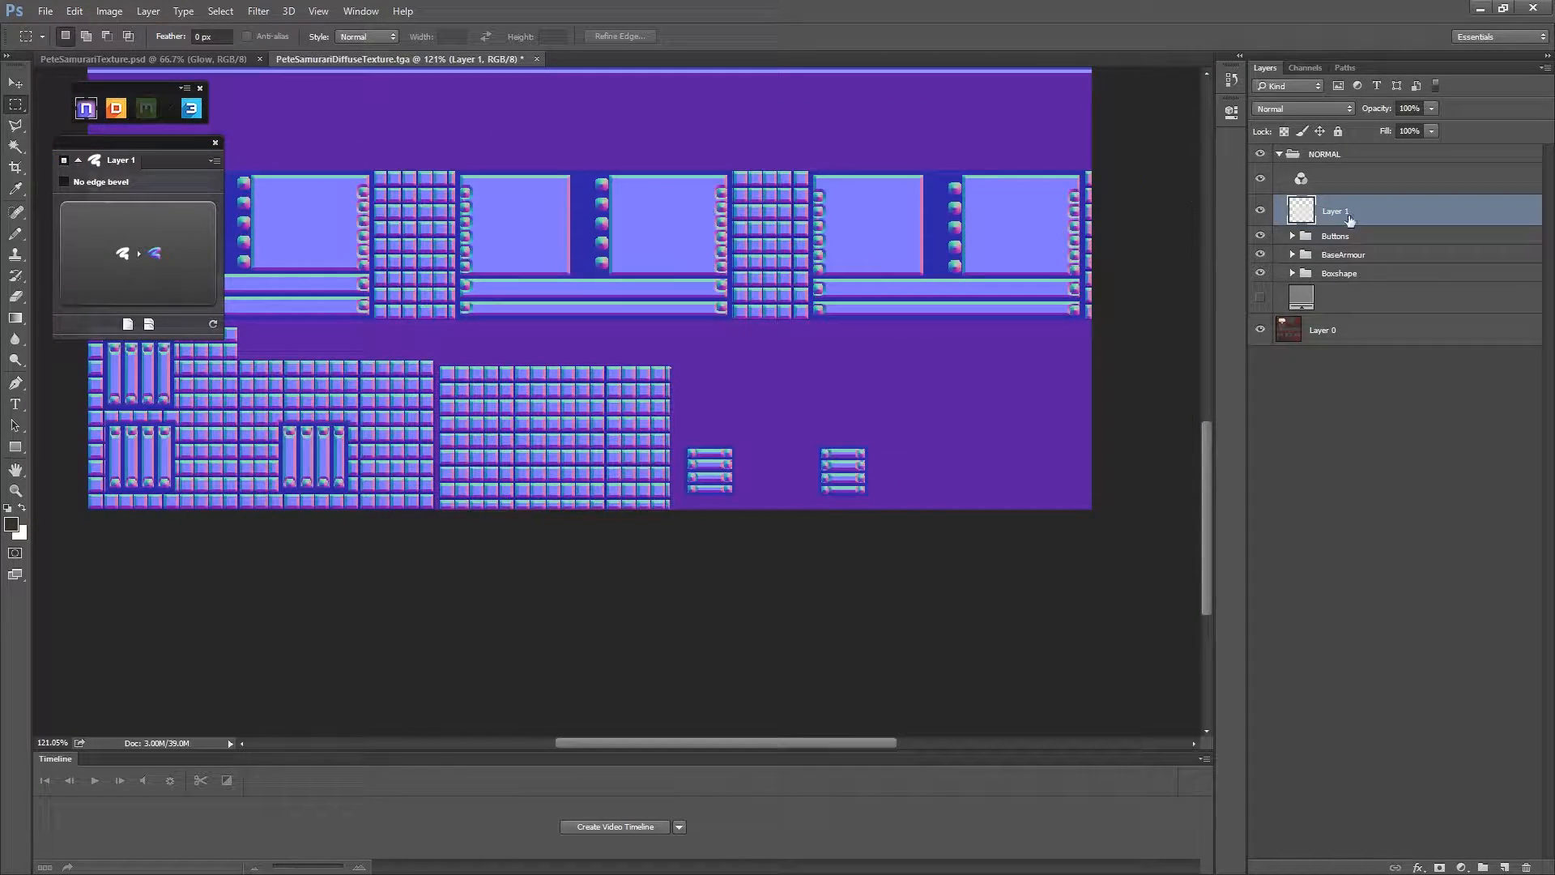
Select the Buttons group and set its nDo bevel Size to 4 and Softness to 3.
left_click(1335, 235)
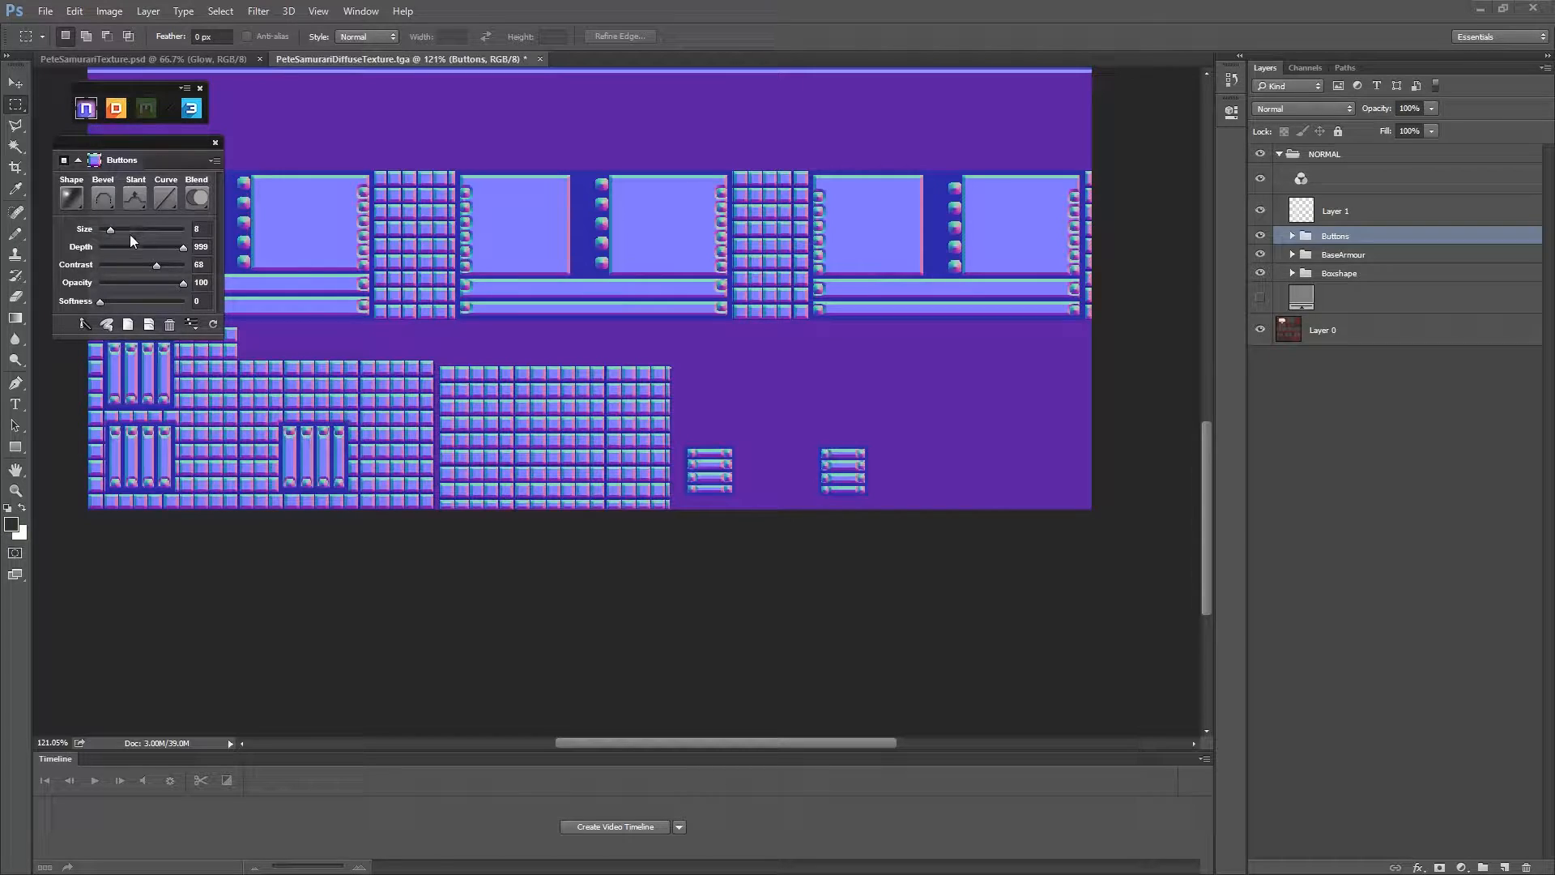
left_click_drag(110, 229, 102, 229)
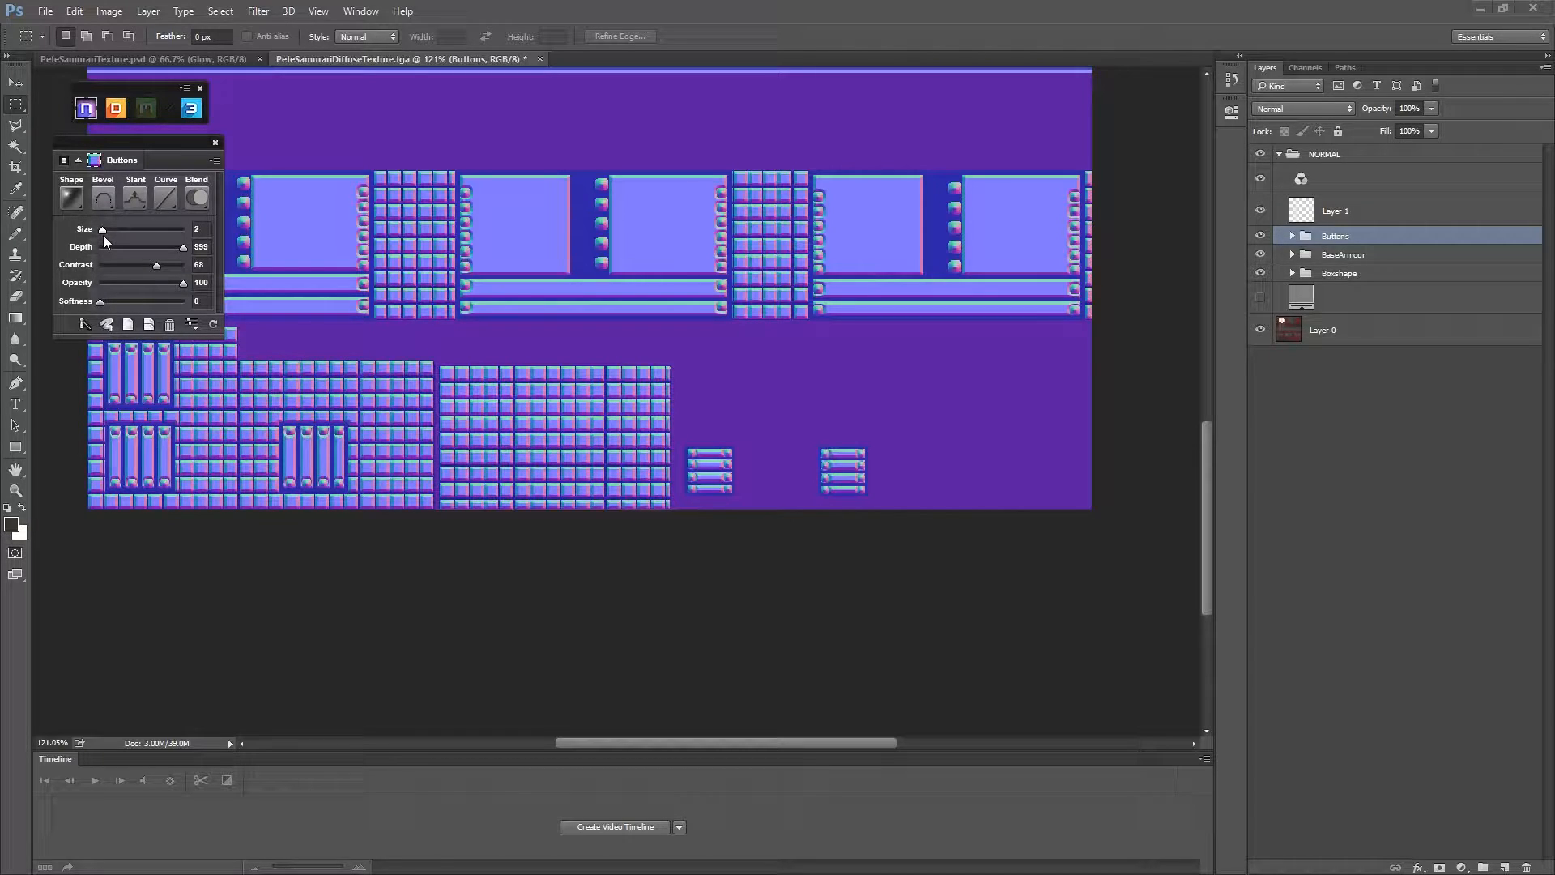
left_click(103, 199)
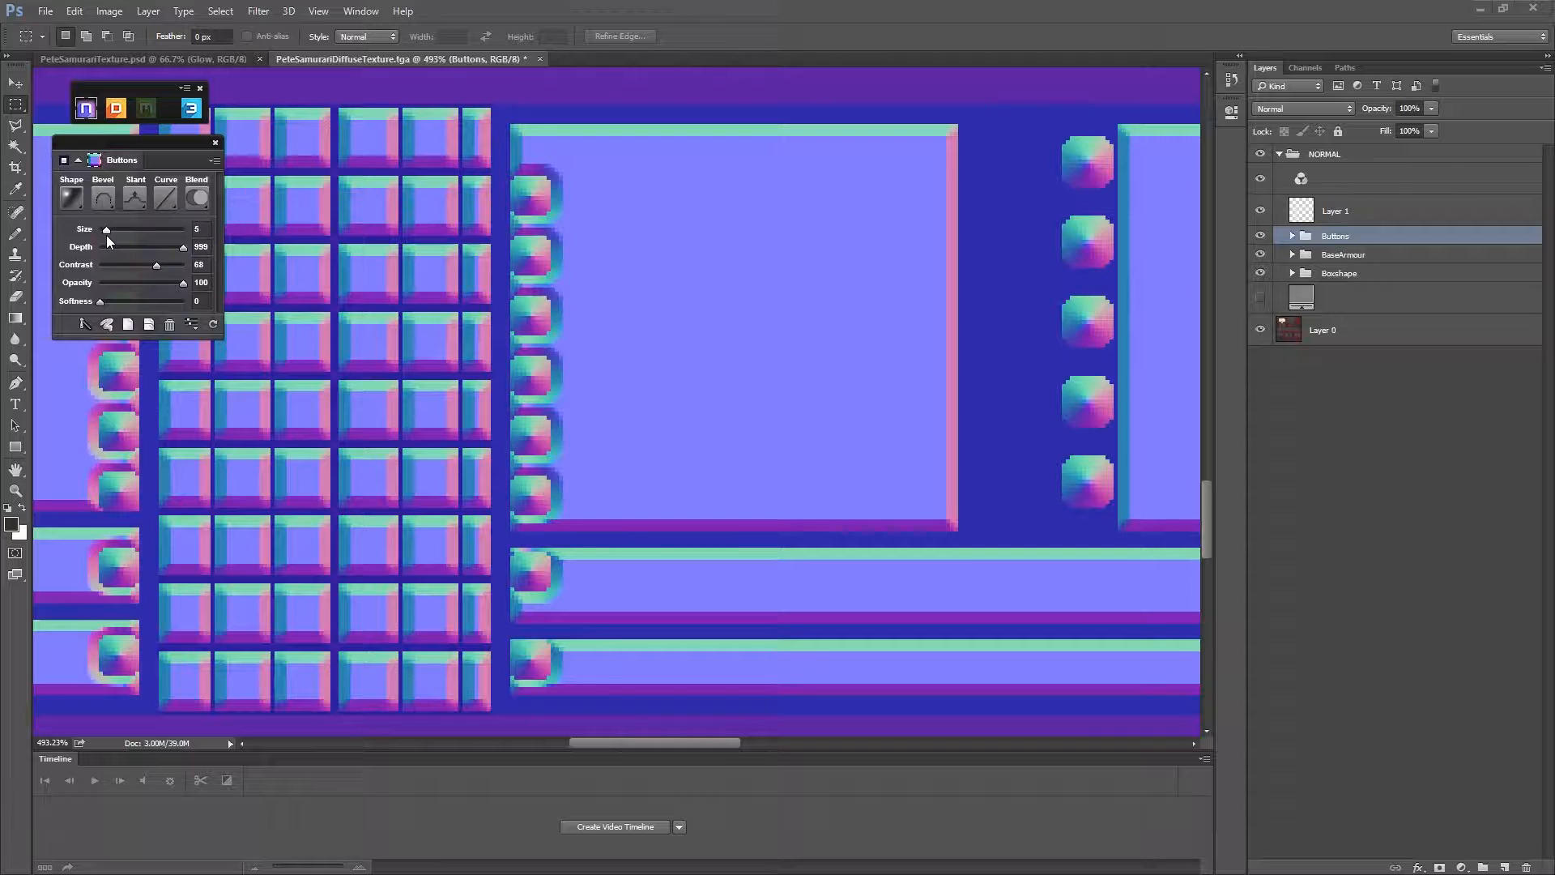
left_click(105, 230)
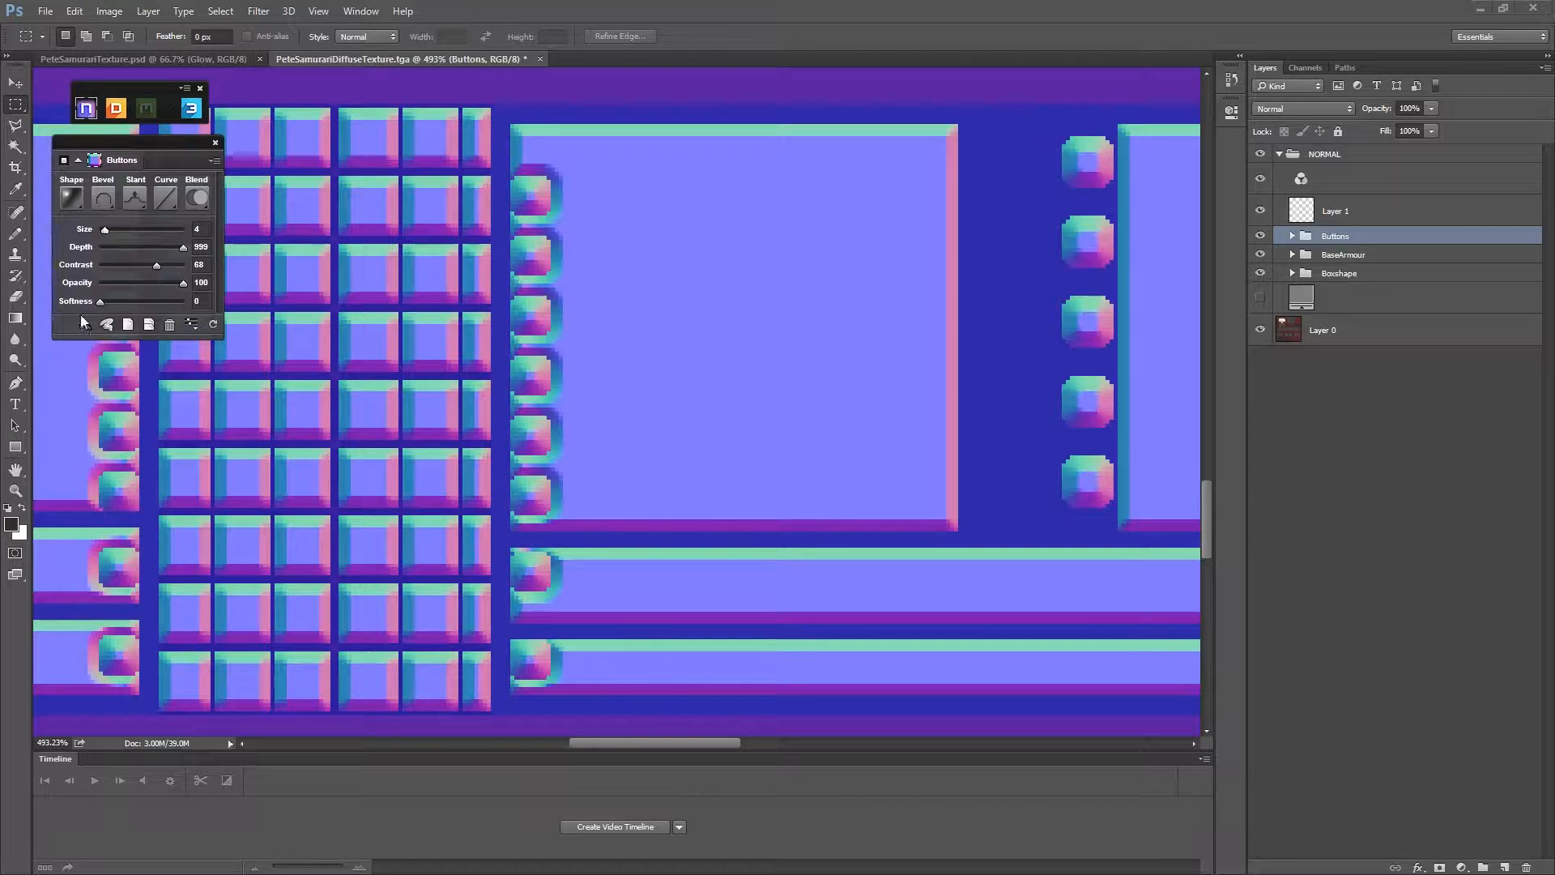
left_click_drag(98, 301, 114, 301)
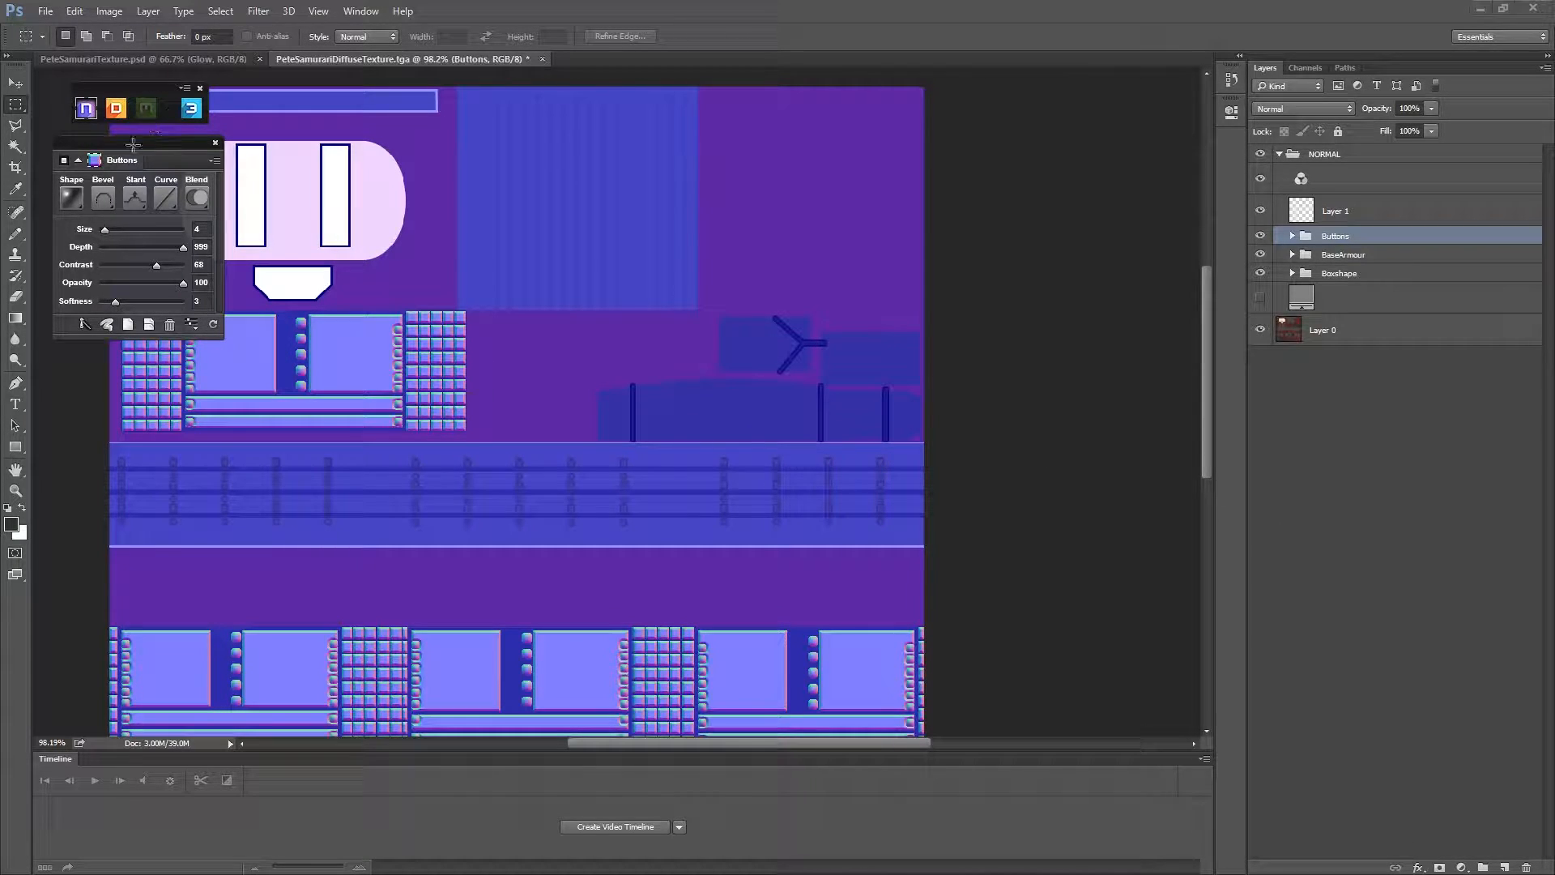
mouse_move(860, 297)
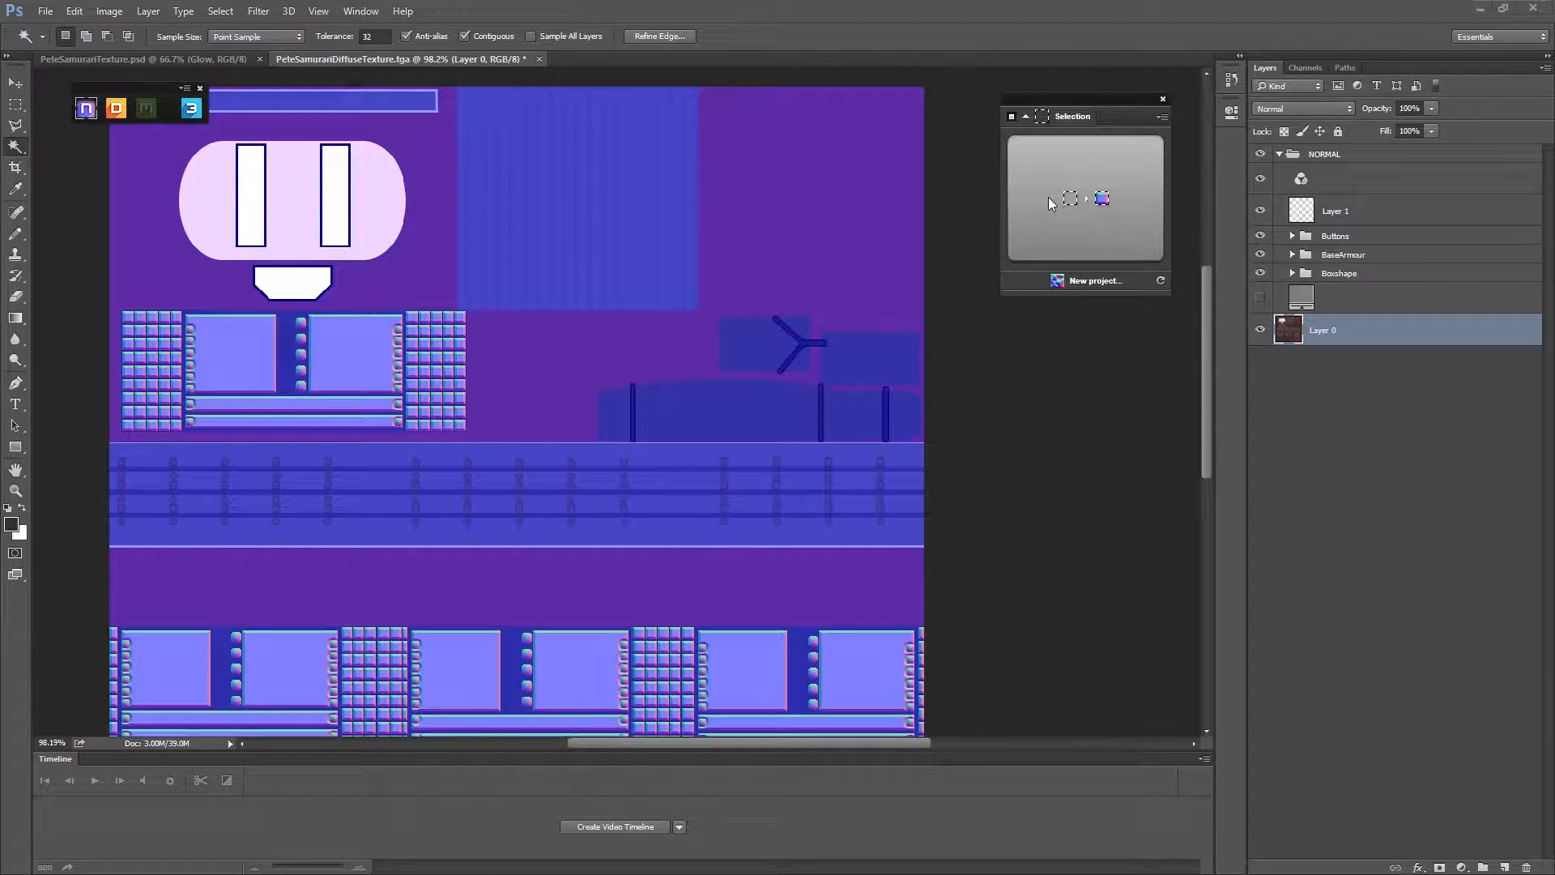
Select the same-coloured vertical bar details with Color Range, after briefly trying Focus Area.
left_click(220, 10)
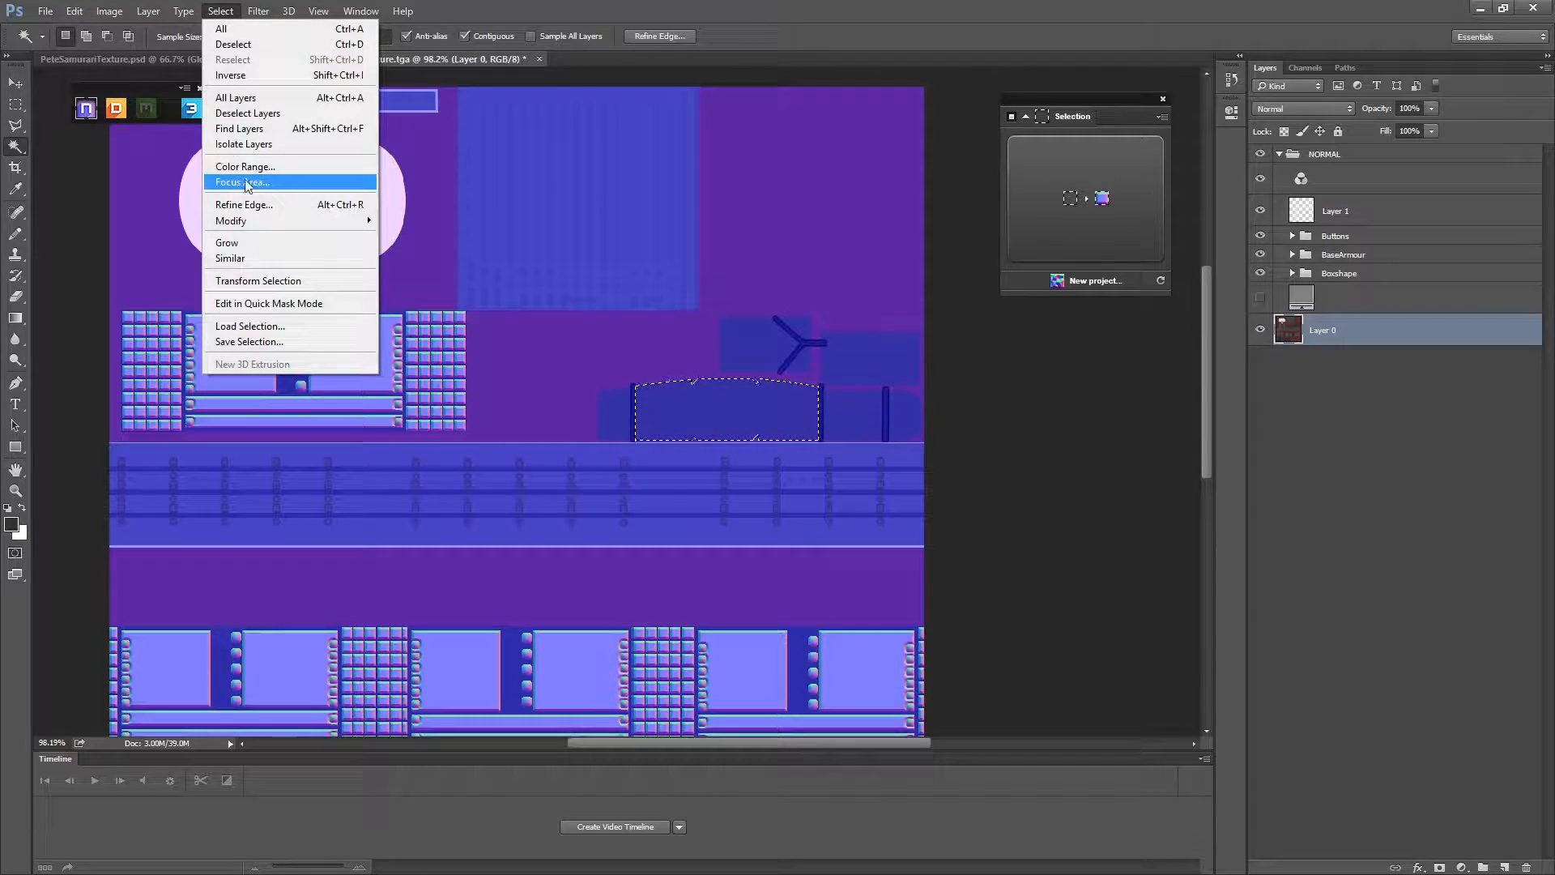
left_click(244, 165)
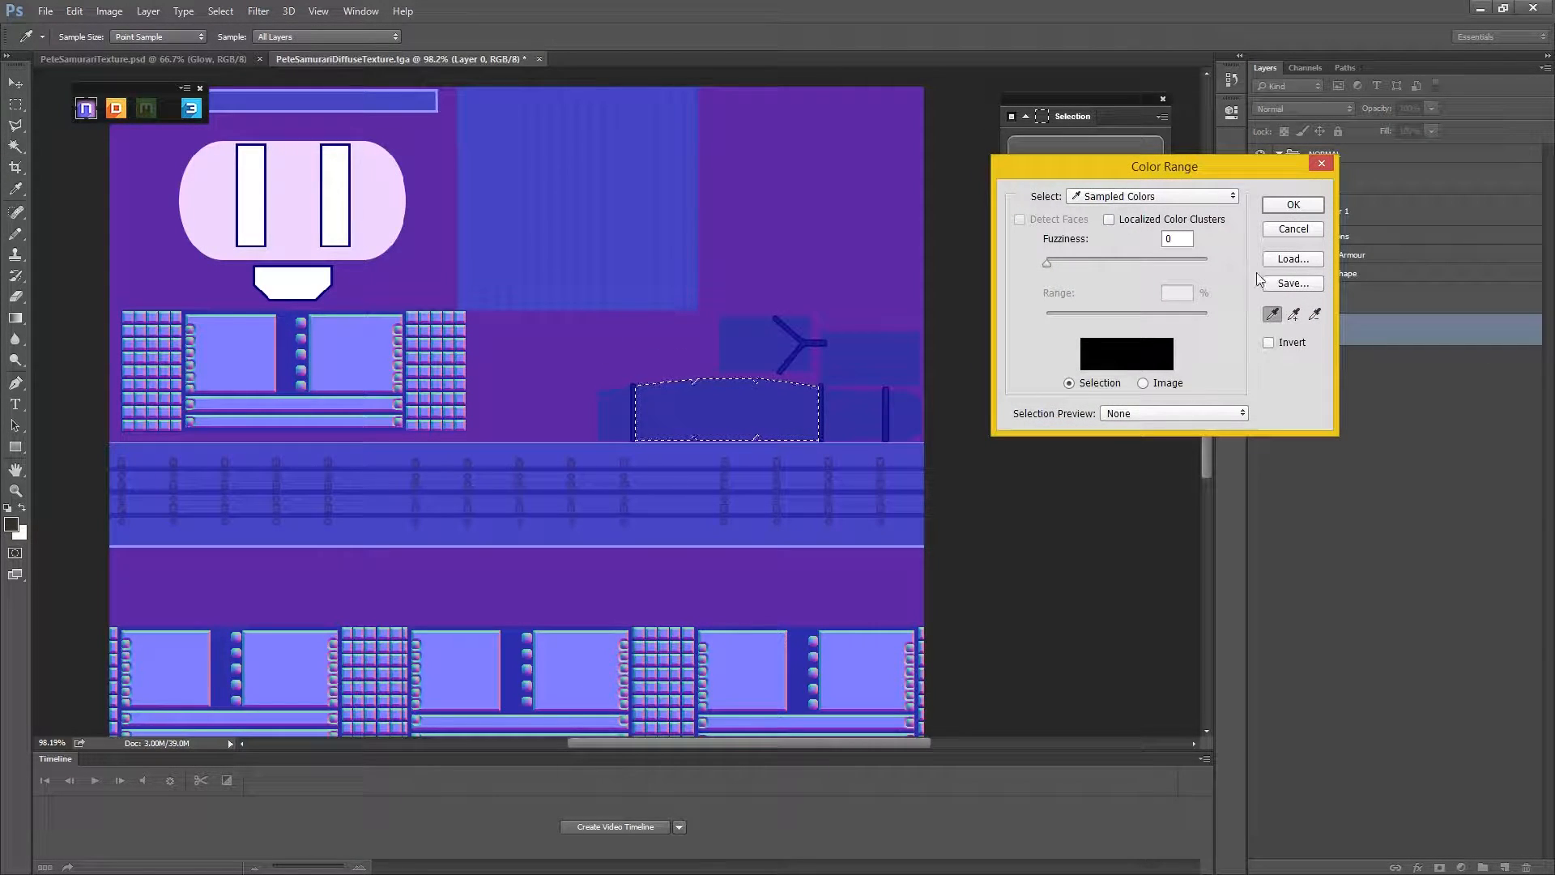
scroll("down", 3)
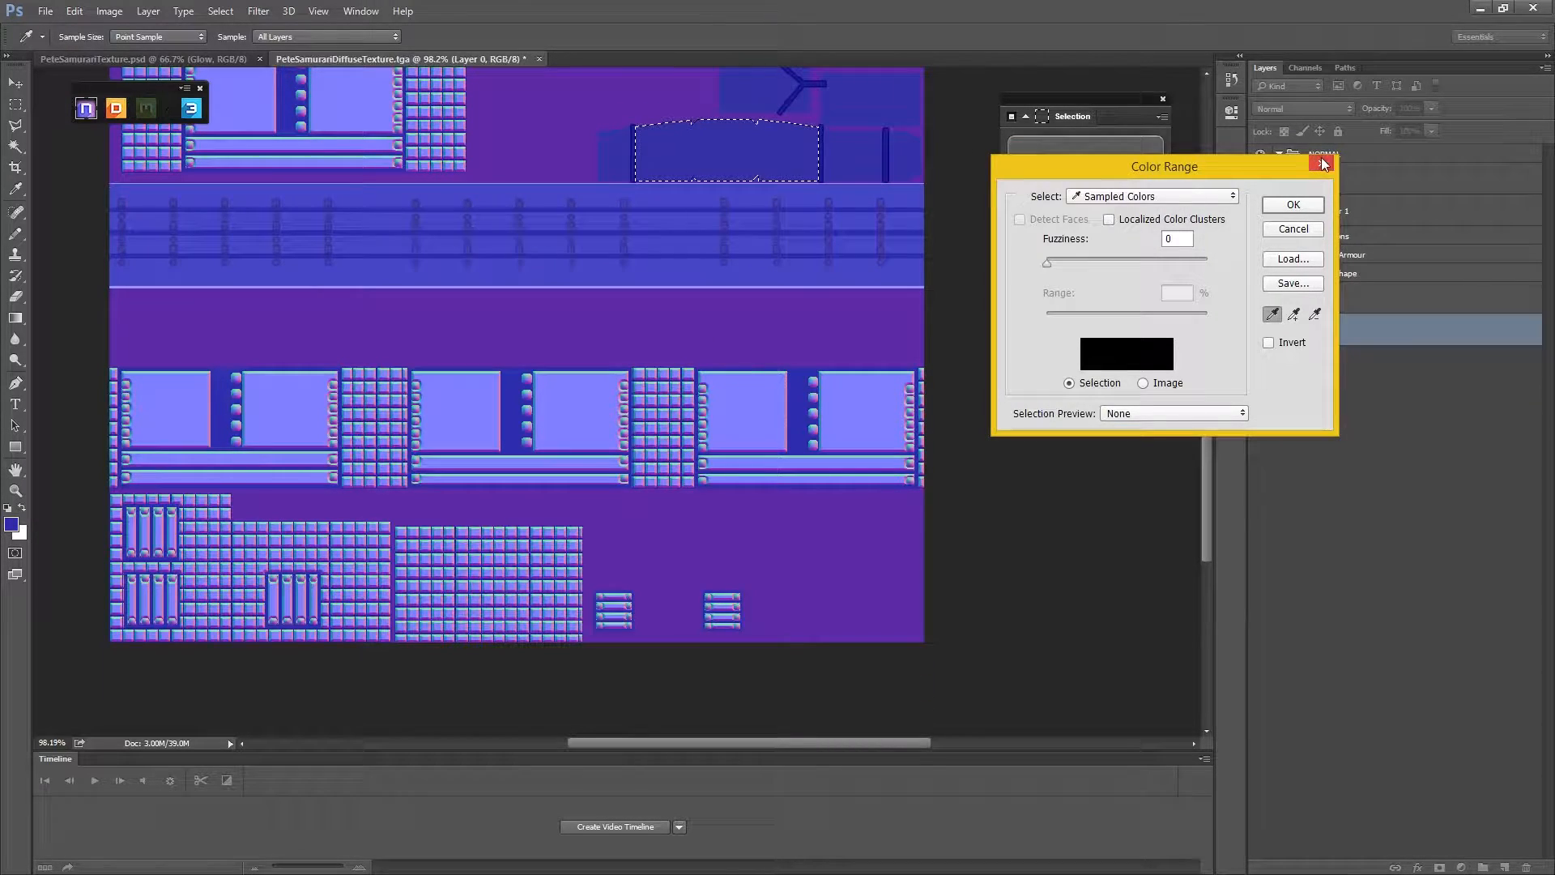
left_click(221, 10)
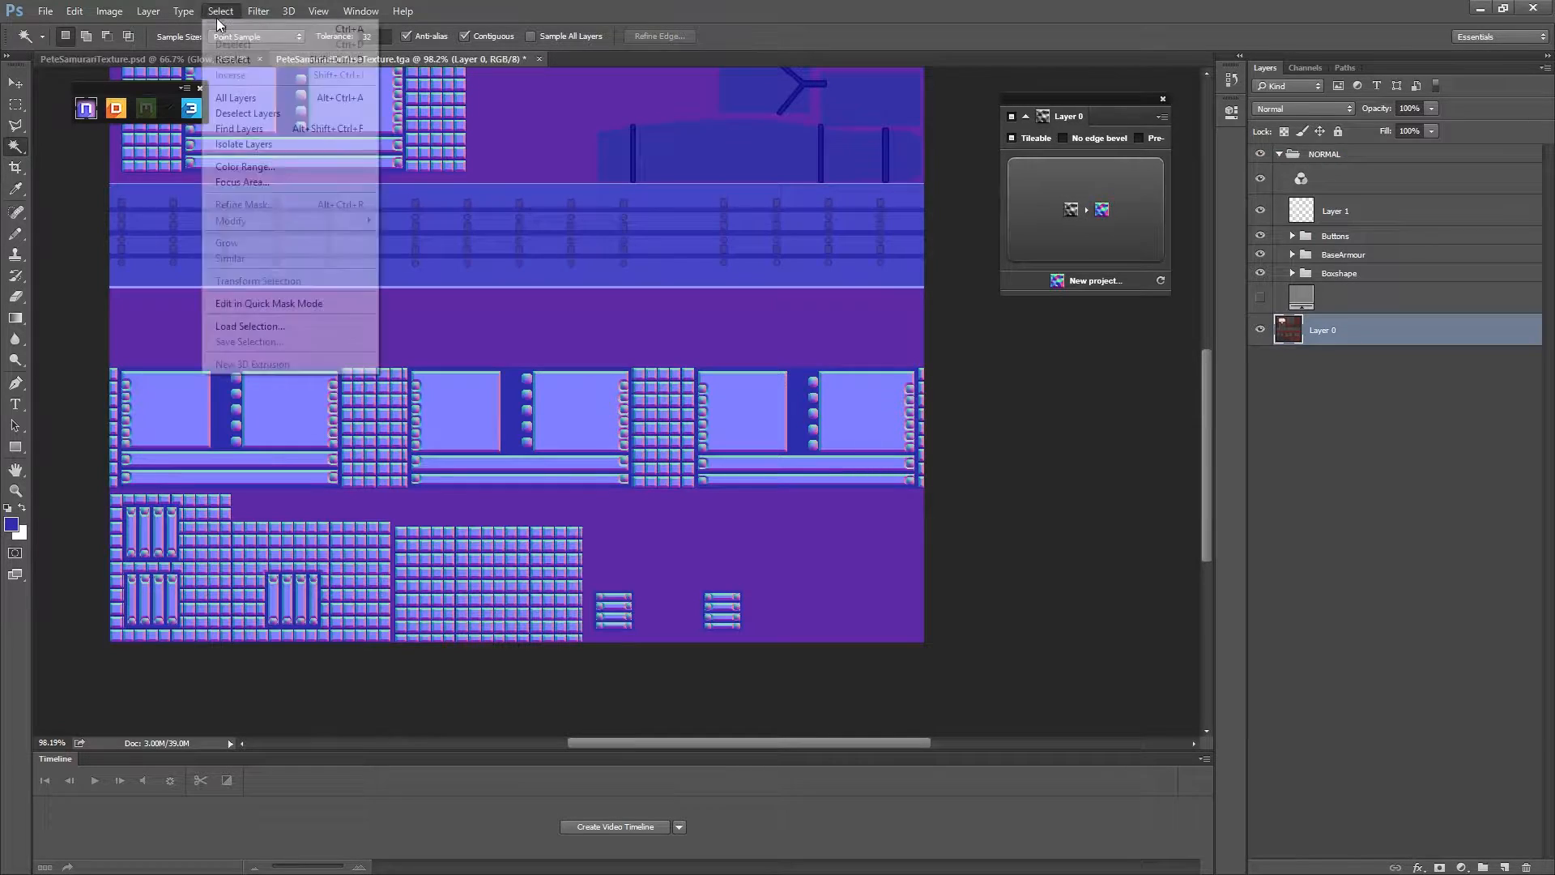
left_click(241, 182)
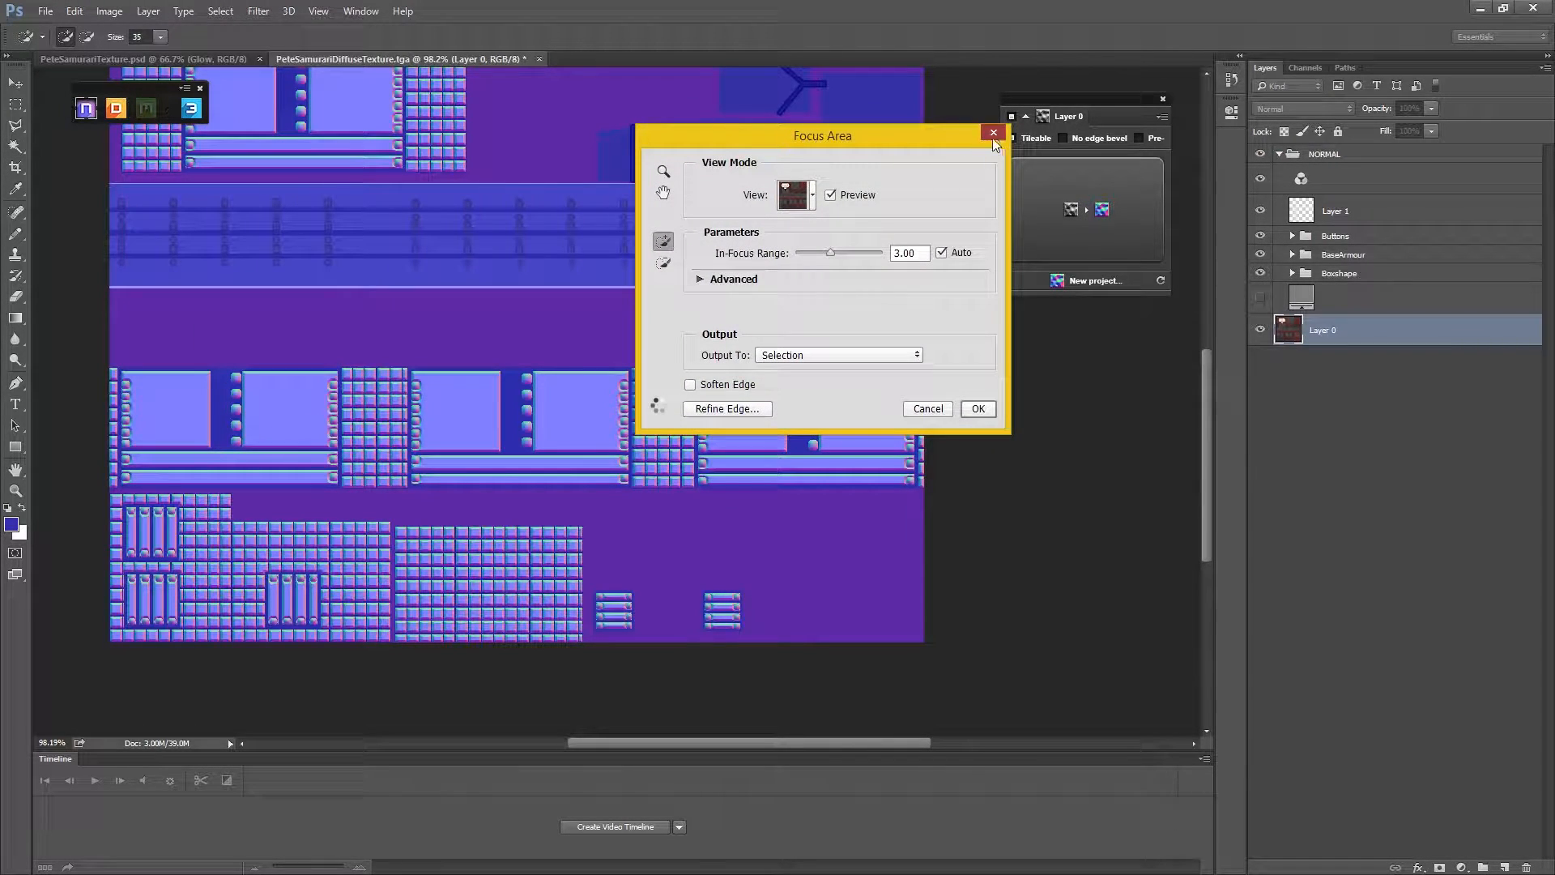
left_click(219, 10)
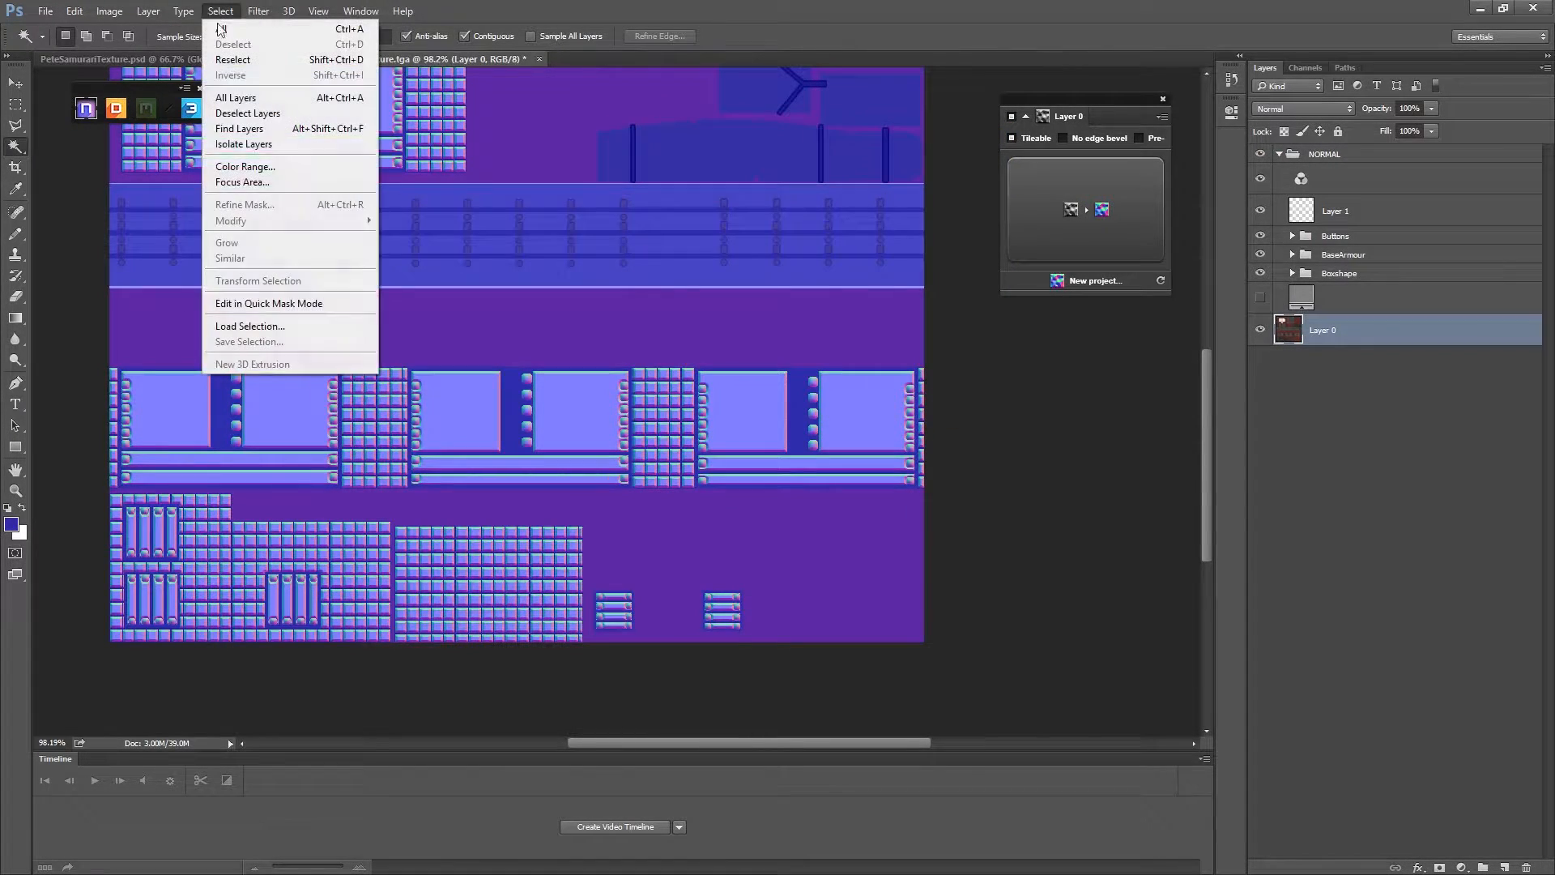
left_click(245, 165)
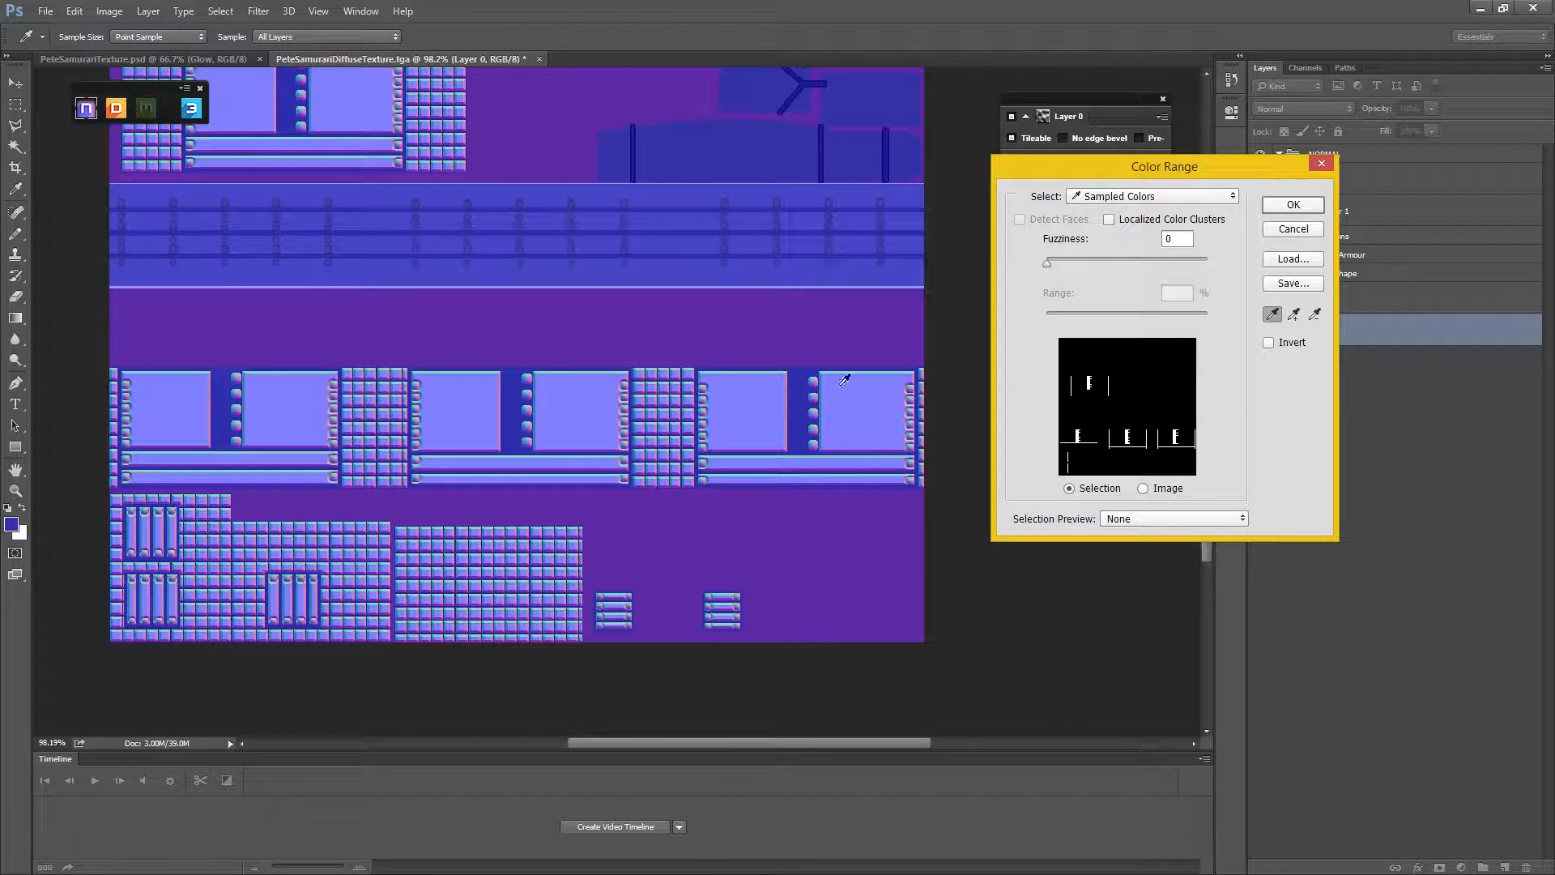
left_click(1291, 205)
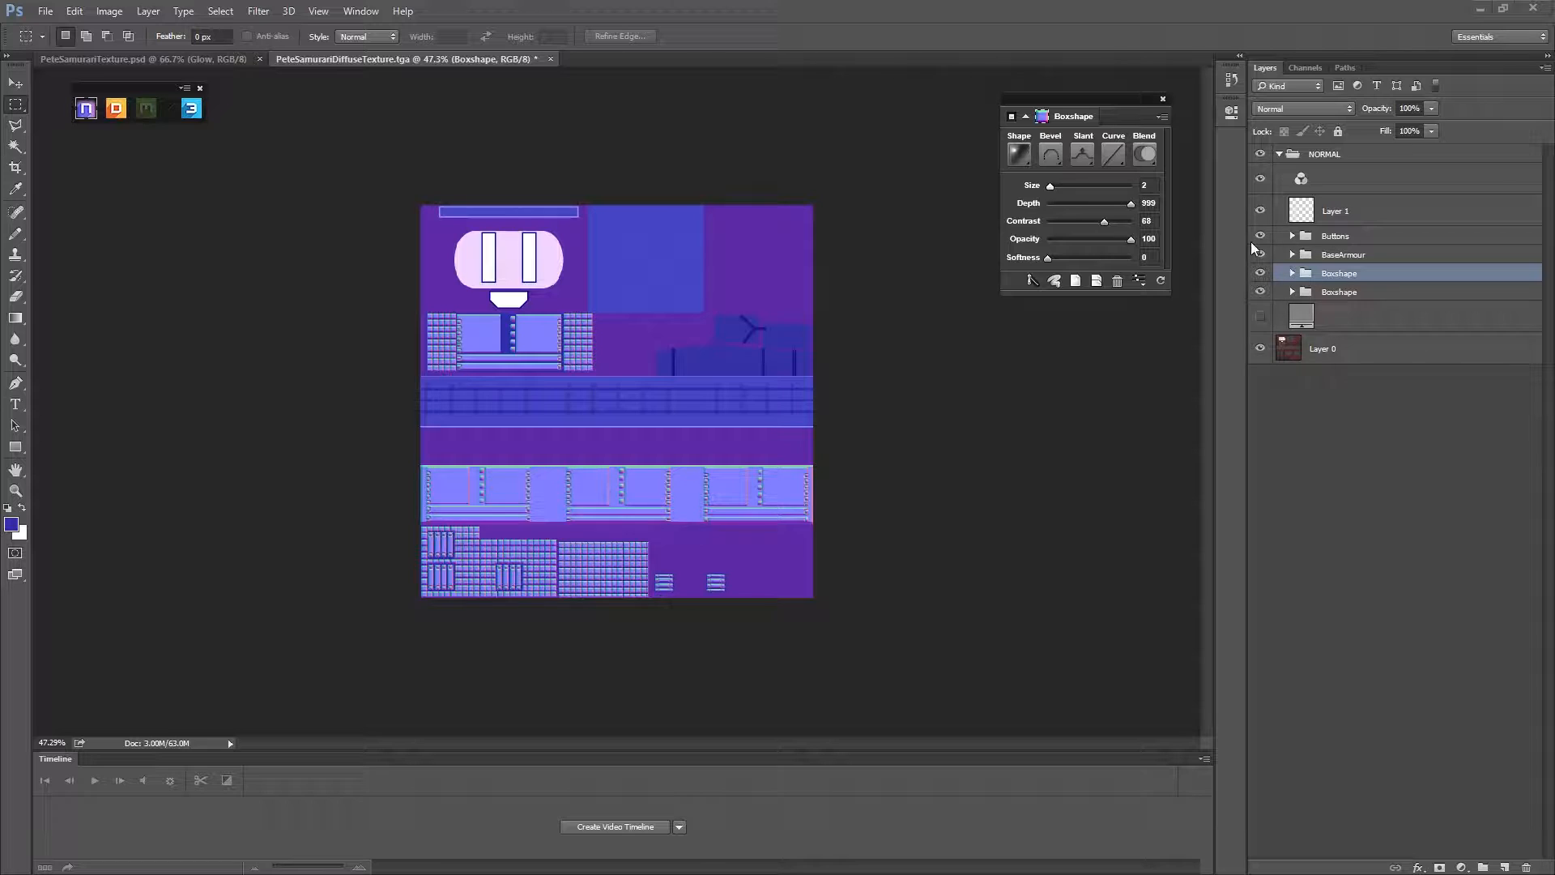
Marquee-select the bottom-right vents and make an nDo Buttons group at Size 2.
left_click(1161, 99)
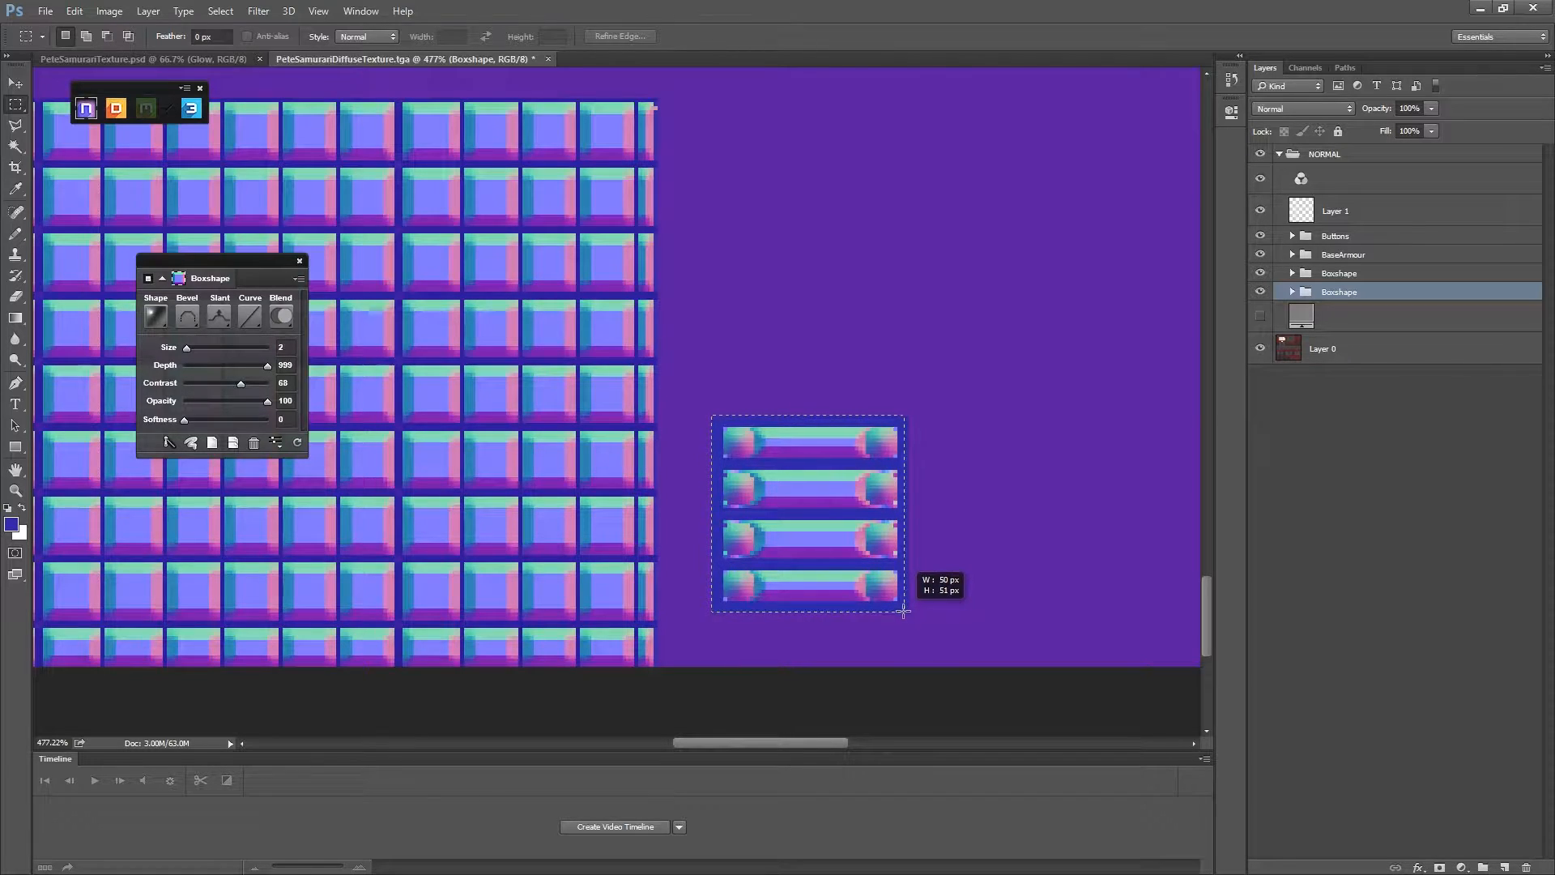
left_click(1335, 235)
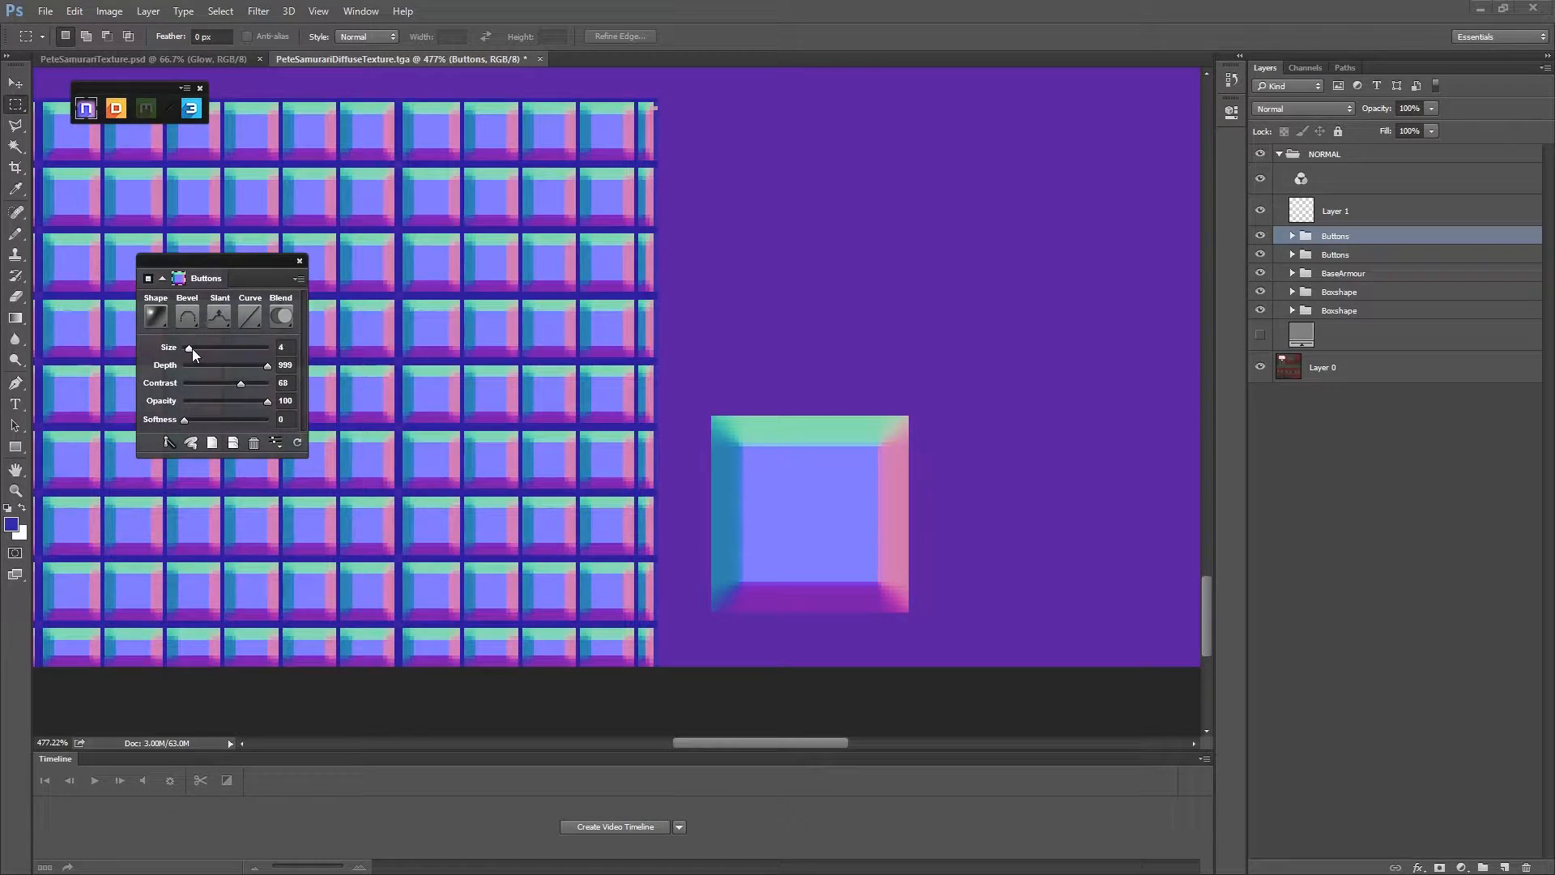
left_click_drag(204, 348, 186, 347)
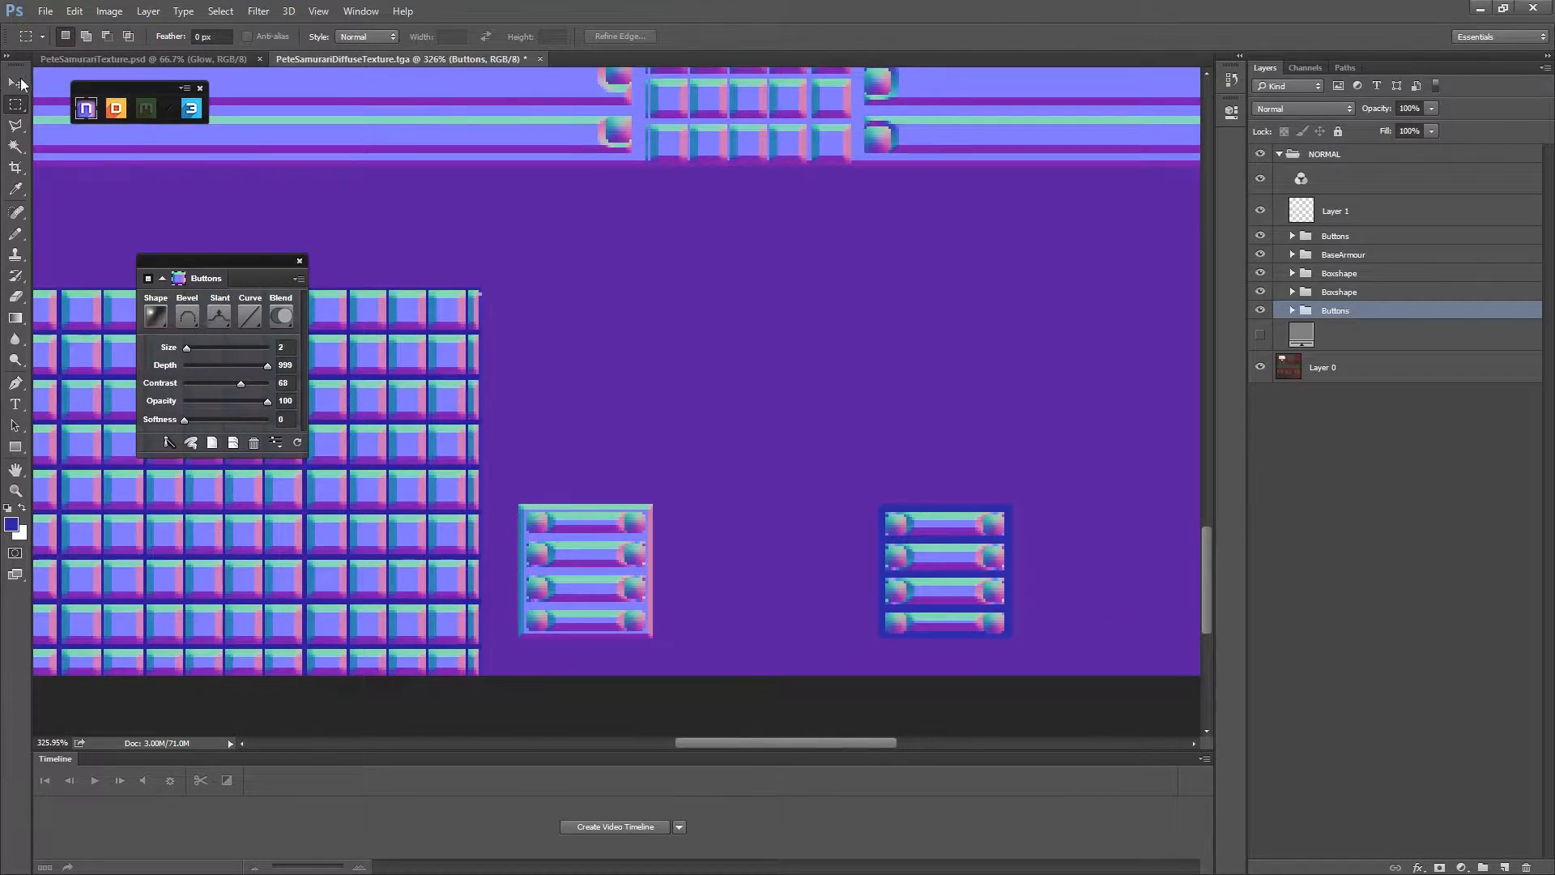
left_click(15, 83)
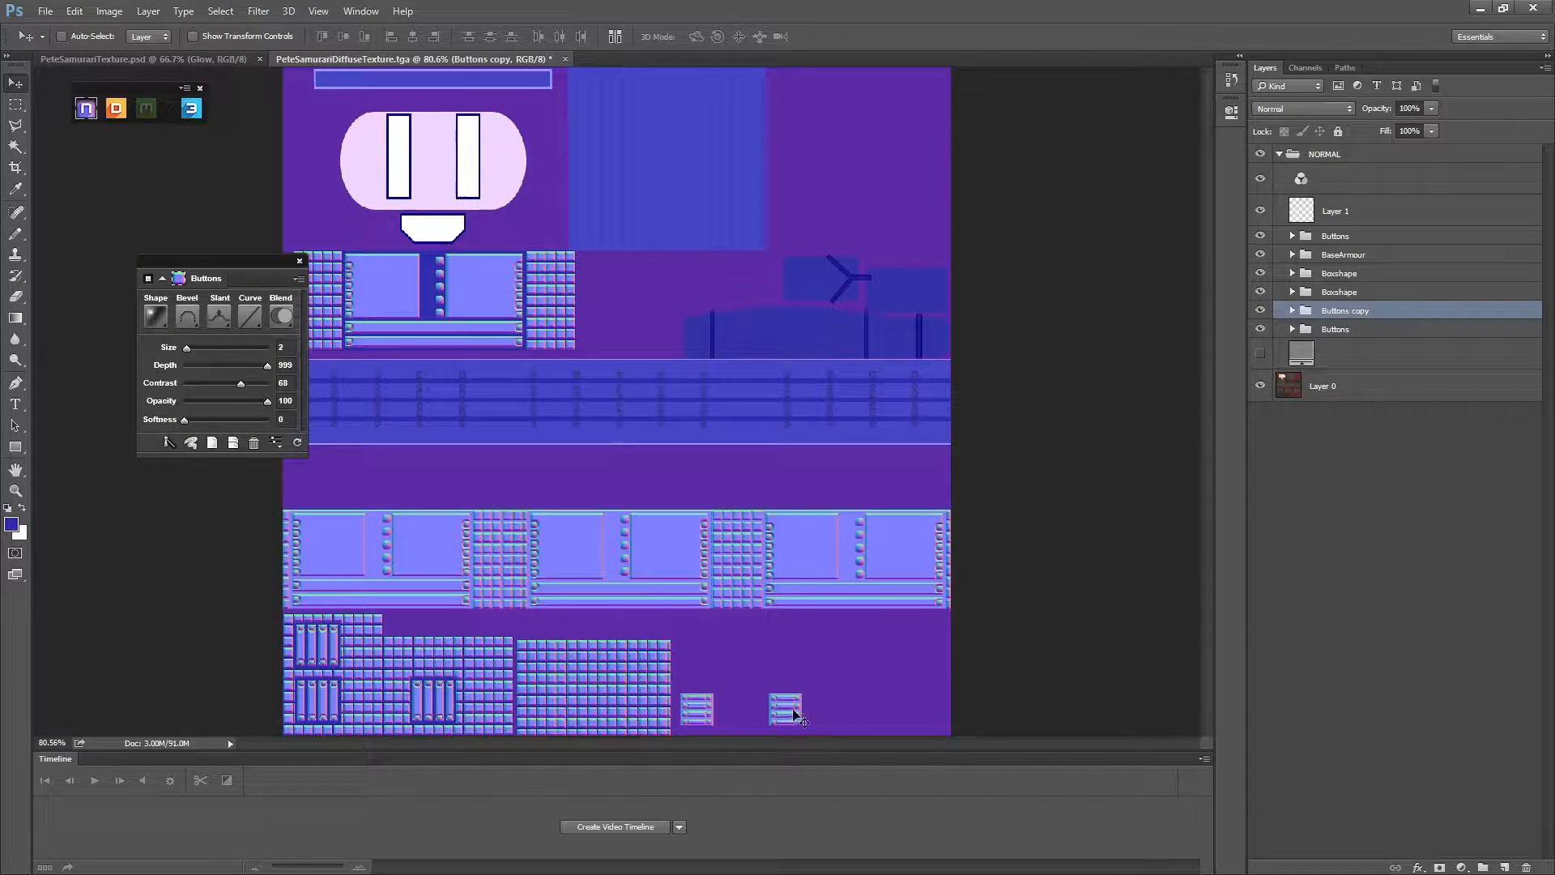
Marquee-select the vertical bar panel and create an nDo Boxshape with bevel Size 8.
left_click(17, 104)
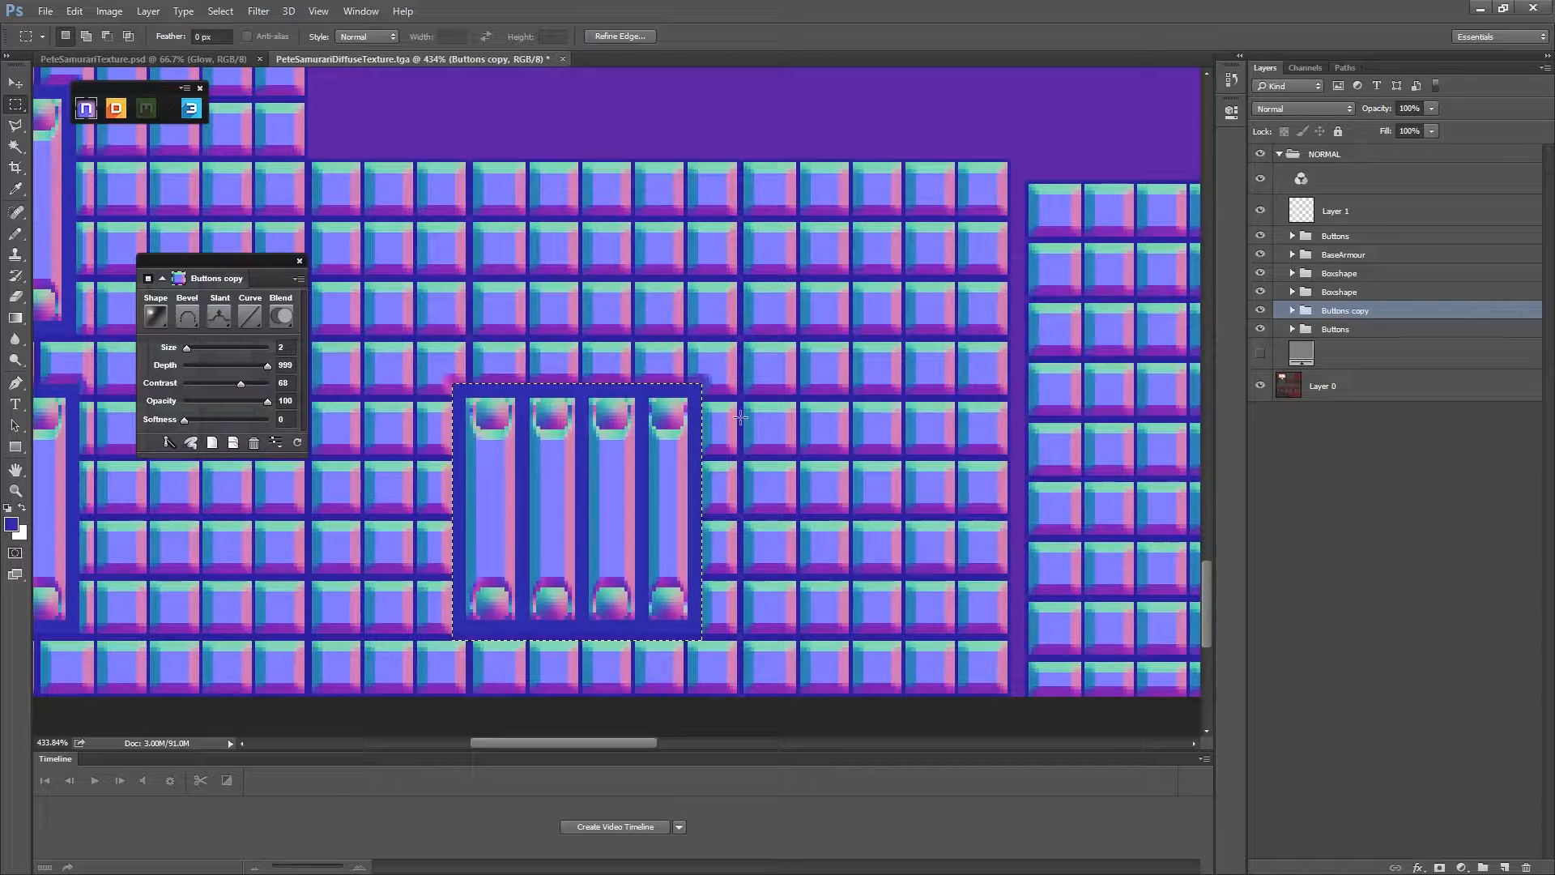
left_click(1339, 291)
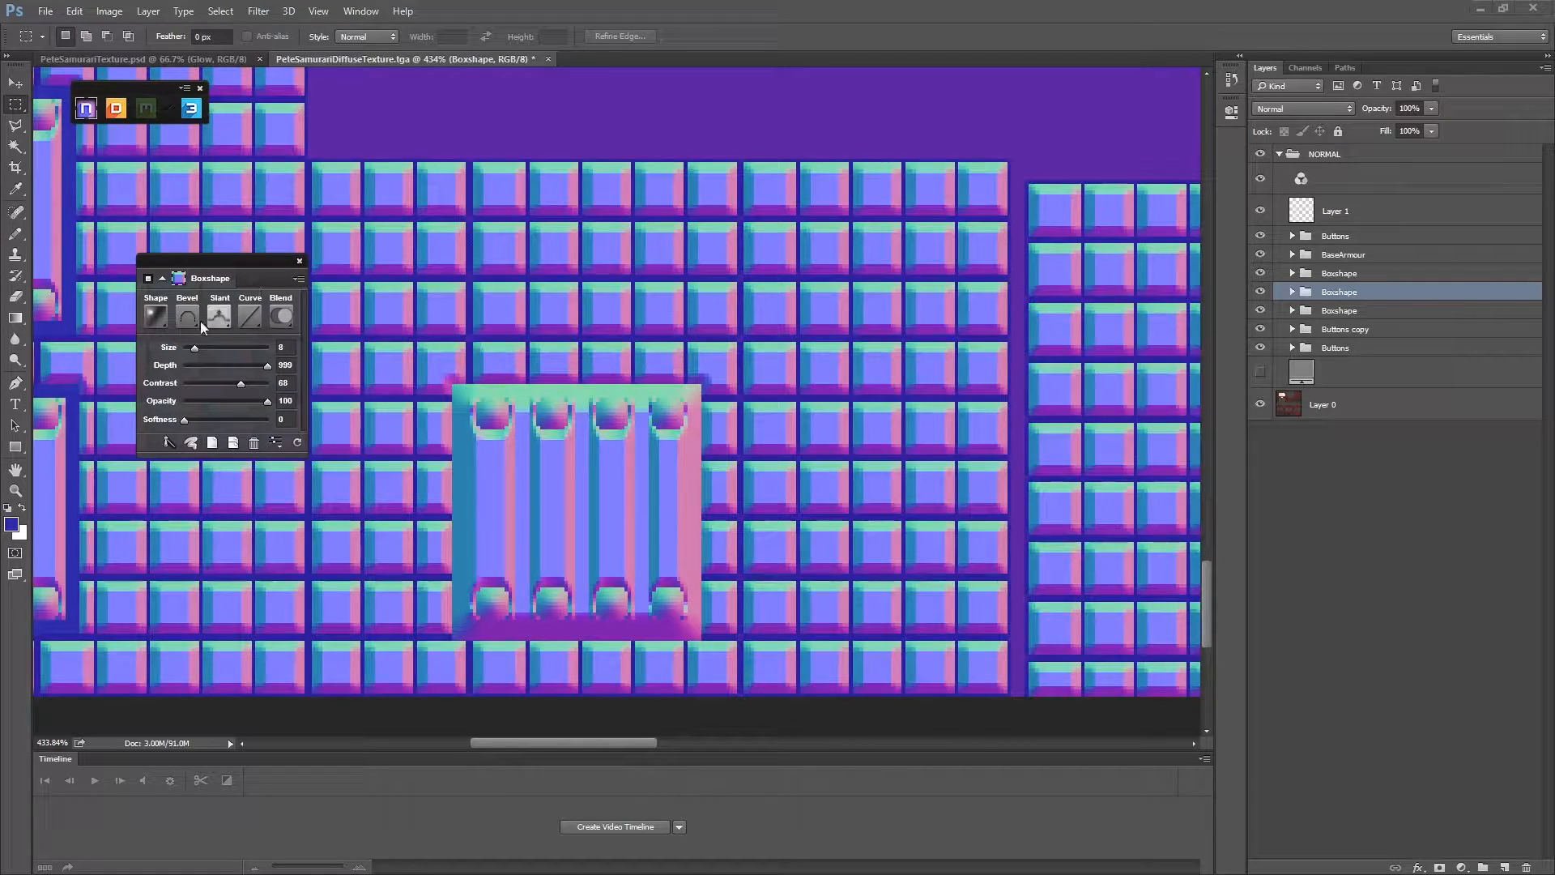
left_click_drag(198, 347, 185, 347)
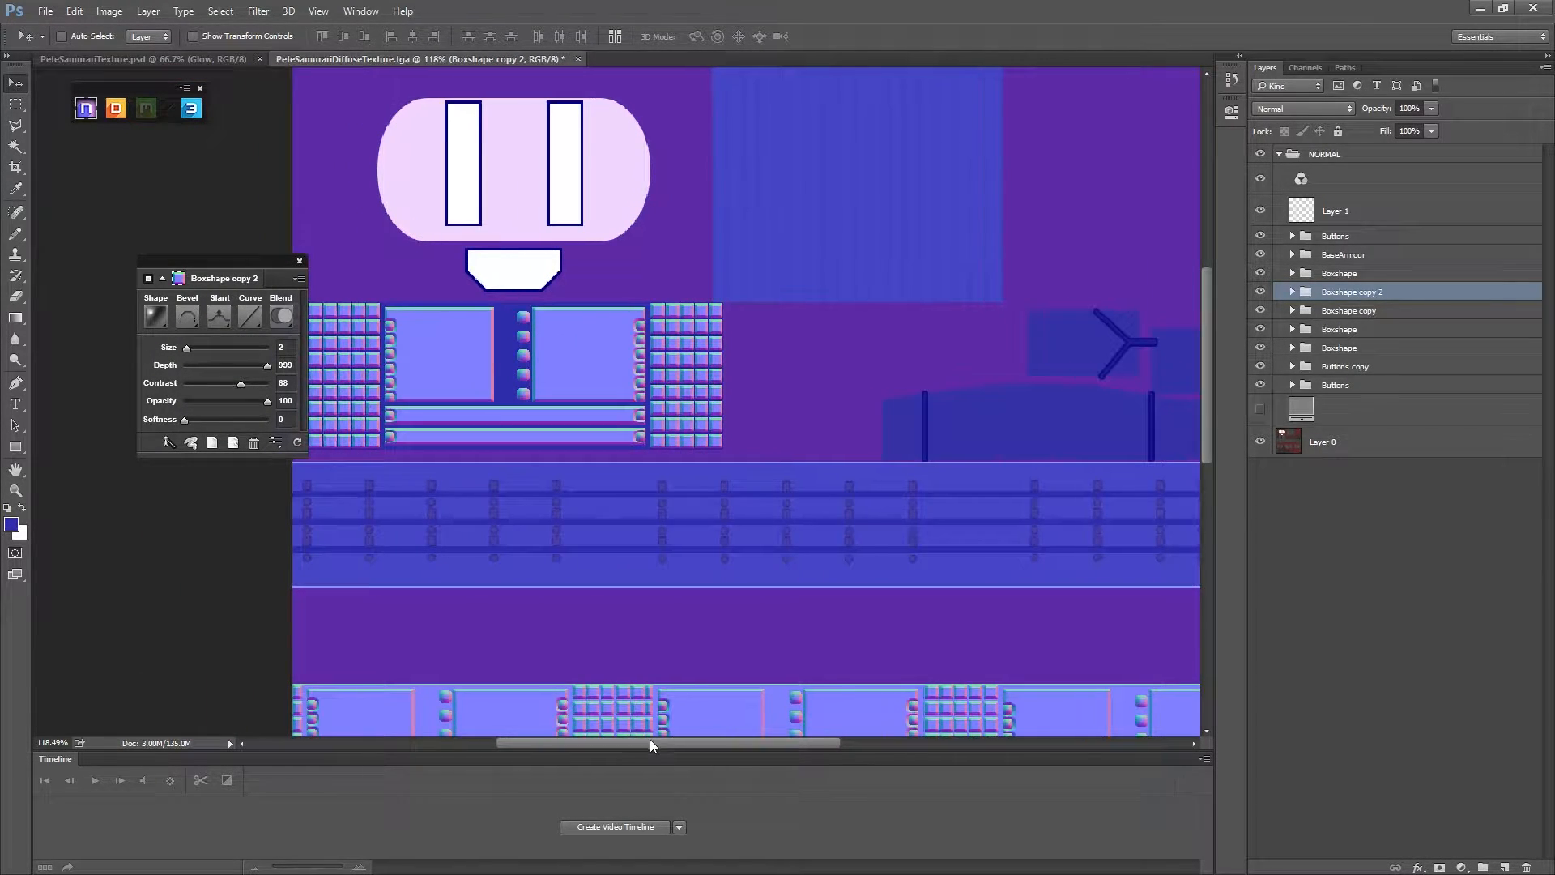
left_click(16, 103)
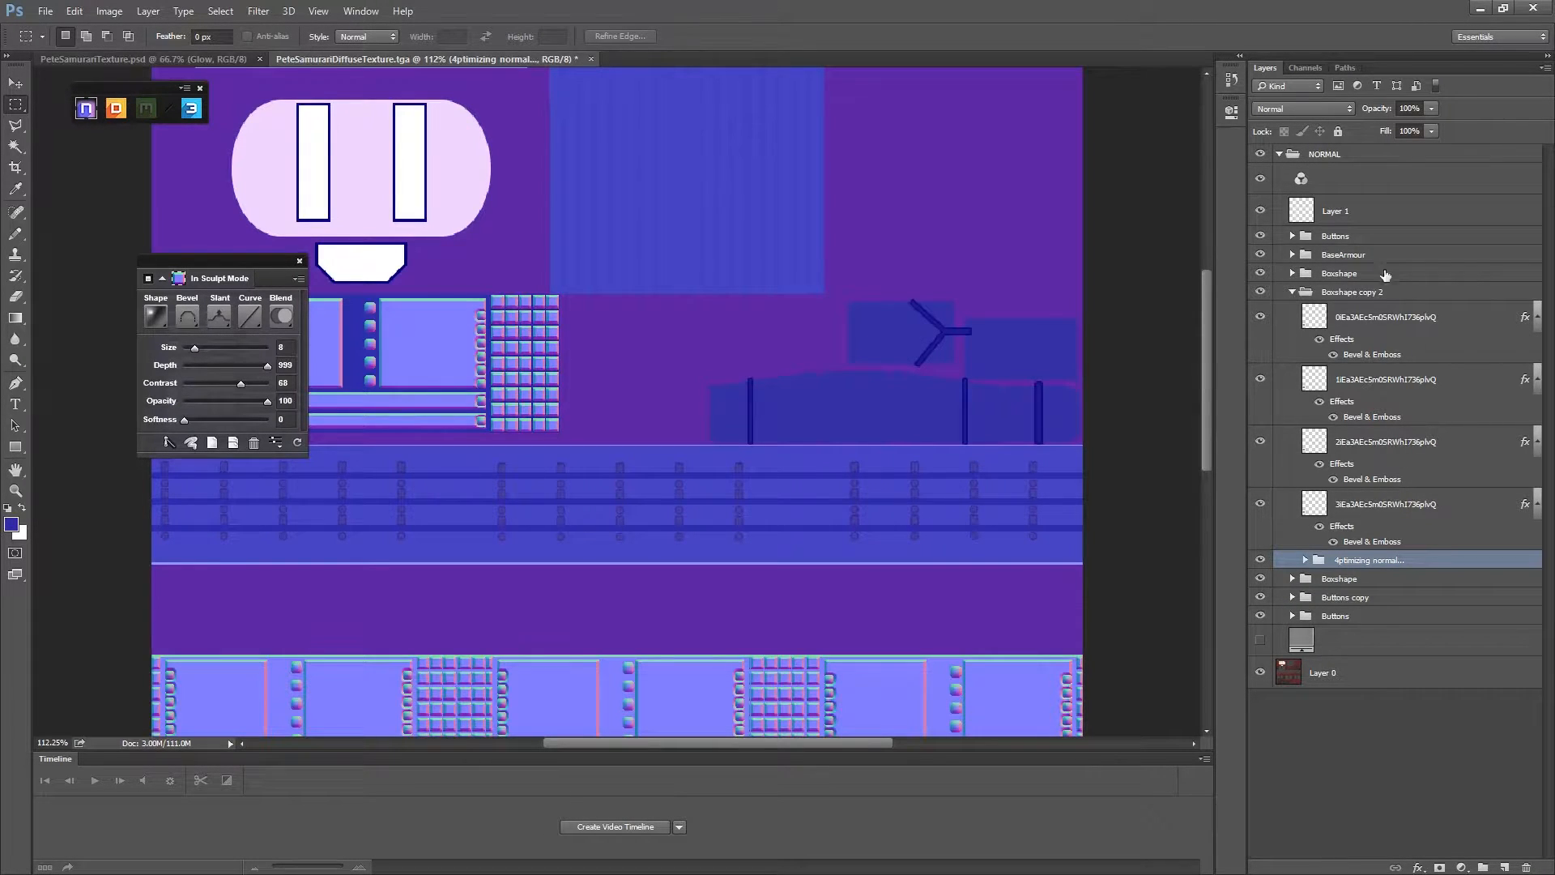
Review the Boxshape copy 2 group, then step back in History before the copies.
scroll("down", 3)
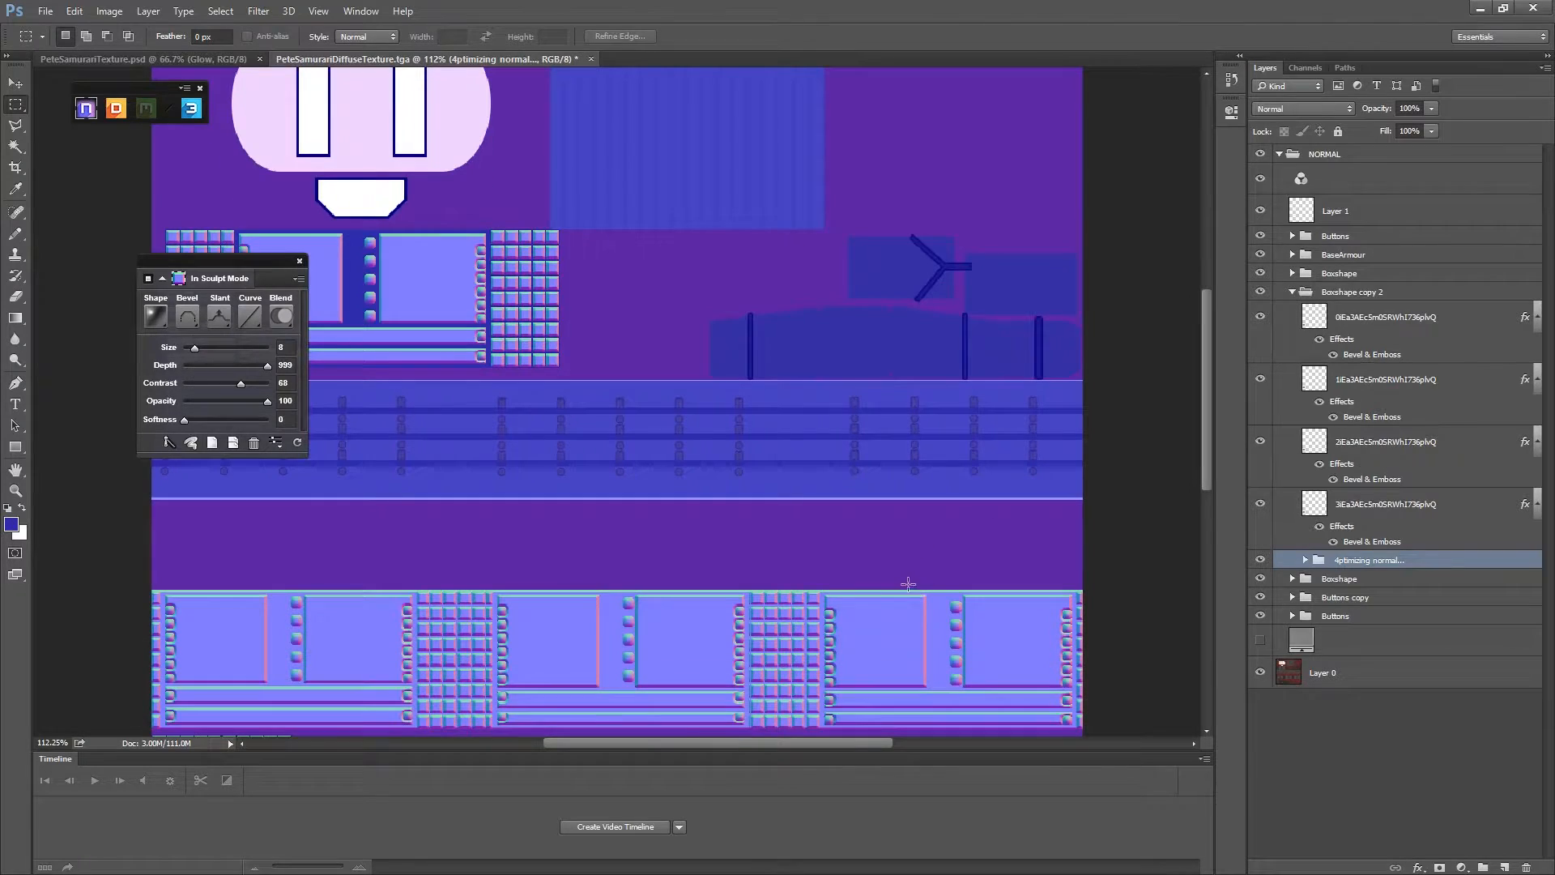
scroll("down", 3)
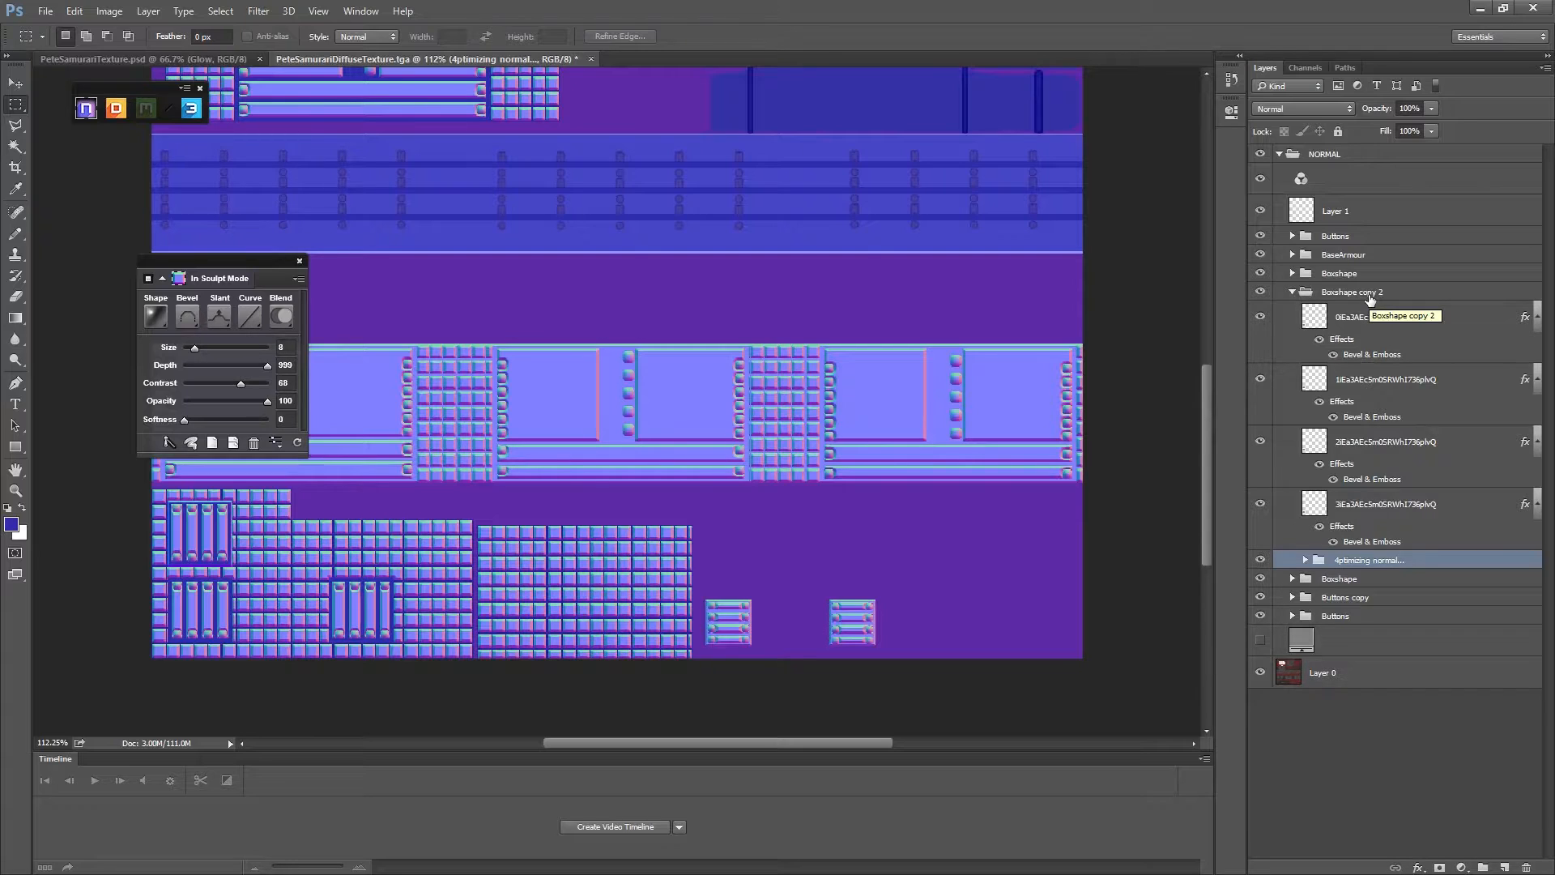
left_click(1352, 291)
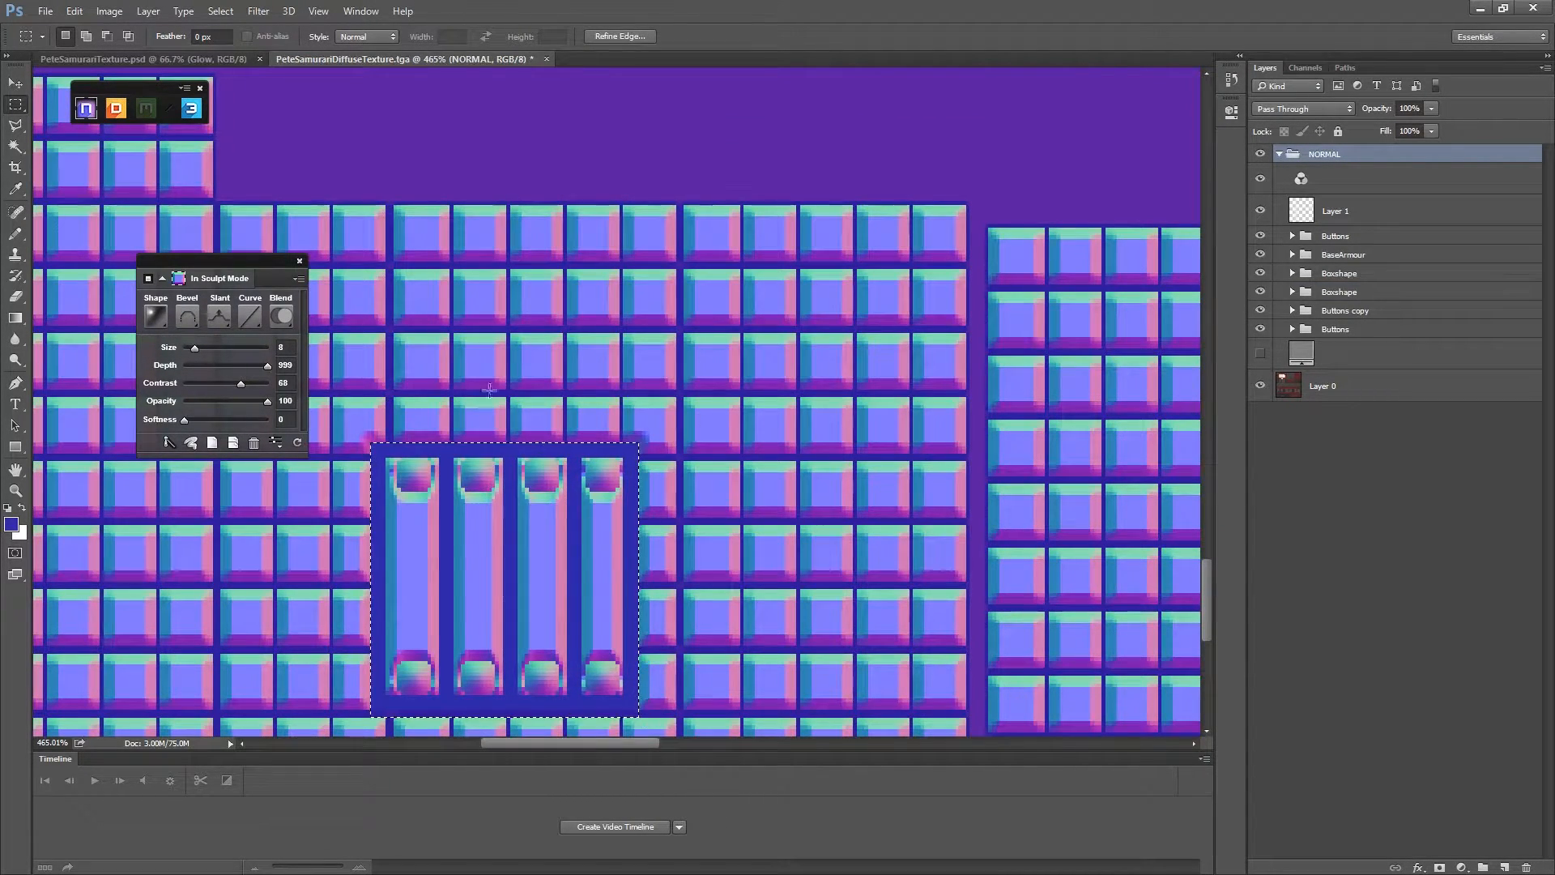
Bevel the panel selection as an nDo Buttons shape at Size 2 and duplicate it.
left_click(1348, 235)
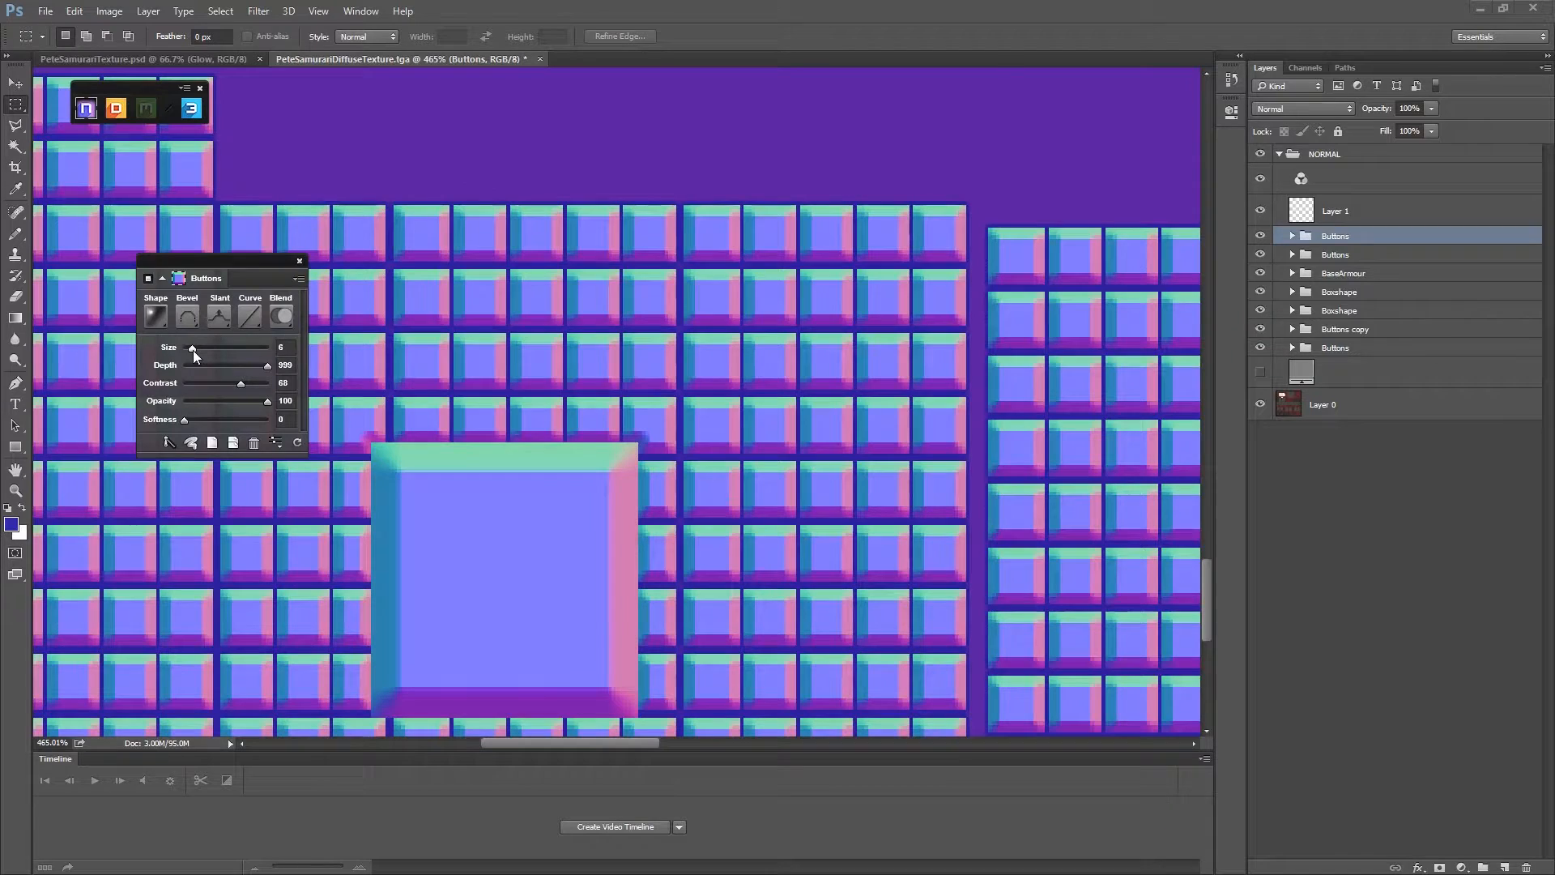
left_click_drag(192, 347, 185, 347)
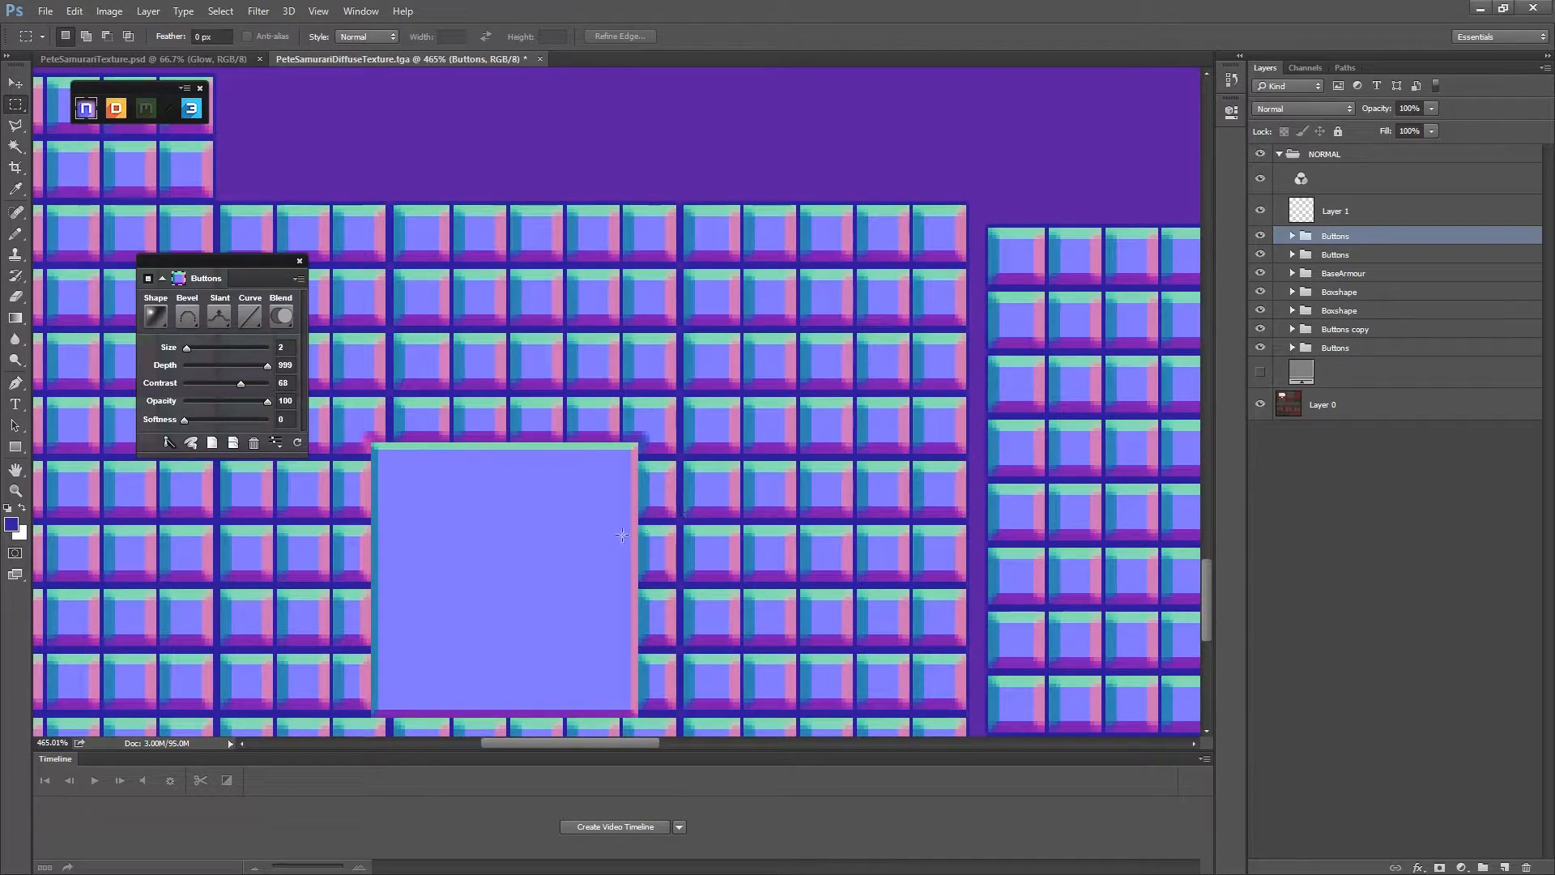
left_click(1339, 292)
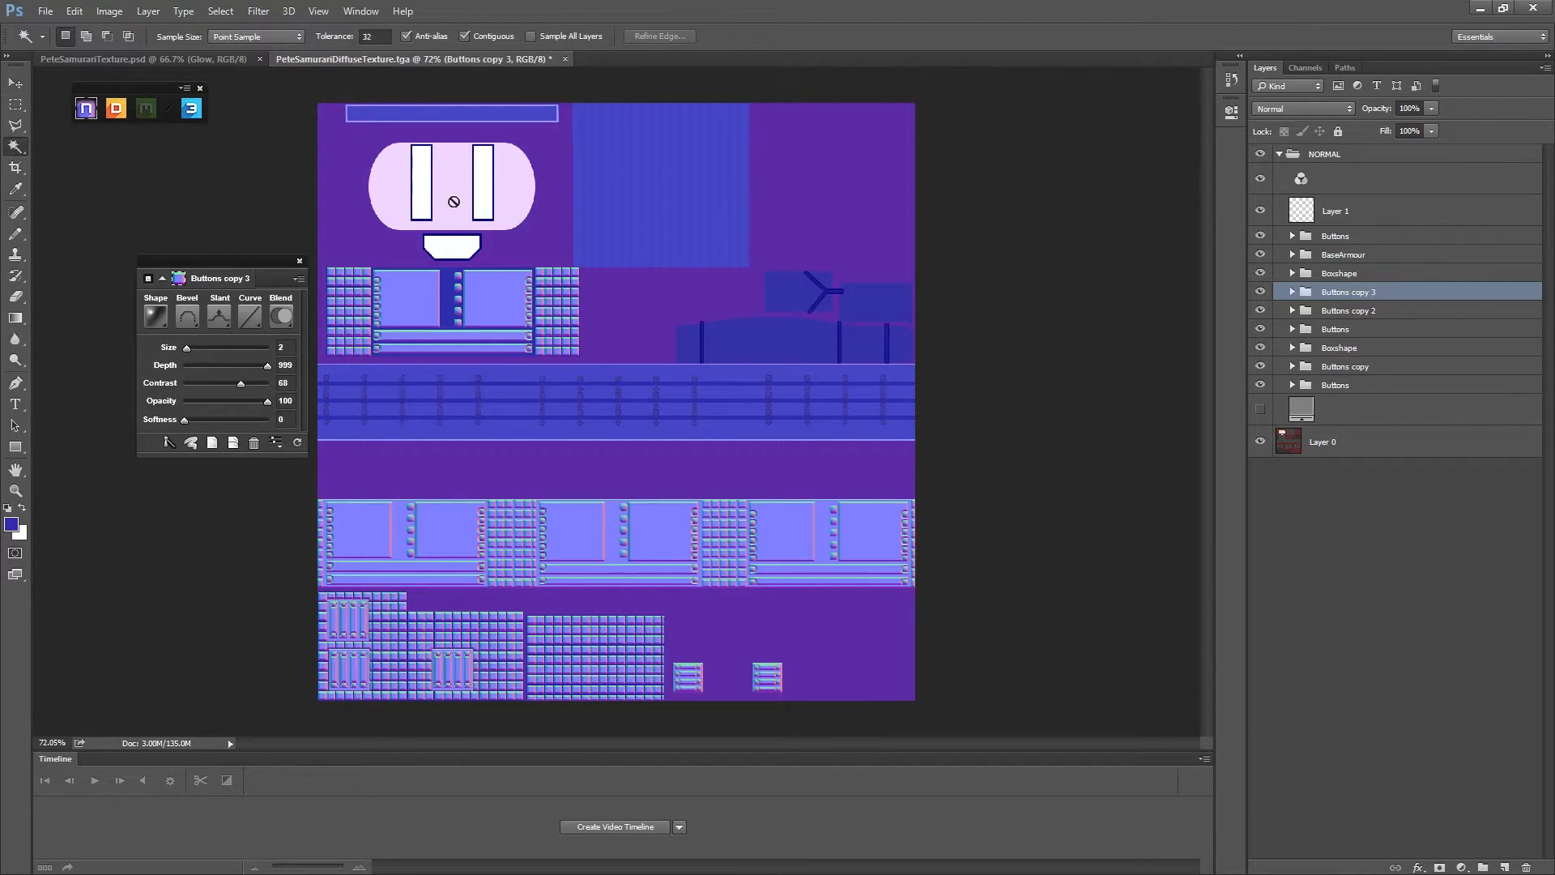
Magic-wand the visor slits and the shape below, then make an nDo Buttons group.
left_click(1322, 442)
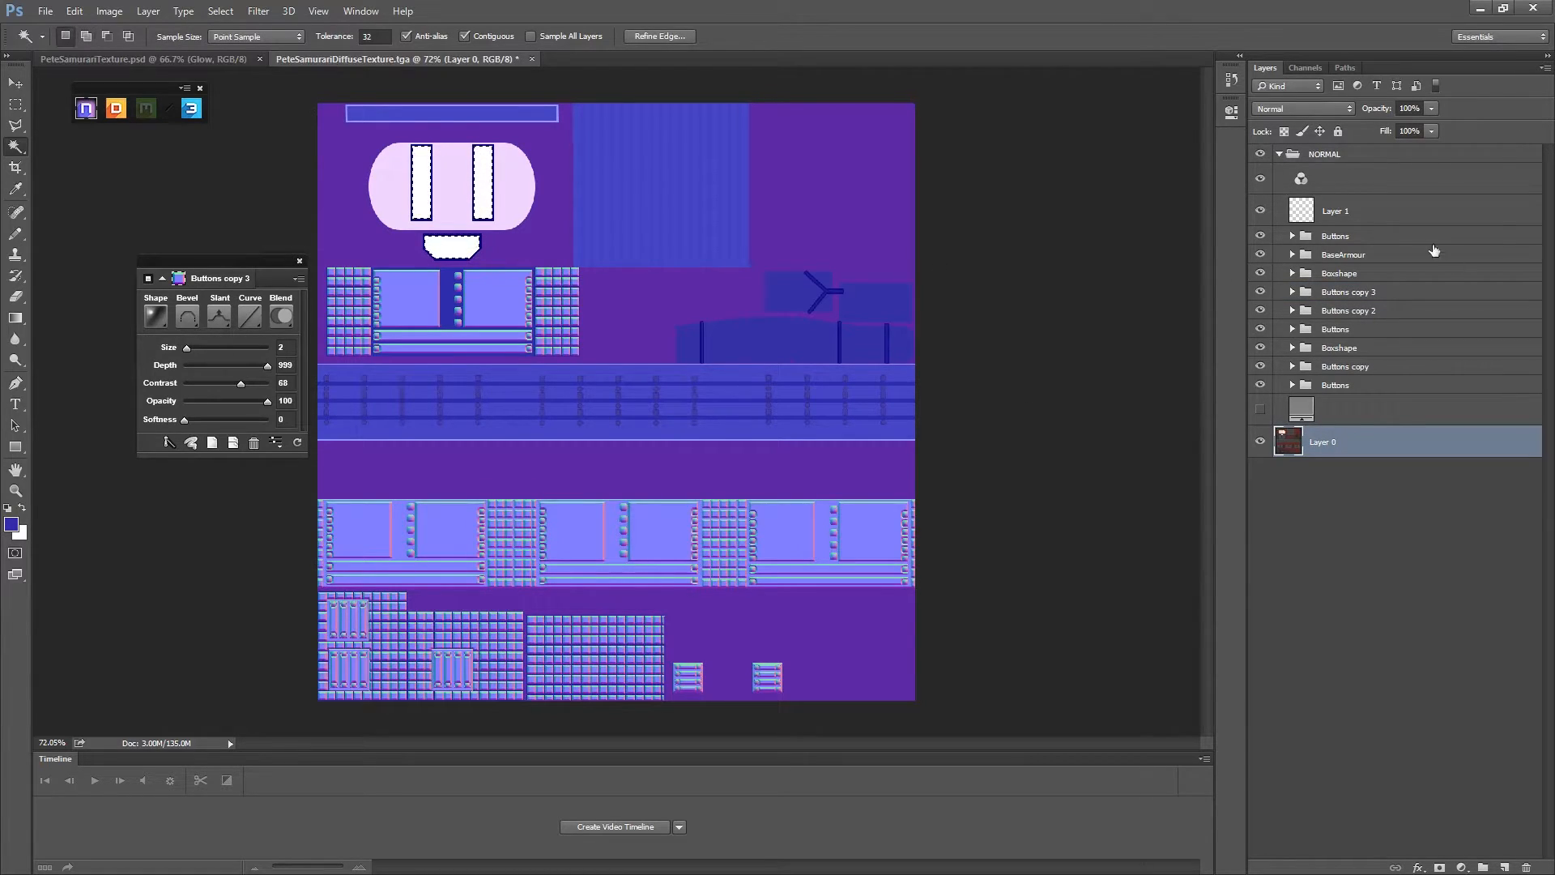
left_click(1335, 235)
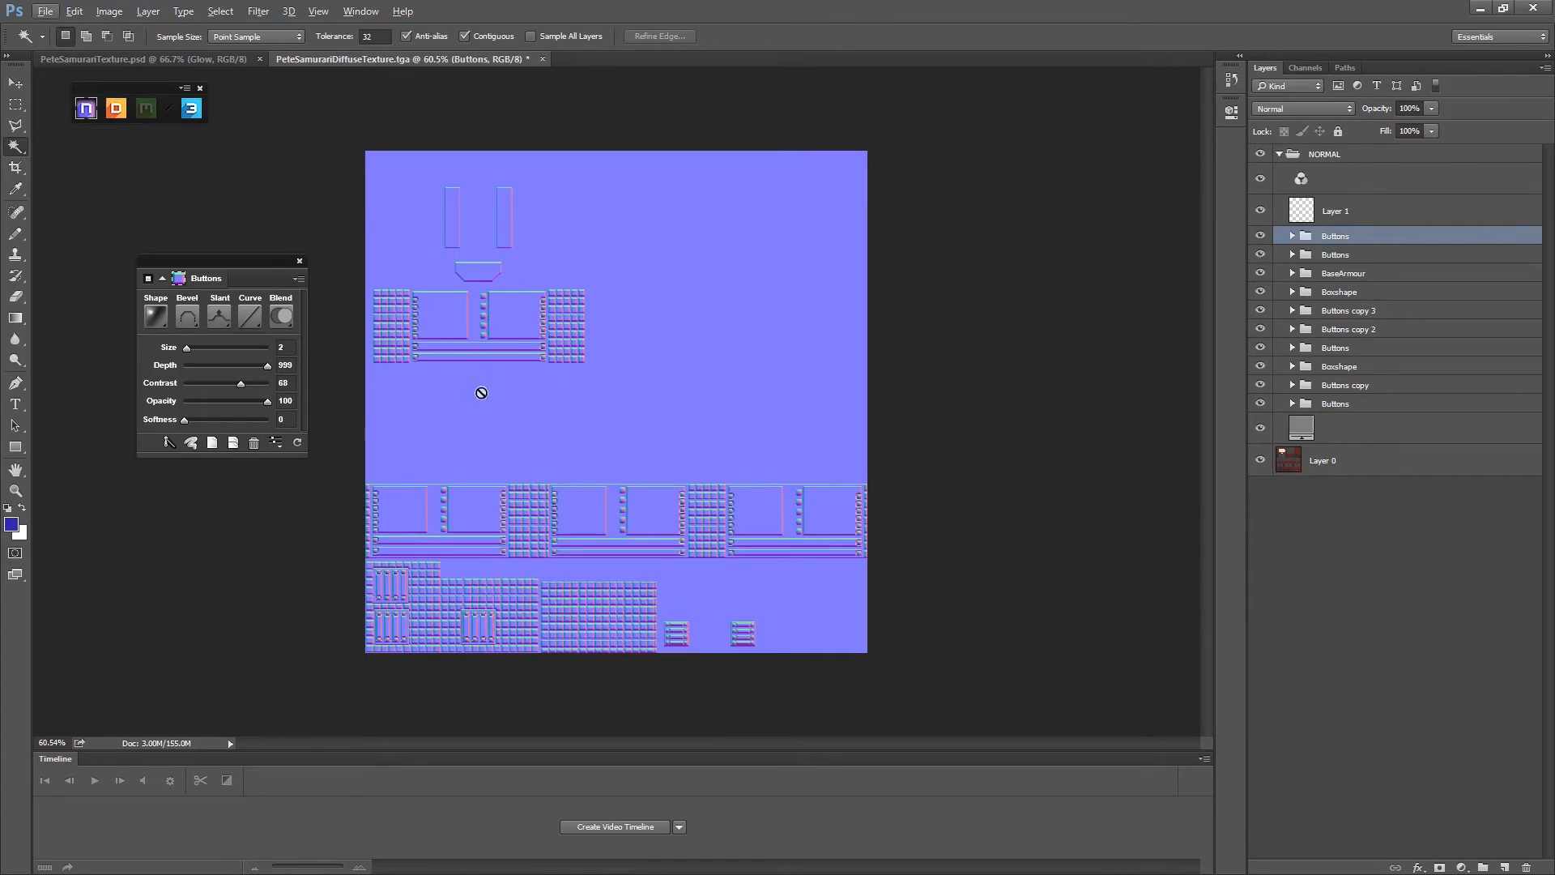
mouse_move(419, 477)
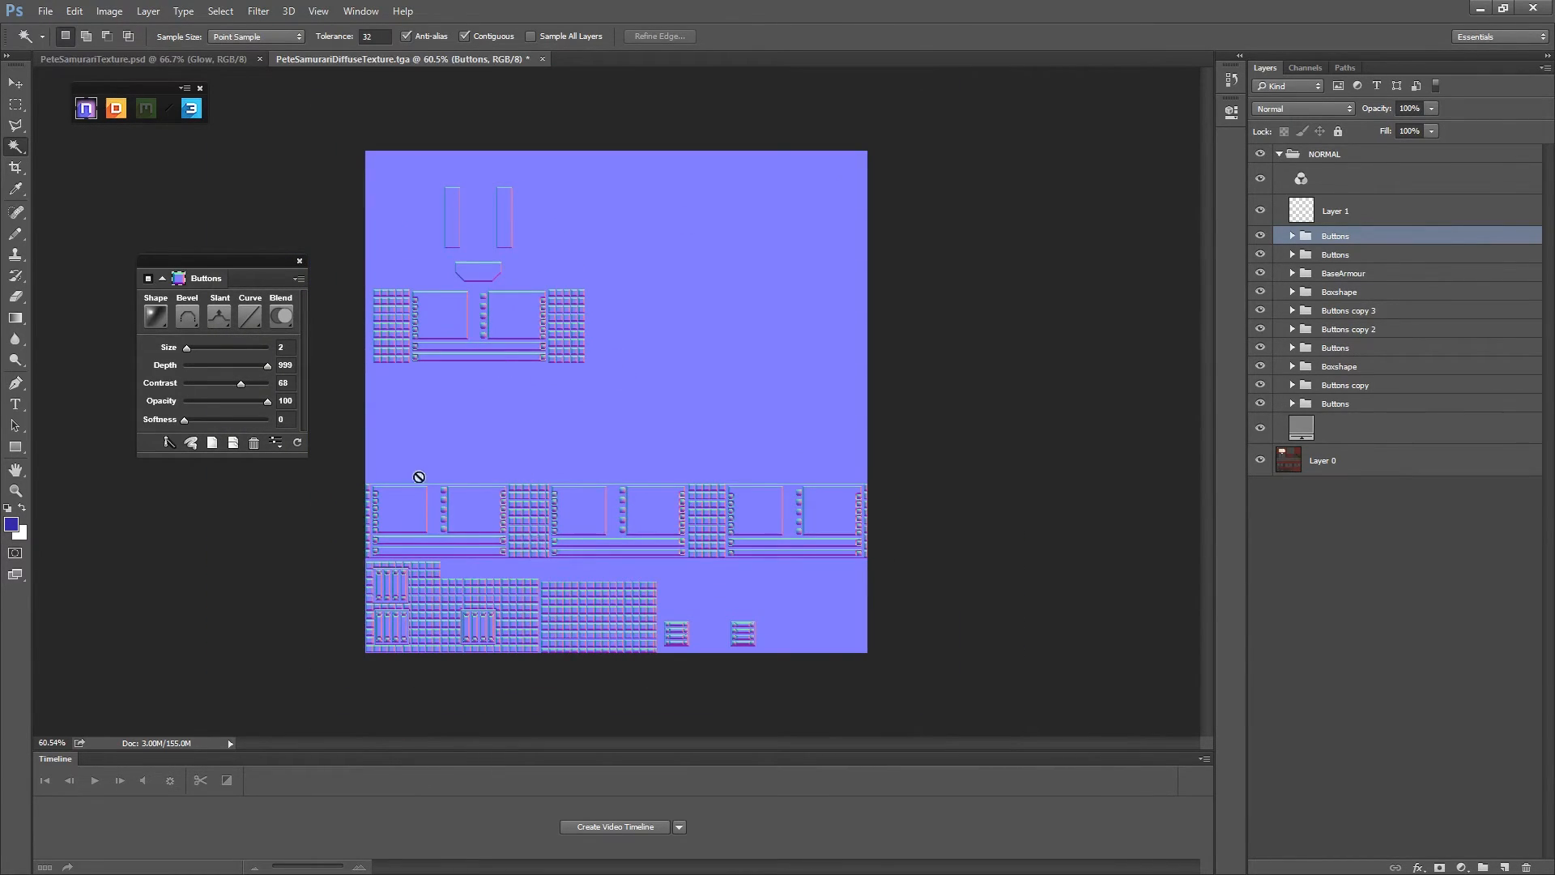
mouse_move(670, 318)
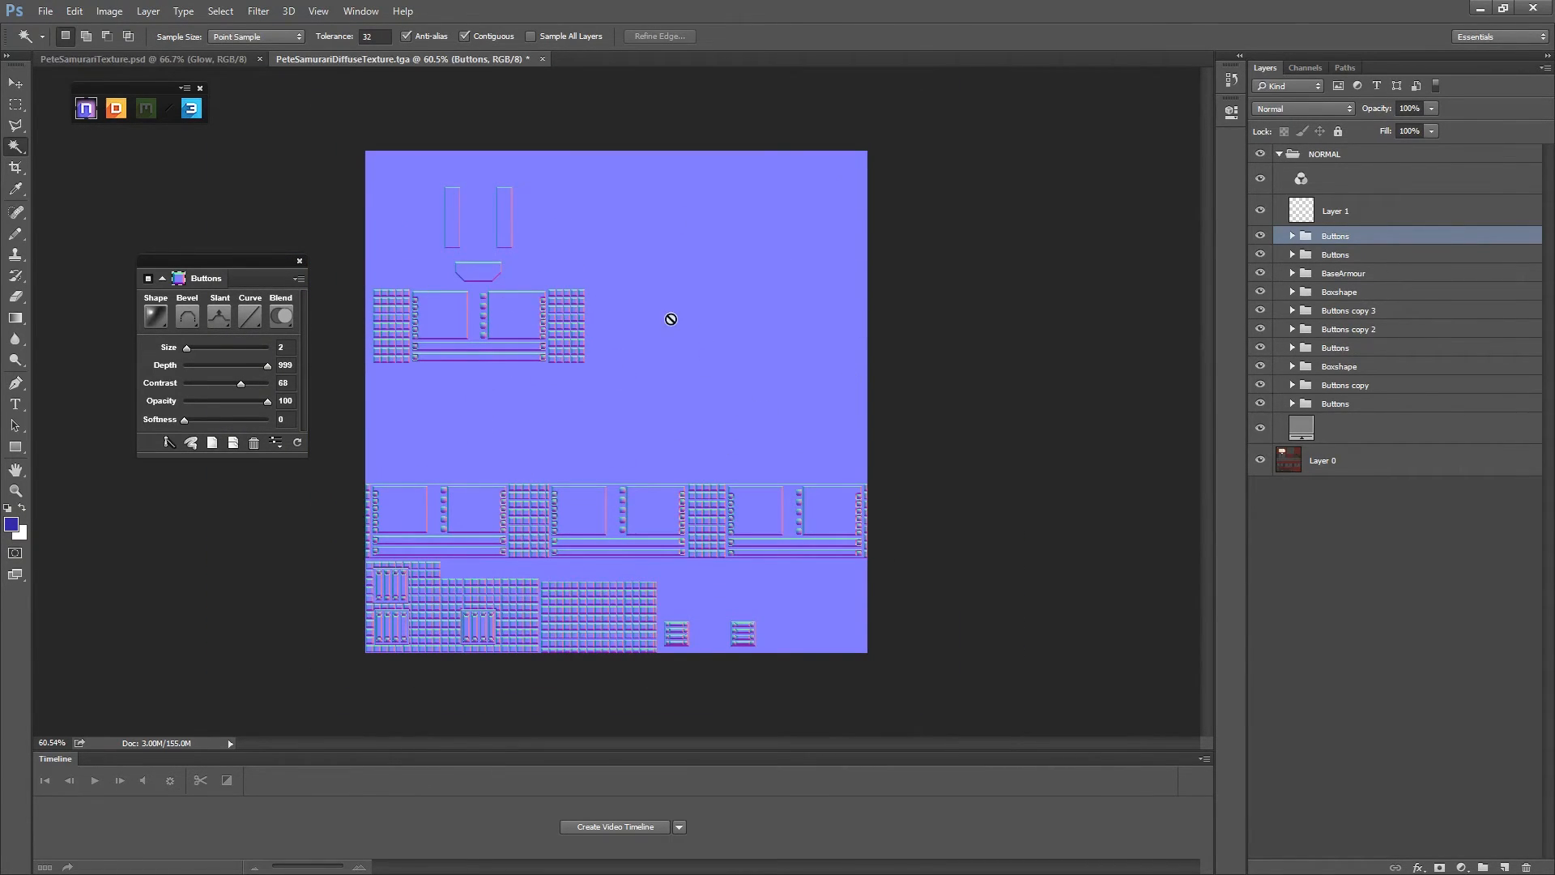